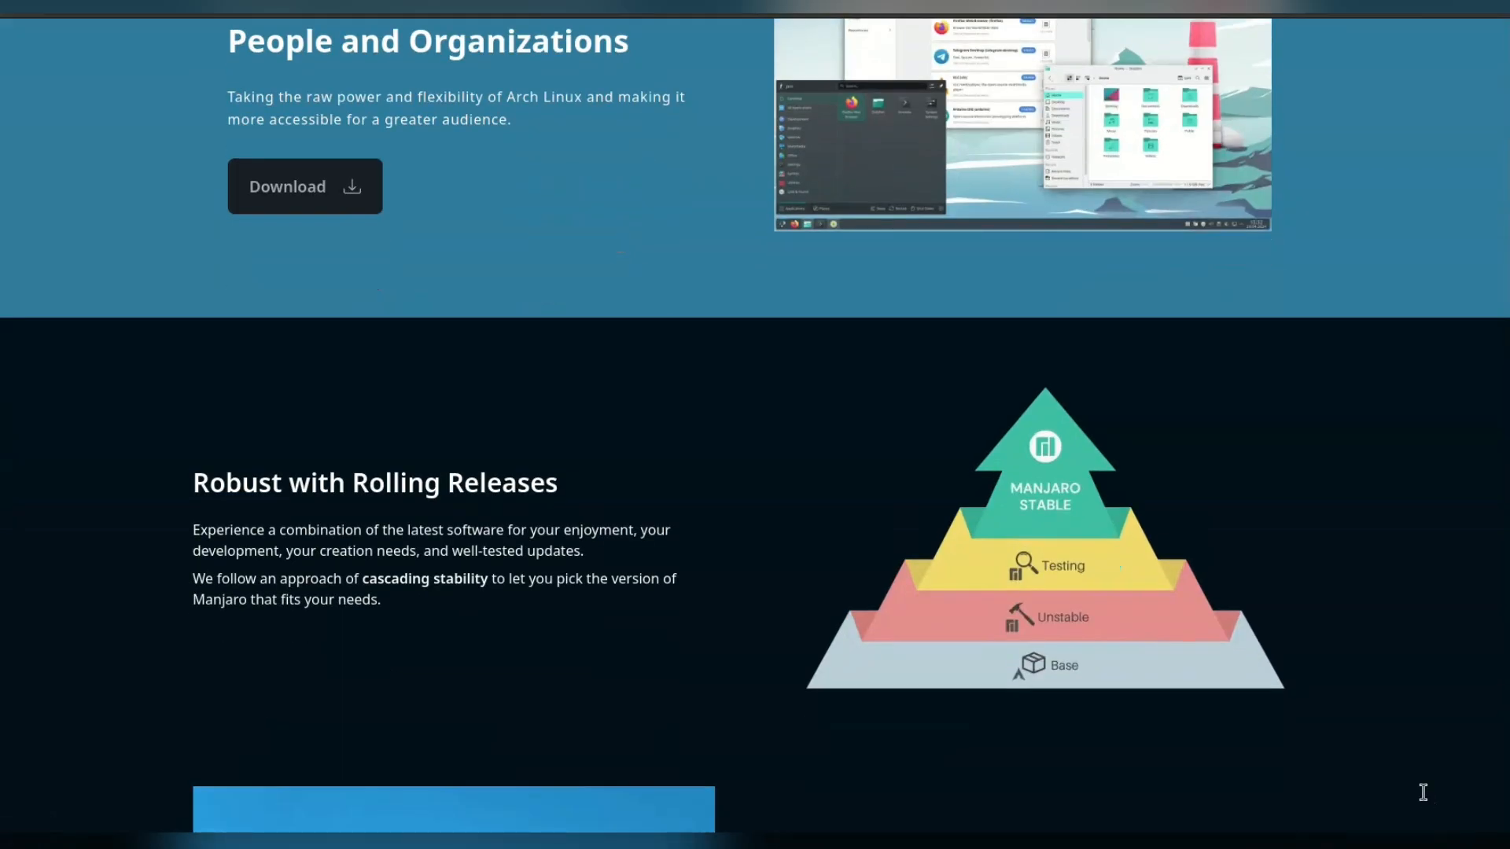
Step: Browse the Manjaro download page's official and community images, down to the Cinnamon edition
scroll("down", 3)
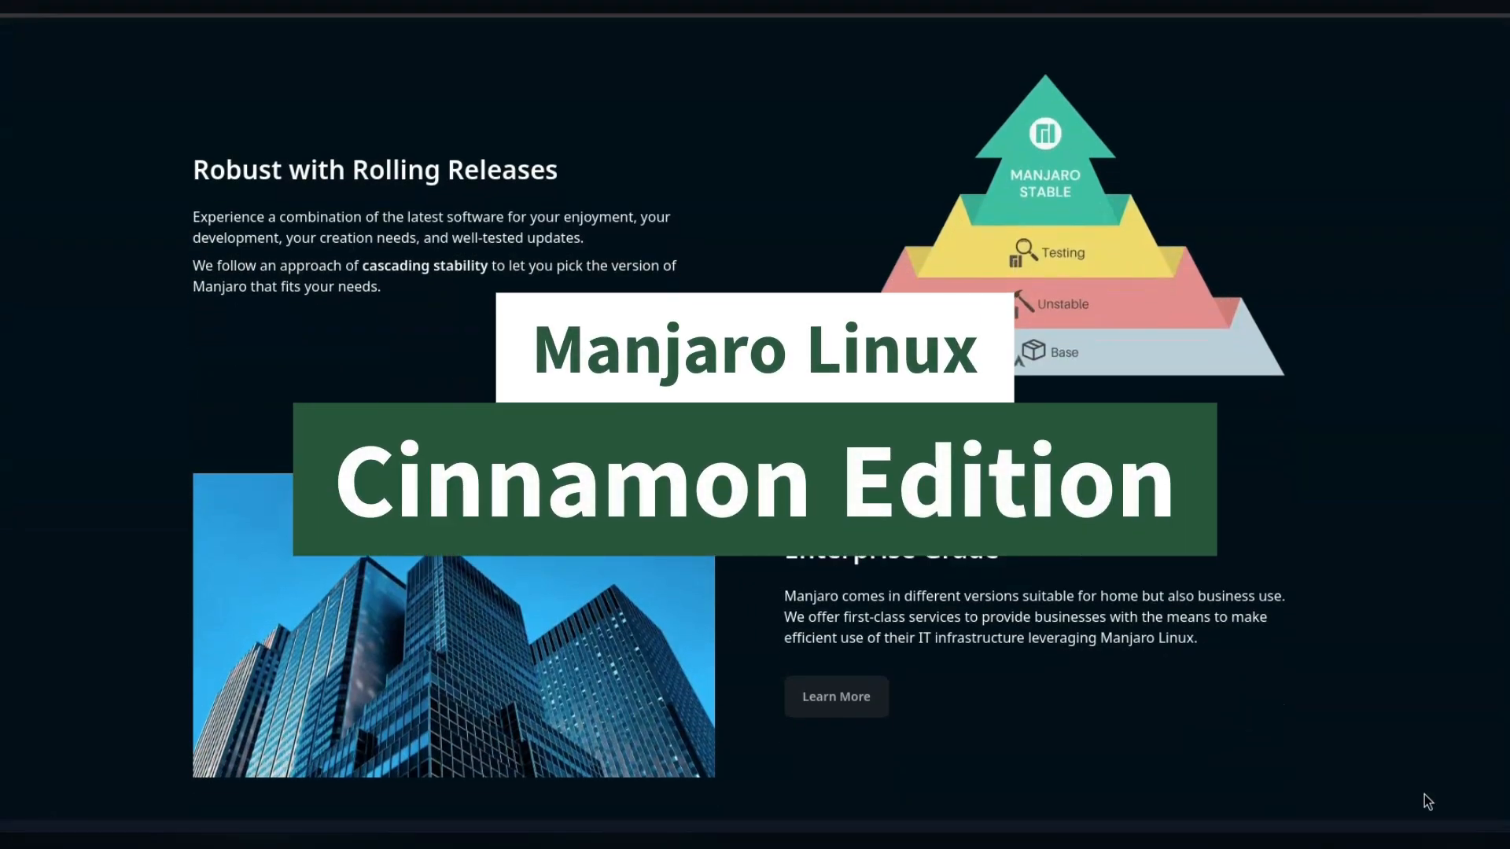
scroll("up", 3)
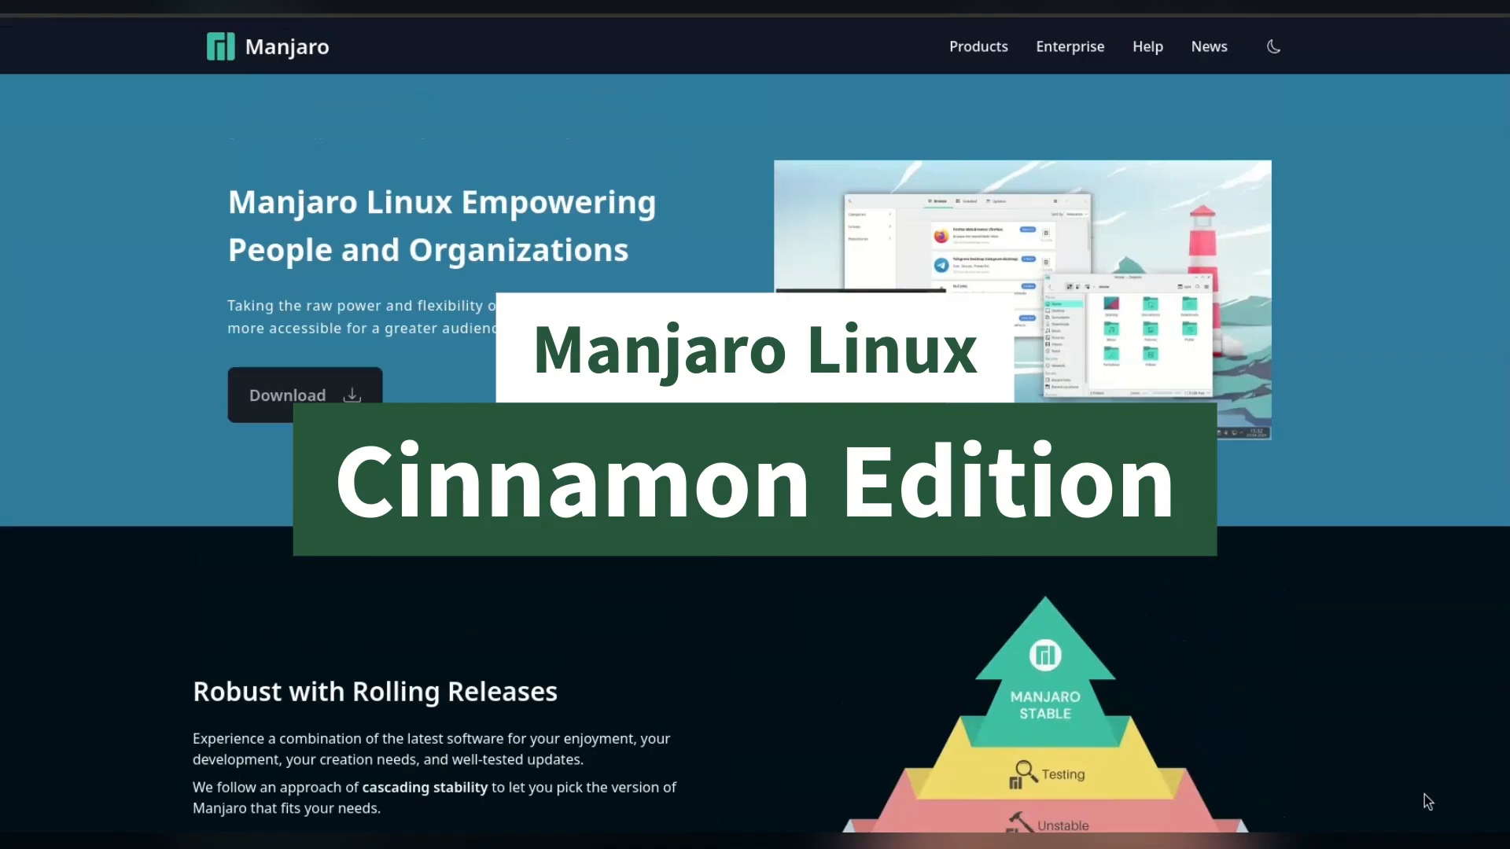
left_click(977, 46)
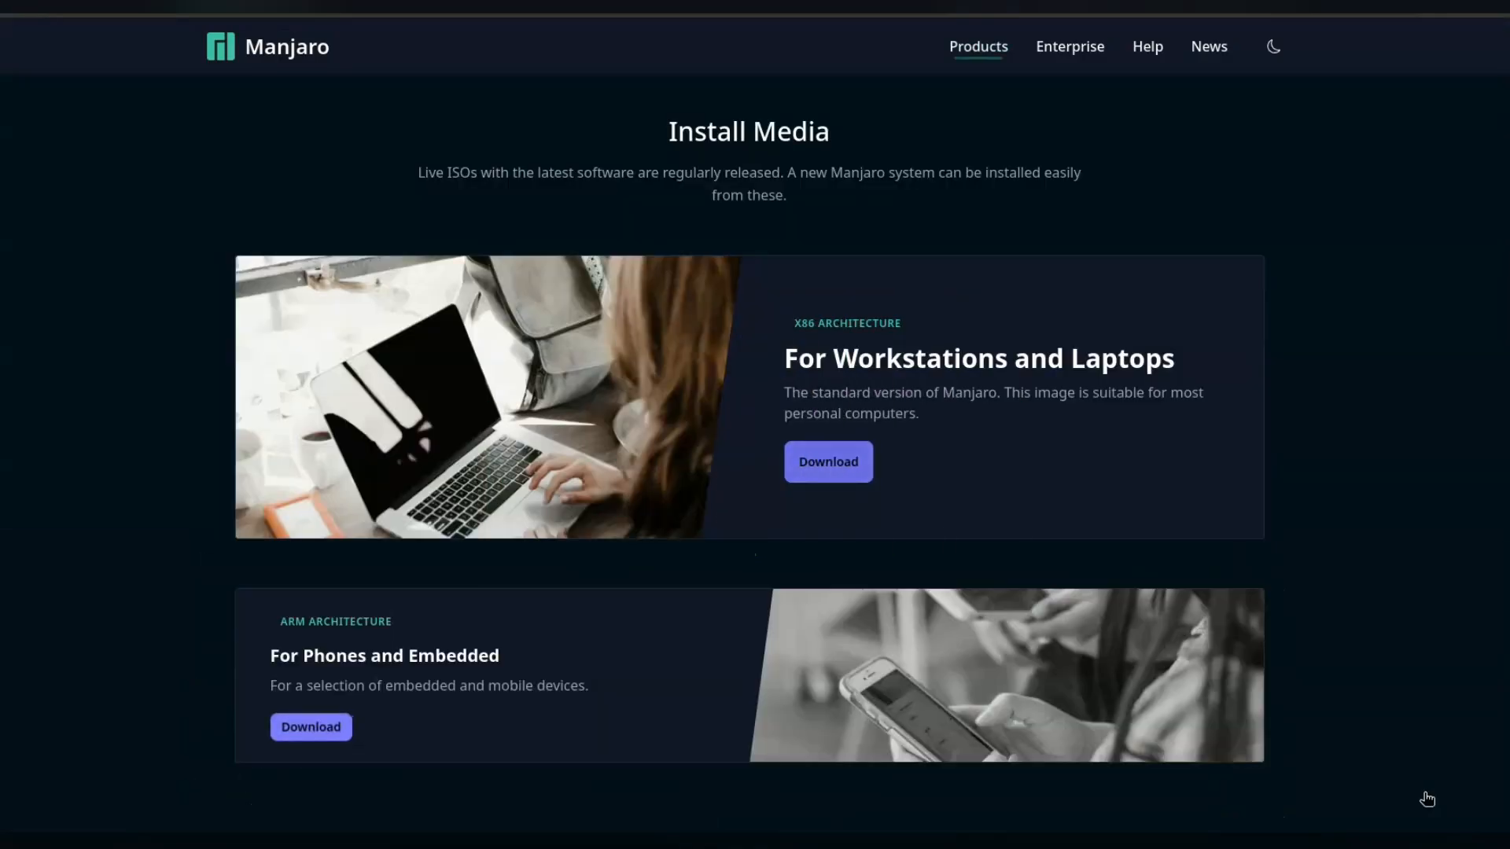
left_click(825, 460)
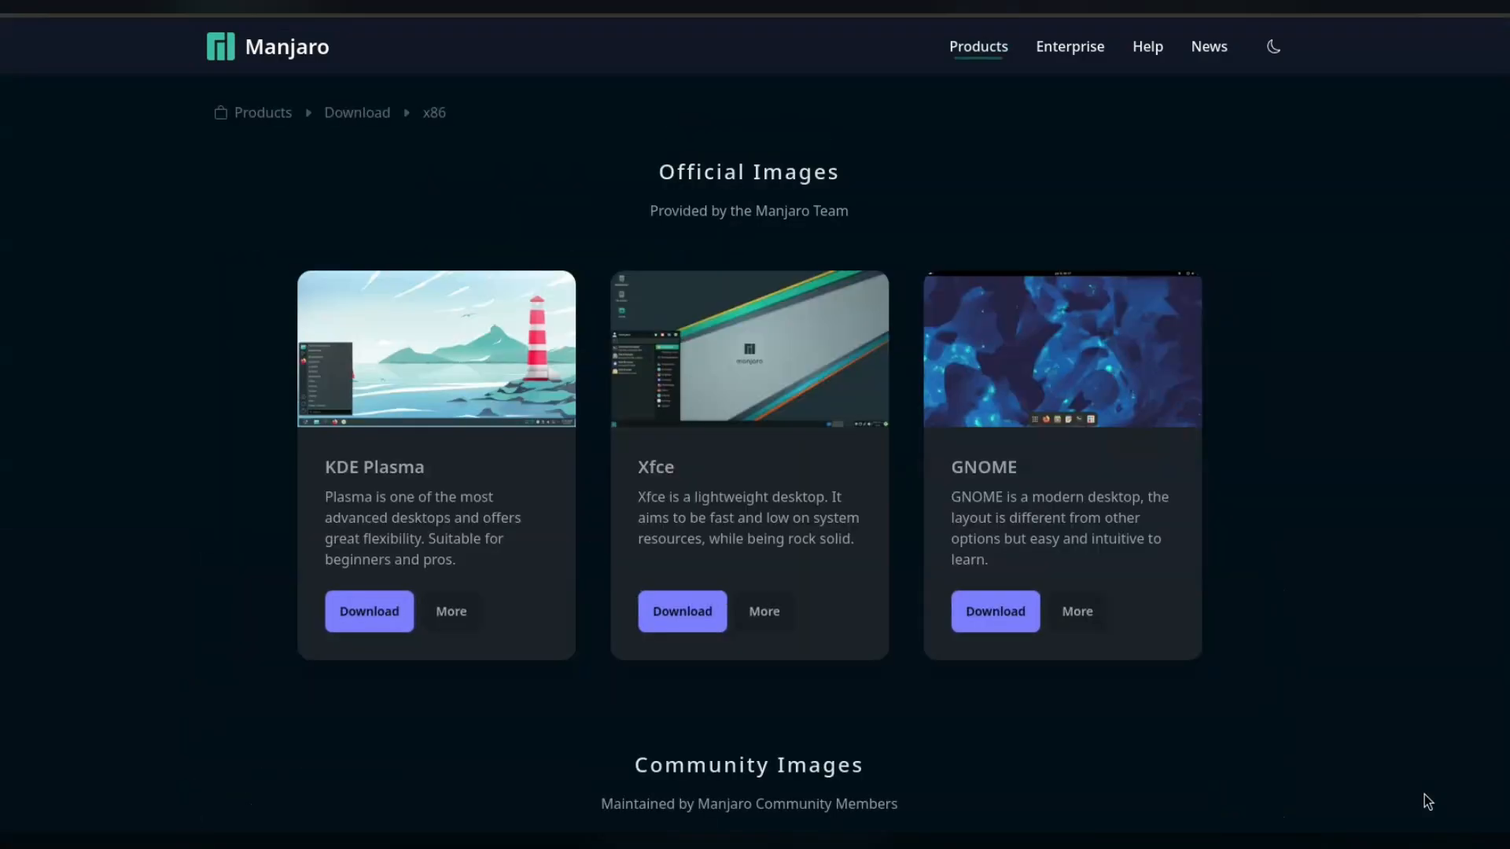
scroll("down", 3)
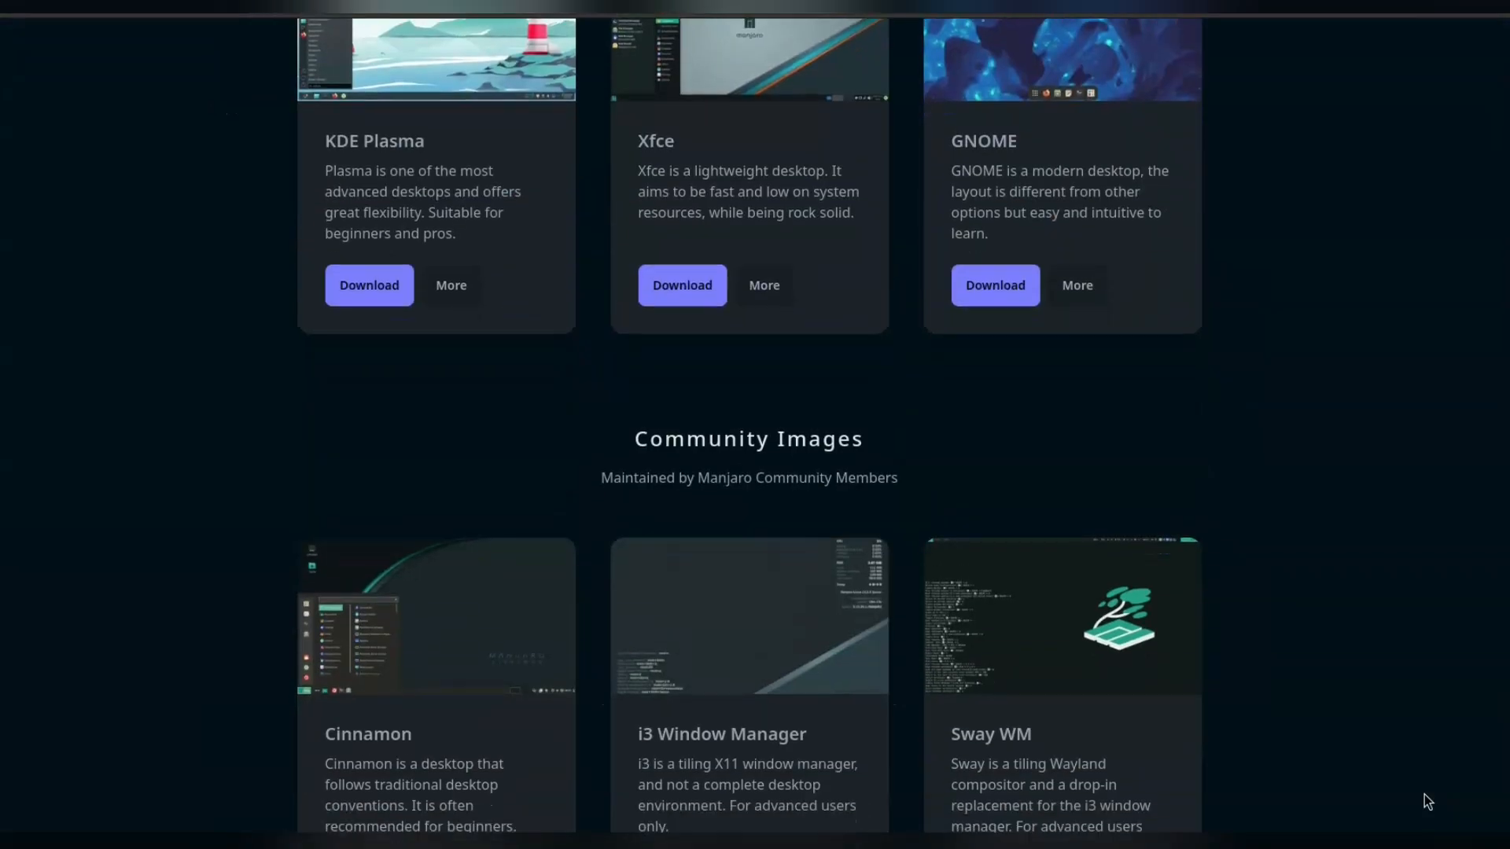
scroll("down", 3)
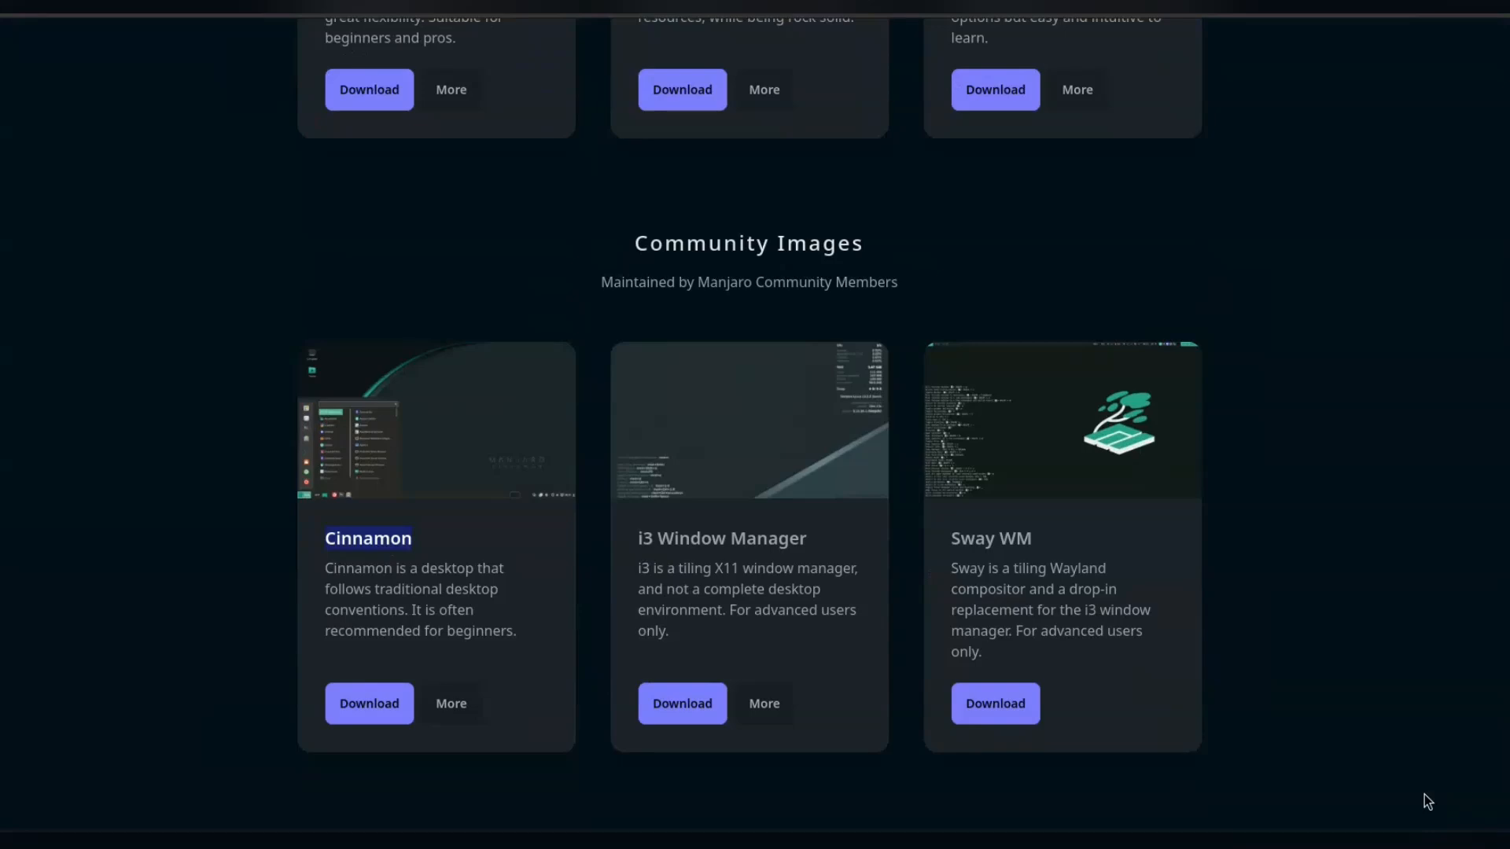
scroll("up", 3)
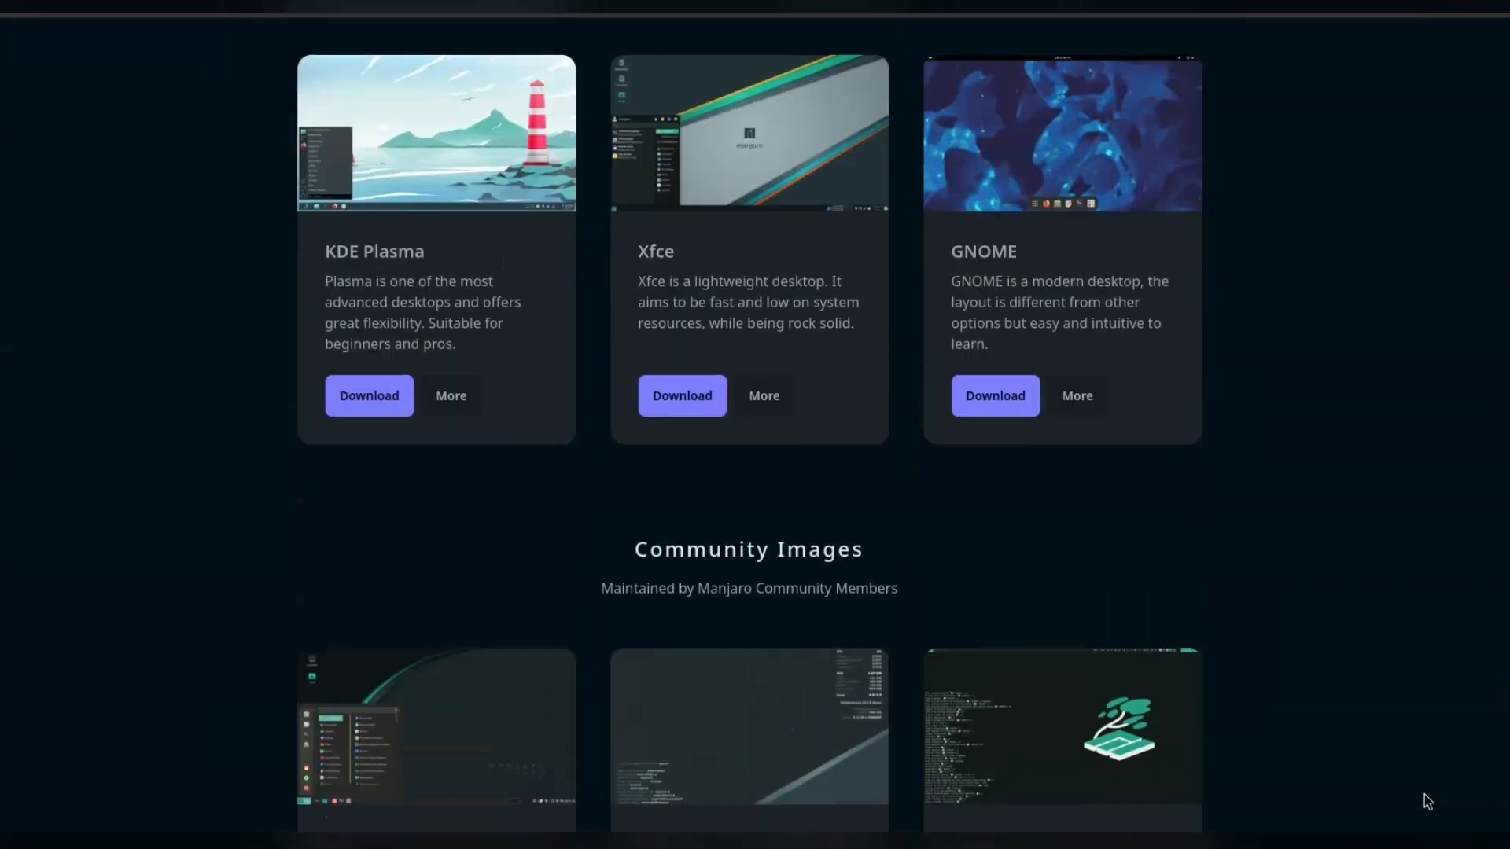
scroll("down", 3)
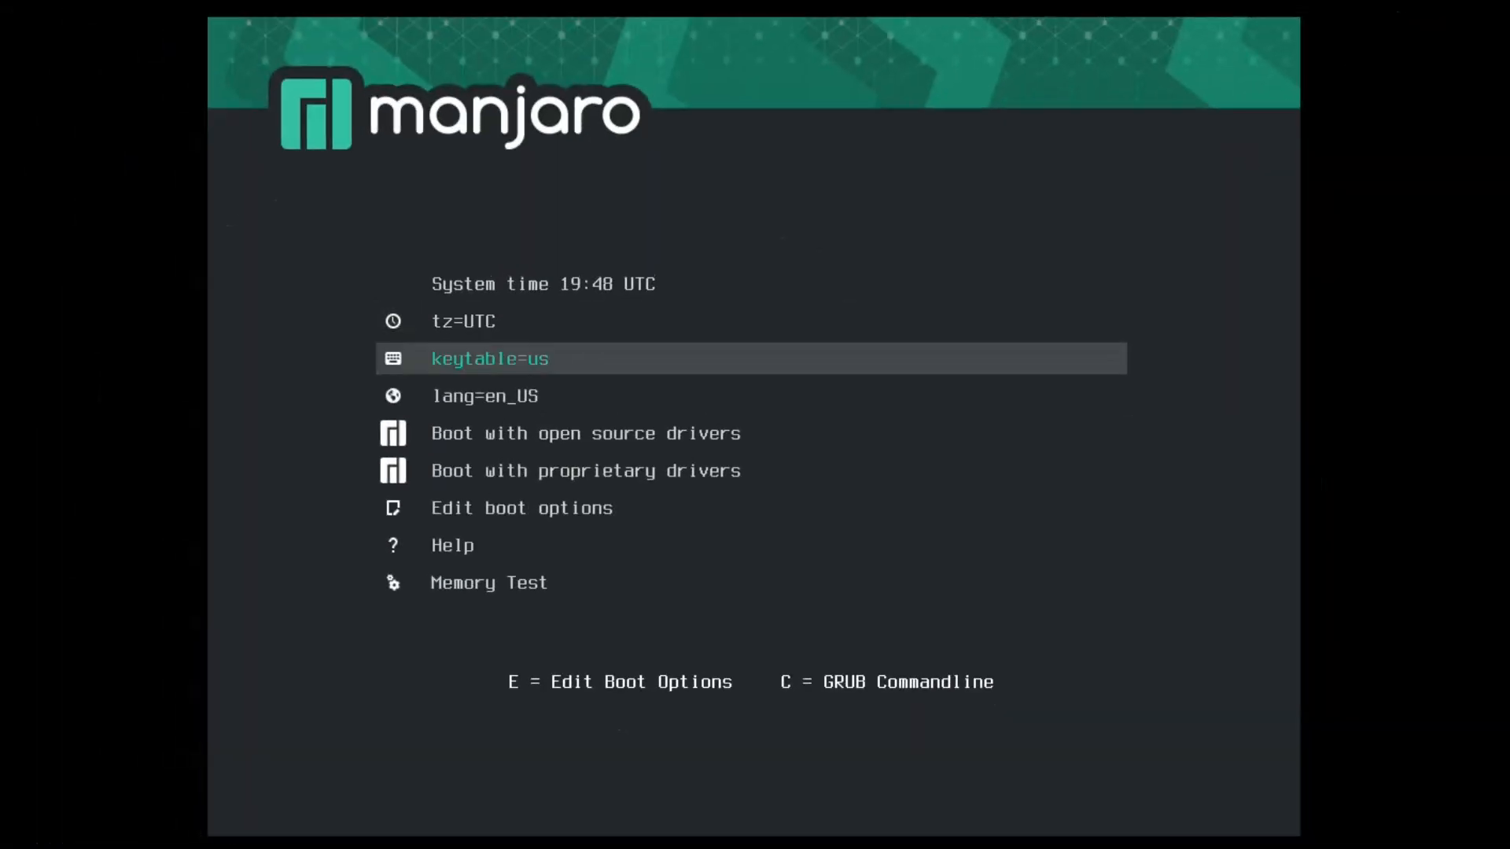
Step: Boot the live Manjaro Cinnamon system with proprietary drivers
key("Down")
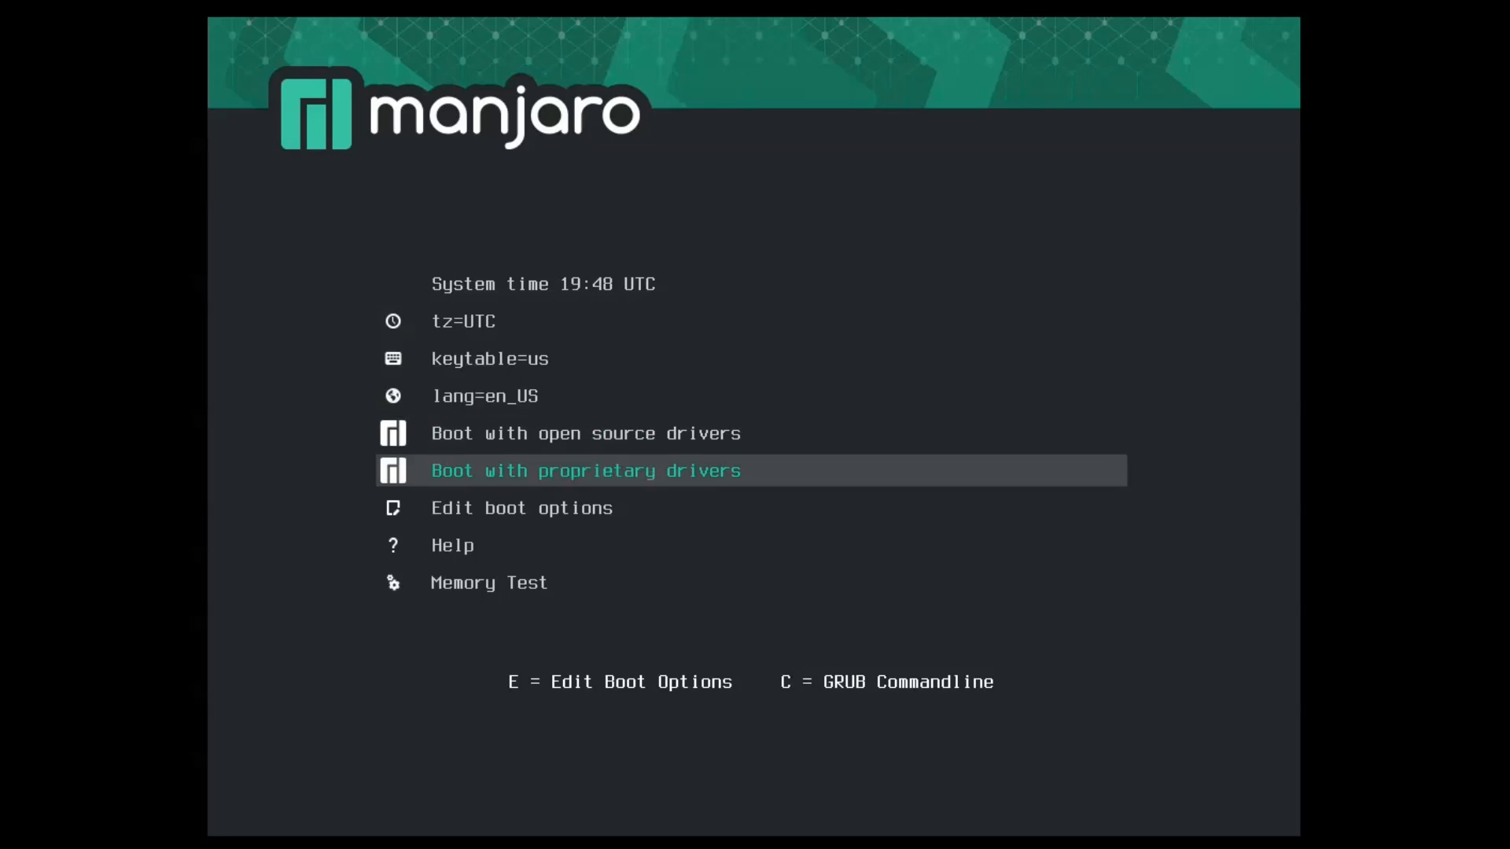
key("Return")
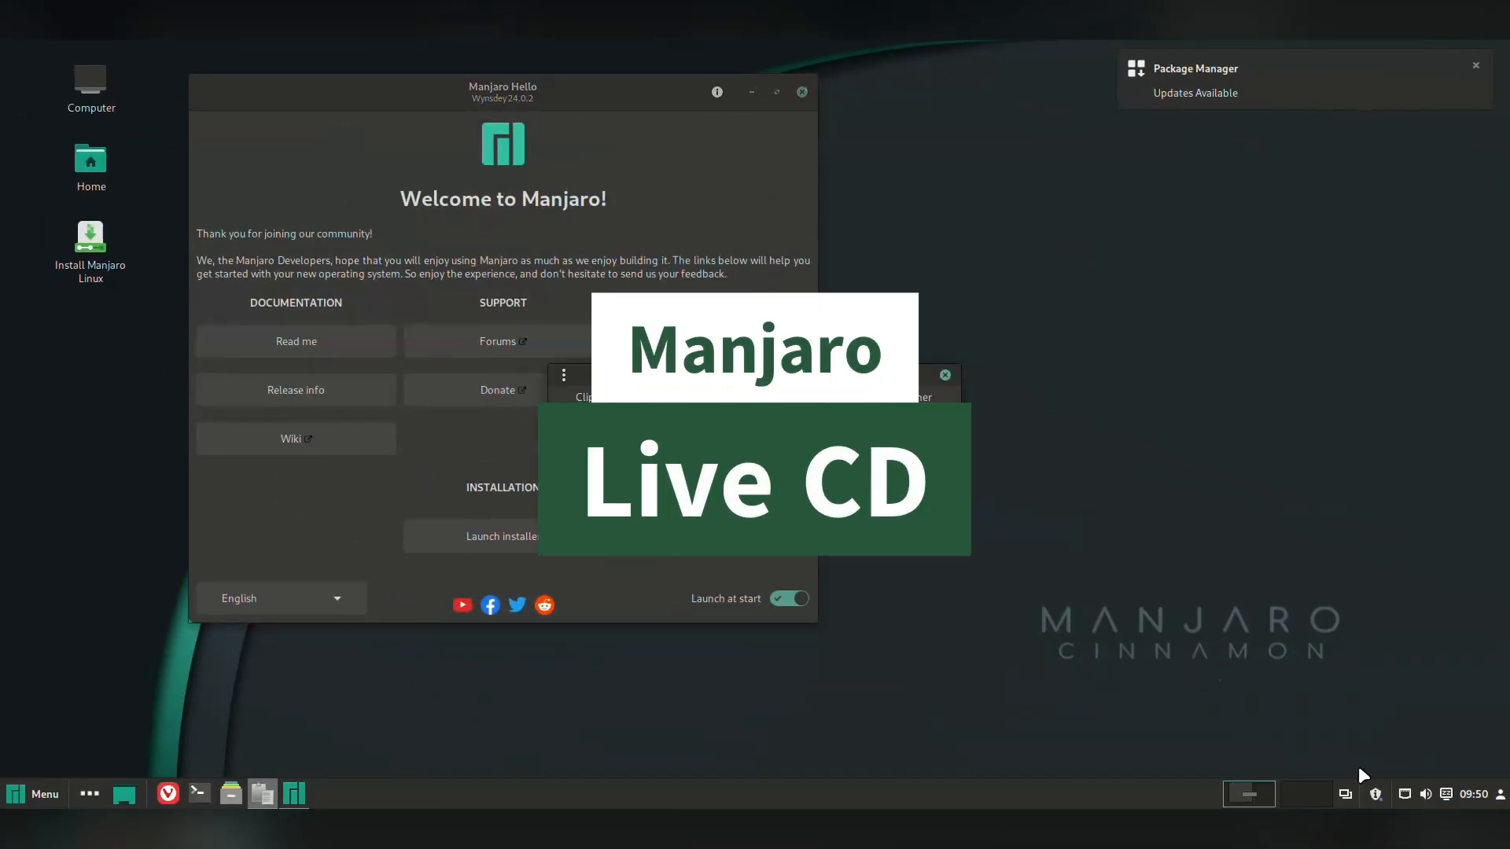
Step: Launch the Manjaro Linux installer from the Manjaro Hello welcome window
left_click(1475, 66)
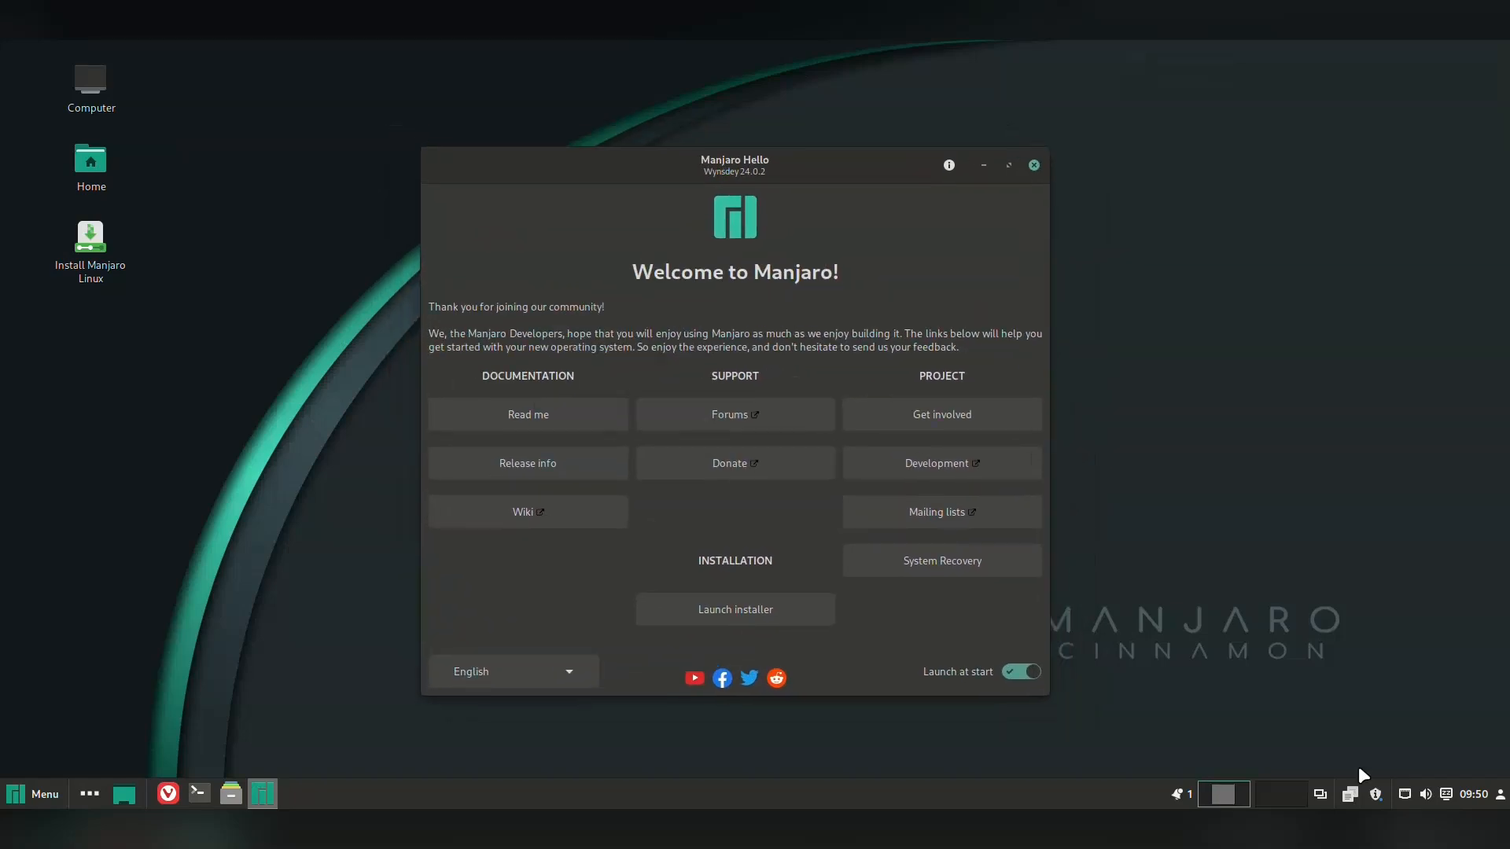
left_click(33, 792)
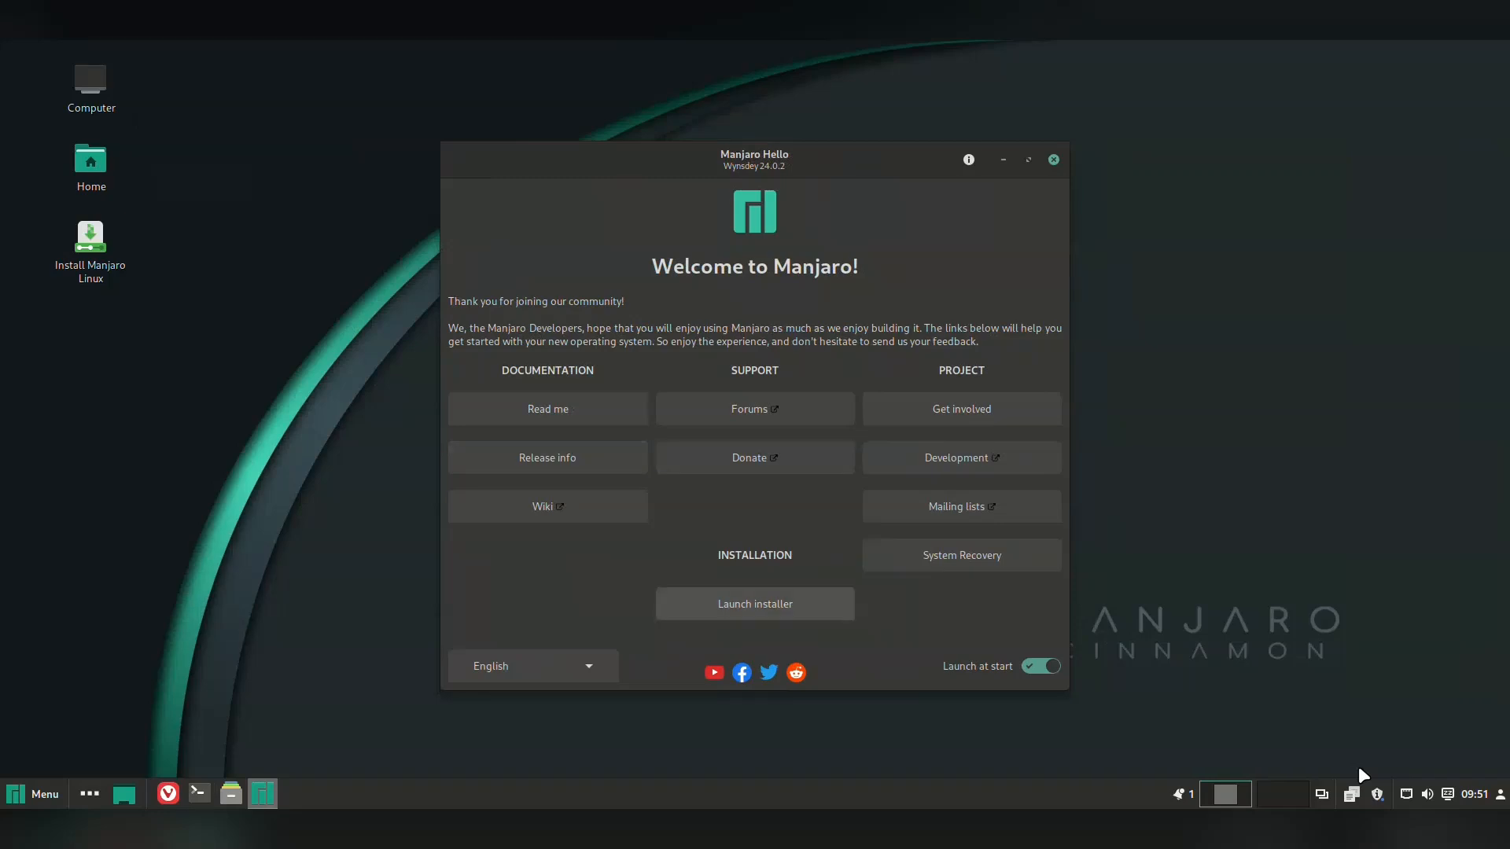
left_click(753, 604)
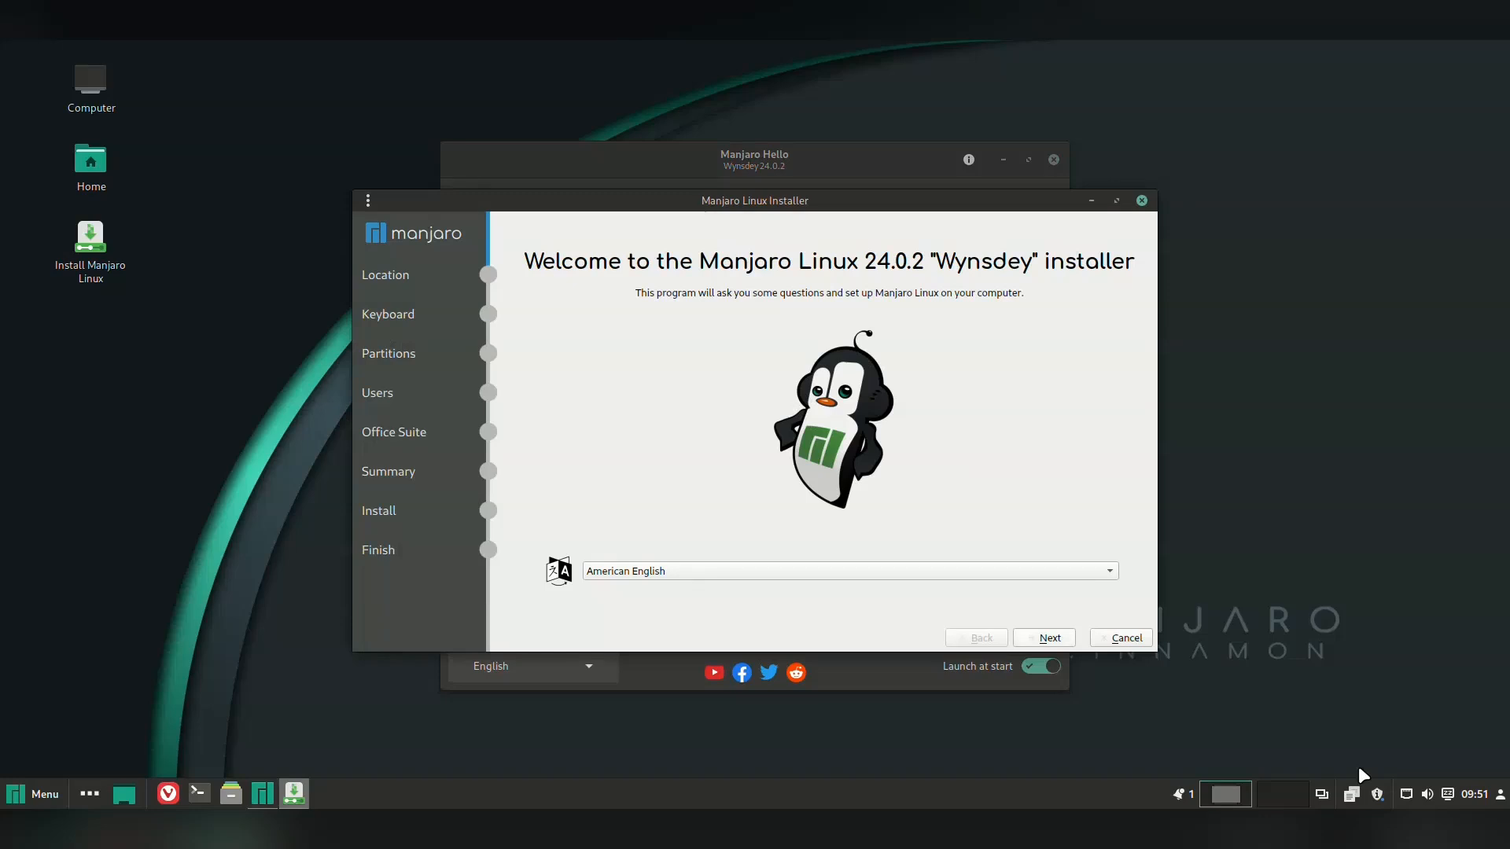
Step: Accept Melbourne location and Erase disk, then fill in the user account fields
left_click(1043, 637)
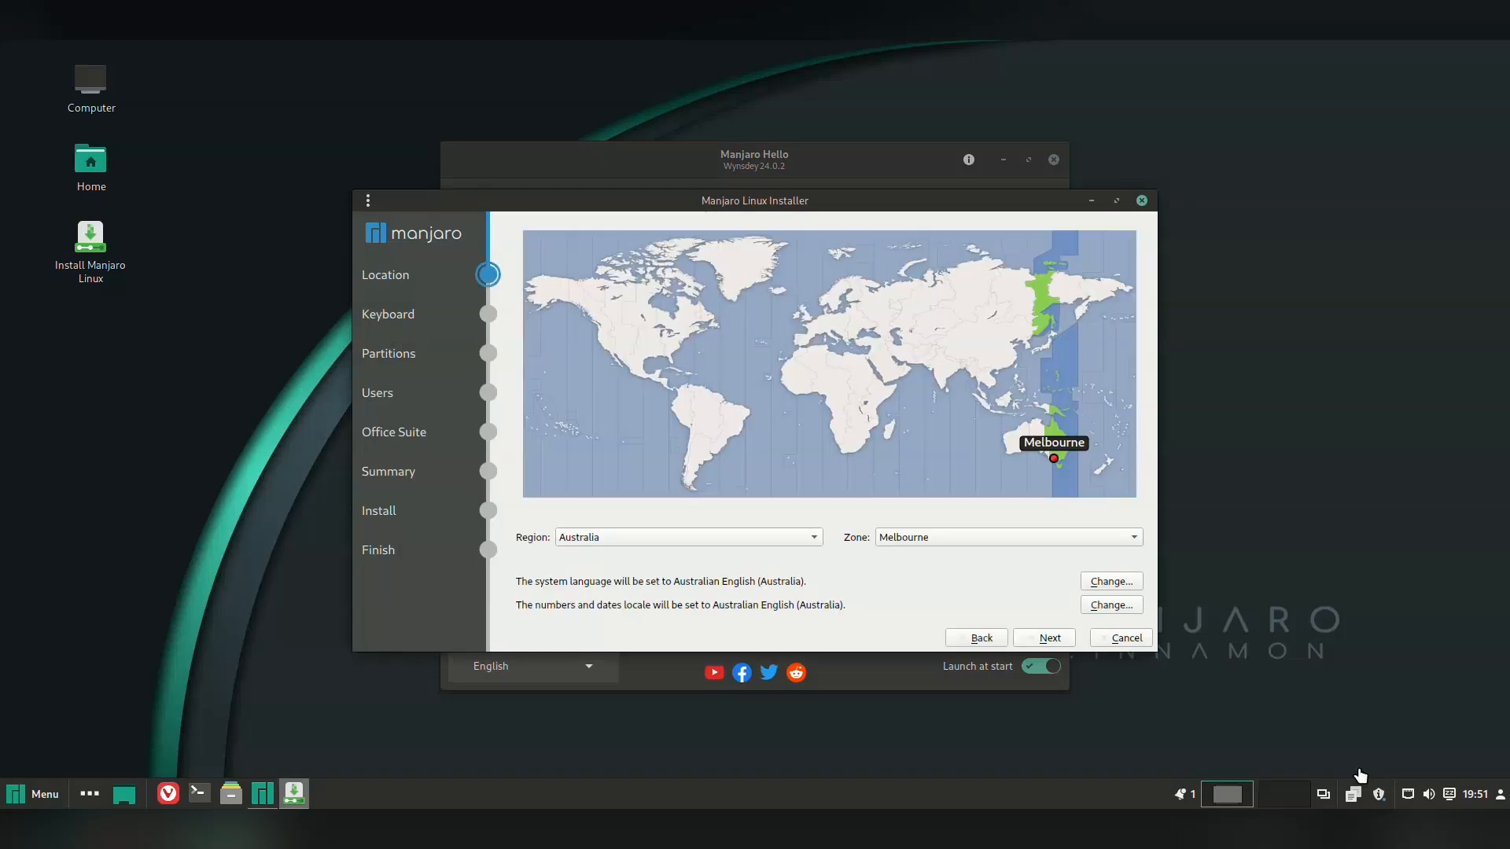
left_click(1043, 636)
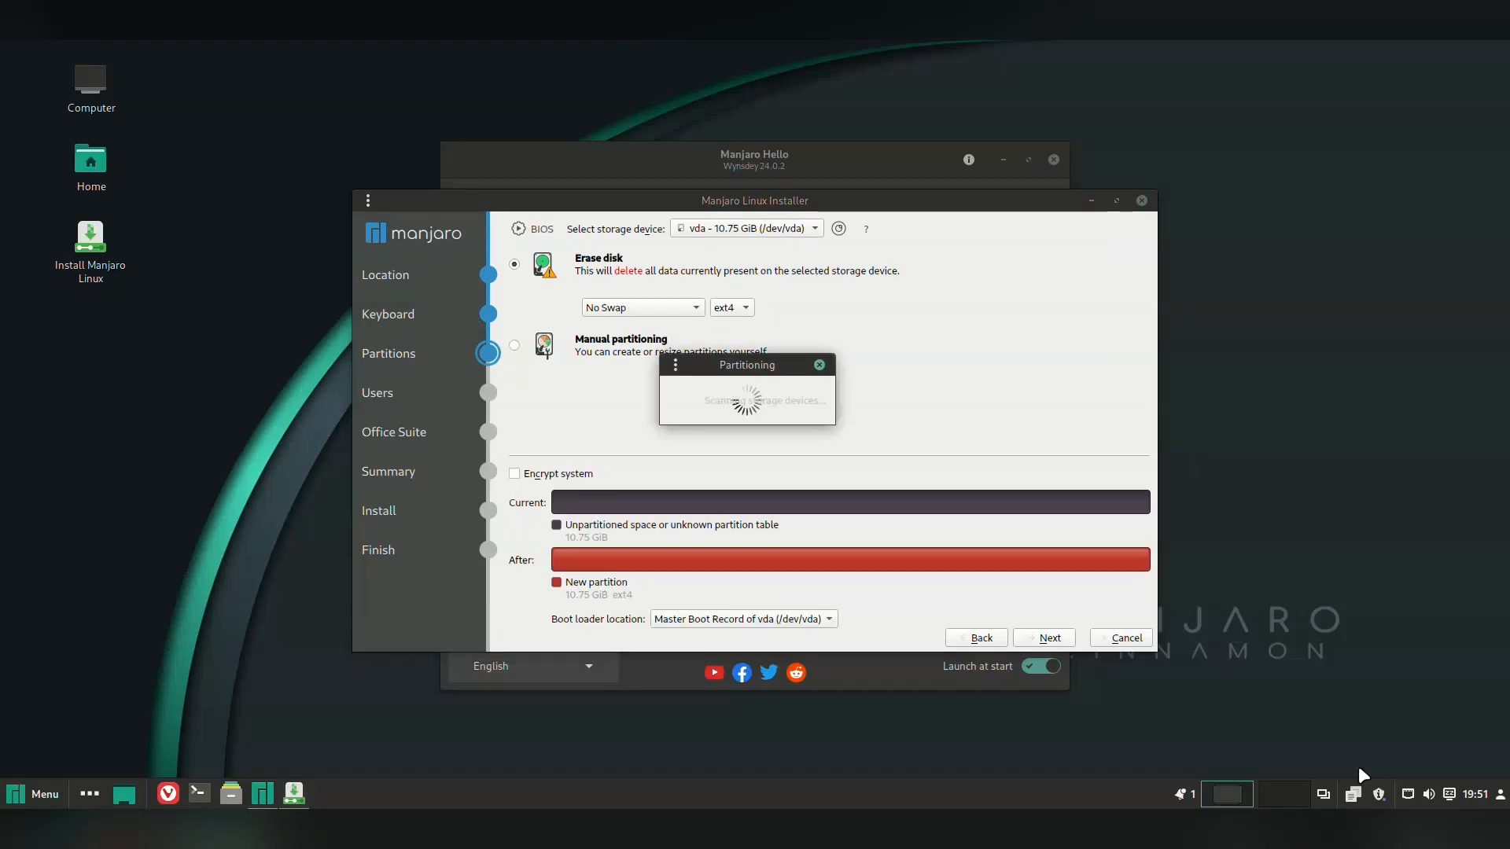
left_click(1042, 636)
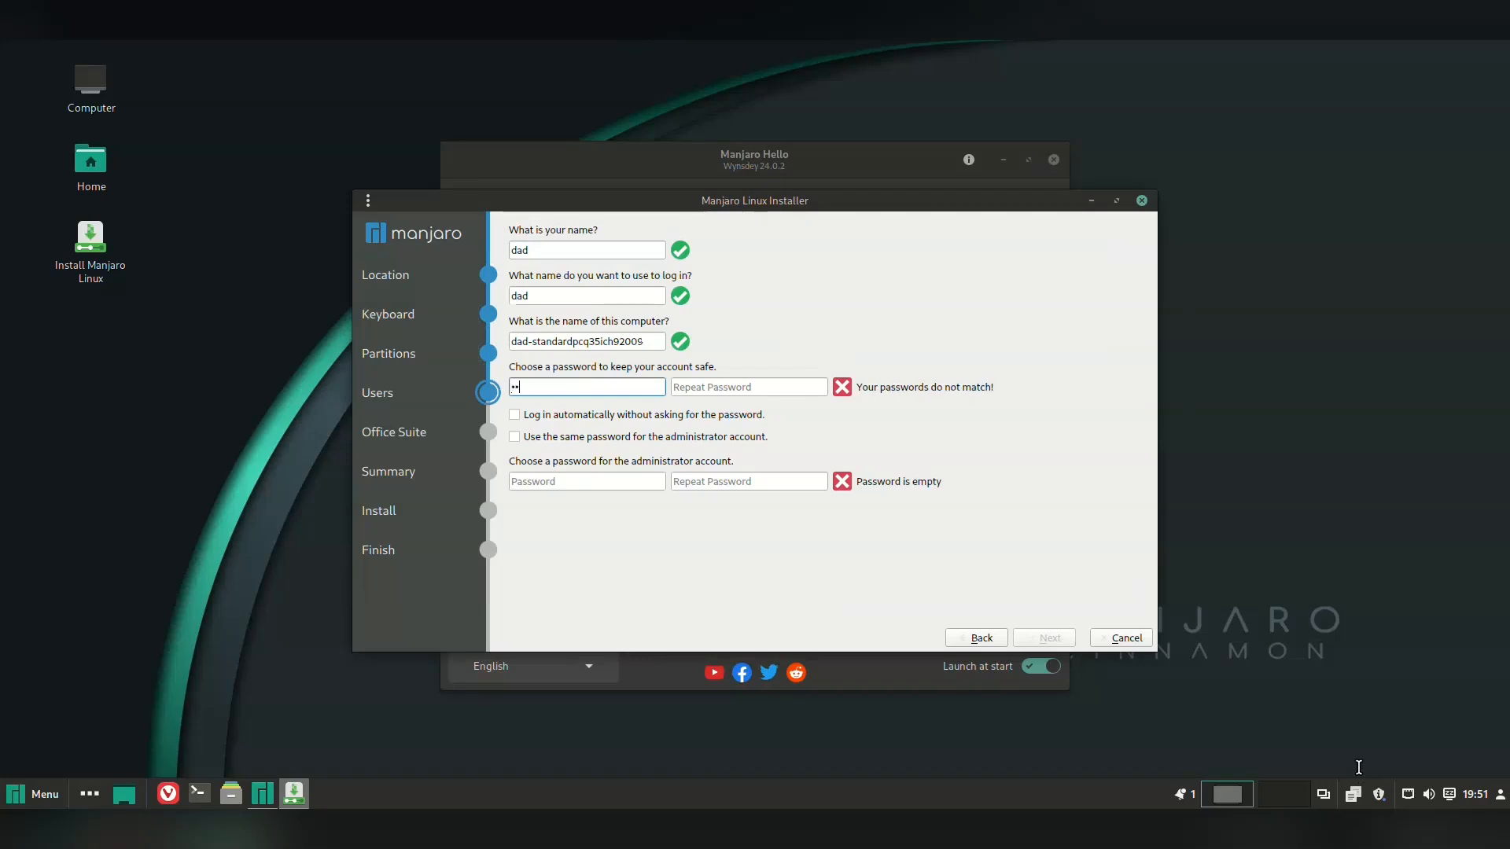
type("•••••")
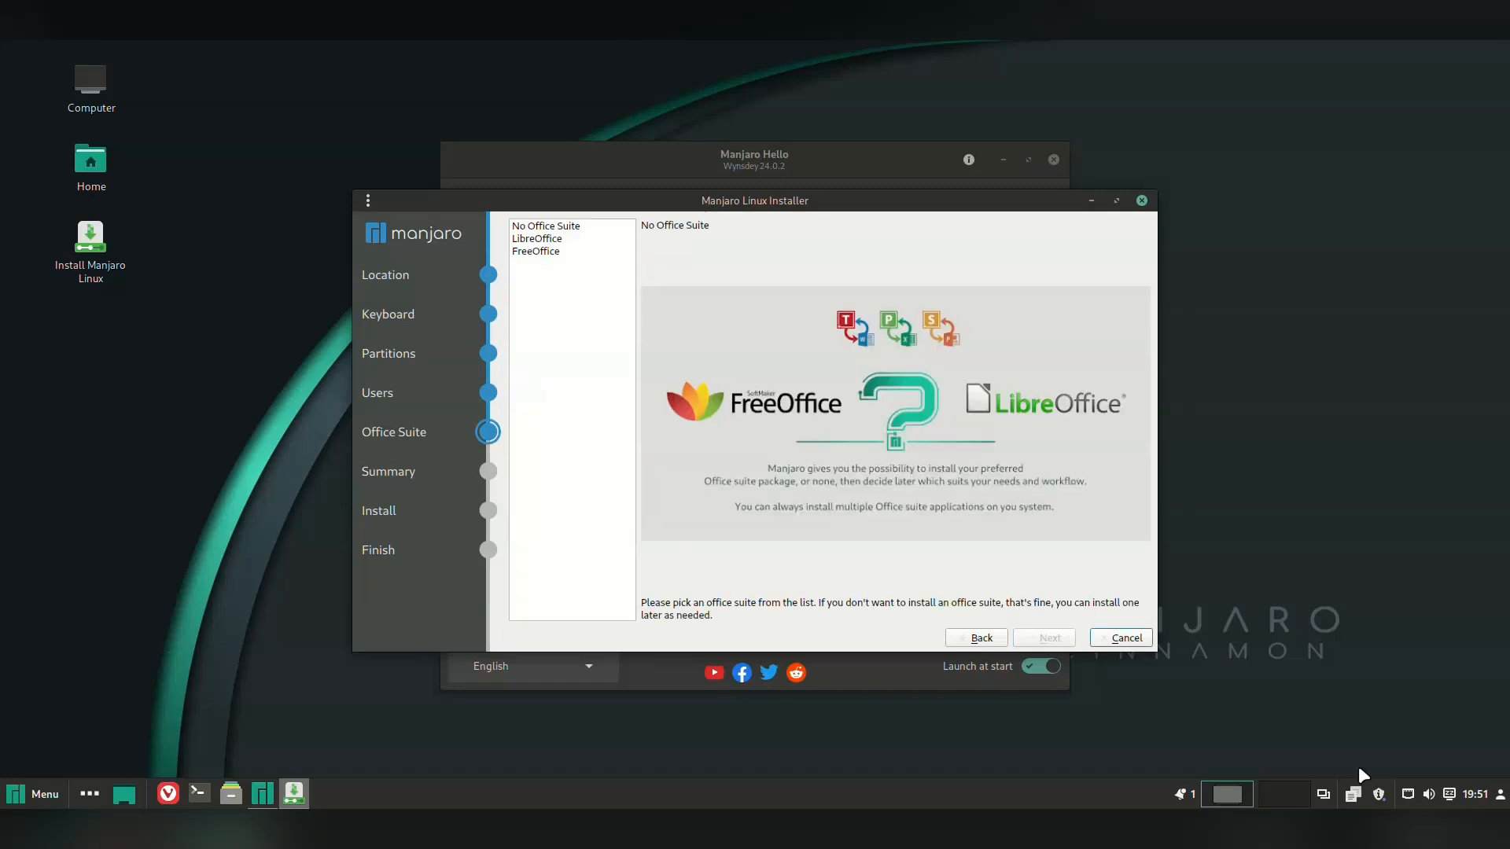
Step: Compare FreeOffice with No Office Suite, keep No Office Suite and continue to the summary
left_click(547, 224)
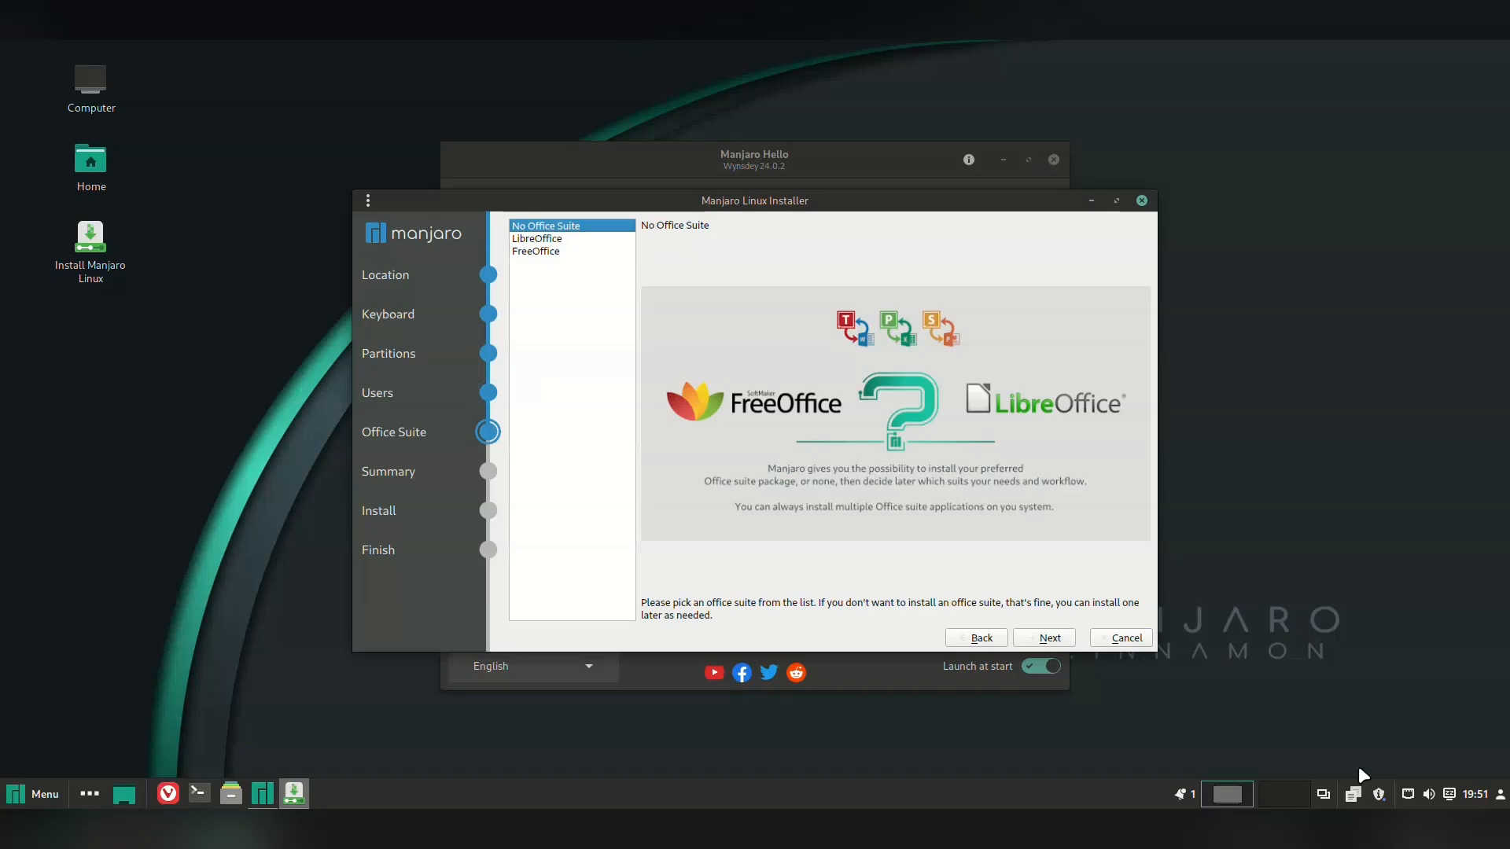
left_click(535, 252)
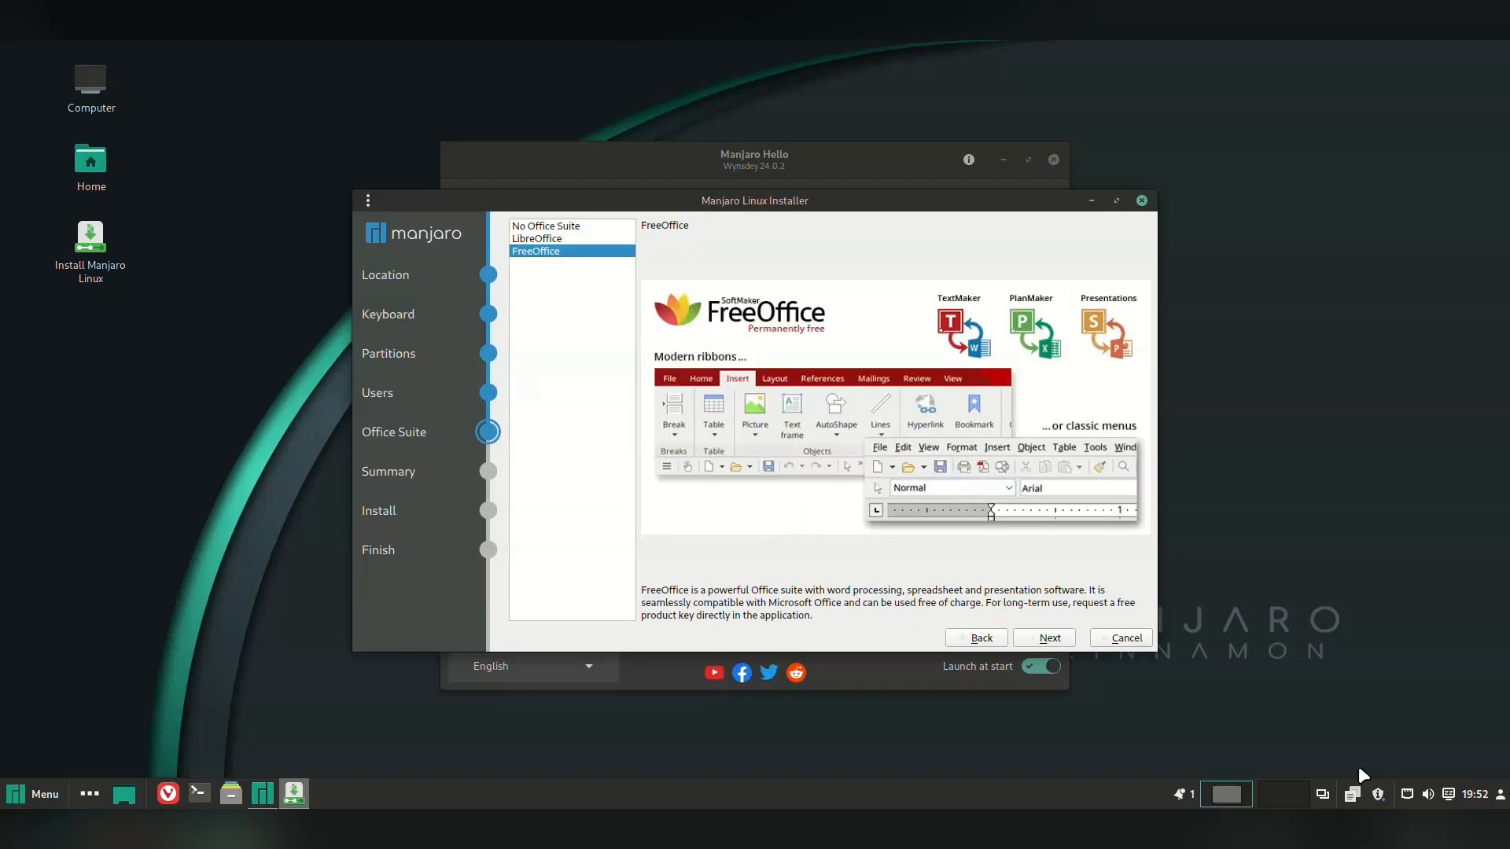
left_click(546, 225)
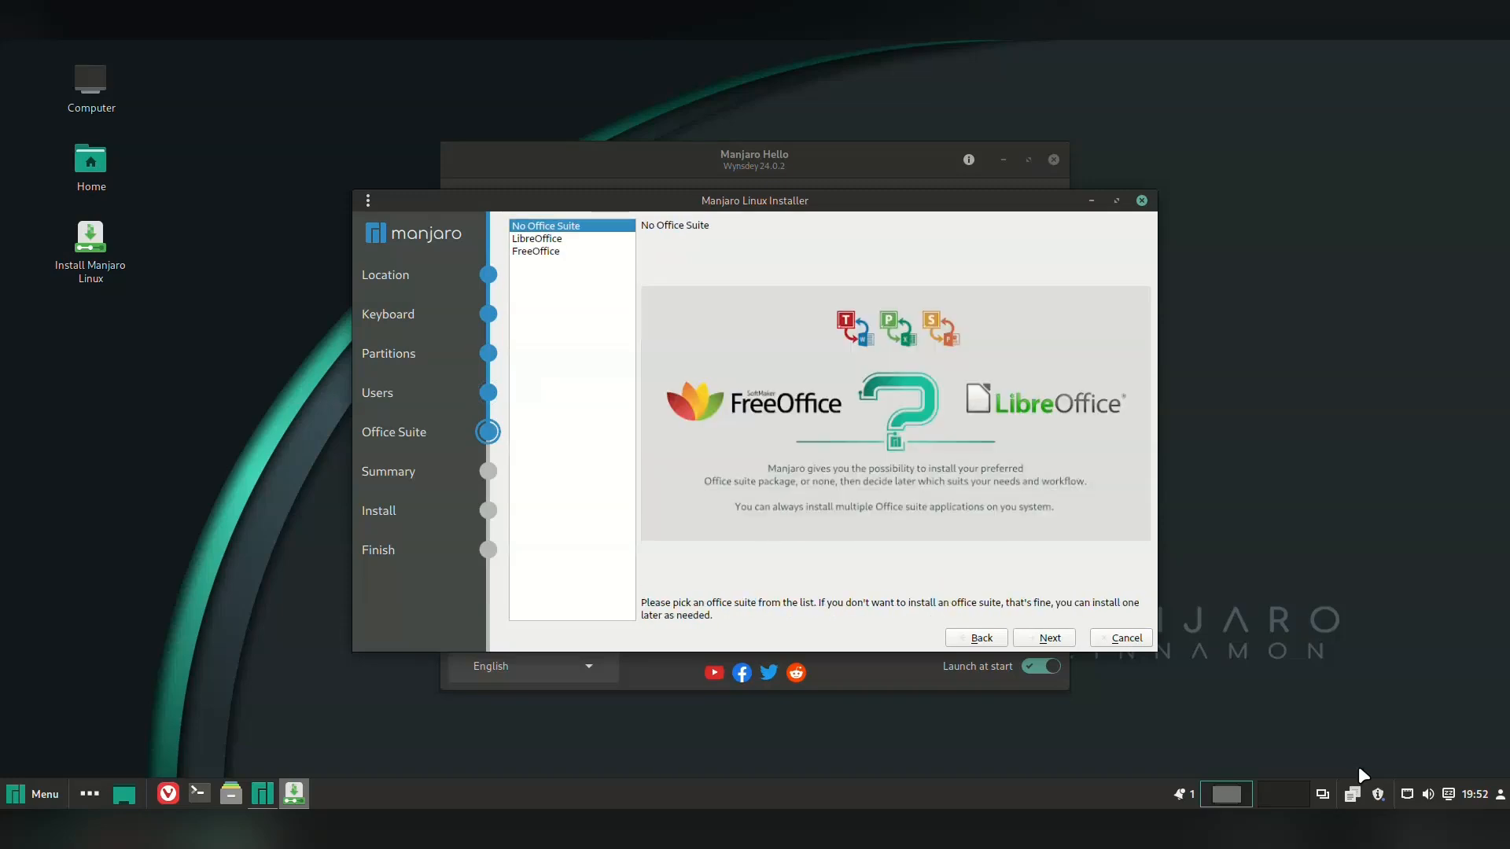
left_click(535, 251)
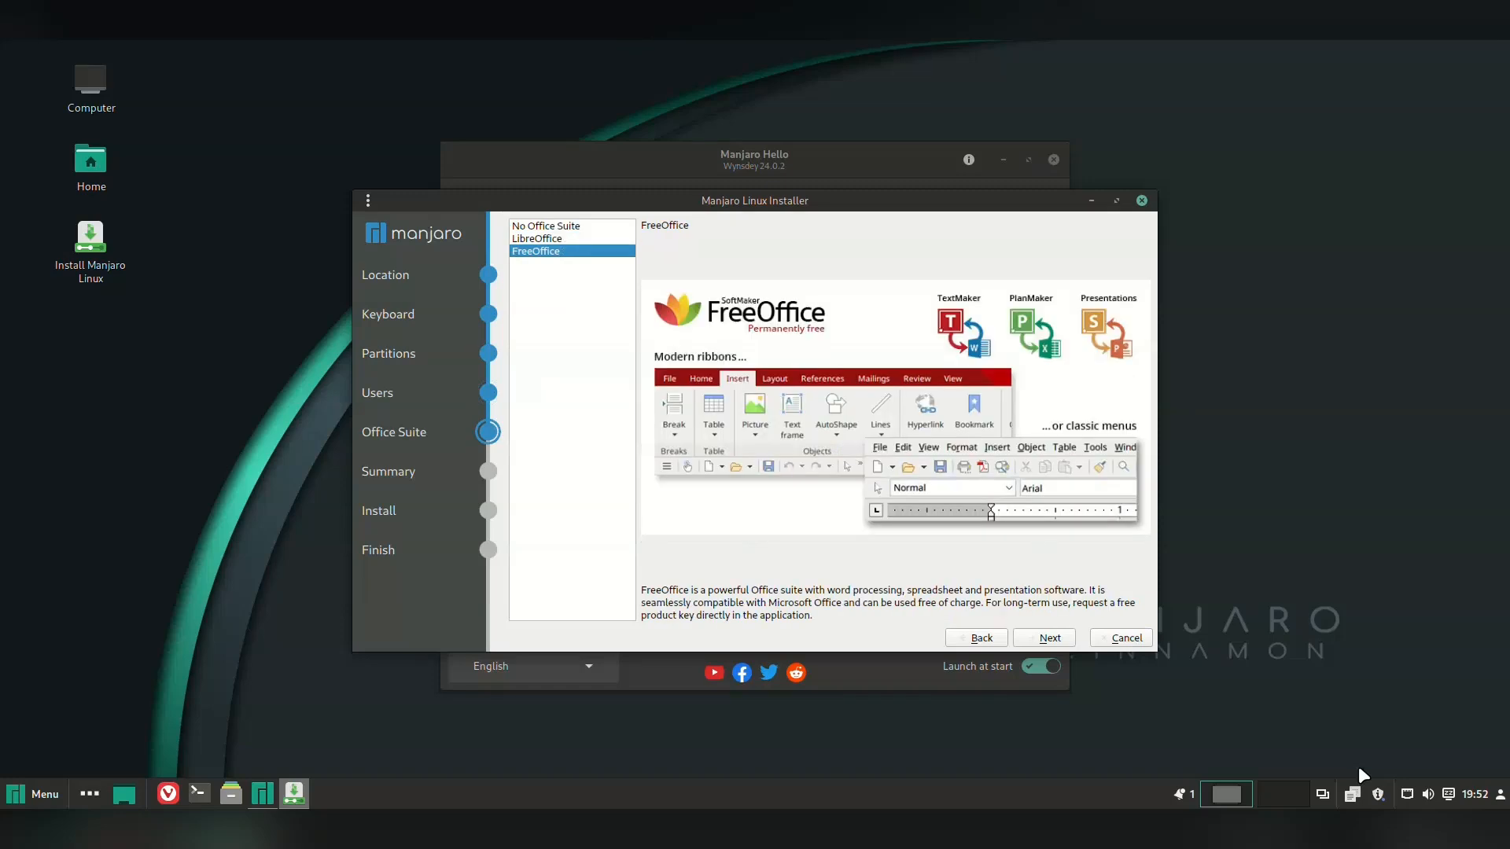
left_click(545, 225)
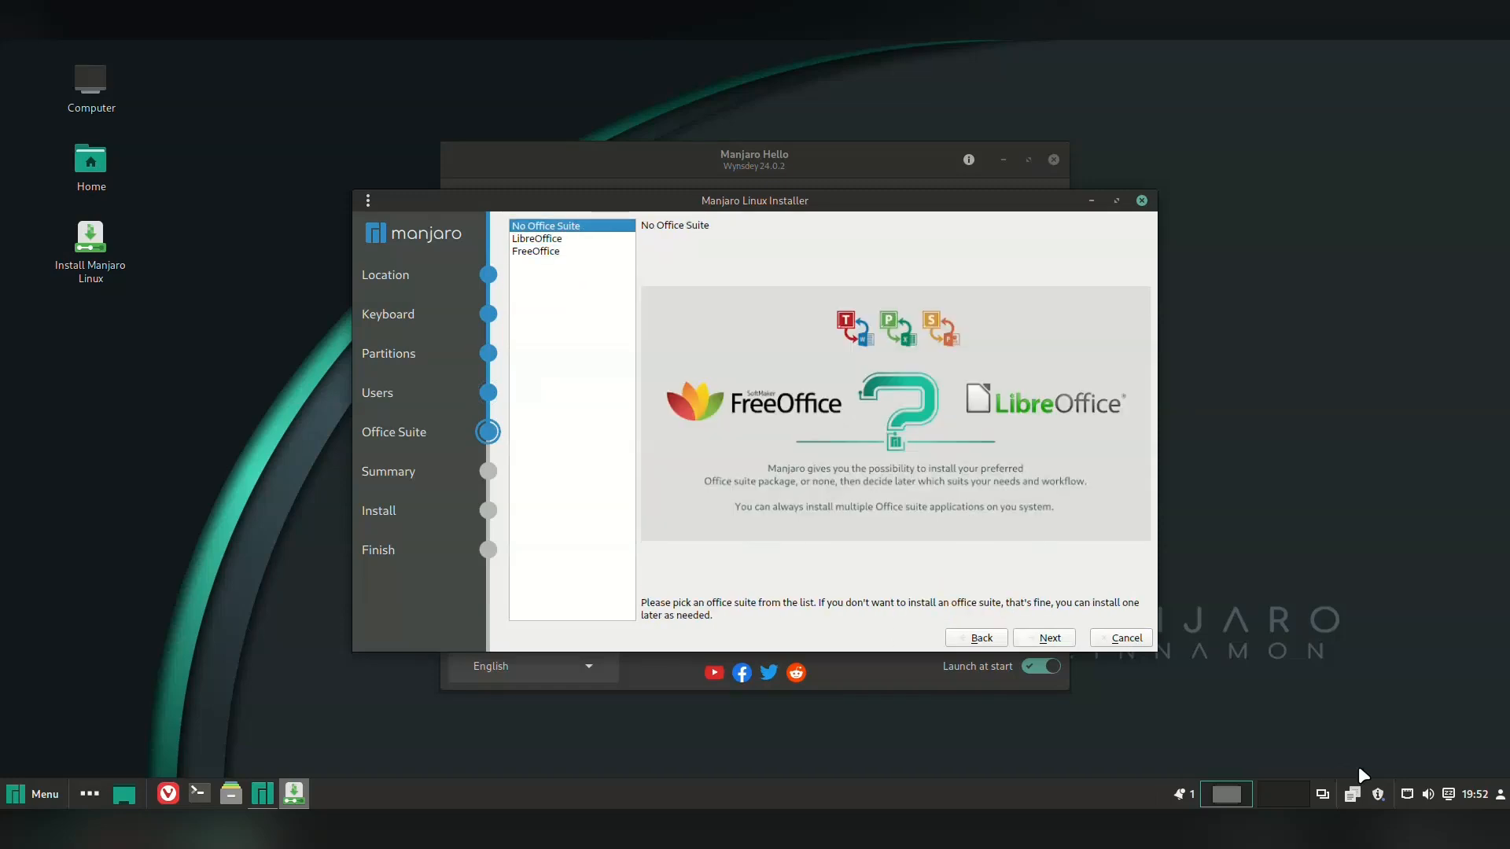
left_click(1045, 636)
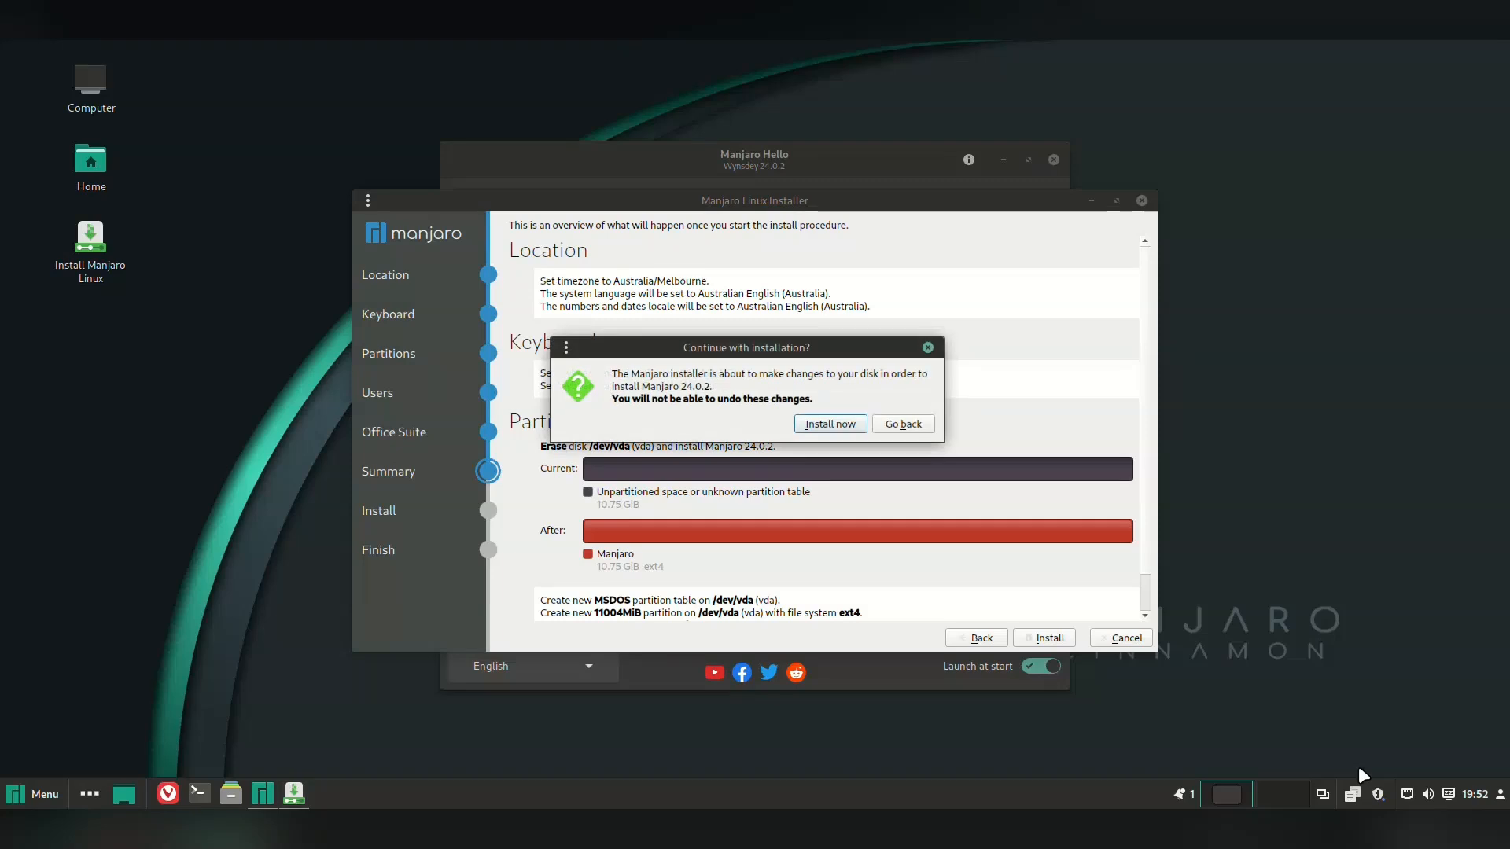
Step: Confirm 'Install now' to erase the disk and install Manjaro
left_click(829, 423)
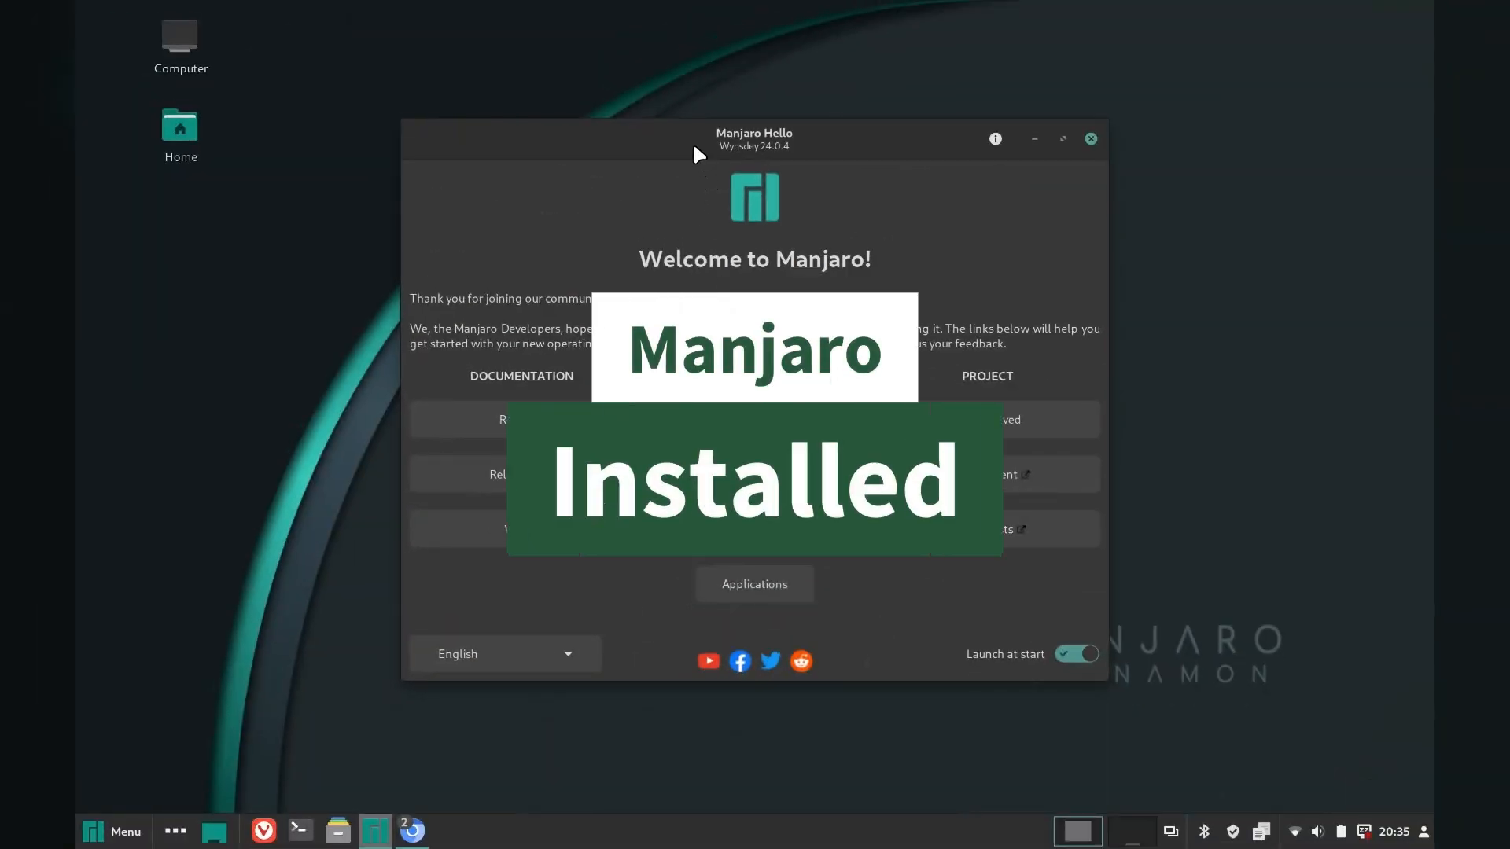
mouse_move(850, 153)
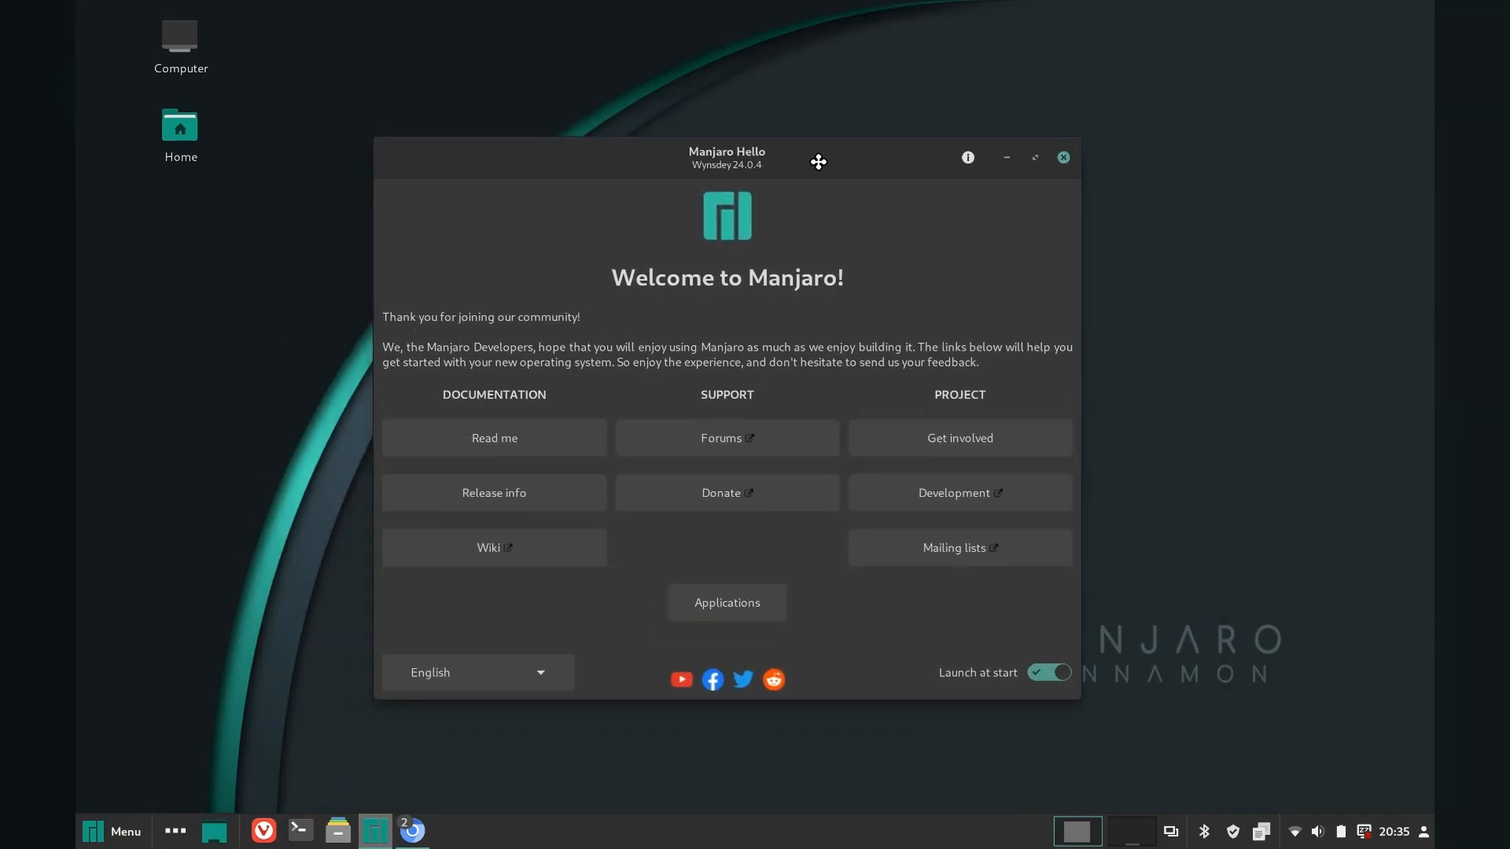
mouse_move(726, 602)
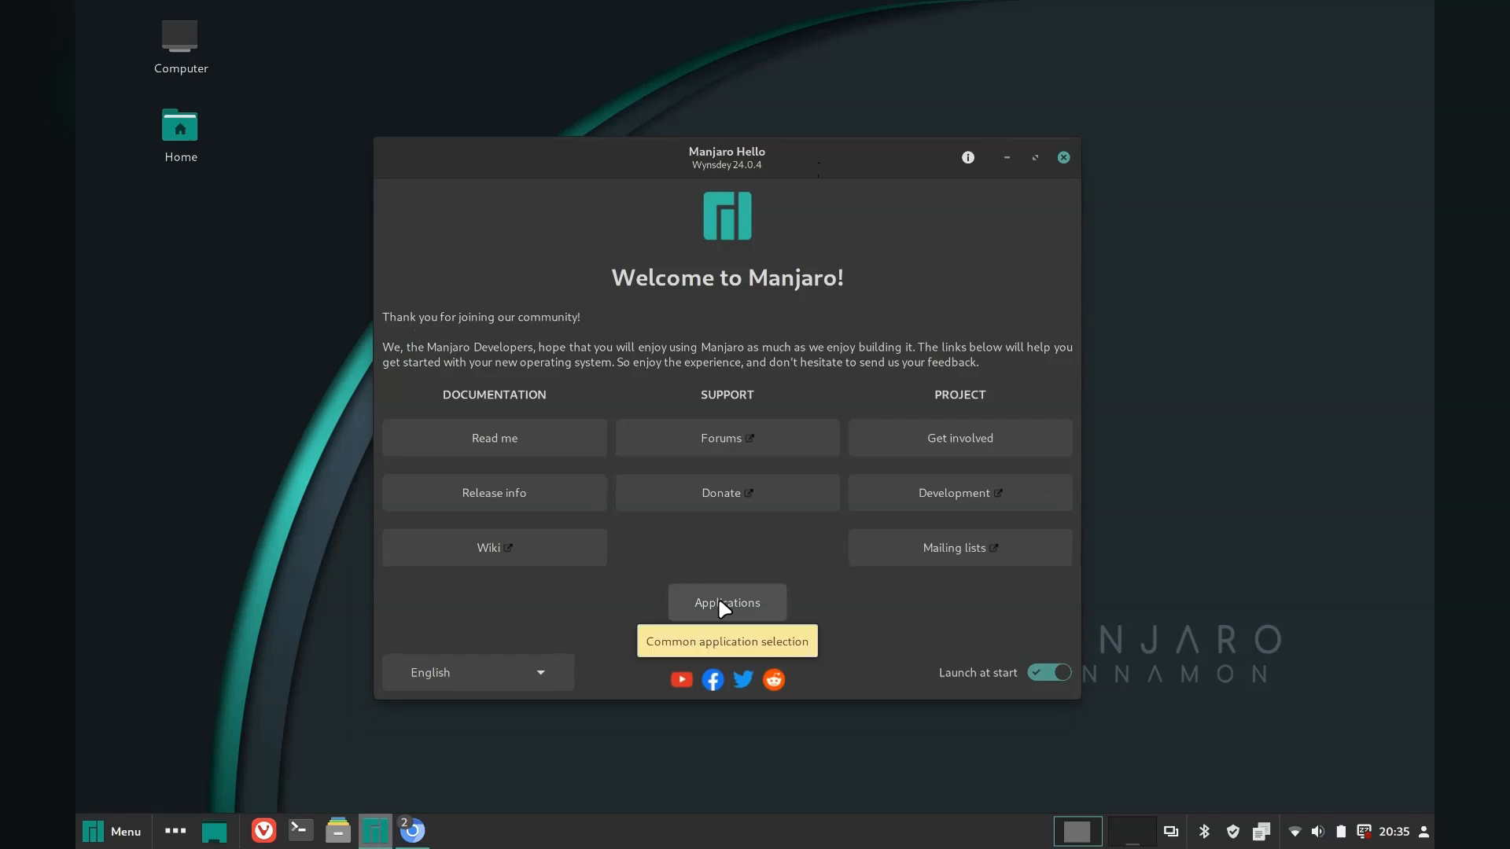
Step: Browse the Browsers, Office Suites and Text Editors application lists in Manjaro Hello
left_click(727, 602)
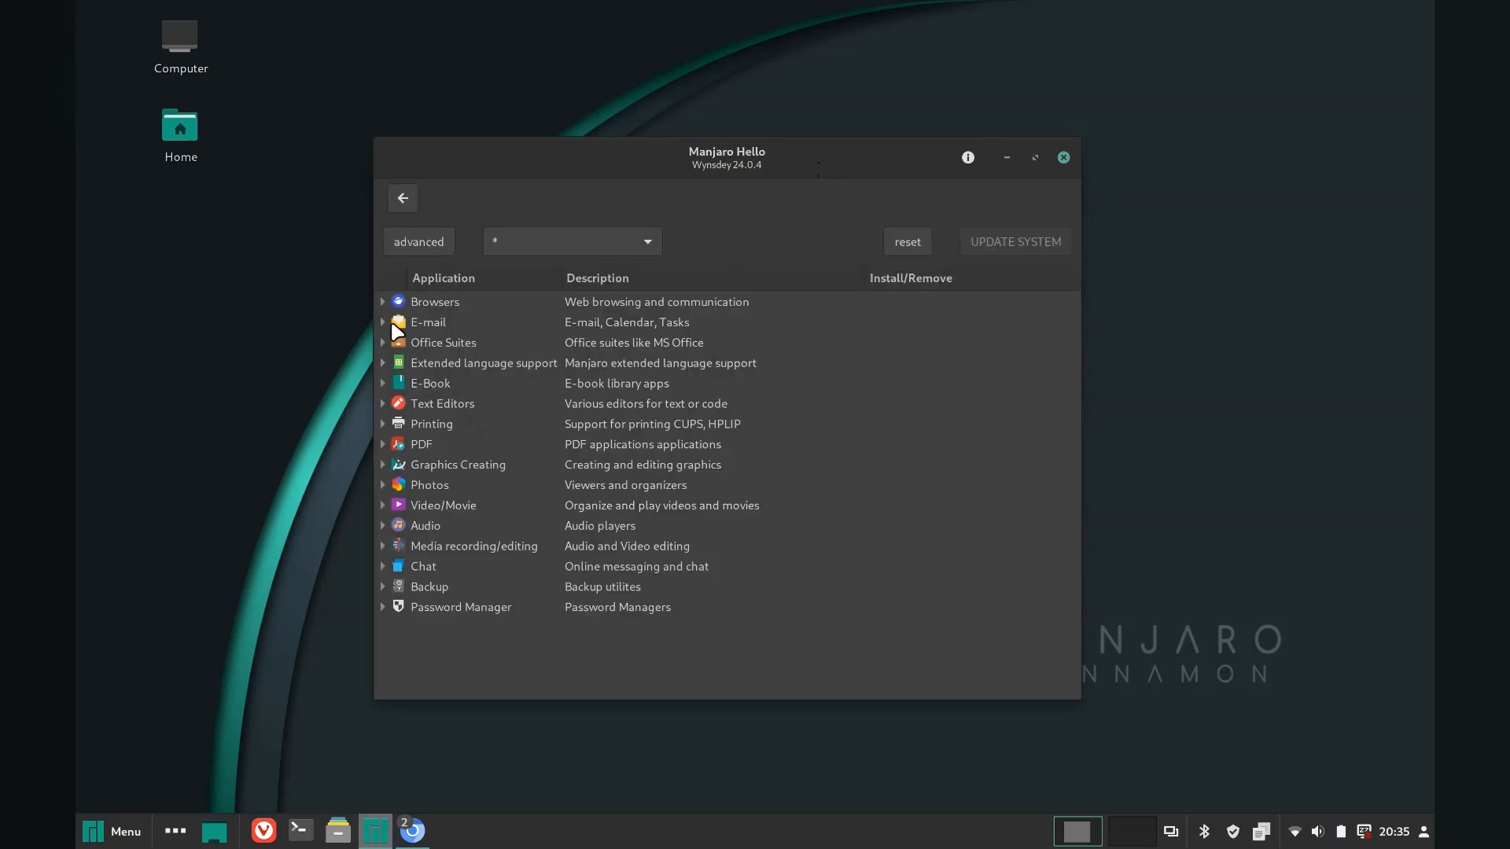
left_click(443, 302)
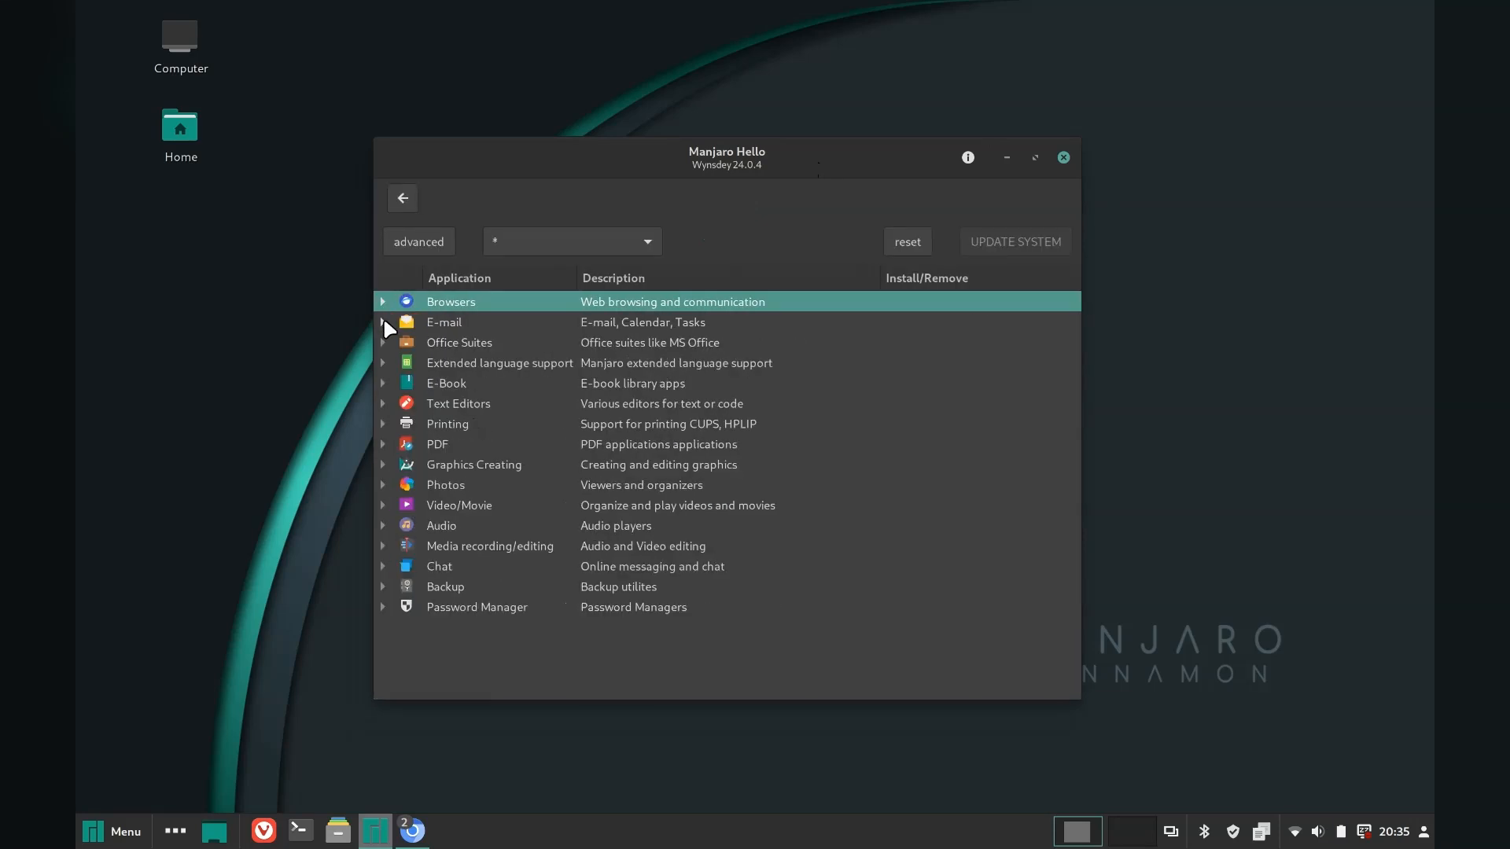
left_click(384, 343)
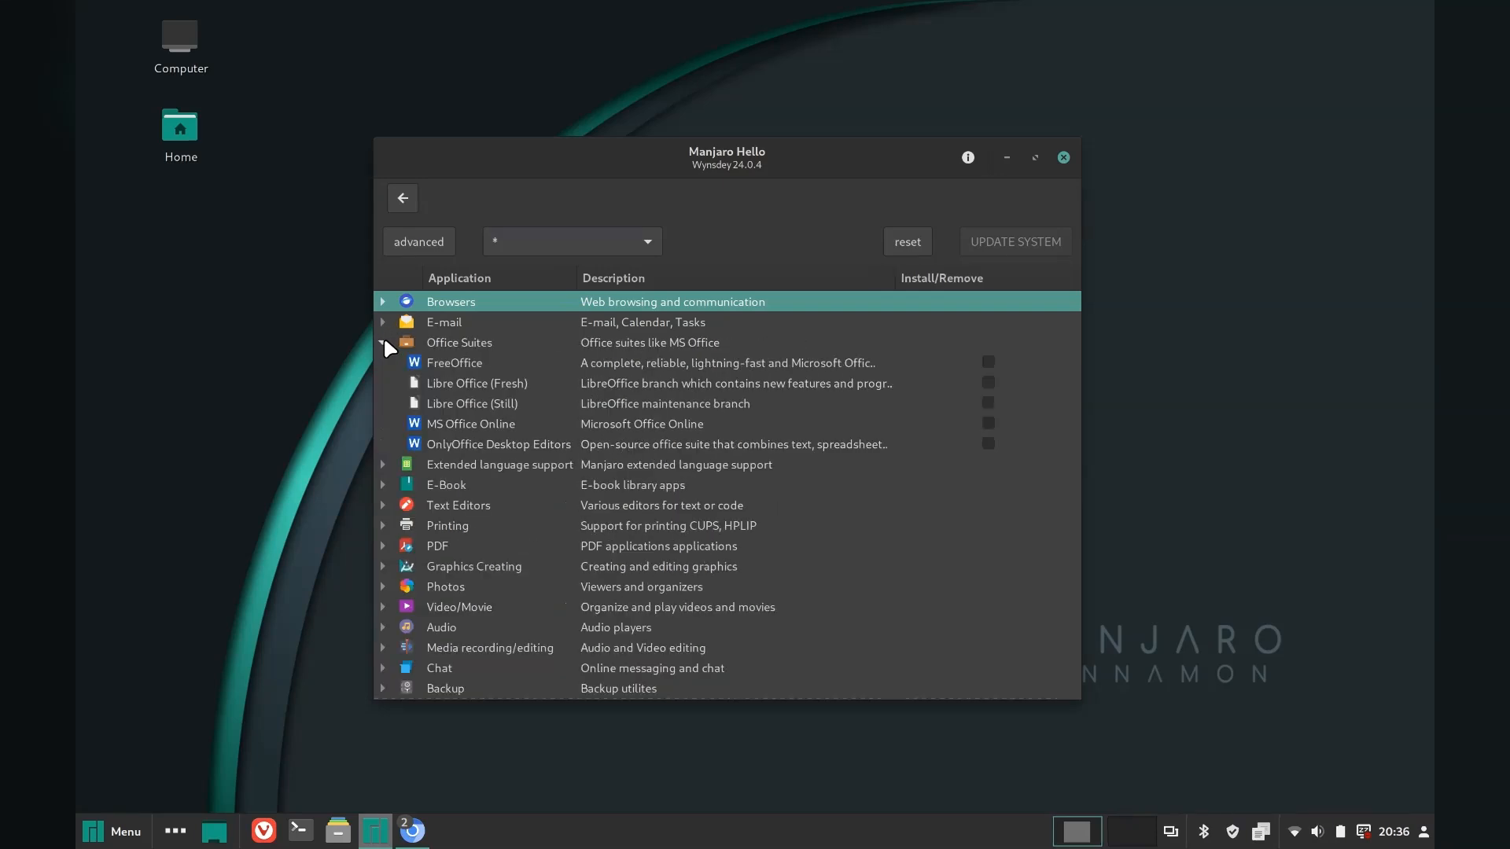
left_click(383, 343)
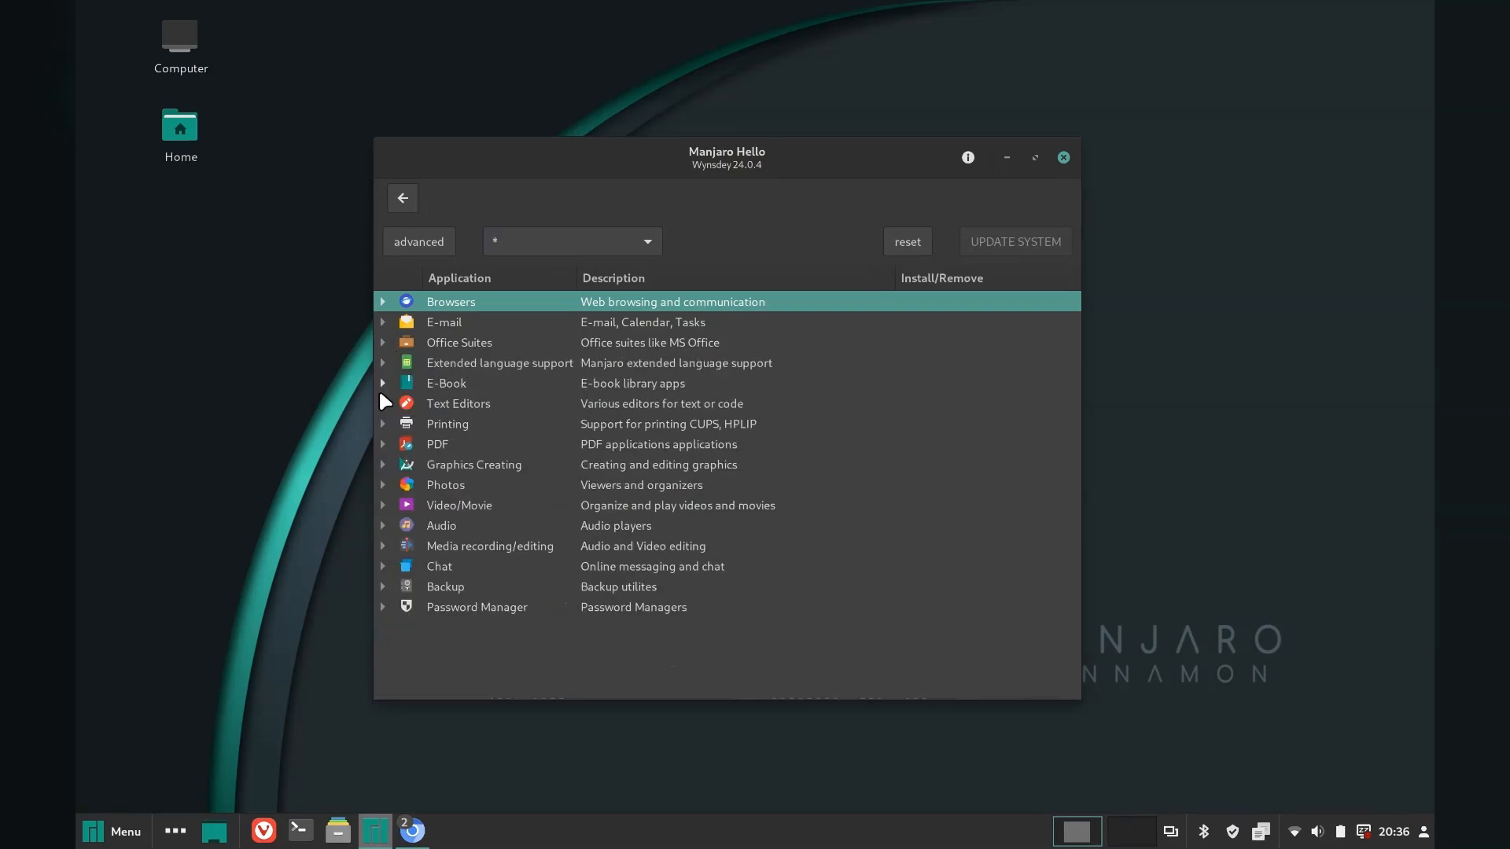
left_click(384, 404)
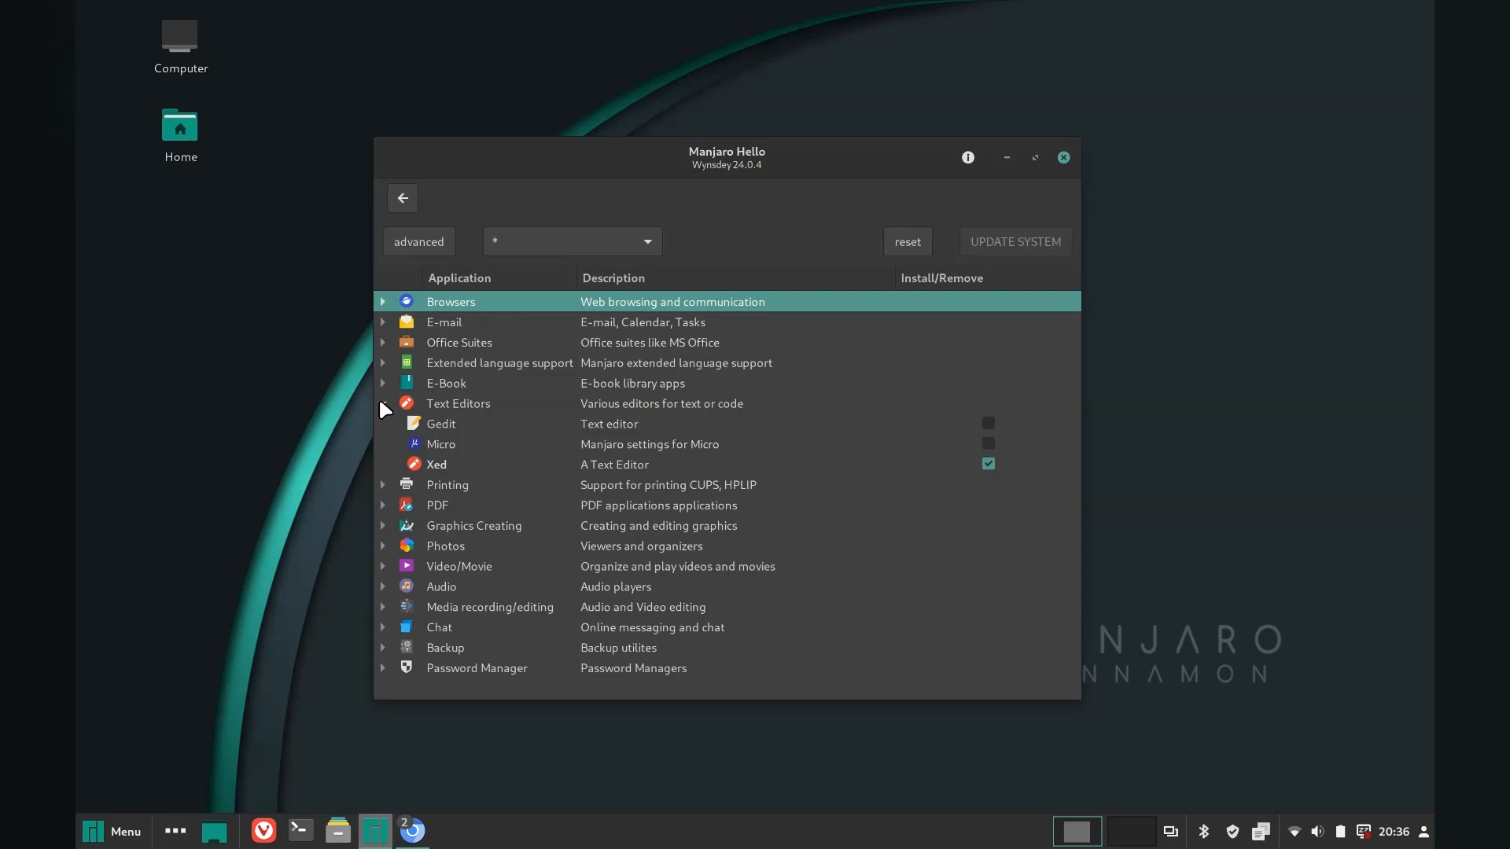
Step: Browse the Video/Movie, Media recording and Graphics Creating lists, then close Manjaro Hello
left_click(383, 505)
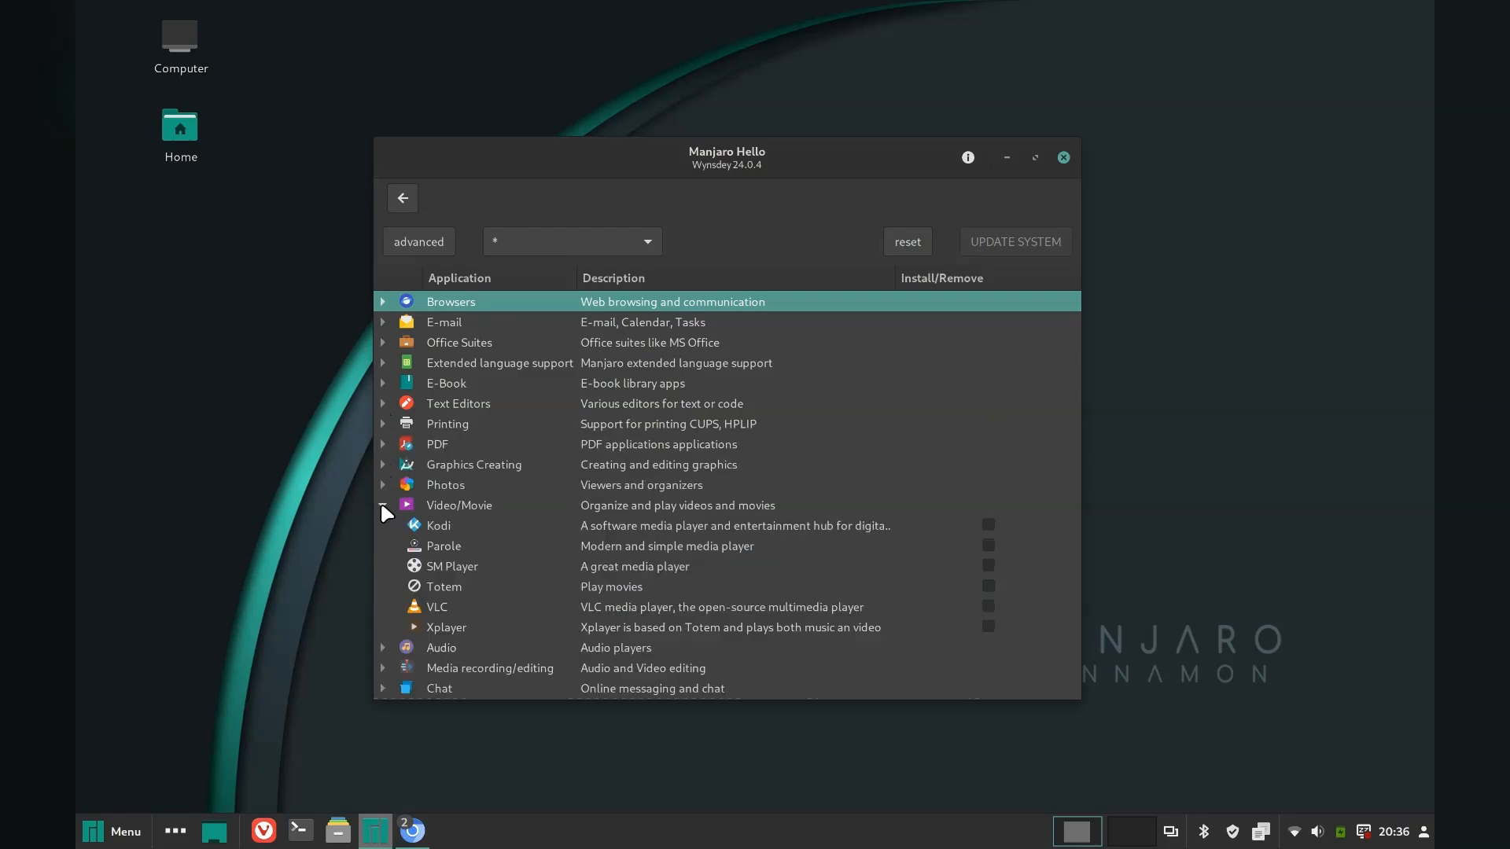
left_click(383, 511)
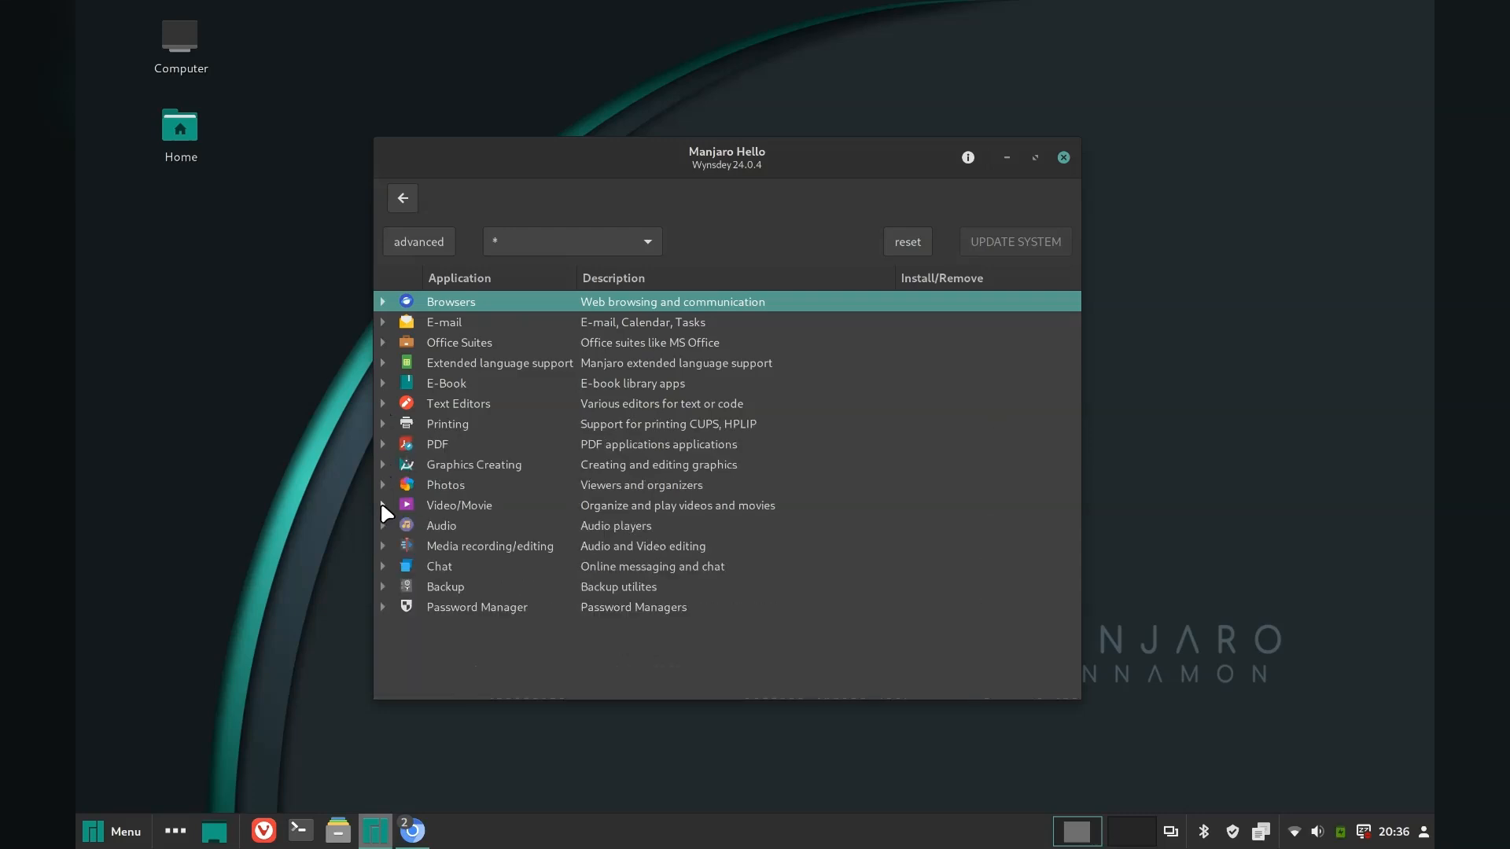
left_click(384, 546)
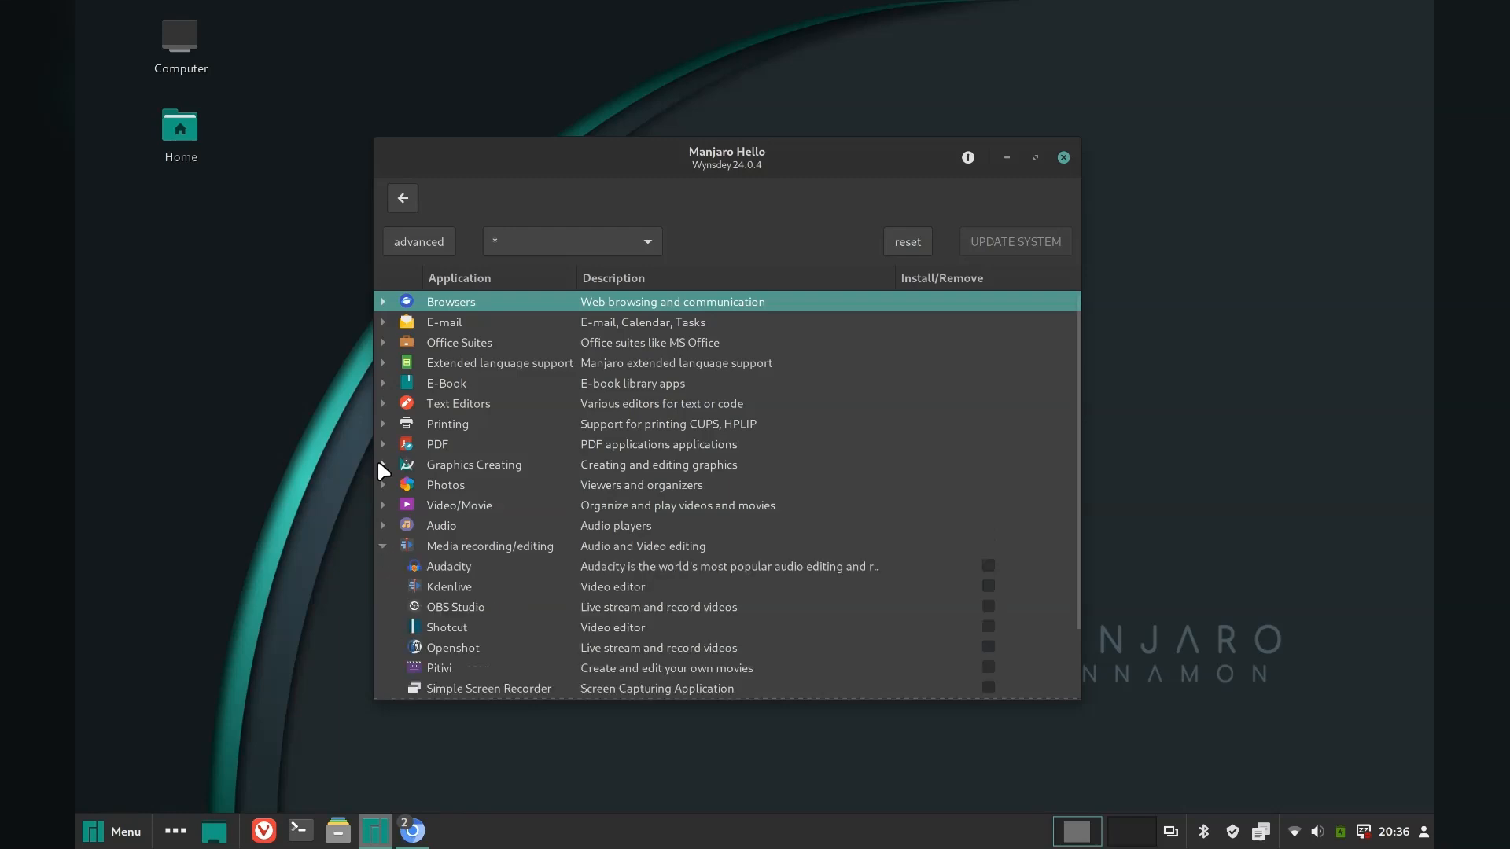
left_click(382, 464)
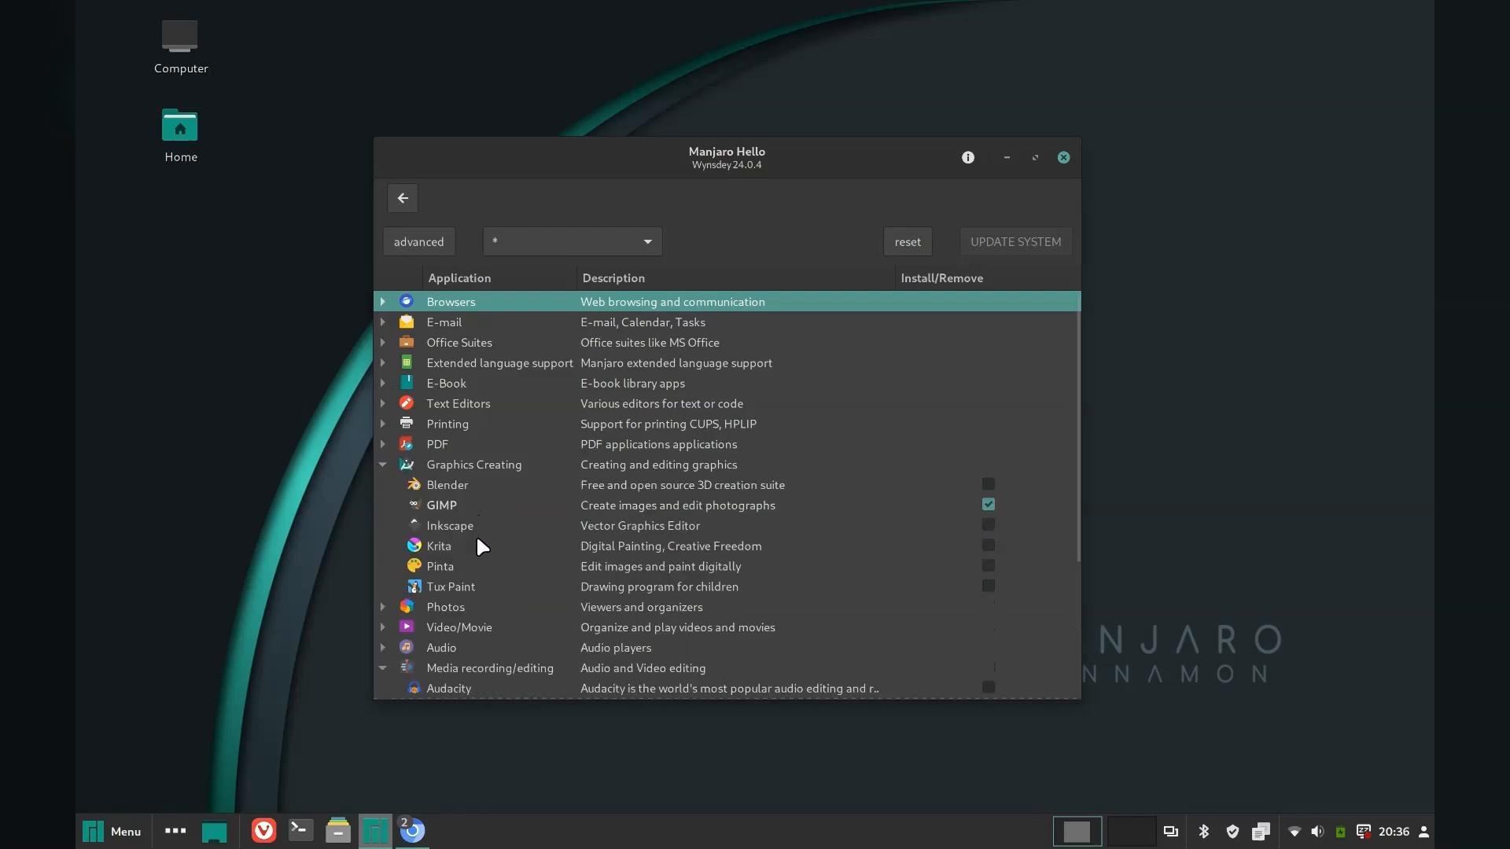
left_click(1063, 158)
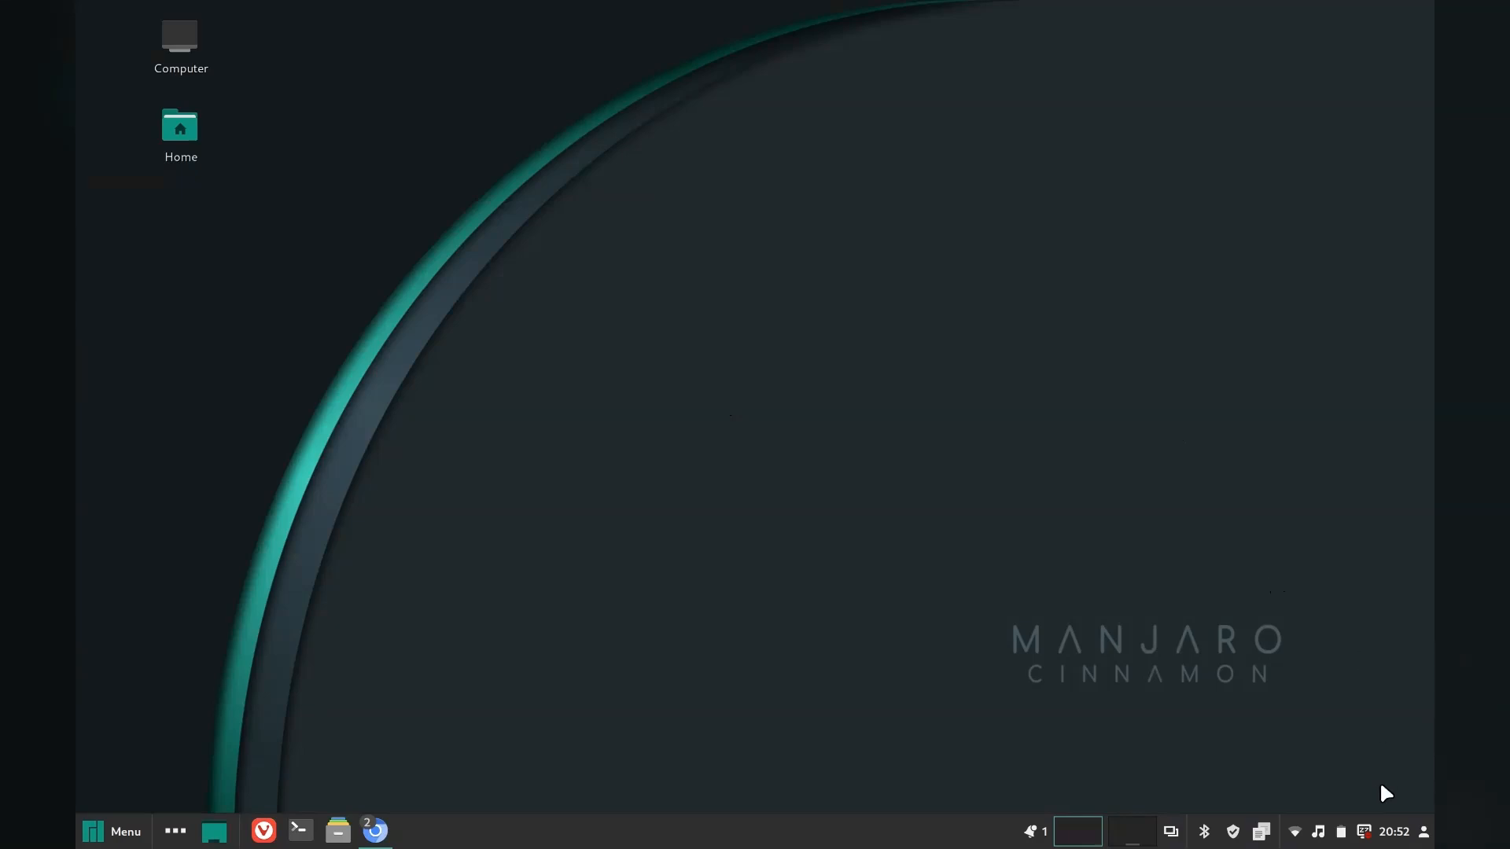
left_click(1423, 830)
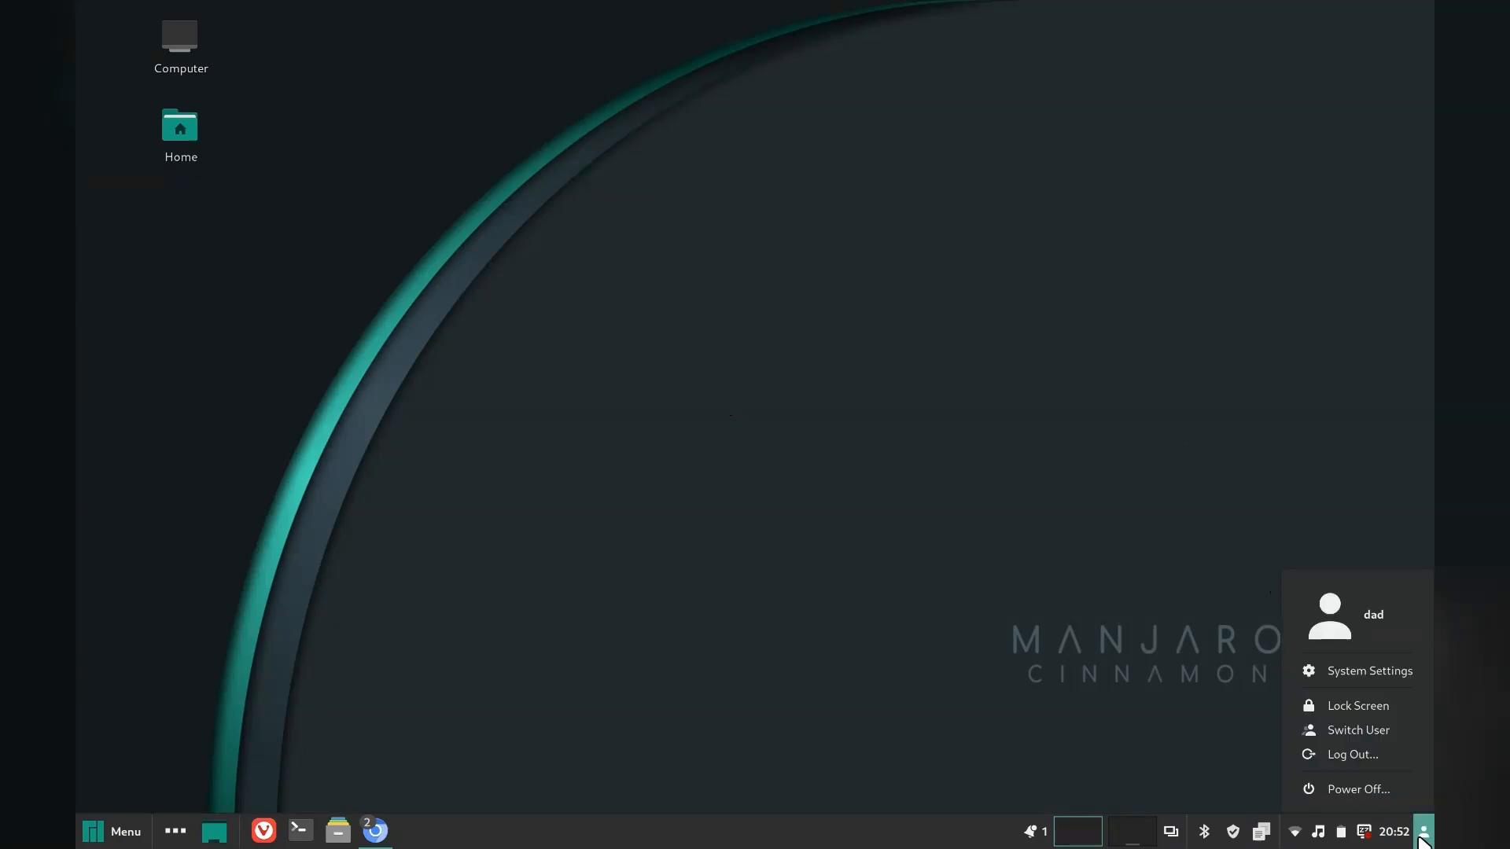
left_click(1391, 830)
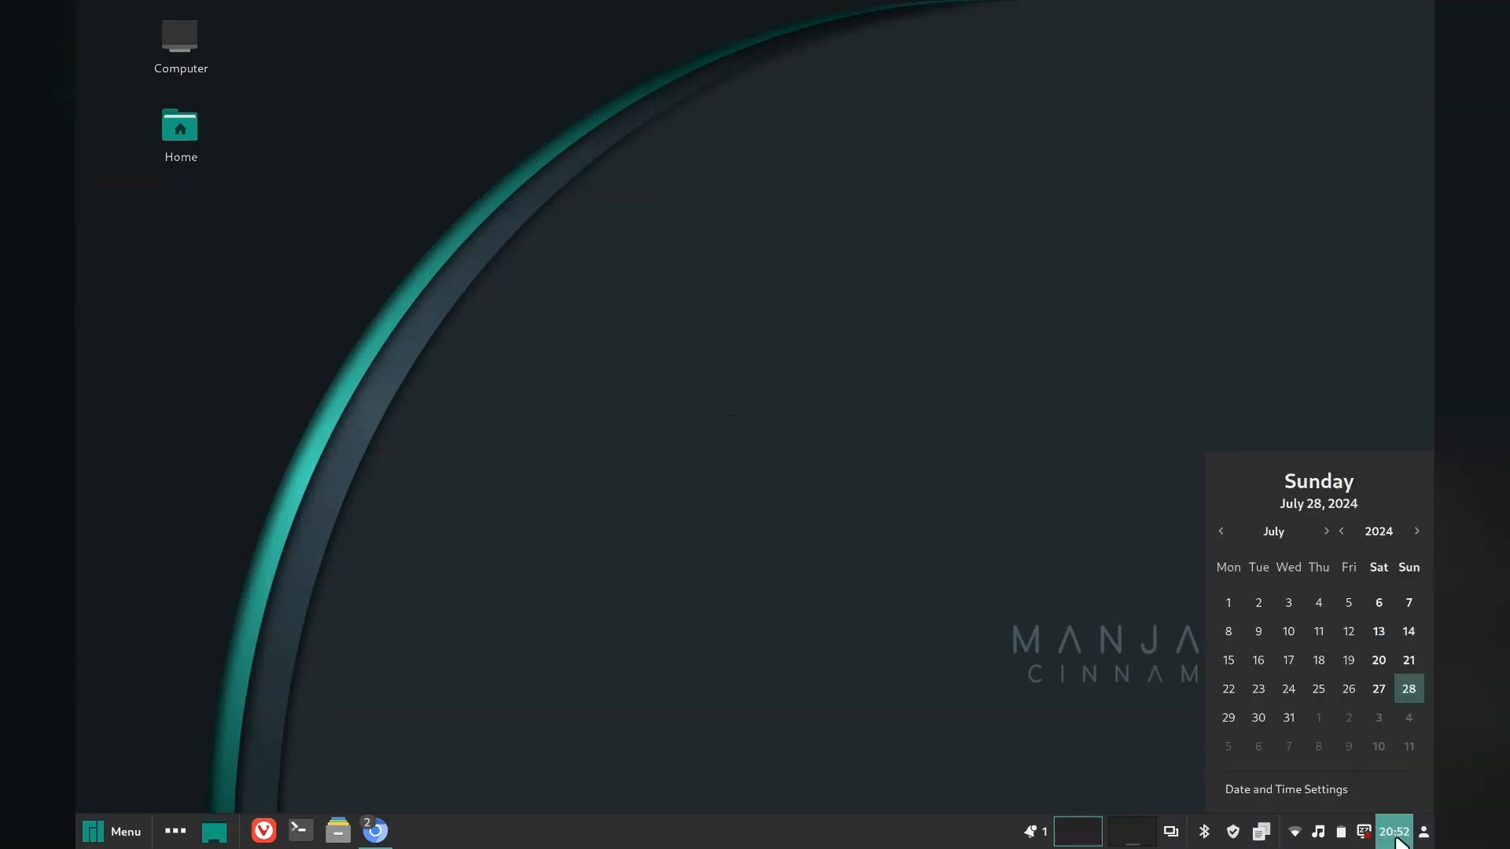
left_click(1362, 830)
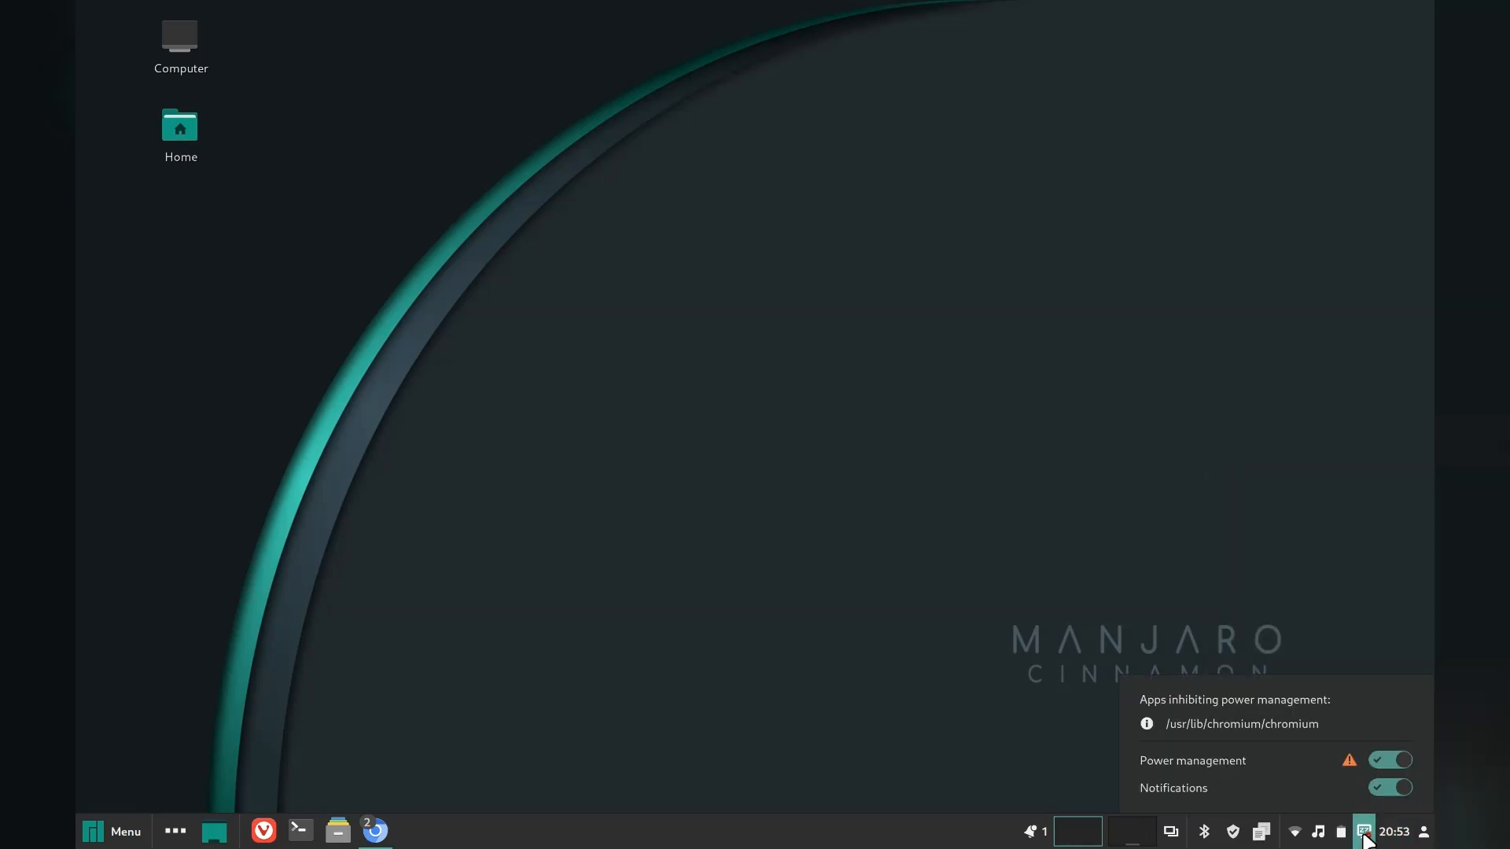
left_click(1340, 830)
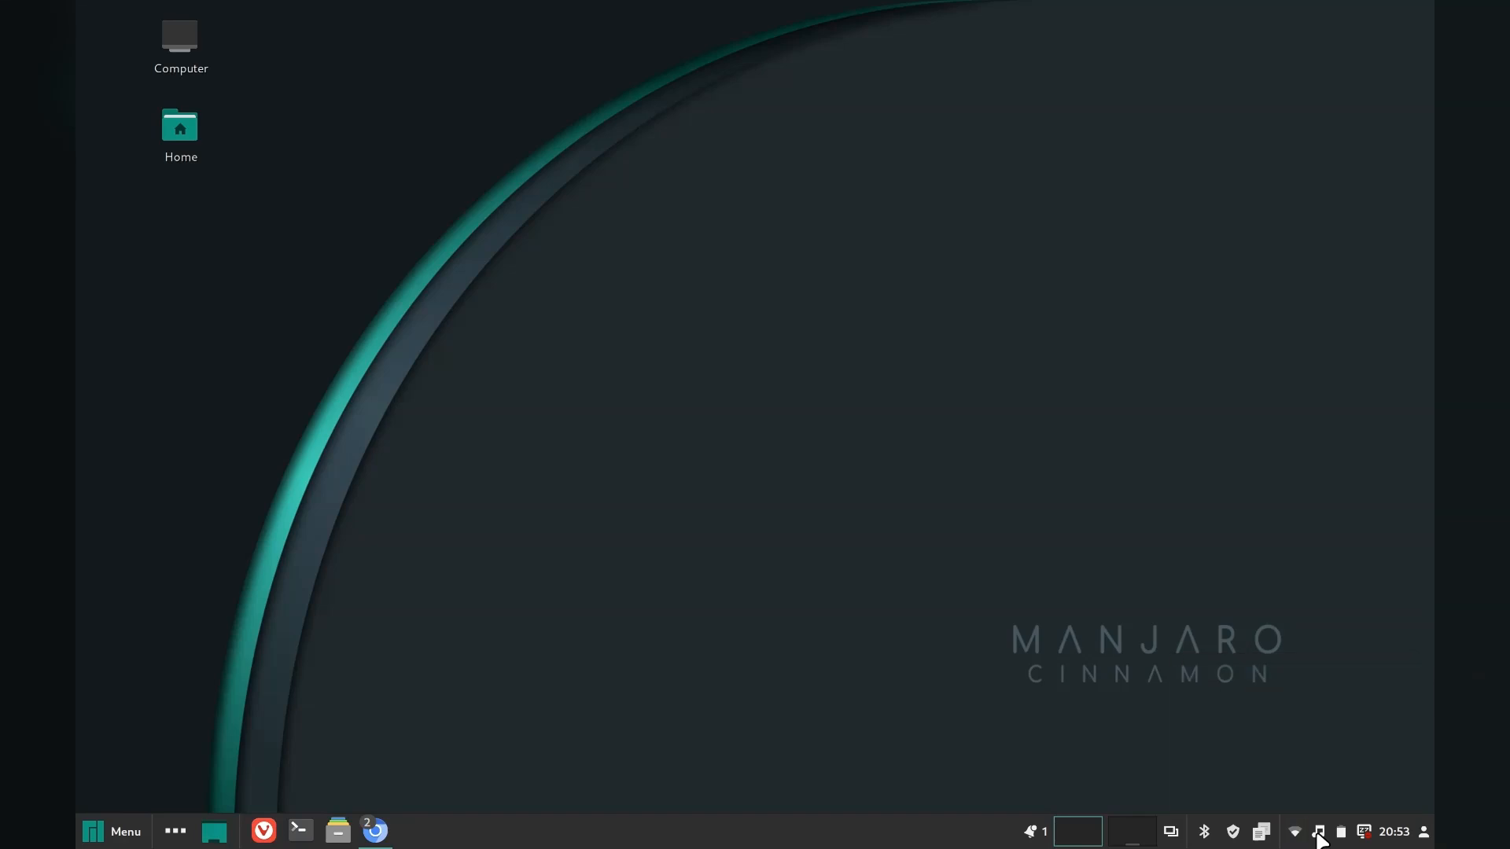
mouse_move(1233, 830)
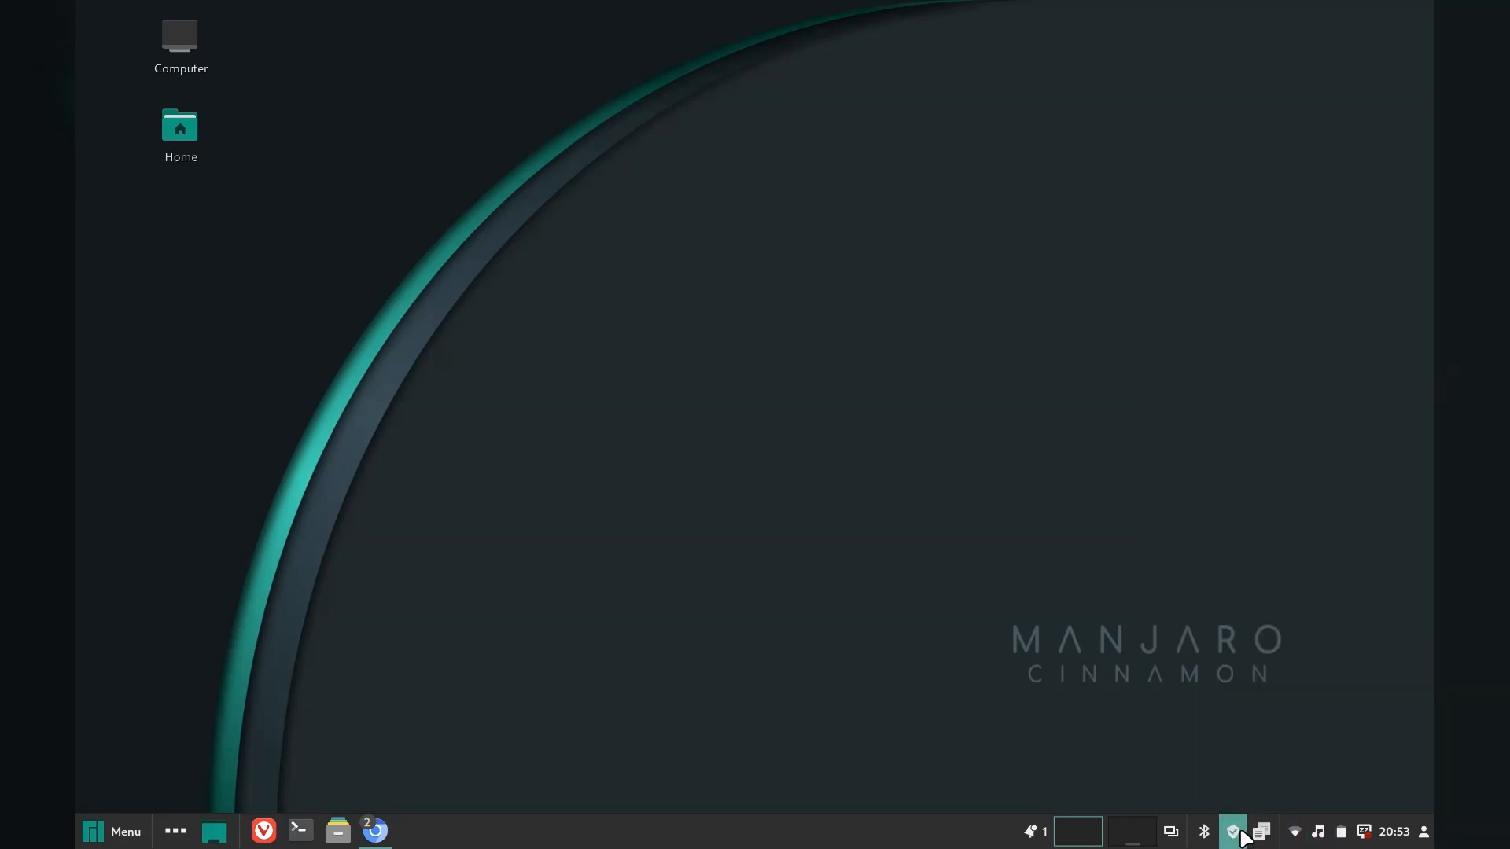
left_click(1233, 830)
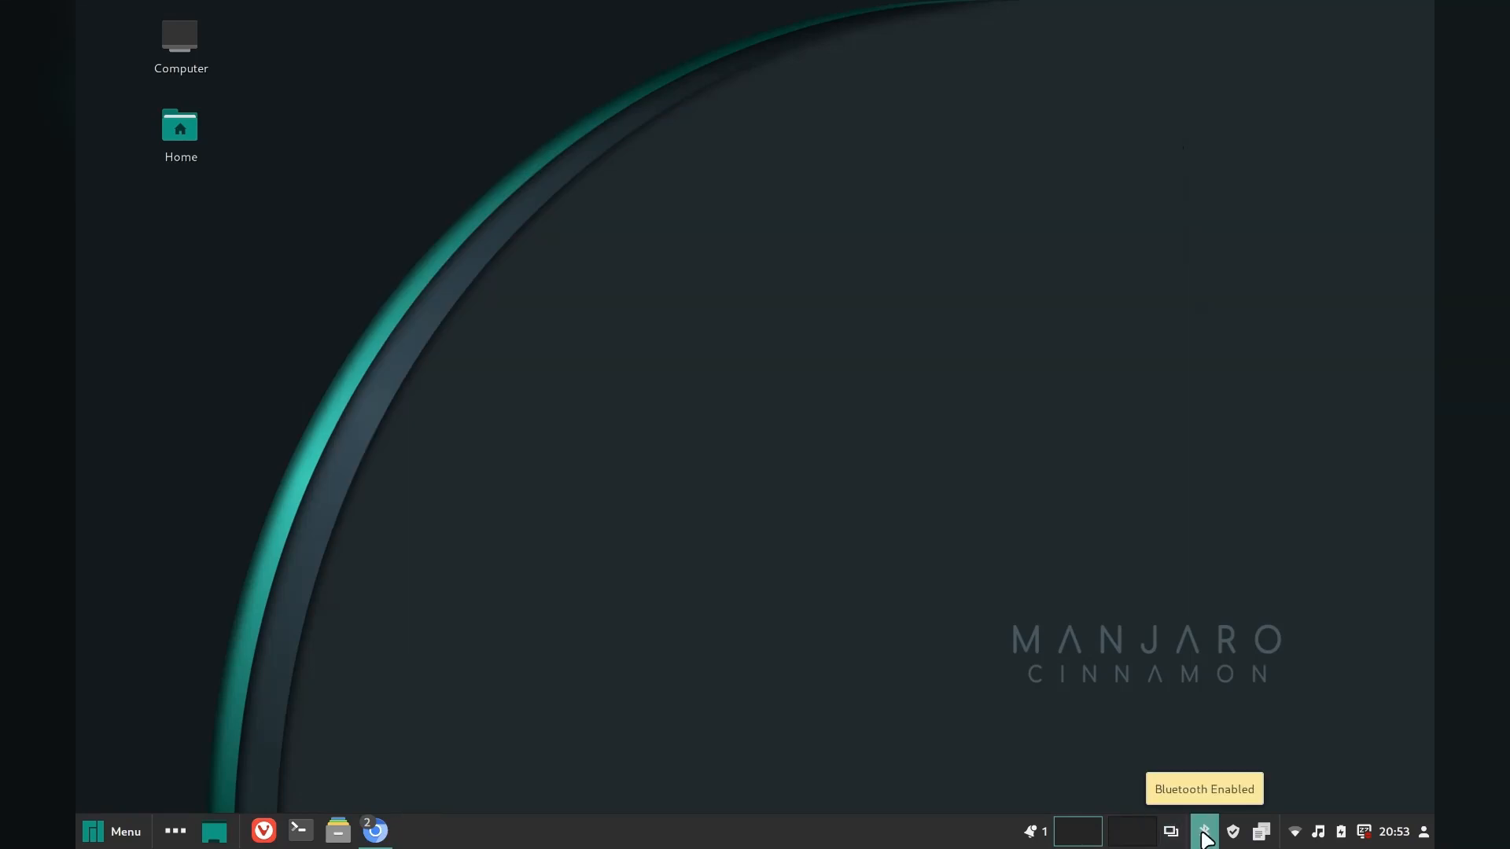
left_click(1203, 830)
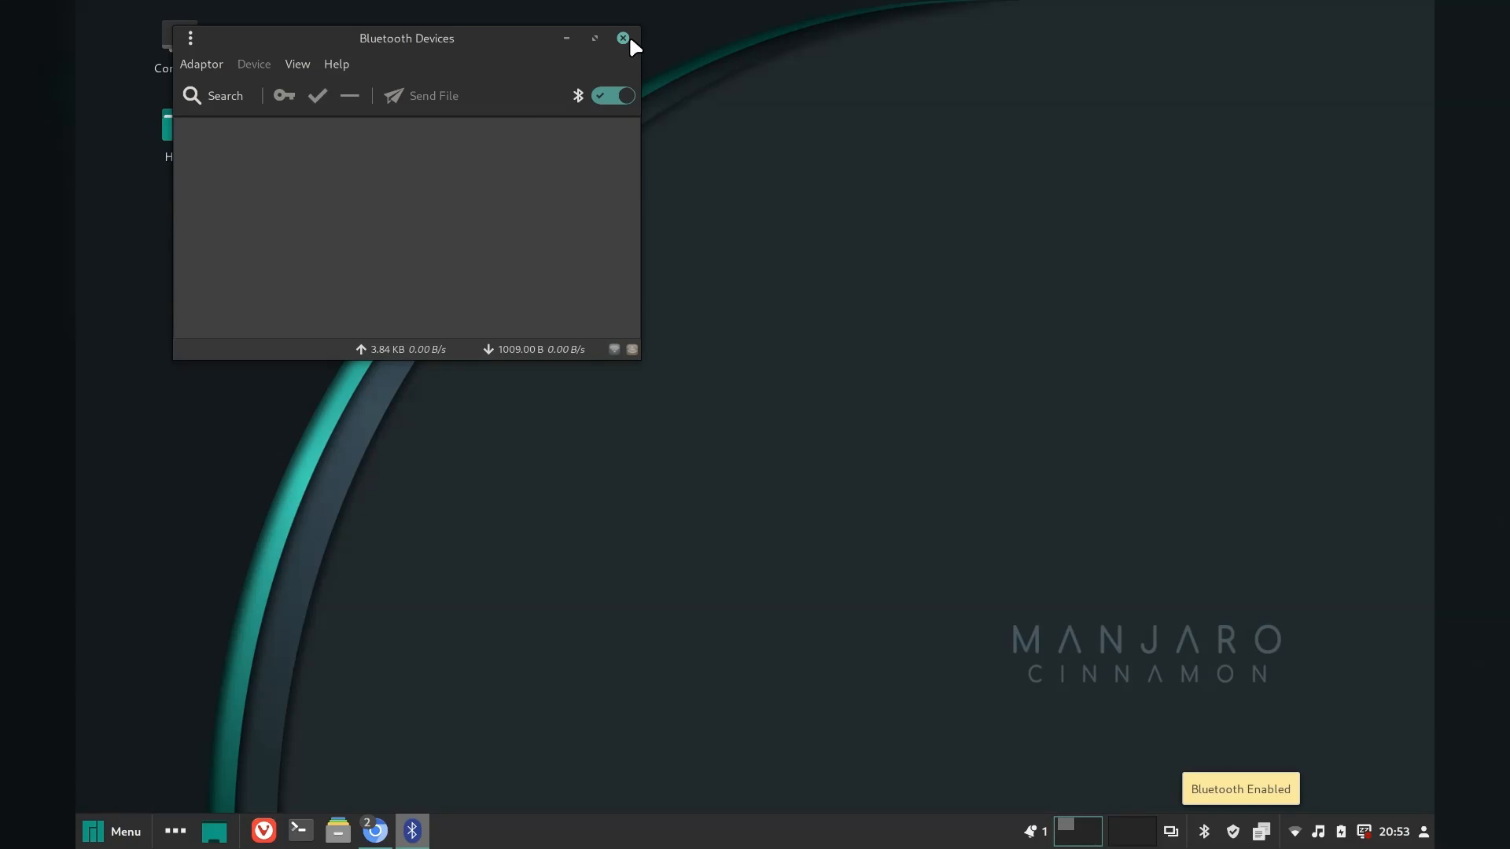
left_click(622, 37)
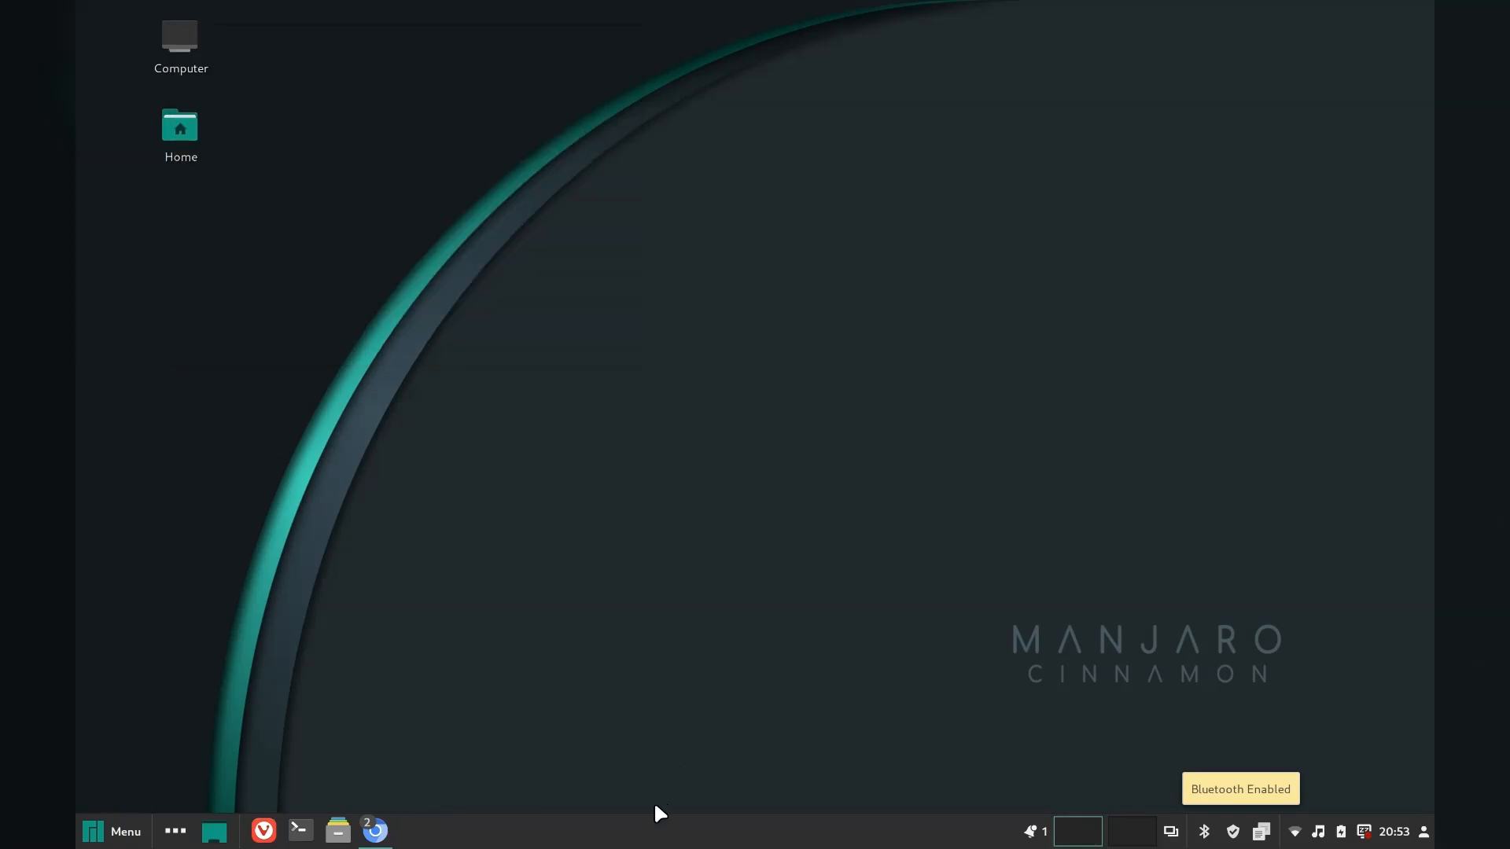
Step: Set the panel's Left Zone font size to 6.0pt, leaving pointer pass-through off
right_click(659, 813)
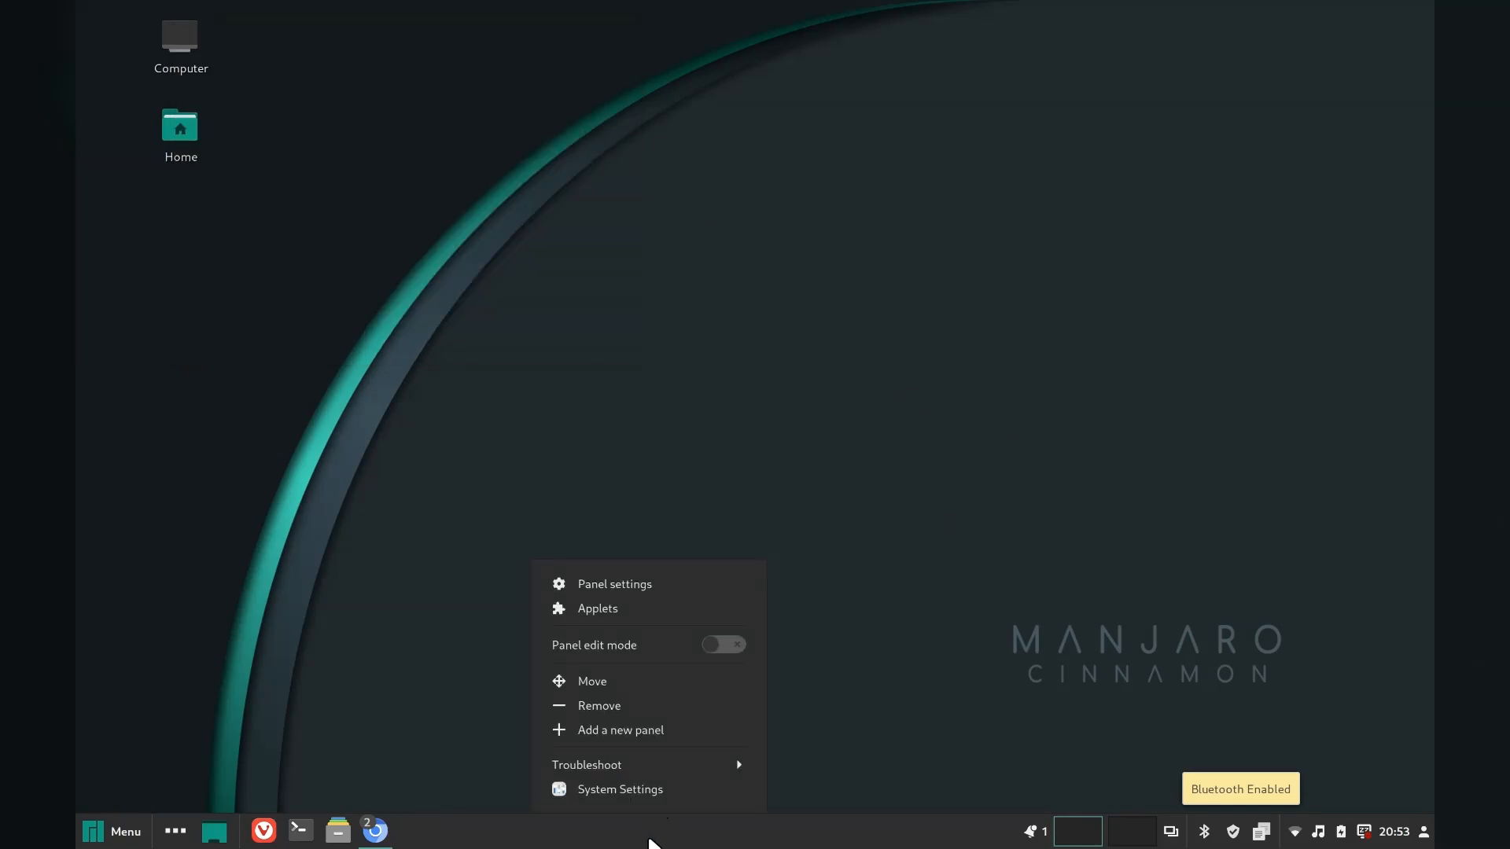
left_click(615, 583)
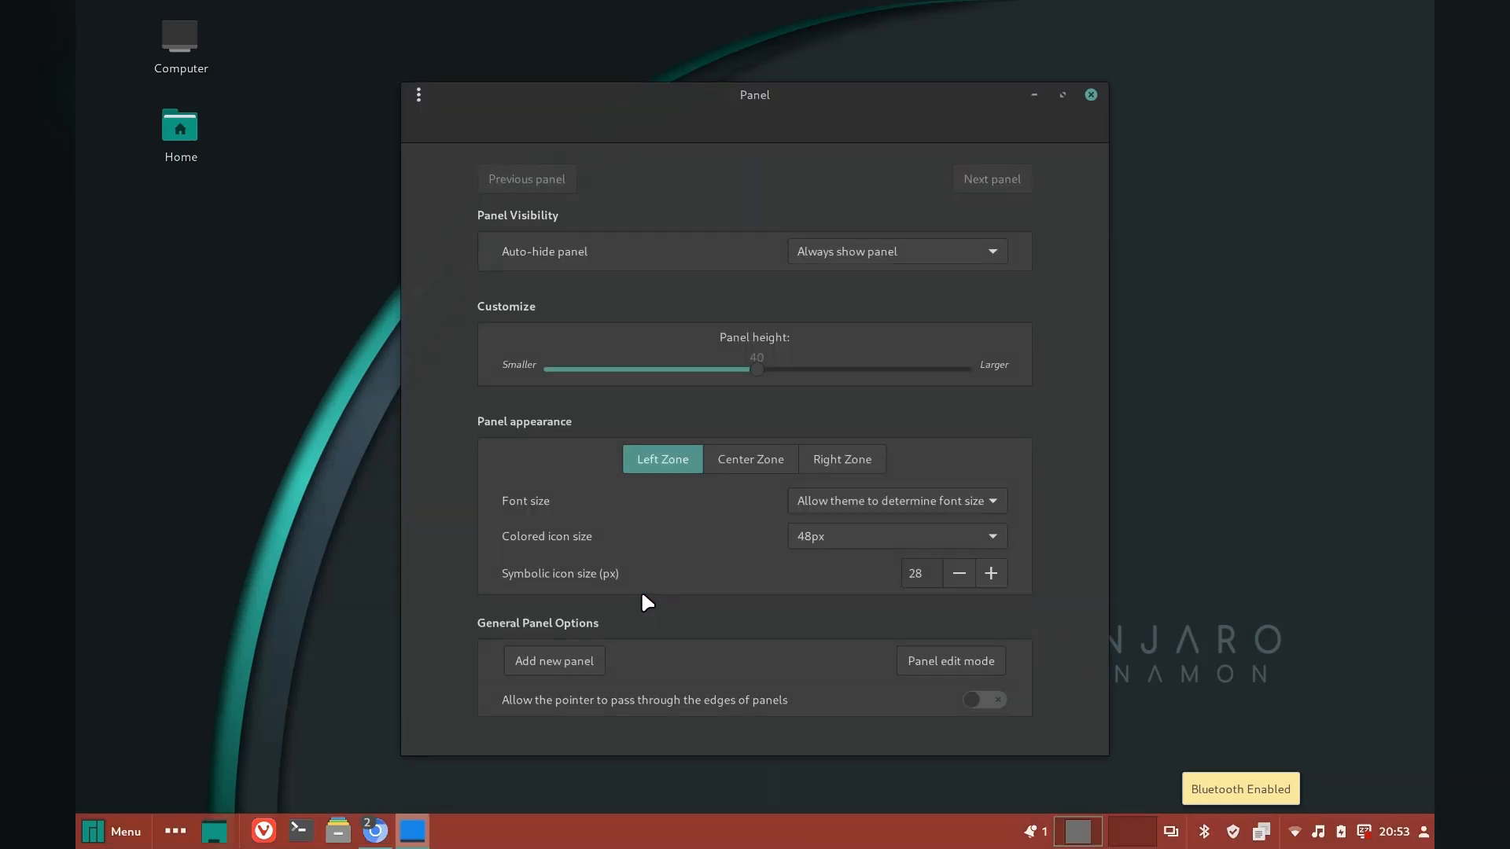
mouse_move(767, 423)
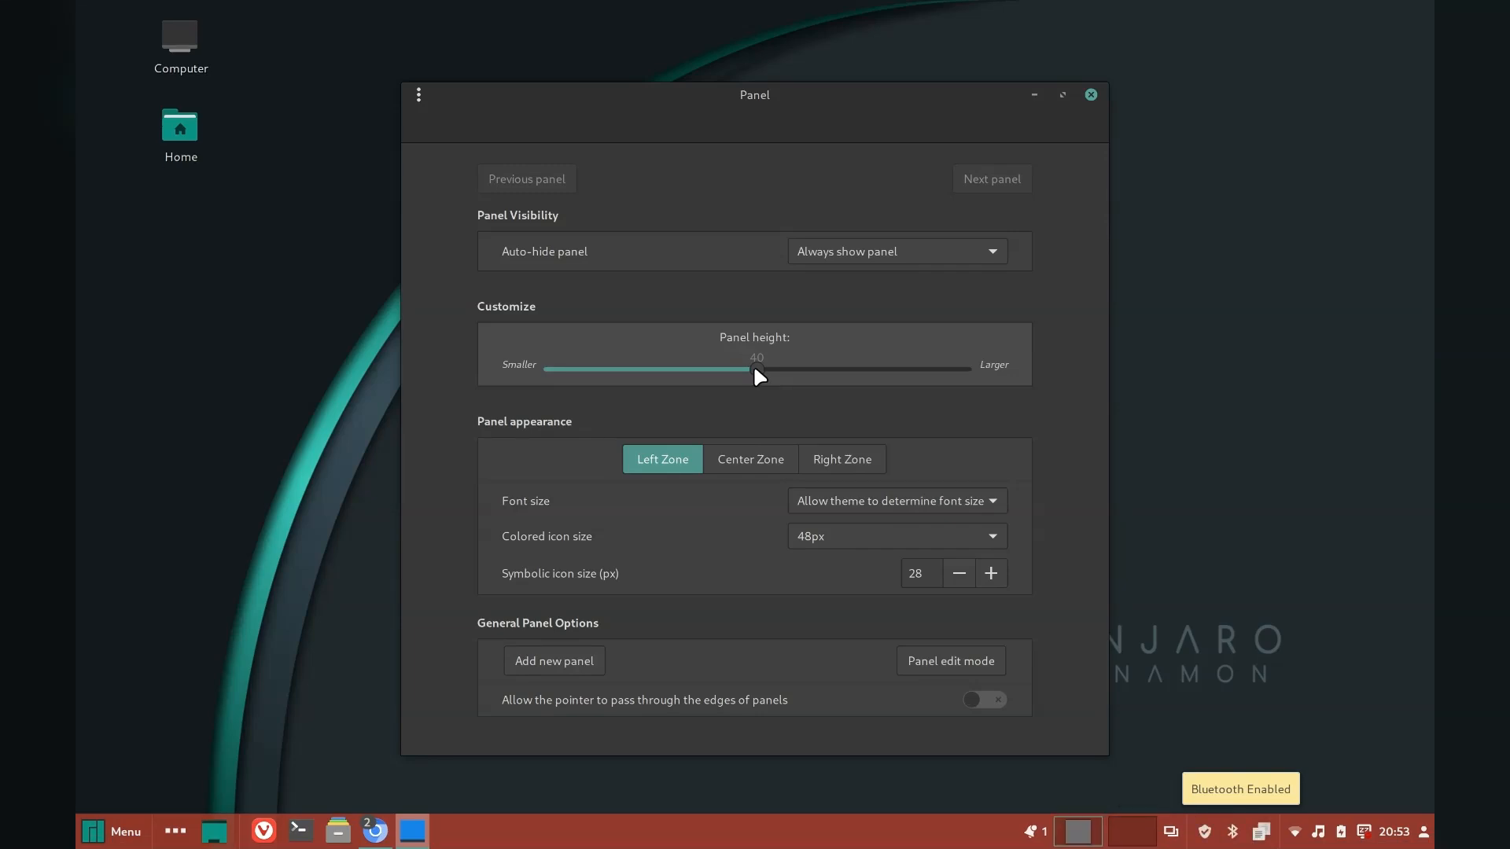
left_click(895, 500)
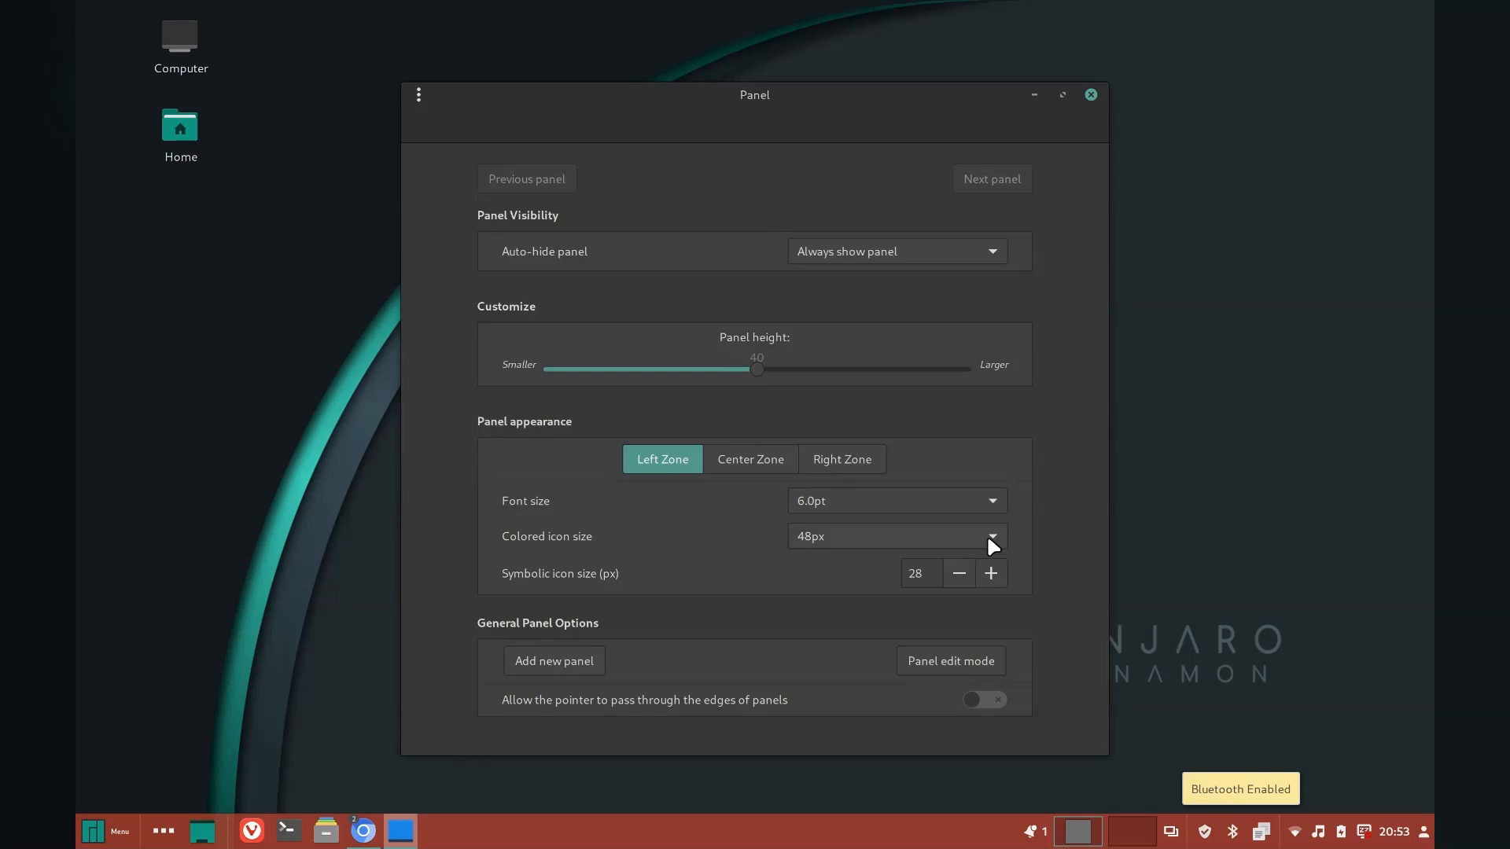
mouse_move(1017, 575)
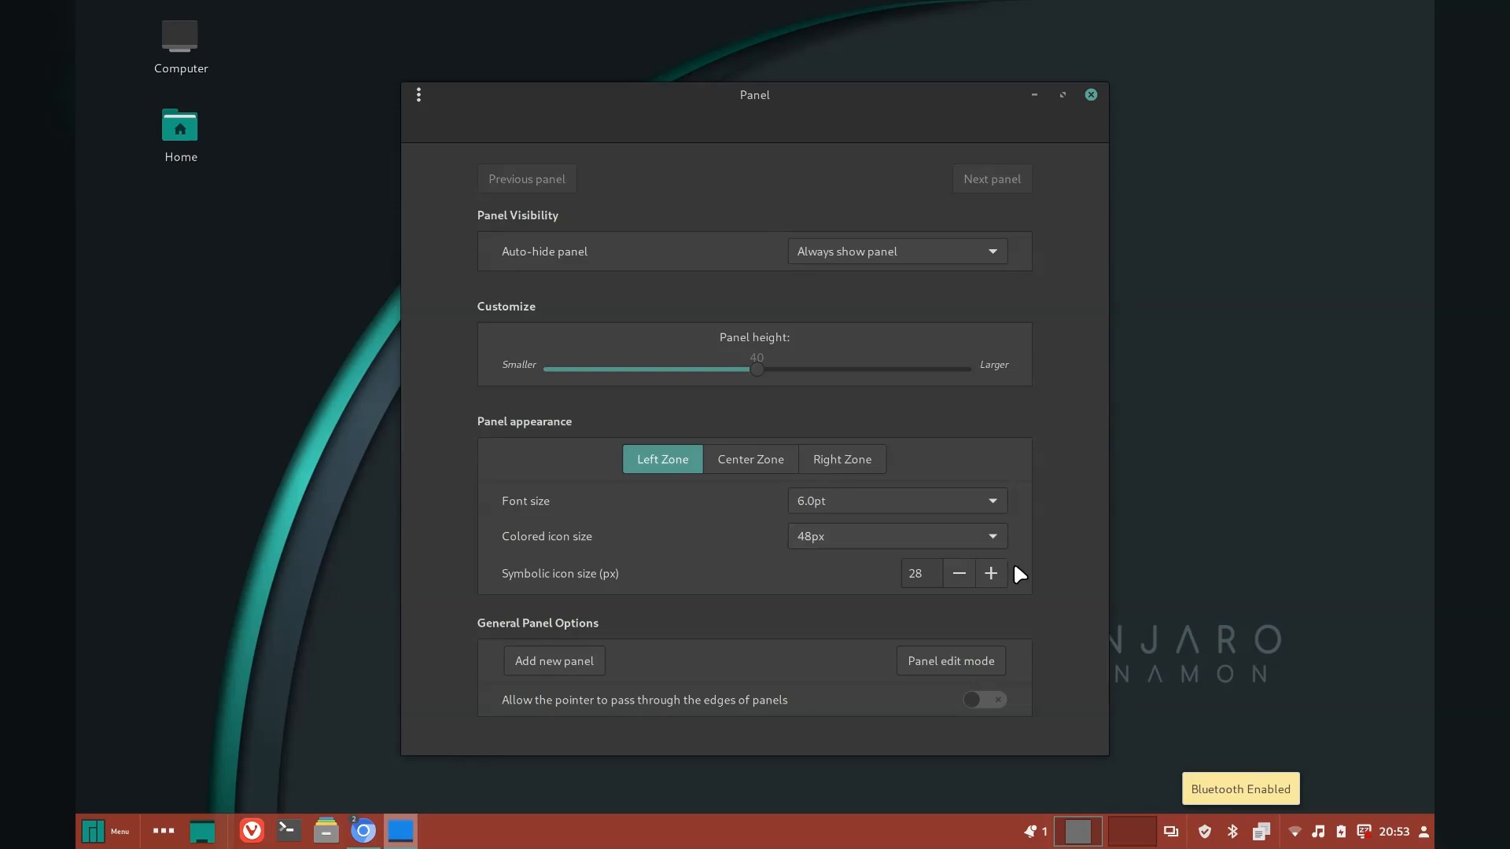
mouse_move(985, 700)
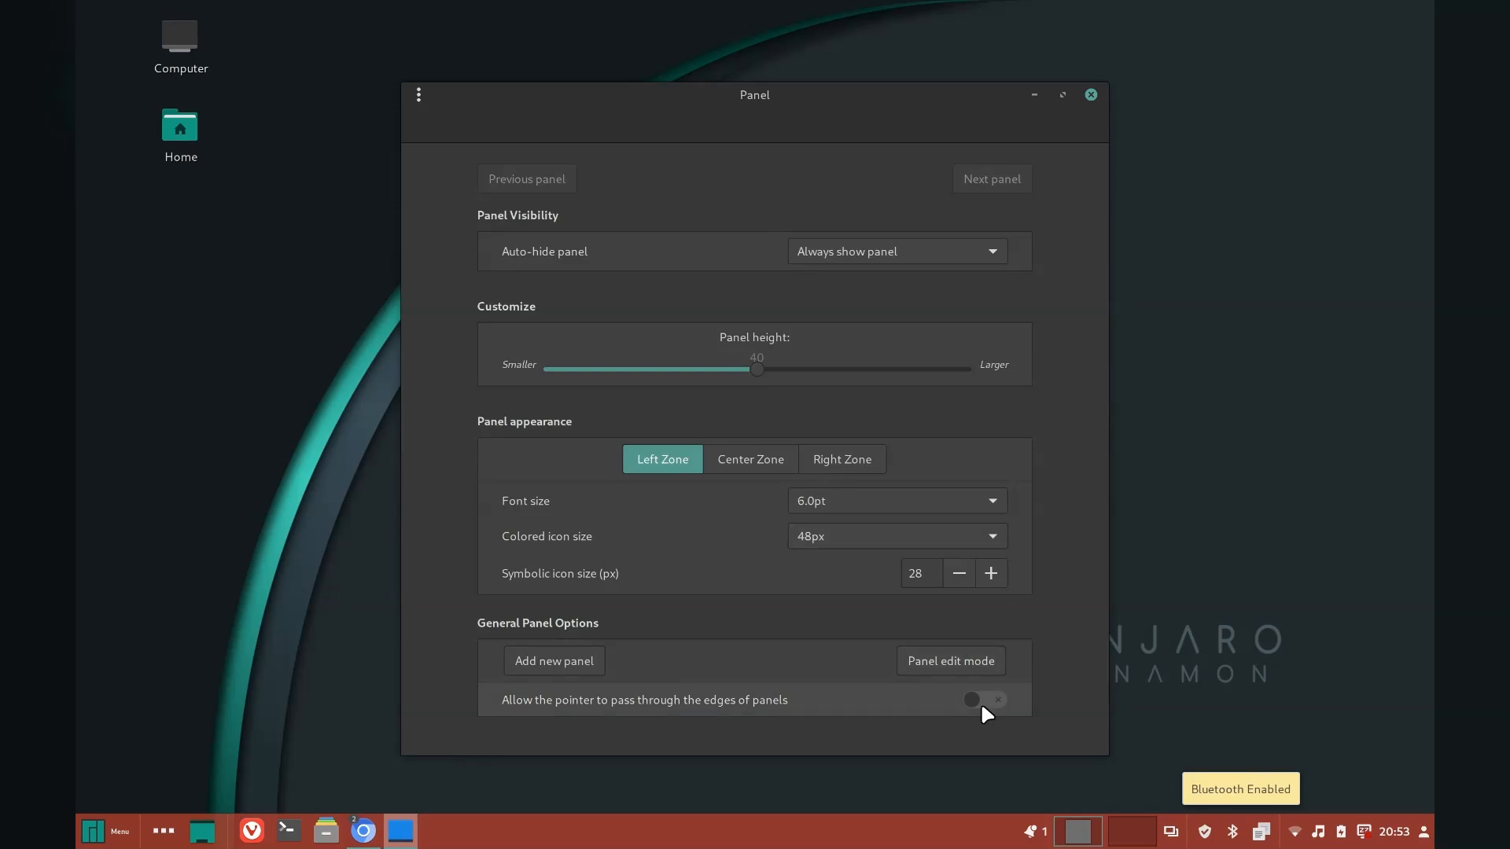
left_click(983, 698)
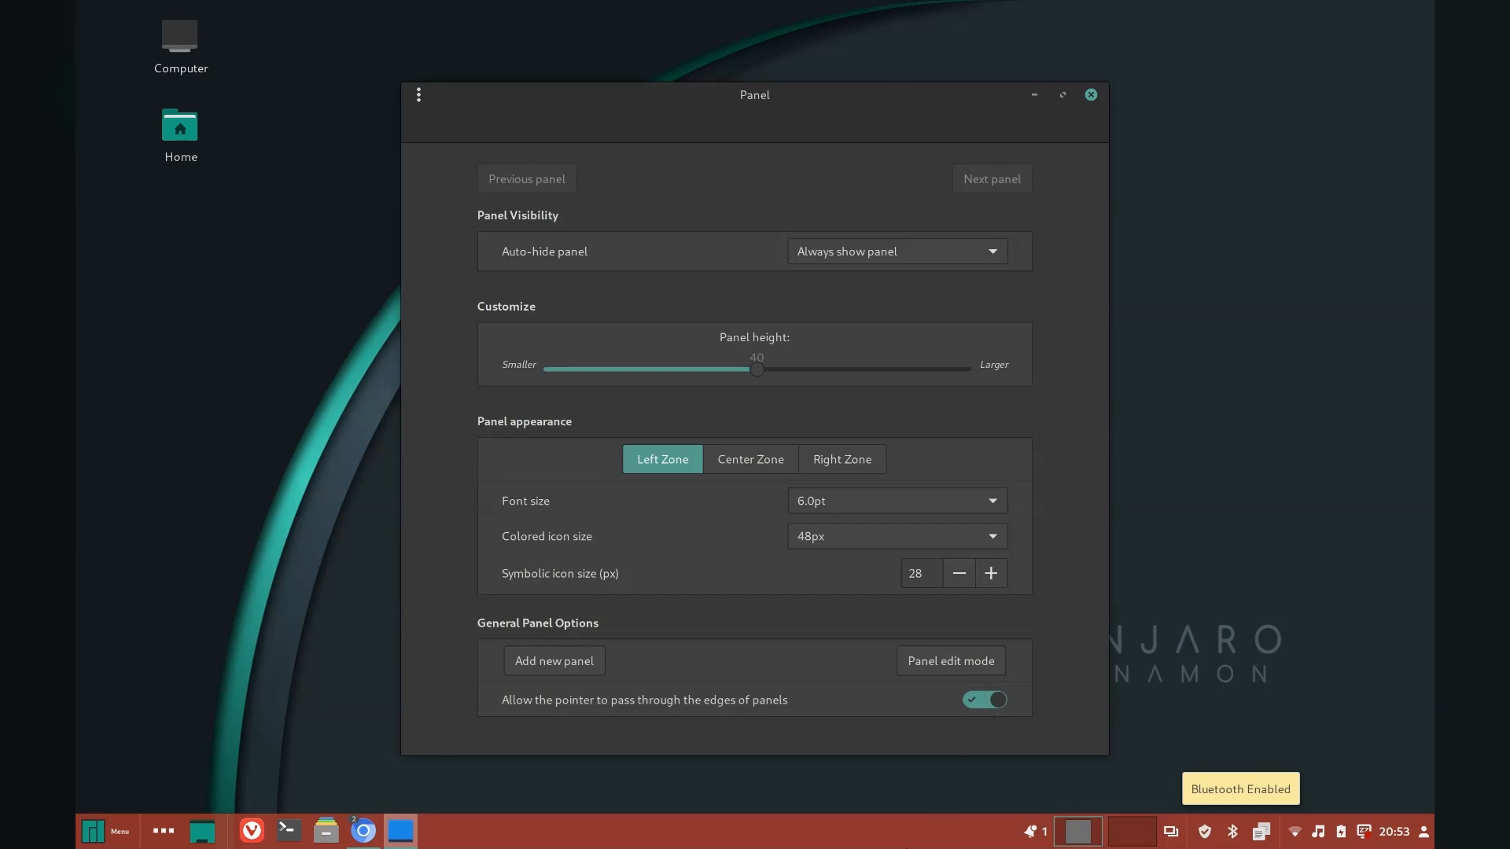
left_click(983, 698)
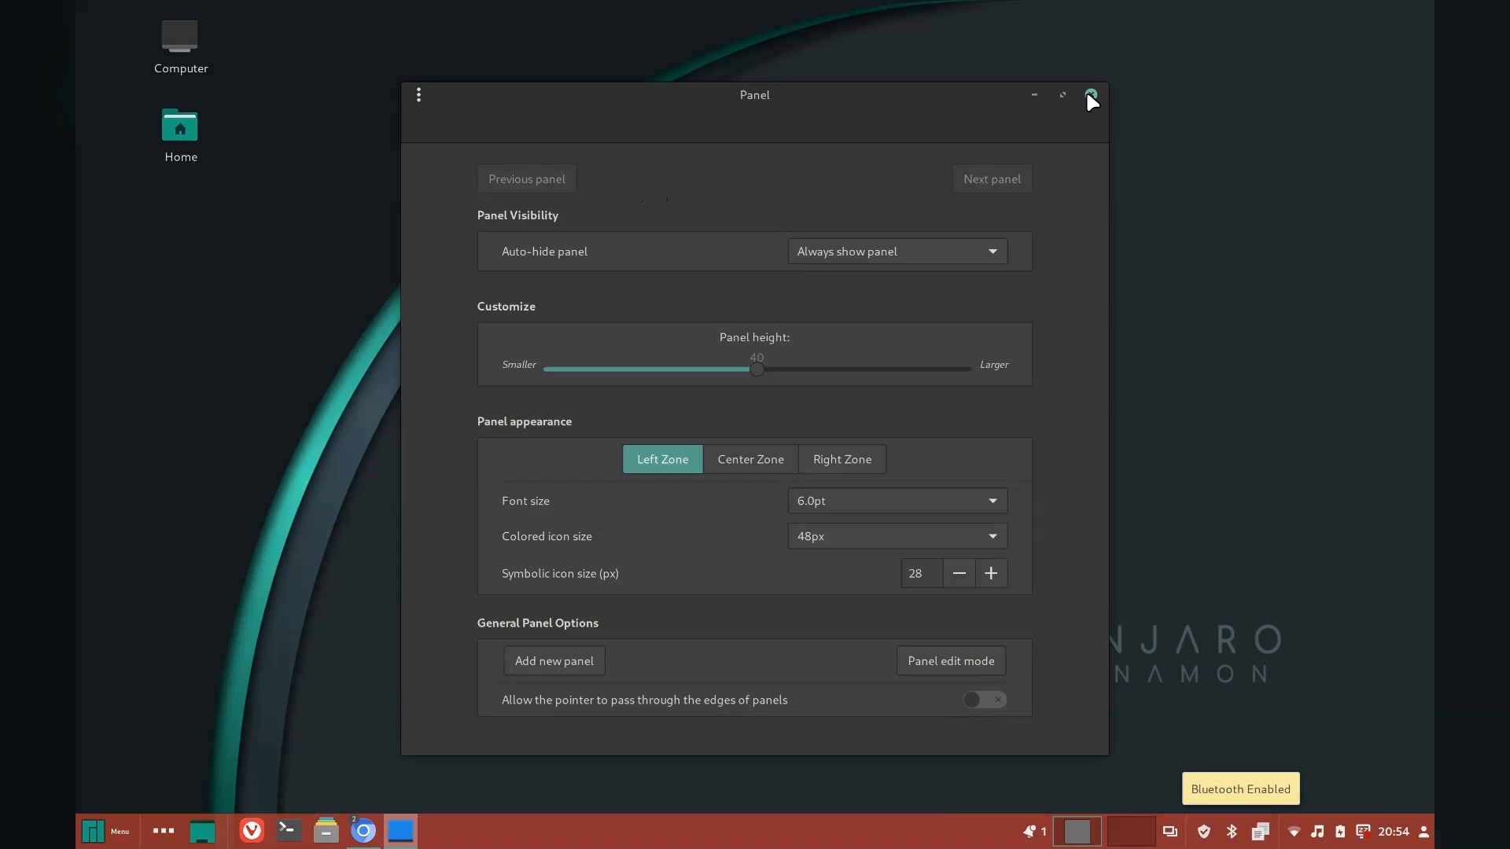
left_click(1088, 95)
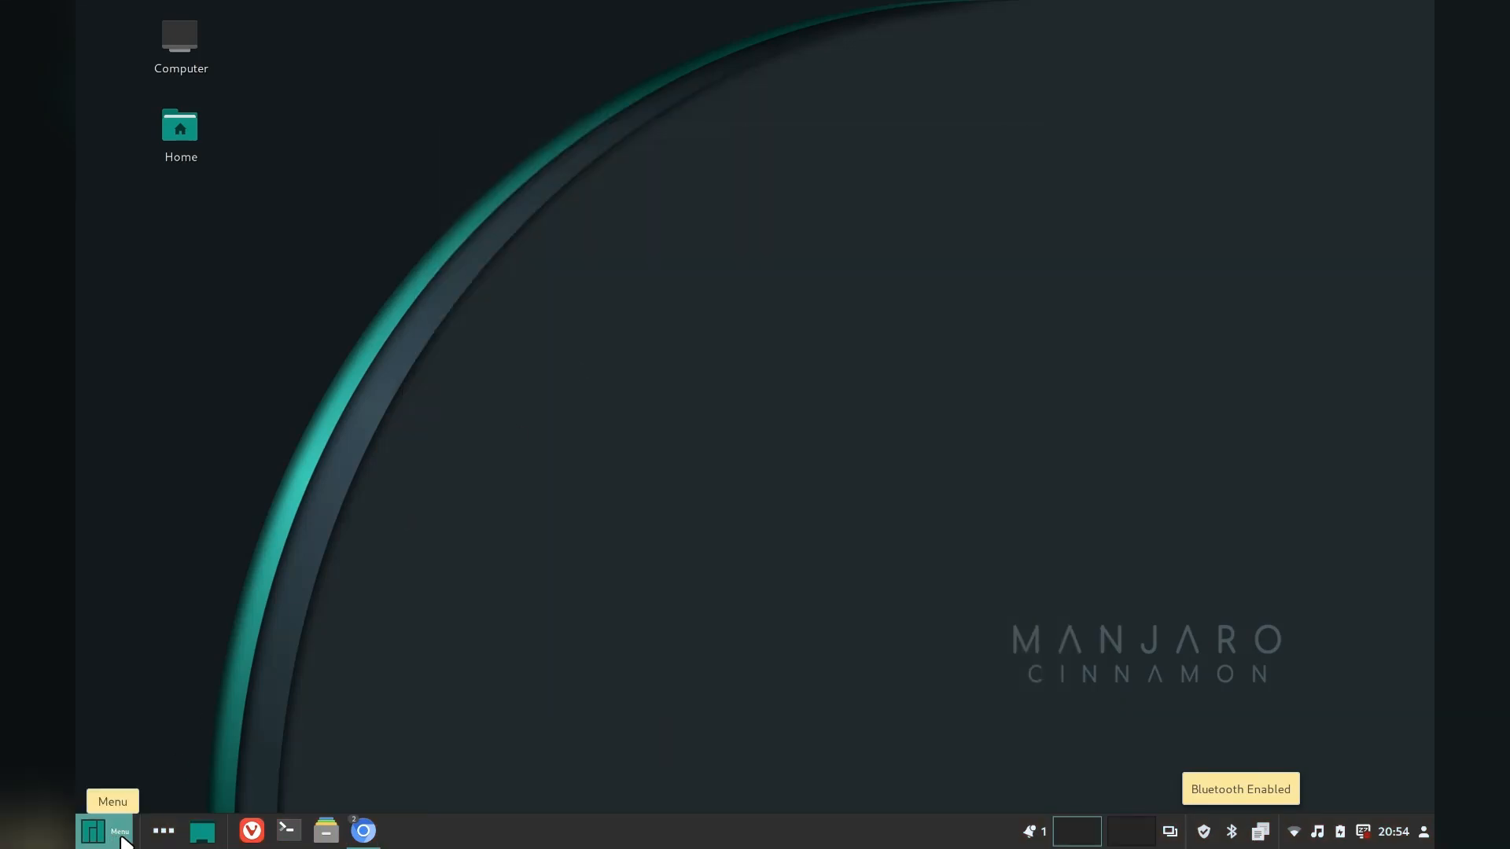
mouse_move(201, 830)
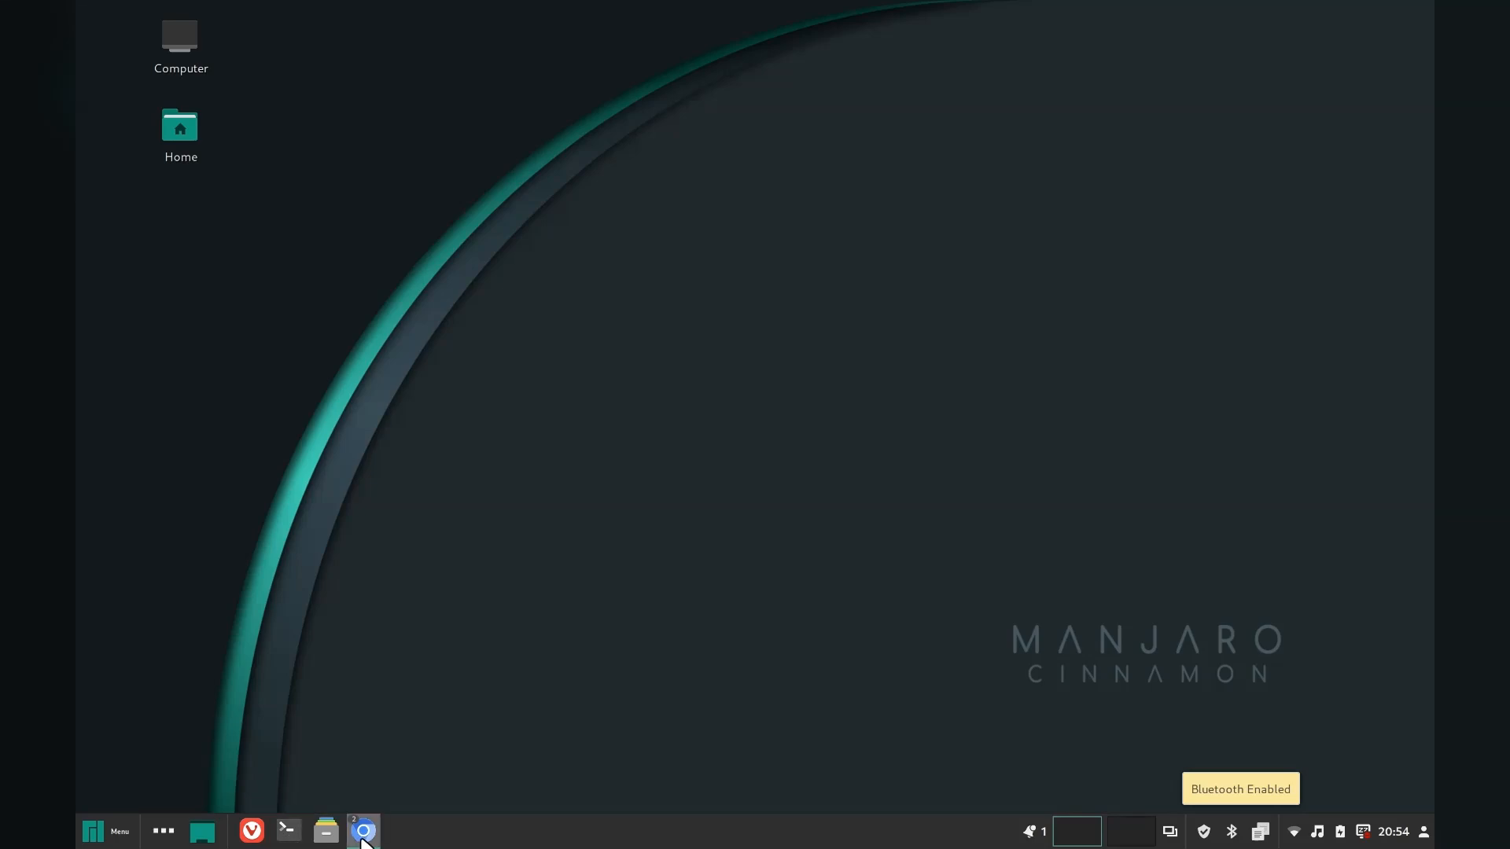
Step: Show the Sound & Video category in the Cinnamon applications menu
left_click(104, 830)
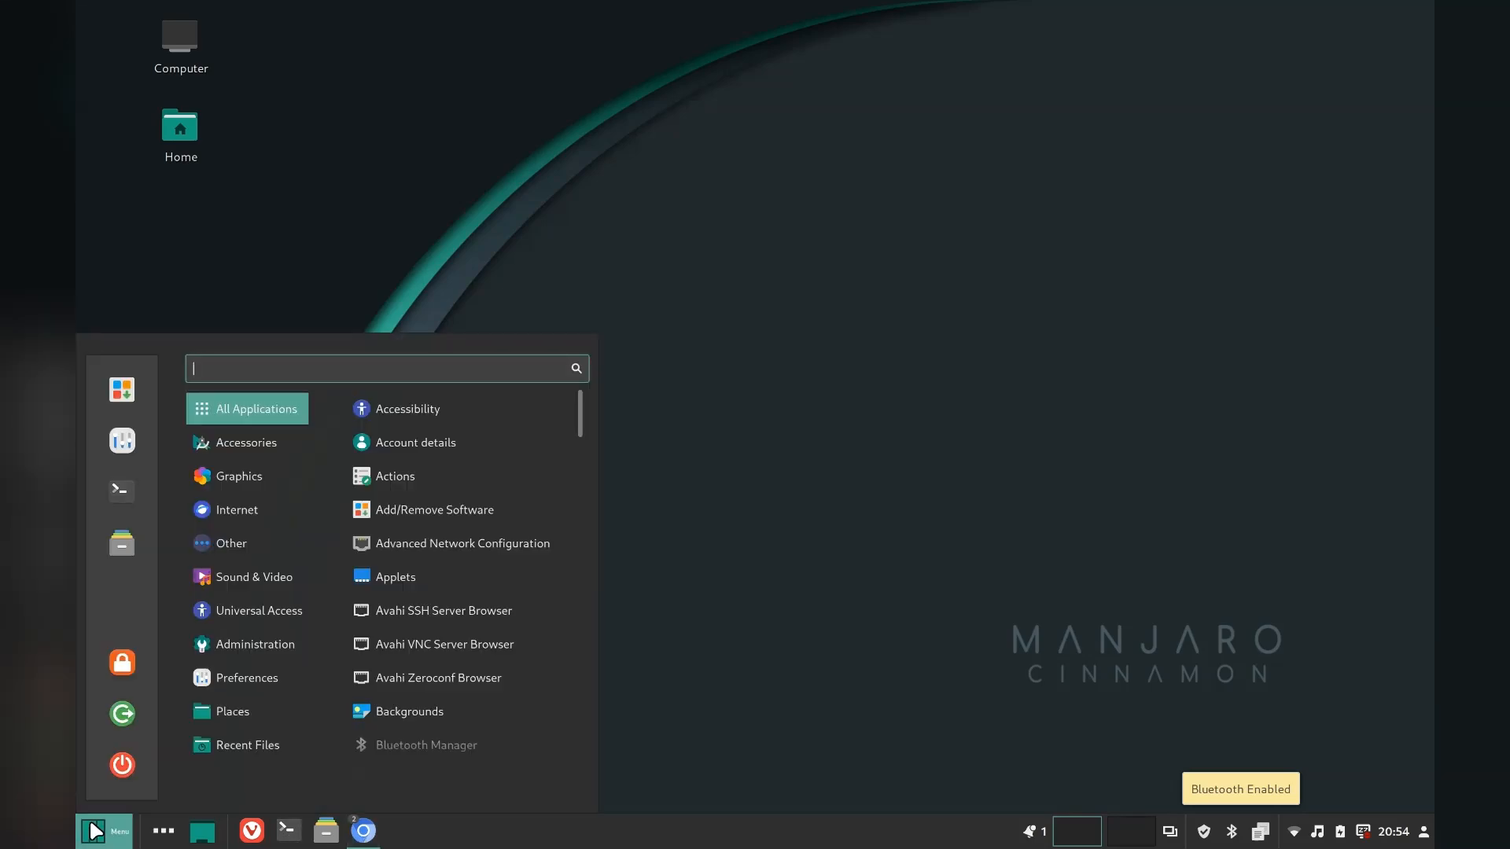
left_click(231, 543)
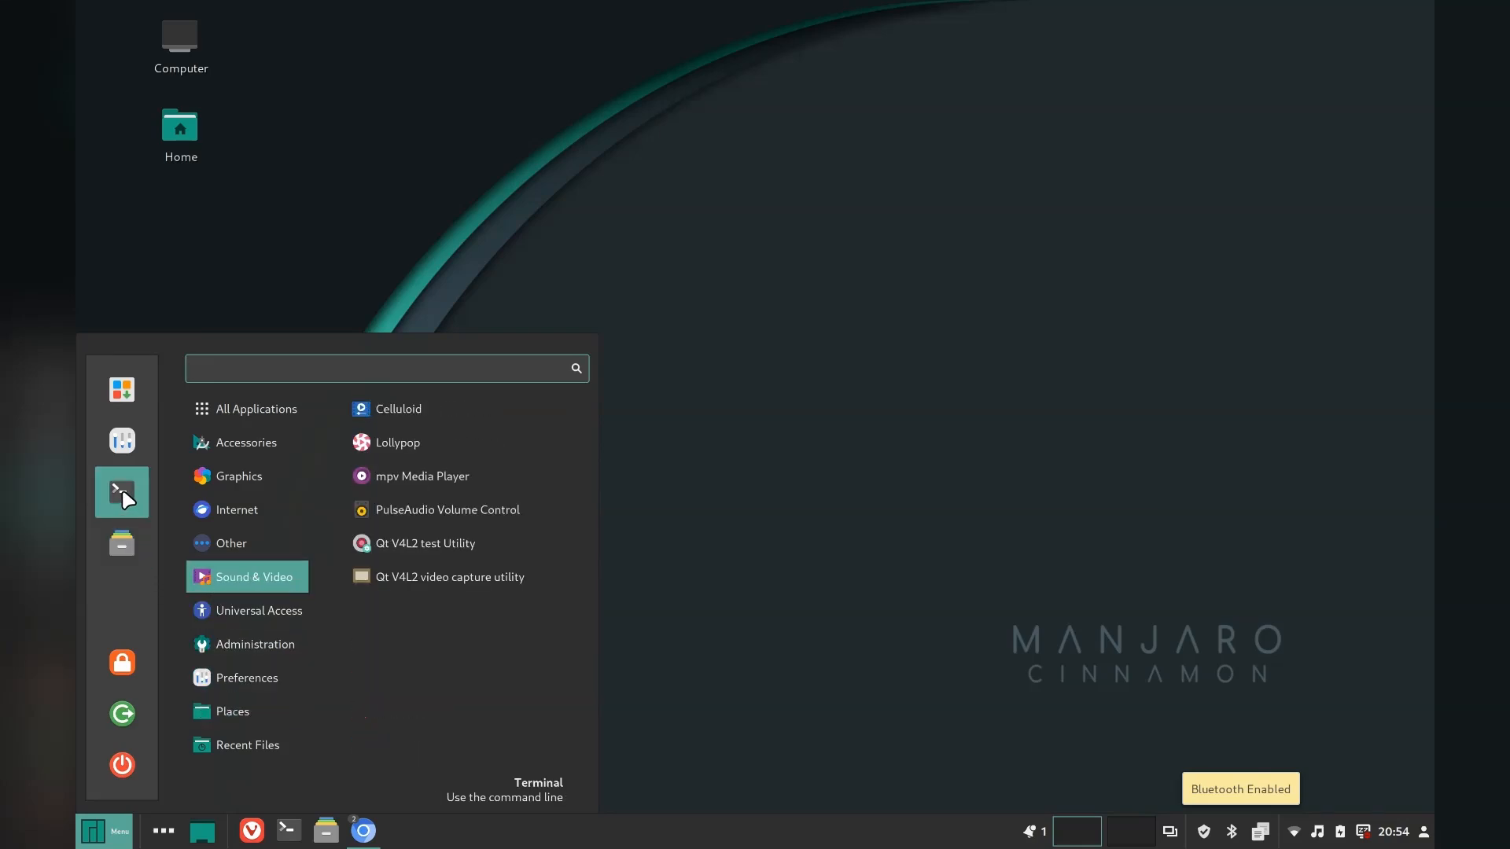
mouse_move(121, 662)
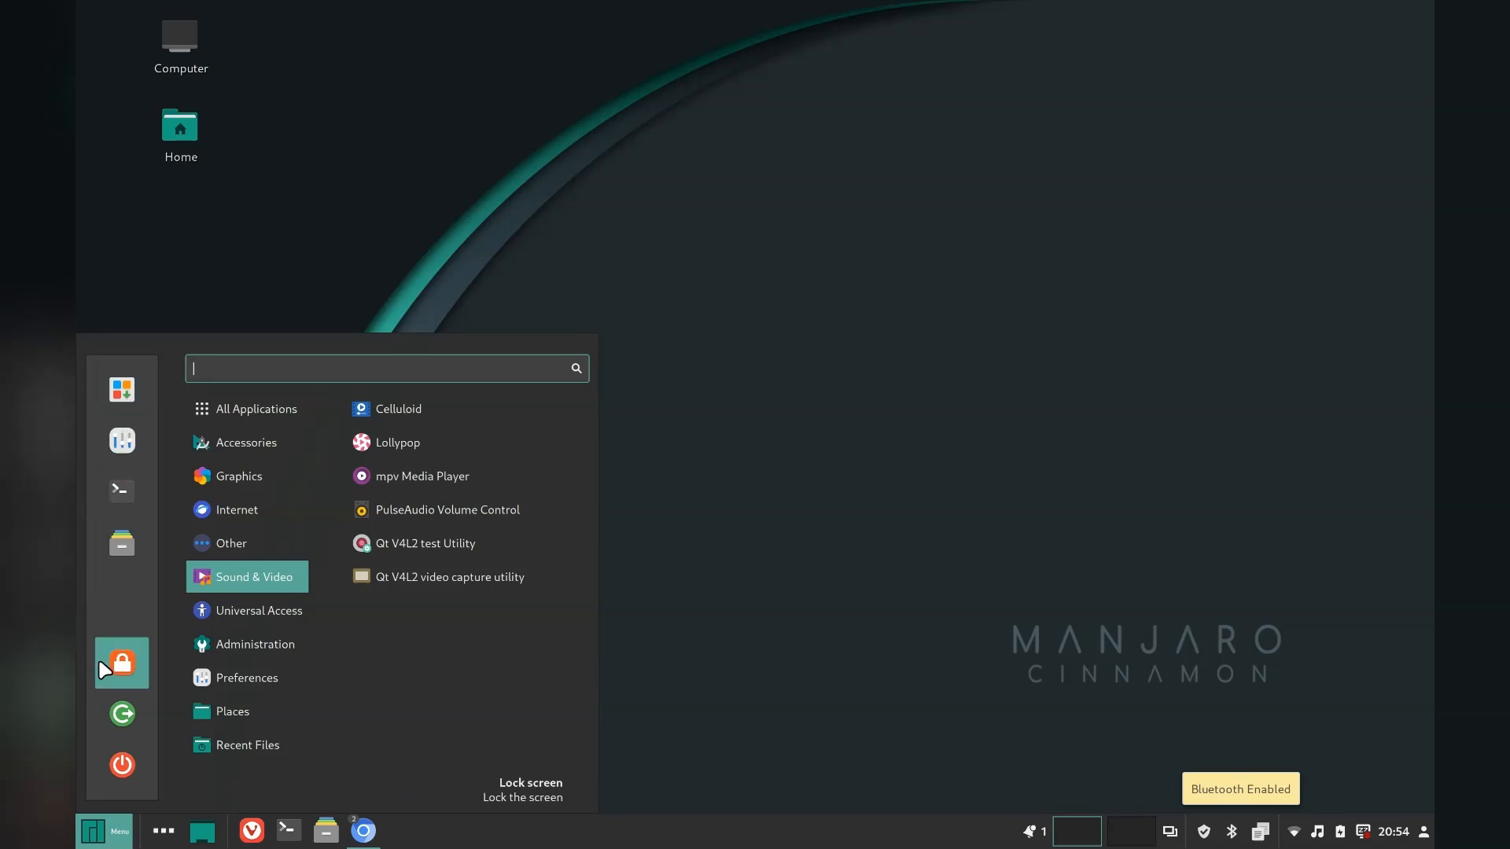
mouse_move(121, 765)
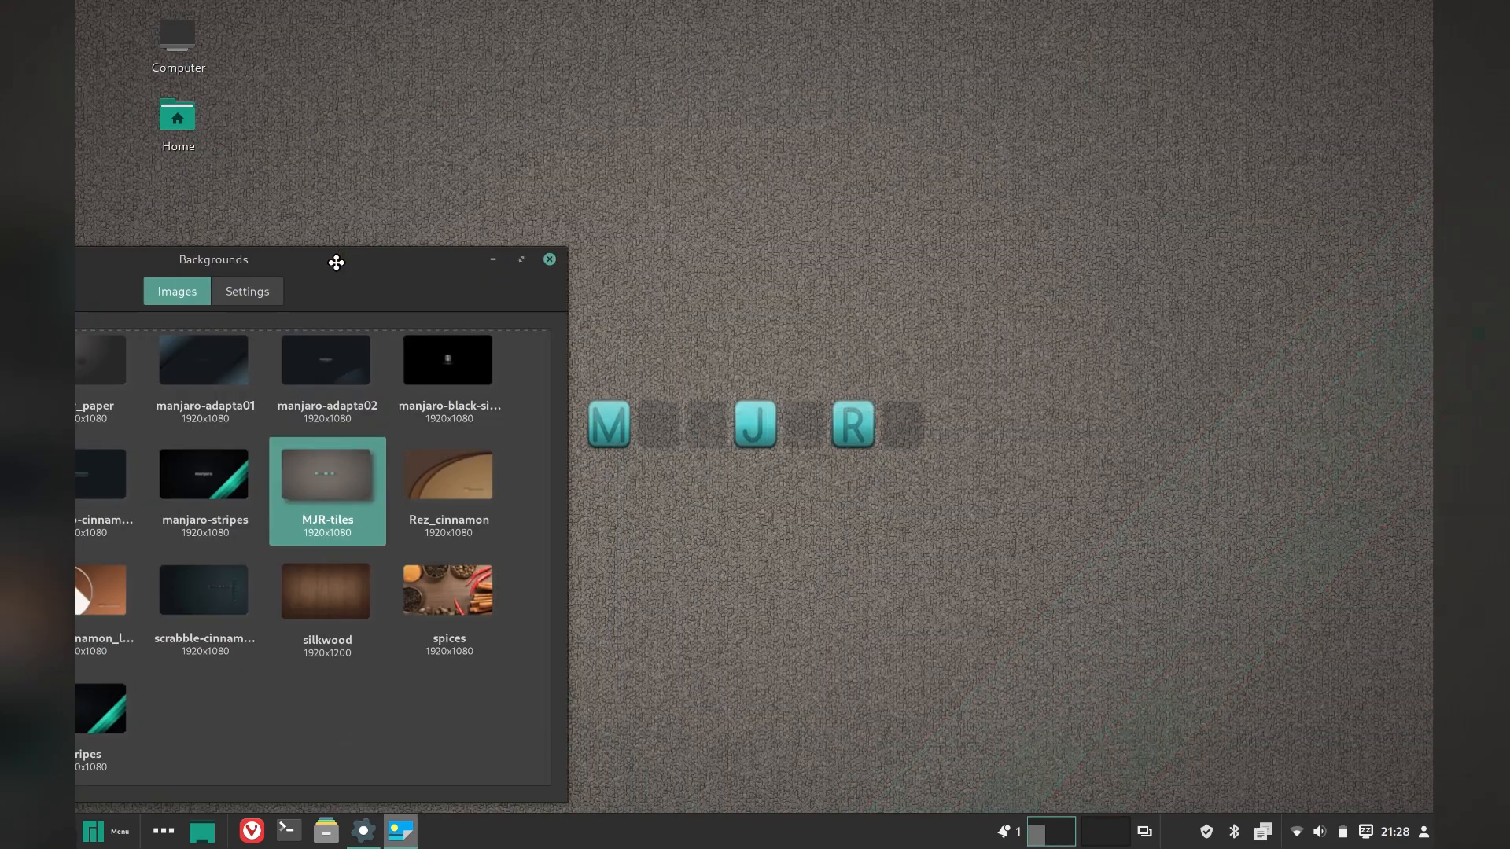
Step: Try adapta and cinnamon-brown, then keep embroidered-maia as the desktop wallpaper
left_click(448, 474)
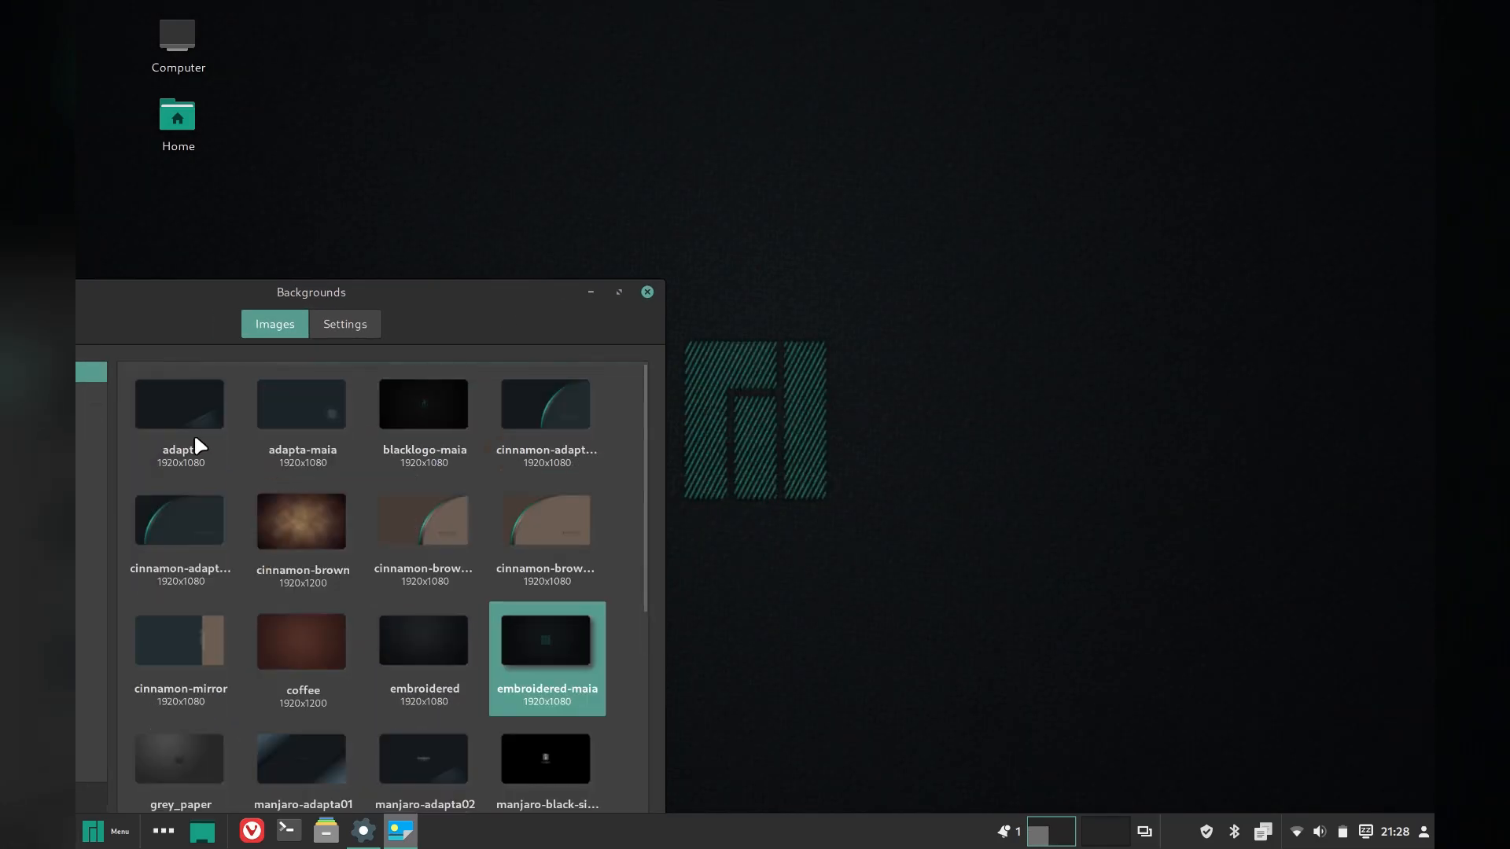
left_click(180, 404)
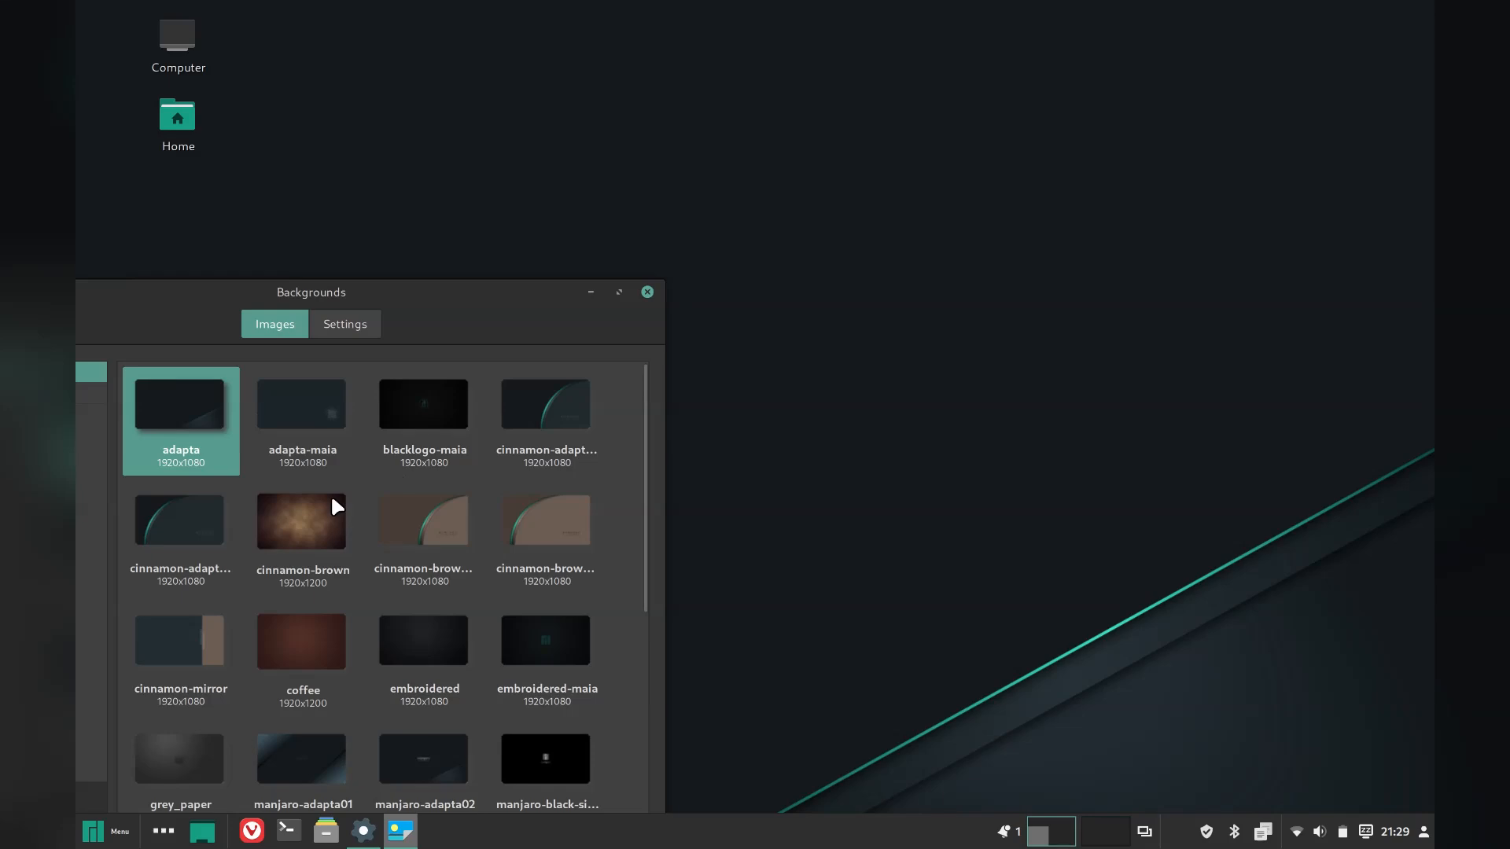
left_click(301, 523)
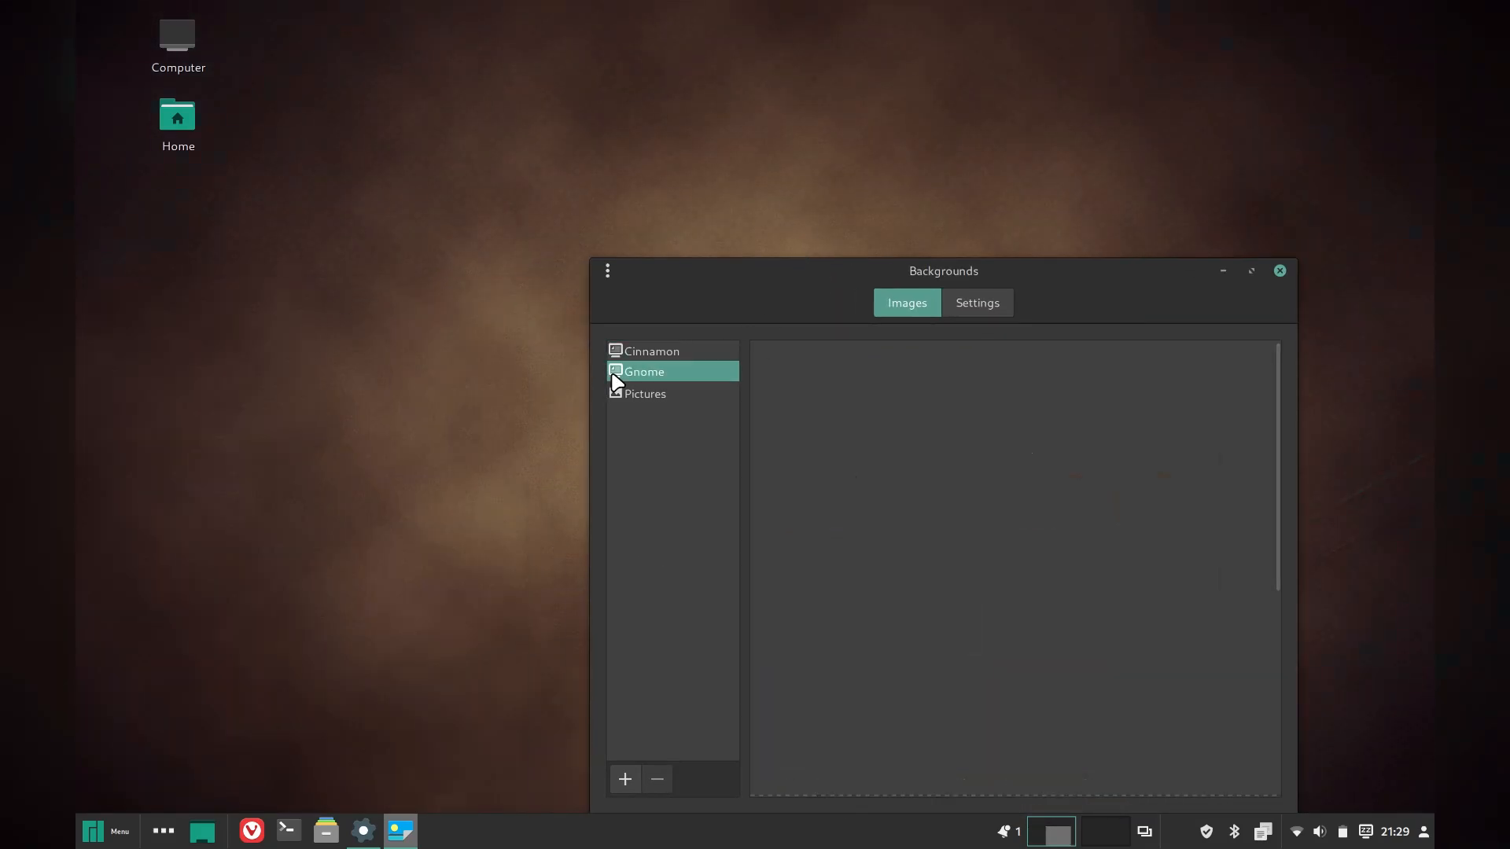
left_click(651, 351)
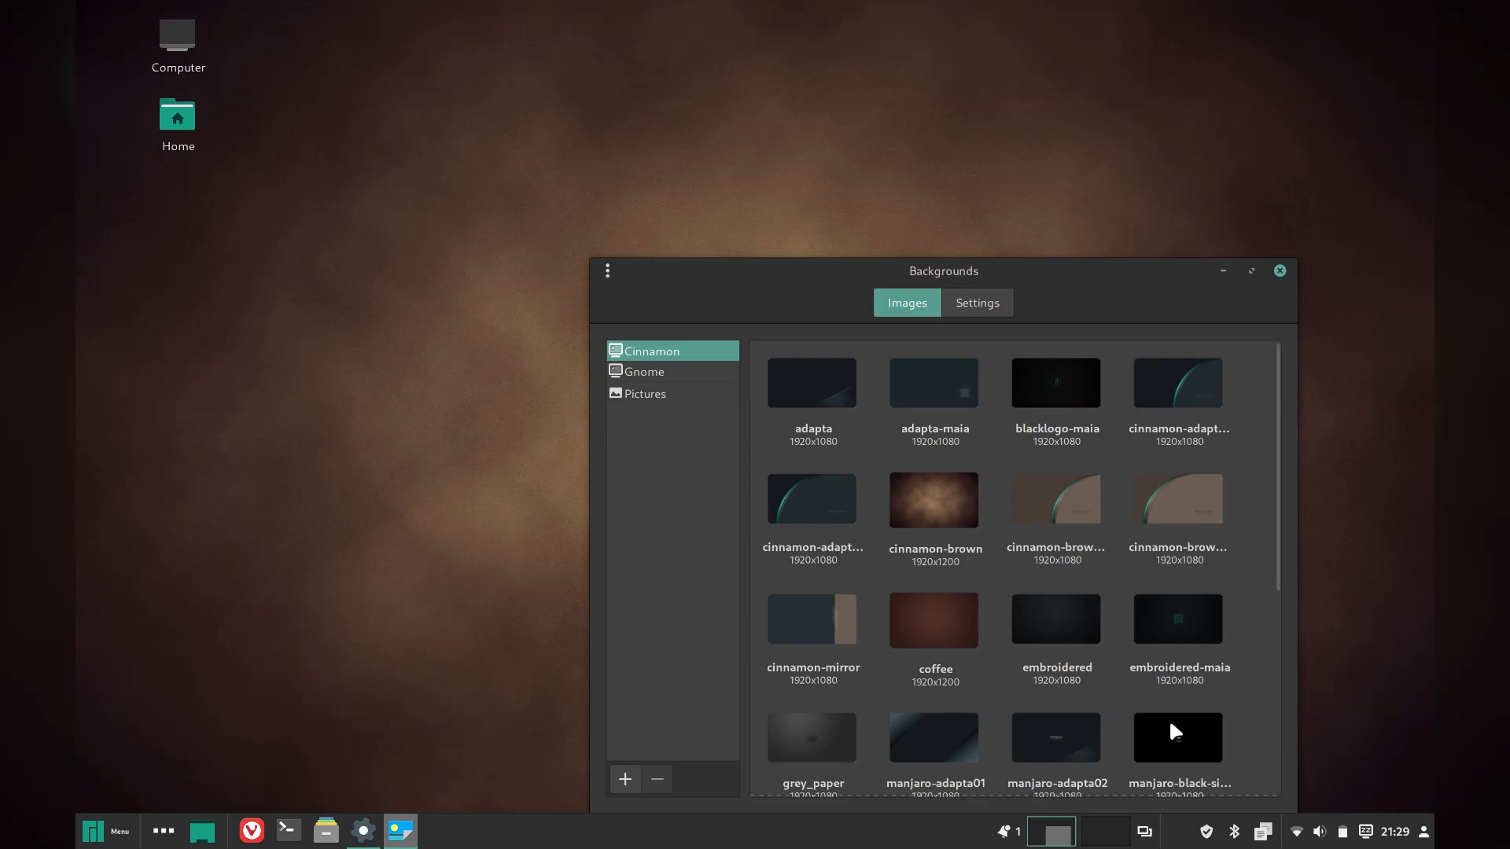
left_click(1176, 618)
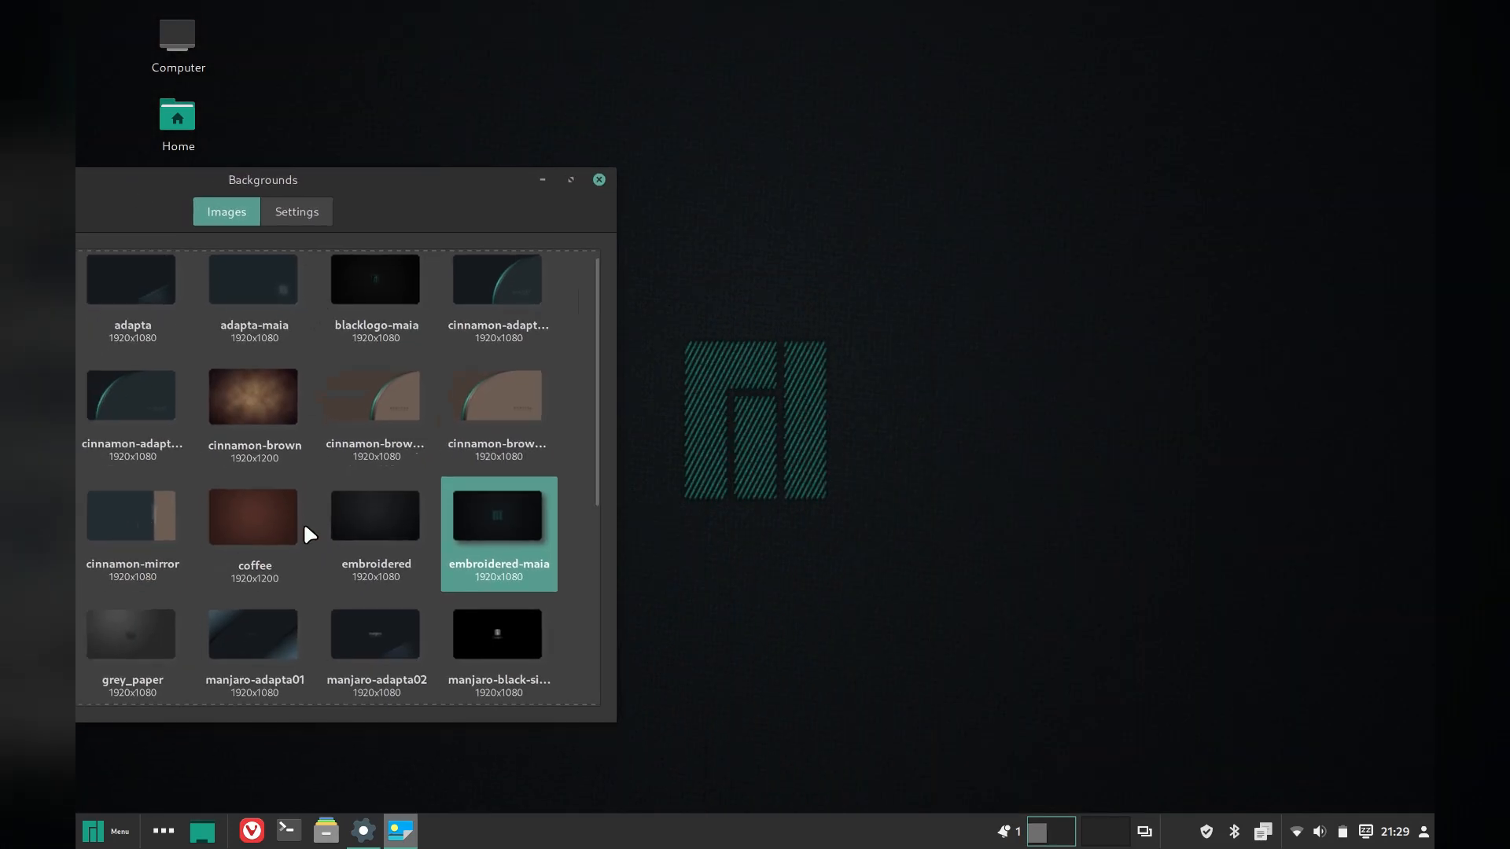
left_click(598, 179)
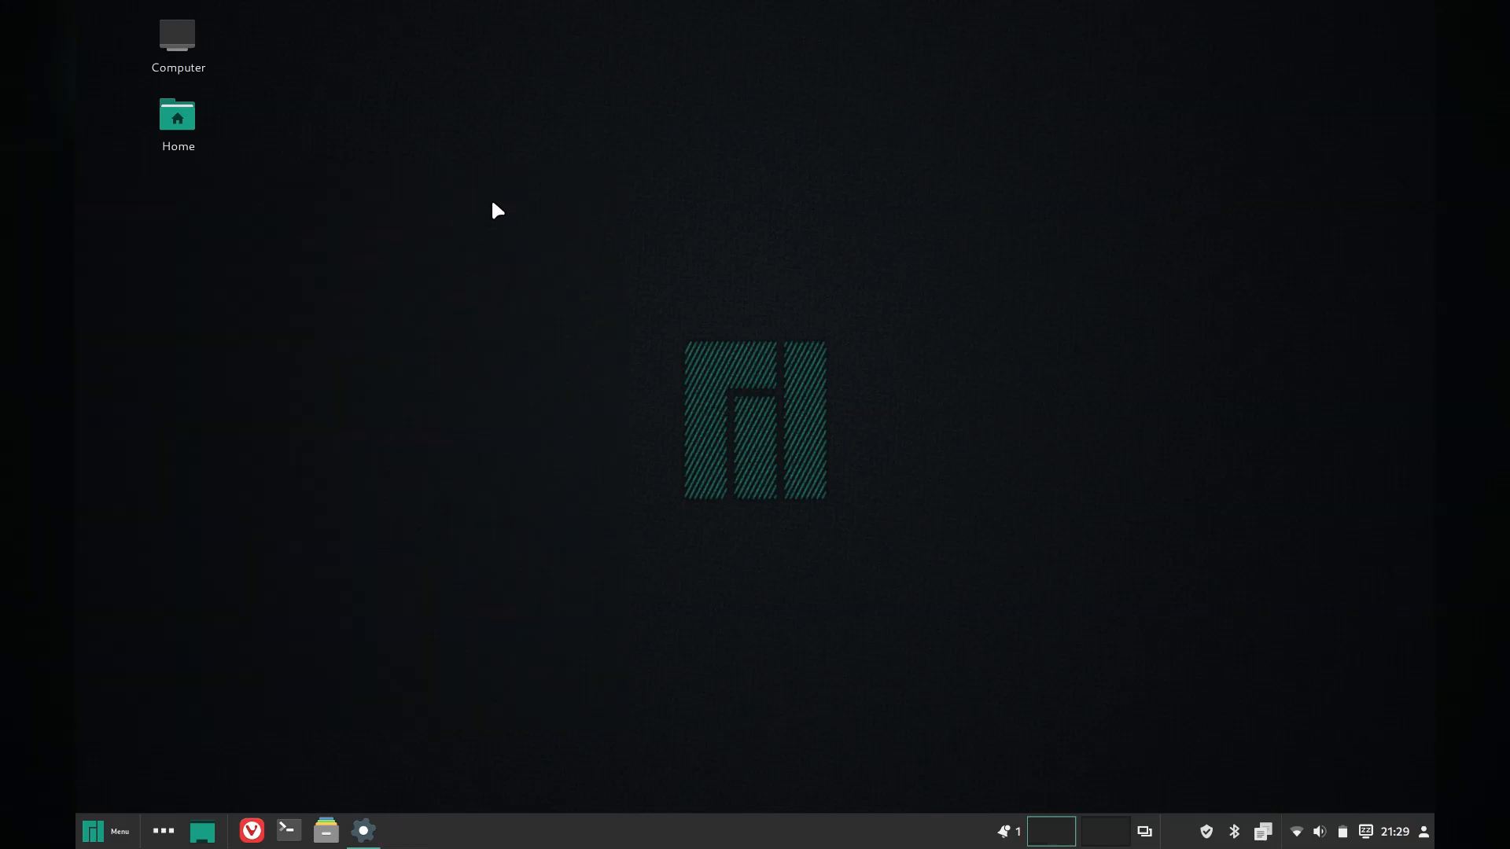
mouse_move(349, 171)
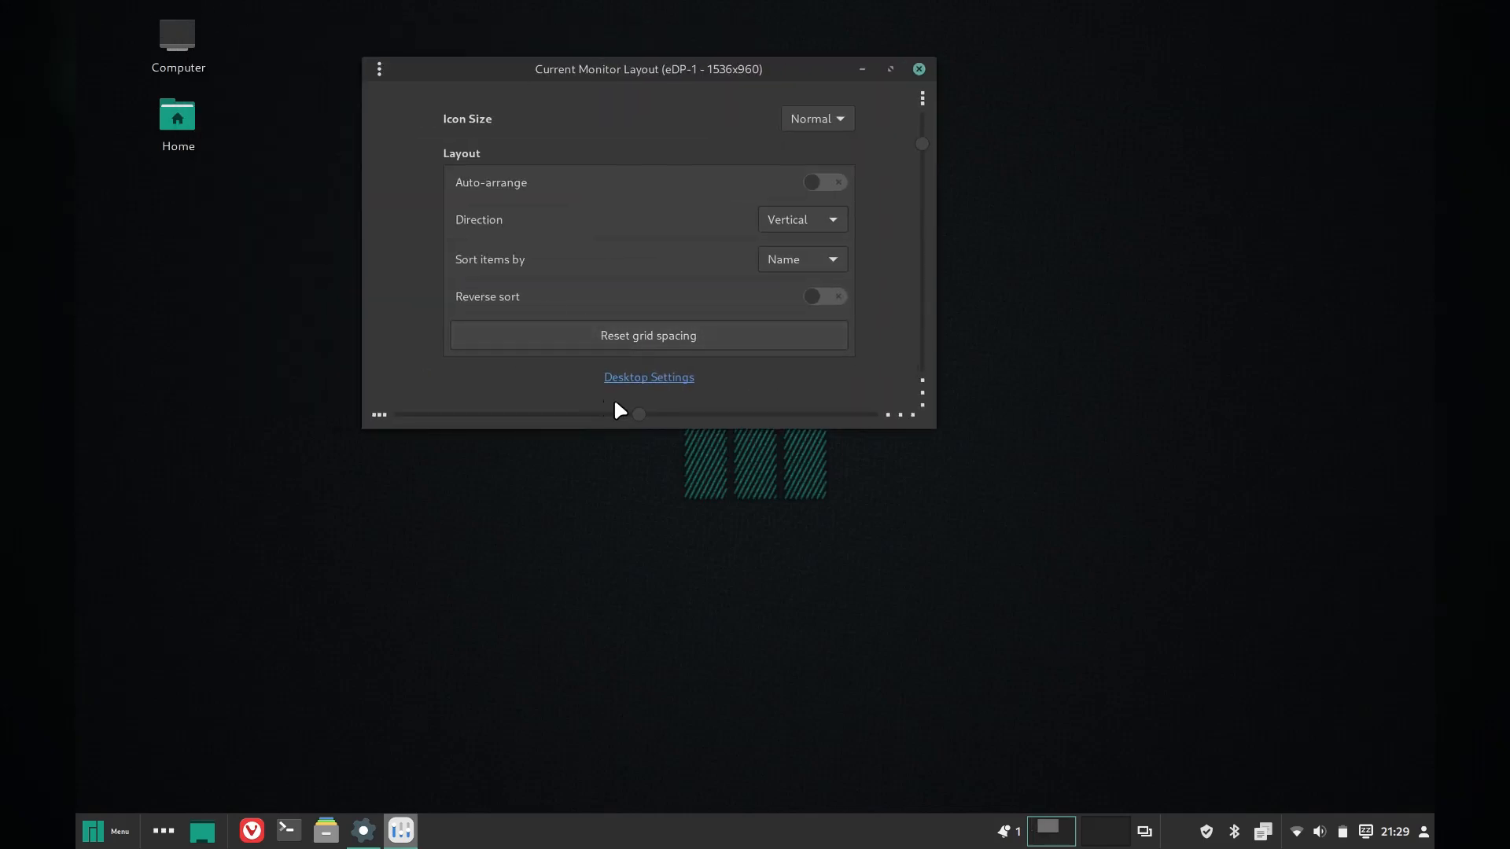
mouse_move(816, 118)
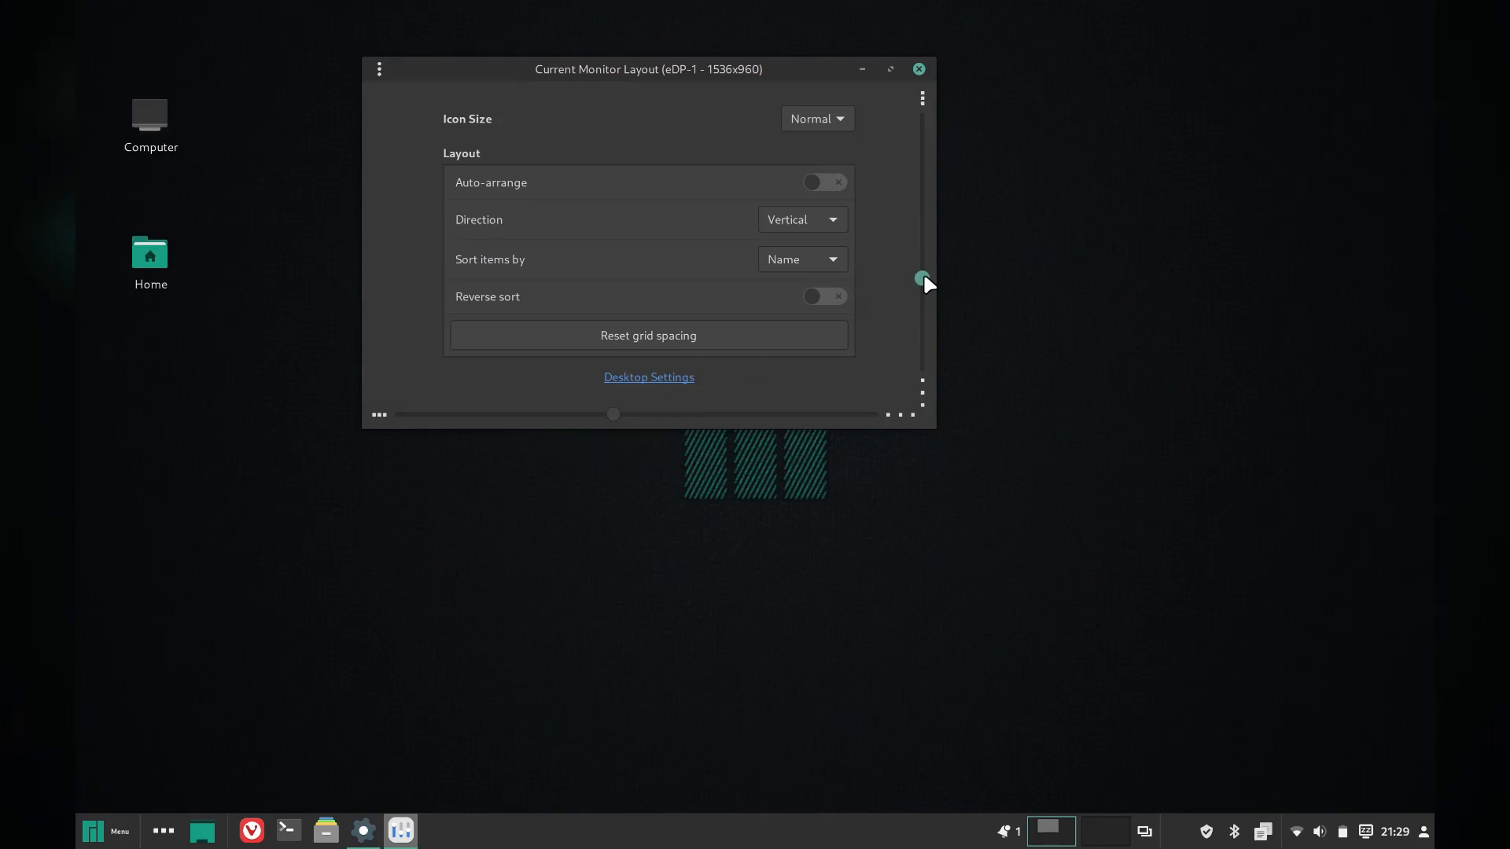
mouse_move(921, 280)
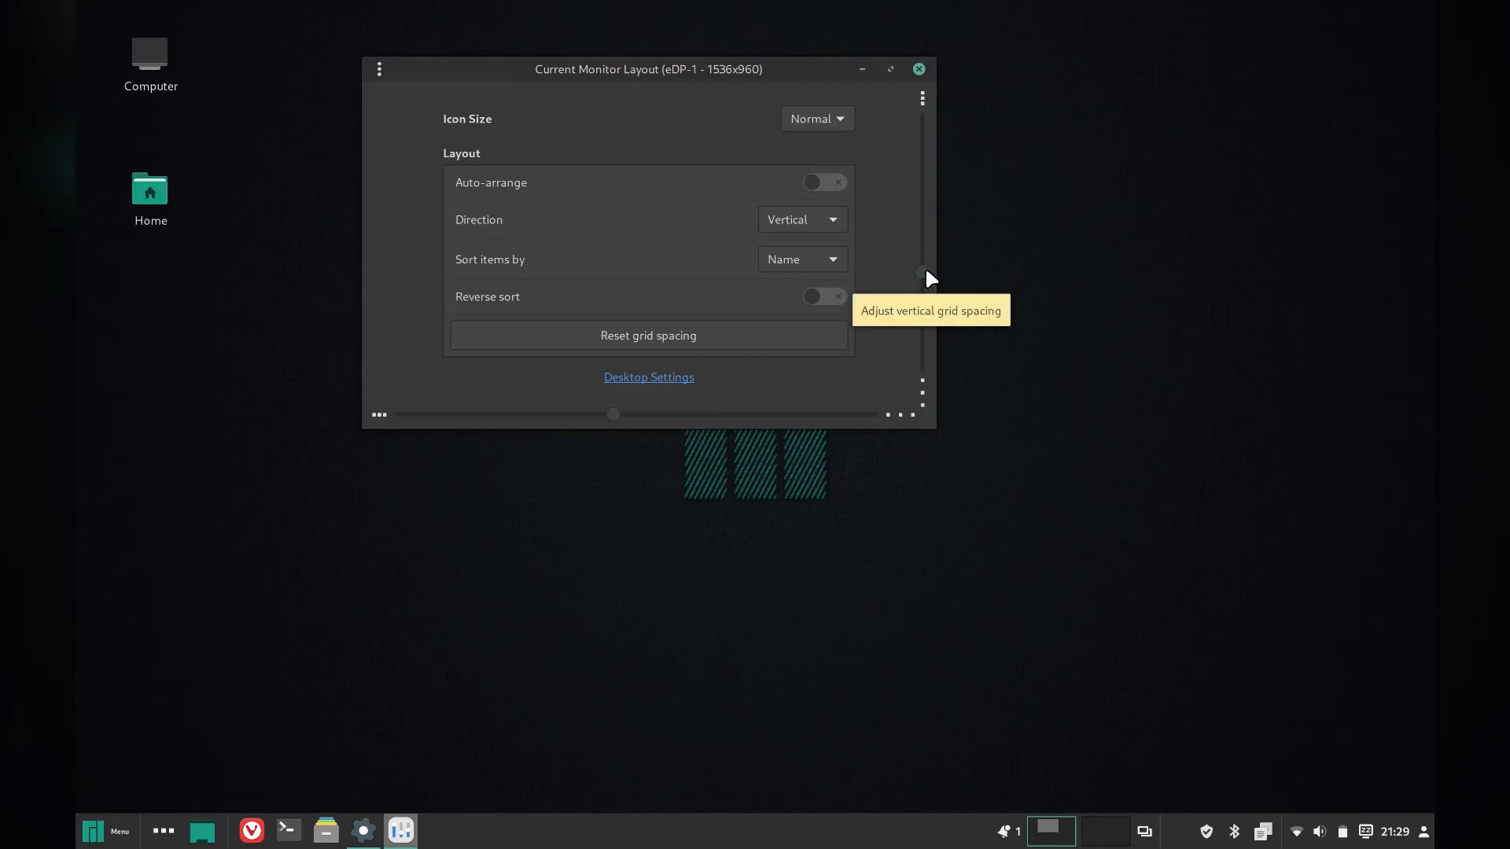
Step: Close the desktop layout settings and bring up the desktop's right-click options
left_click(916, 68)
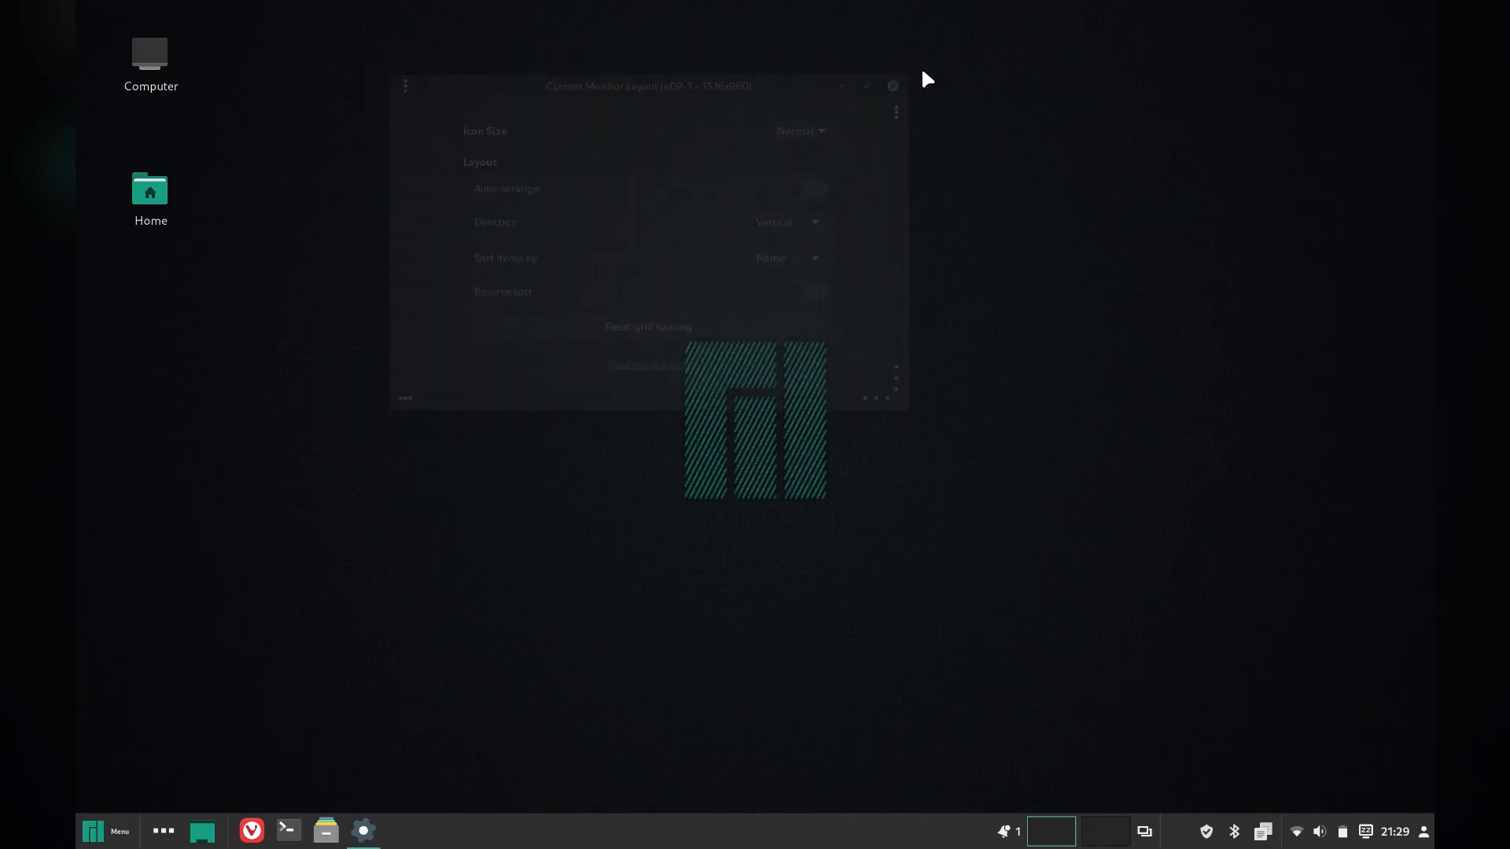
right_click(609, 245)
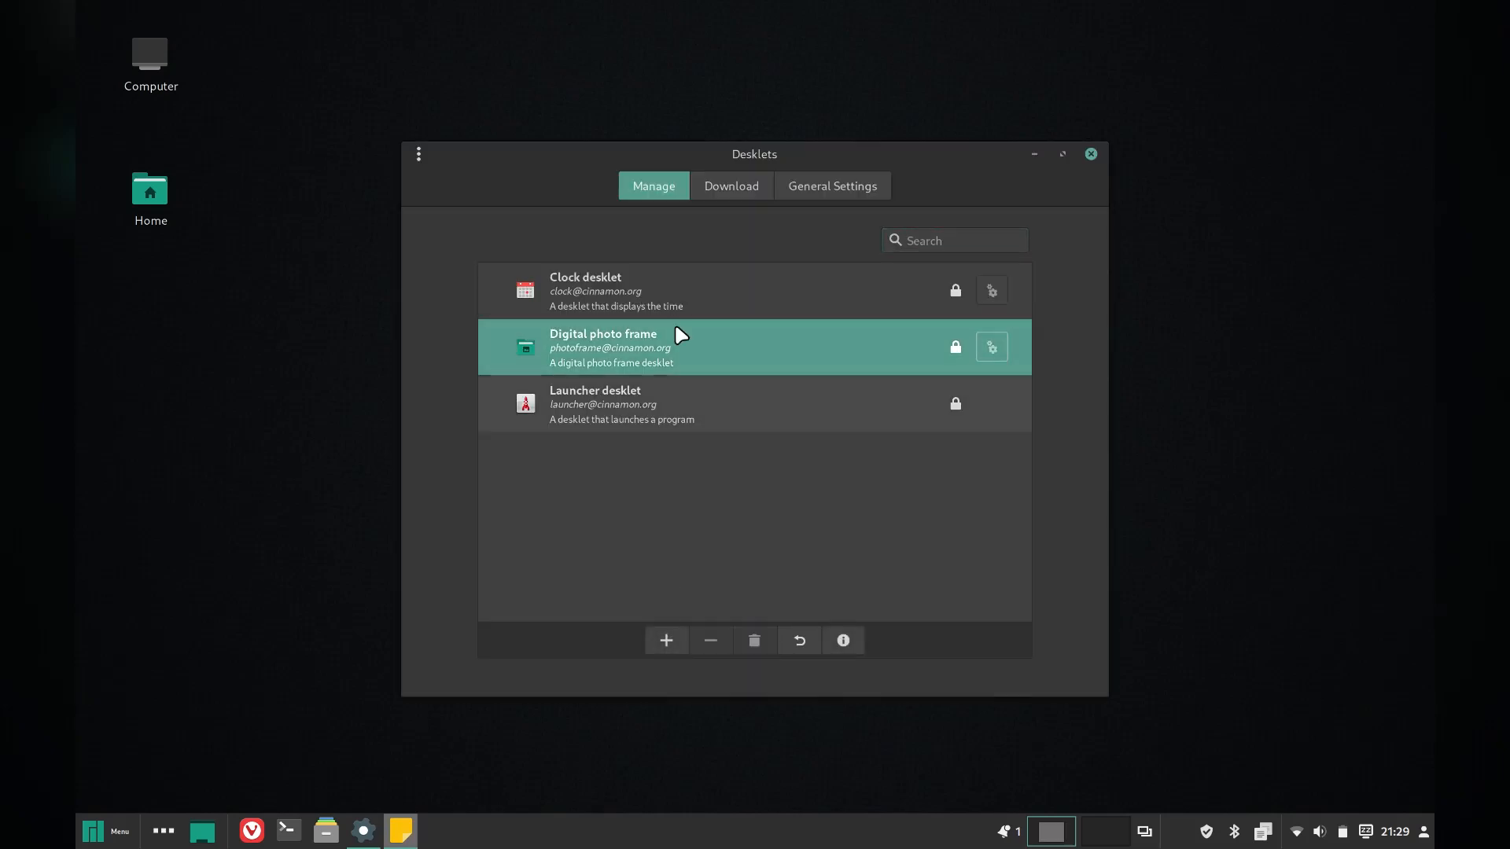
Step: Add the Clock desklet, then download and install the Analog Chronometer desklet
left_click(665, 640)
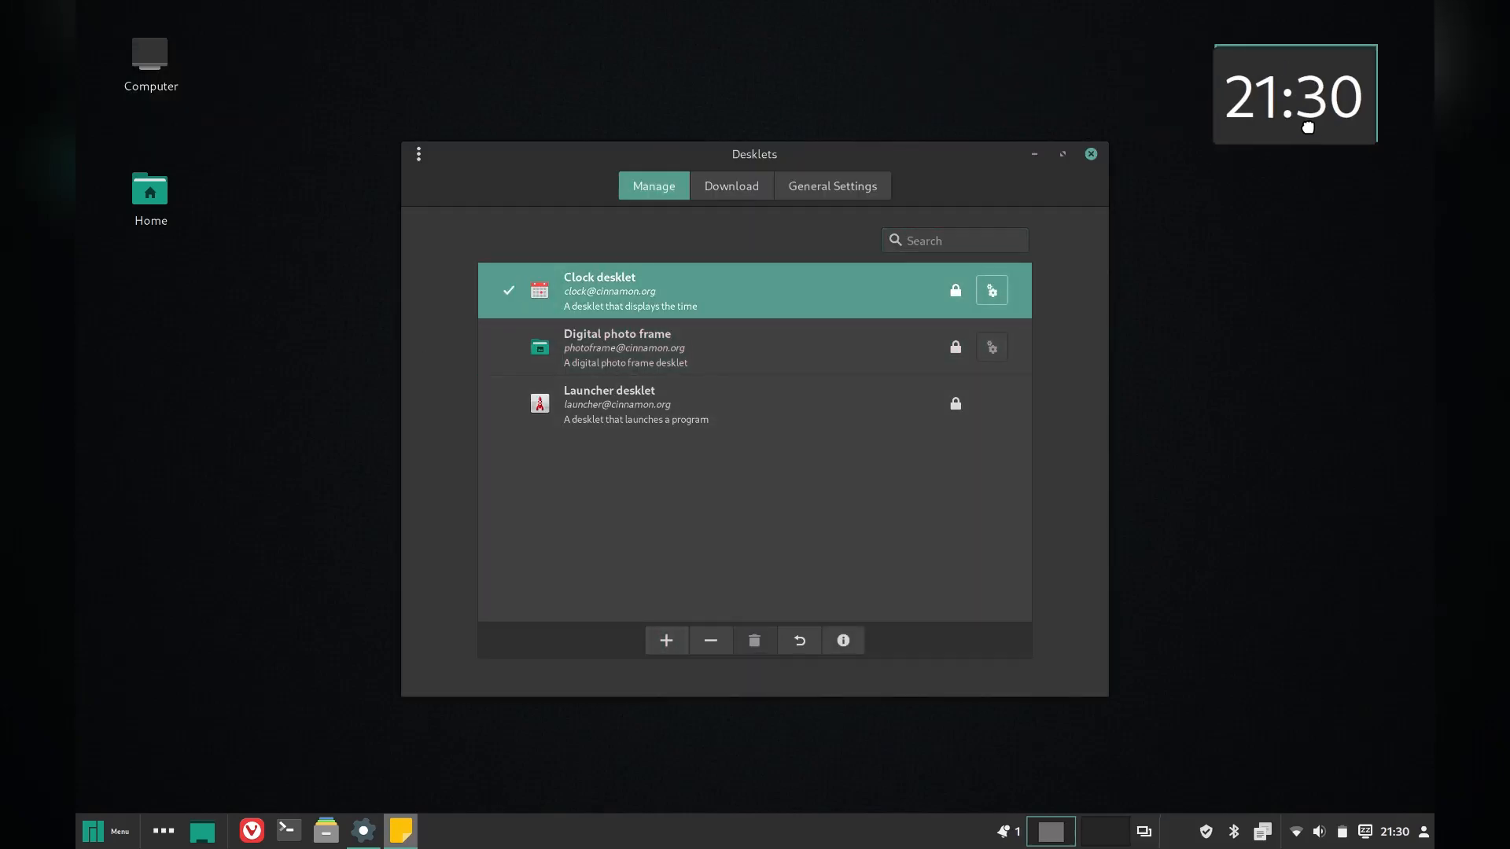
left_click(731, 185)
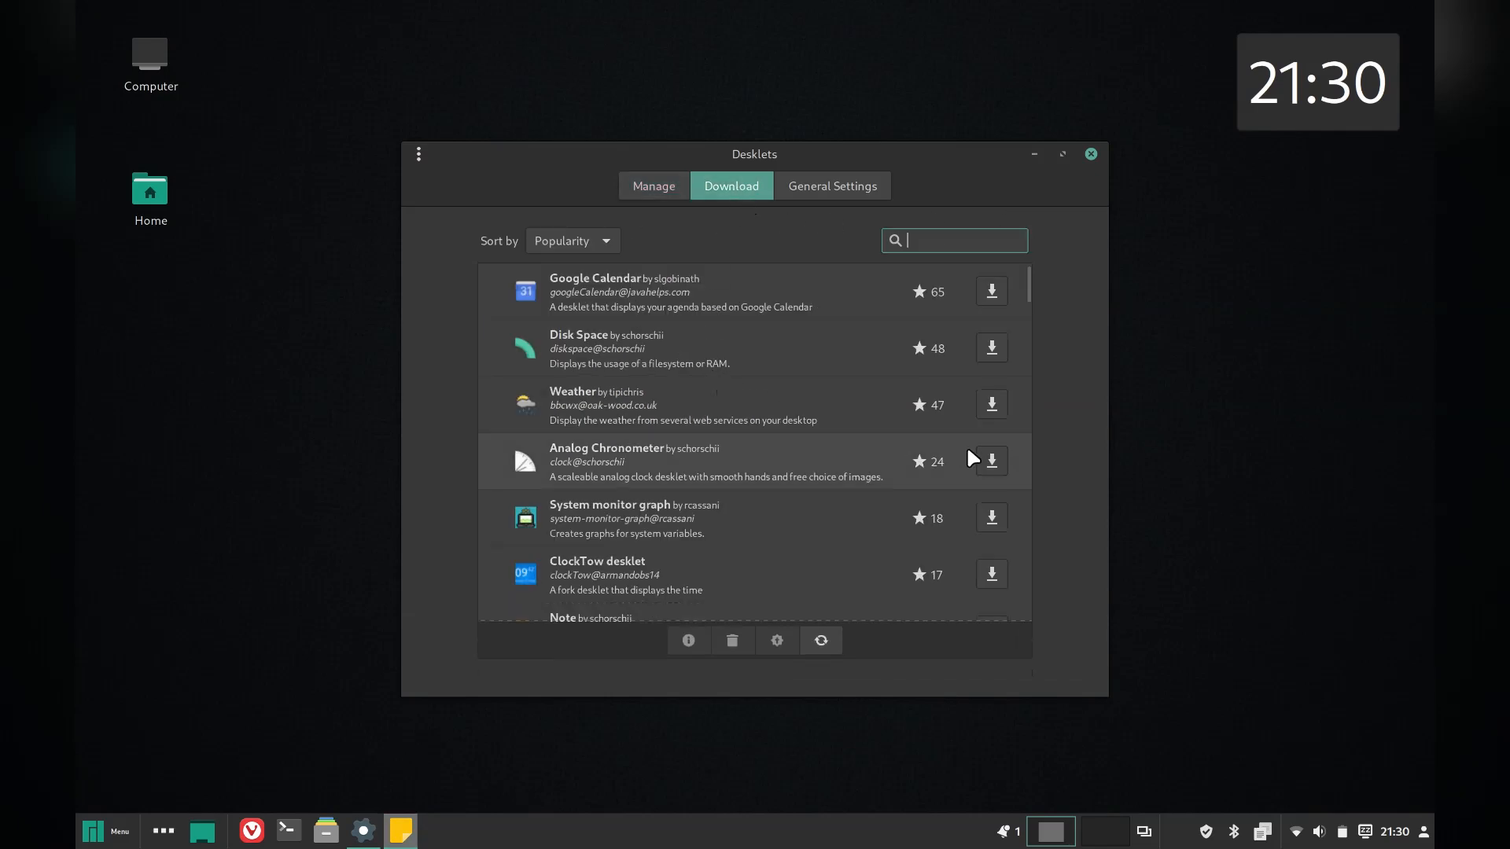
left_click(991, 460)
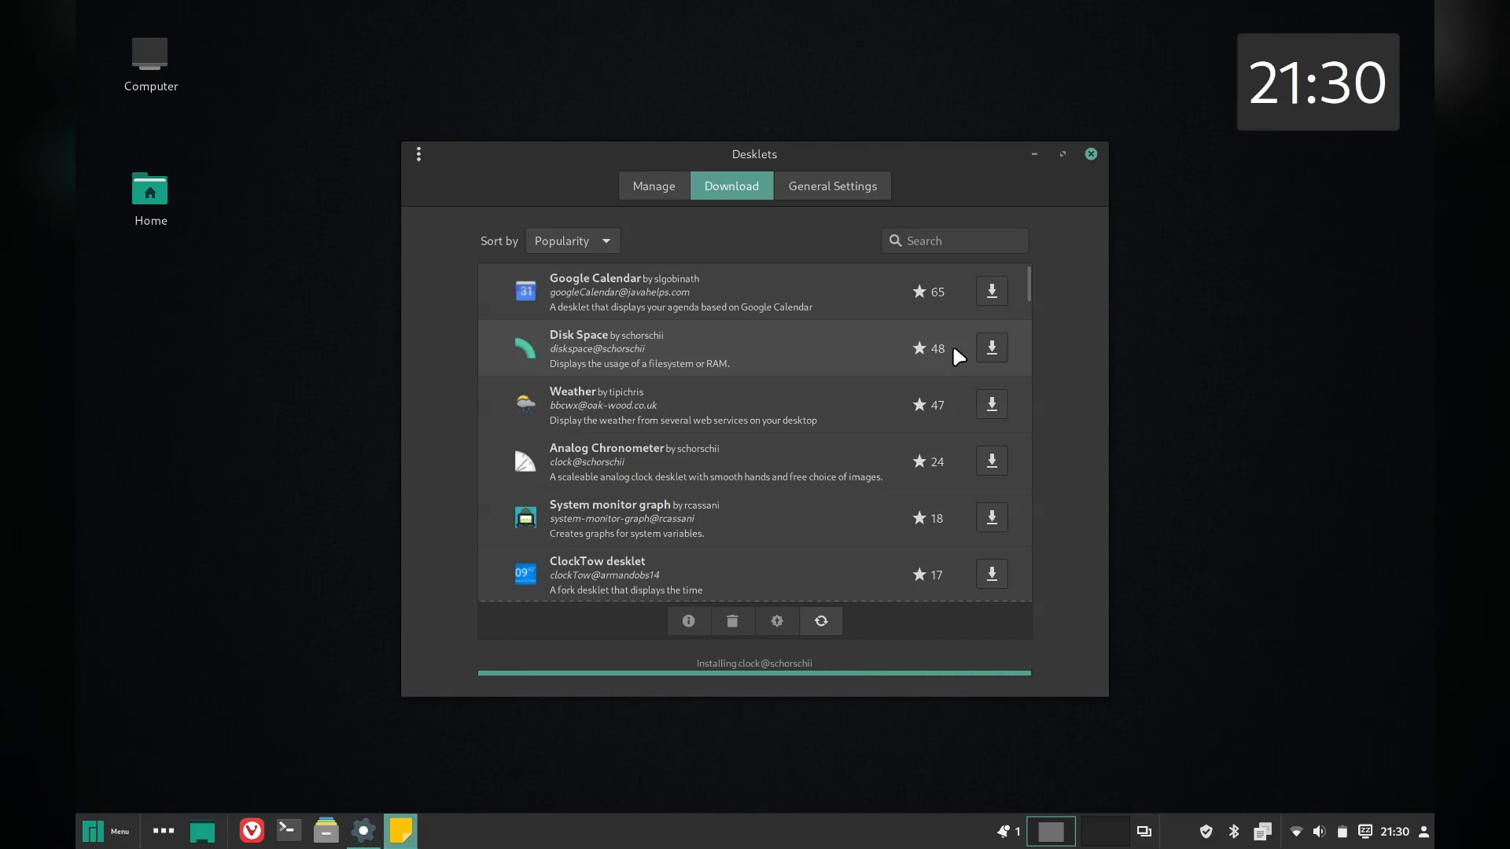
left_click(653, 186)
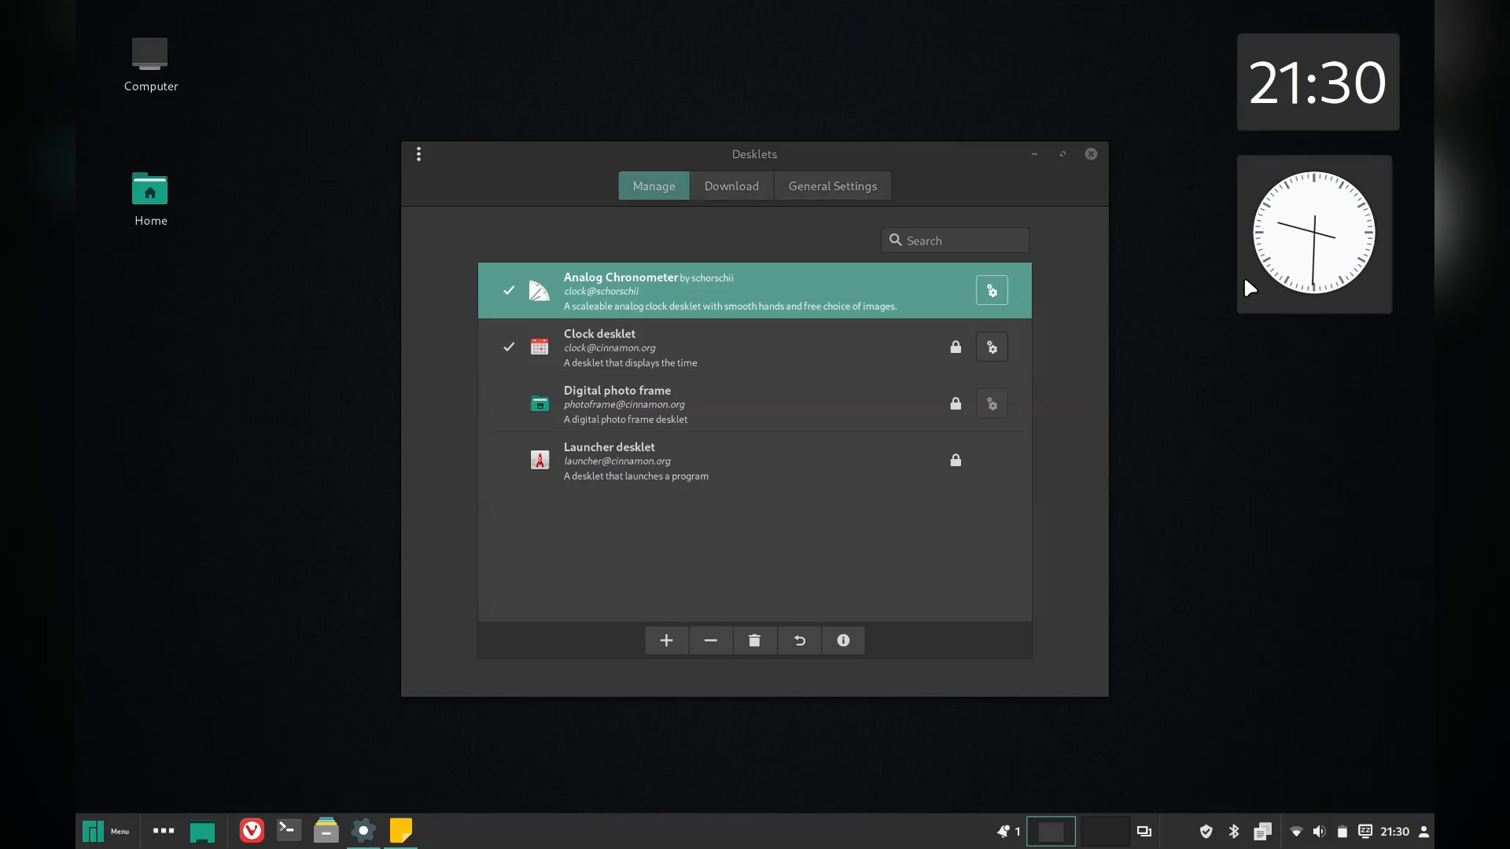
mouse_move(990, 289)
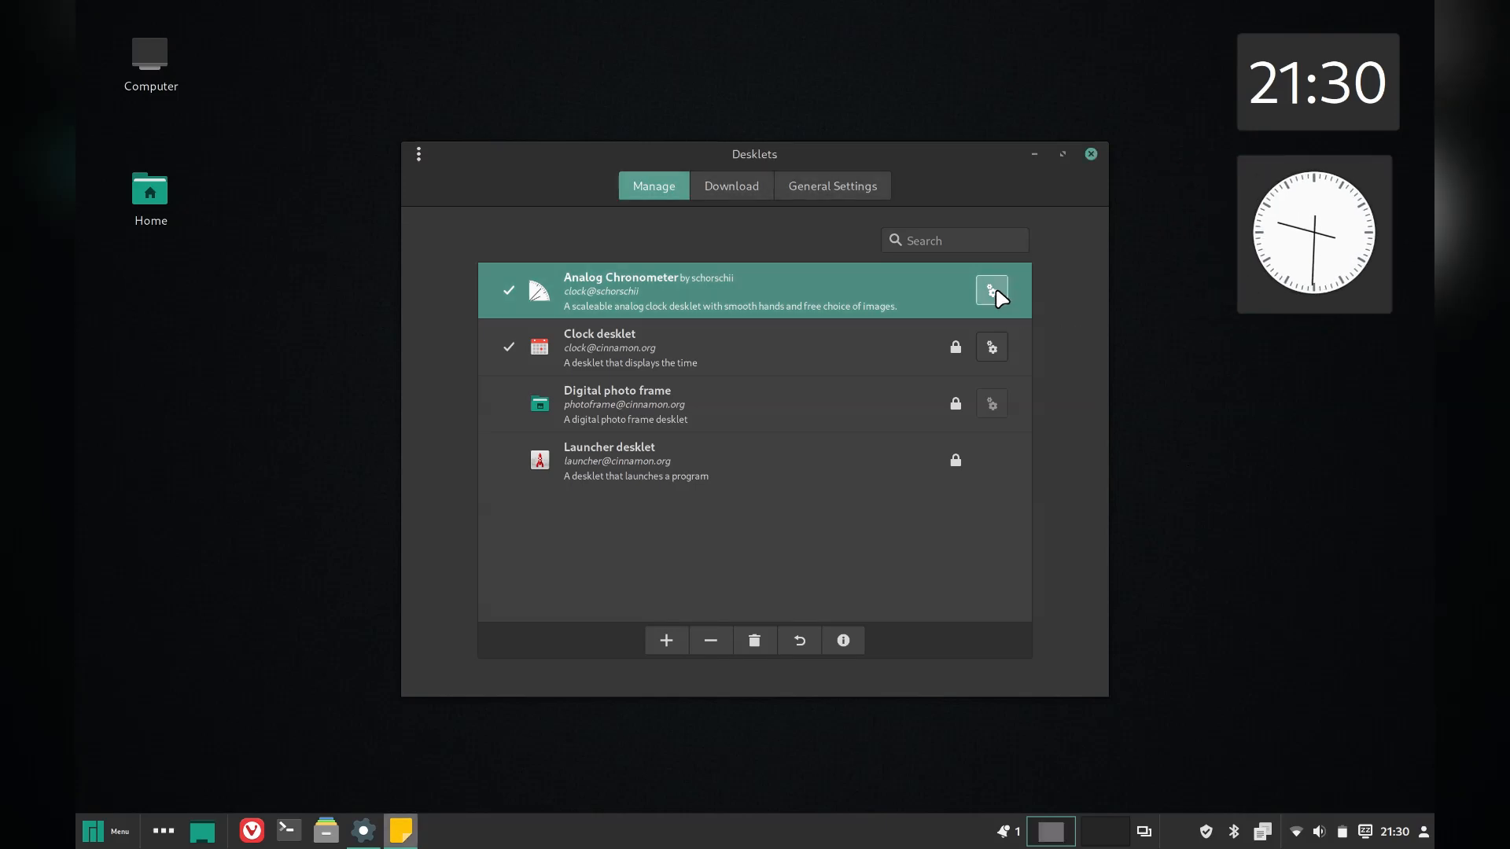
Step: Configure the Analog Chronometer with Semitransparent style and smooth minute hand, then close Desklets
left_click(991, 289)
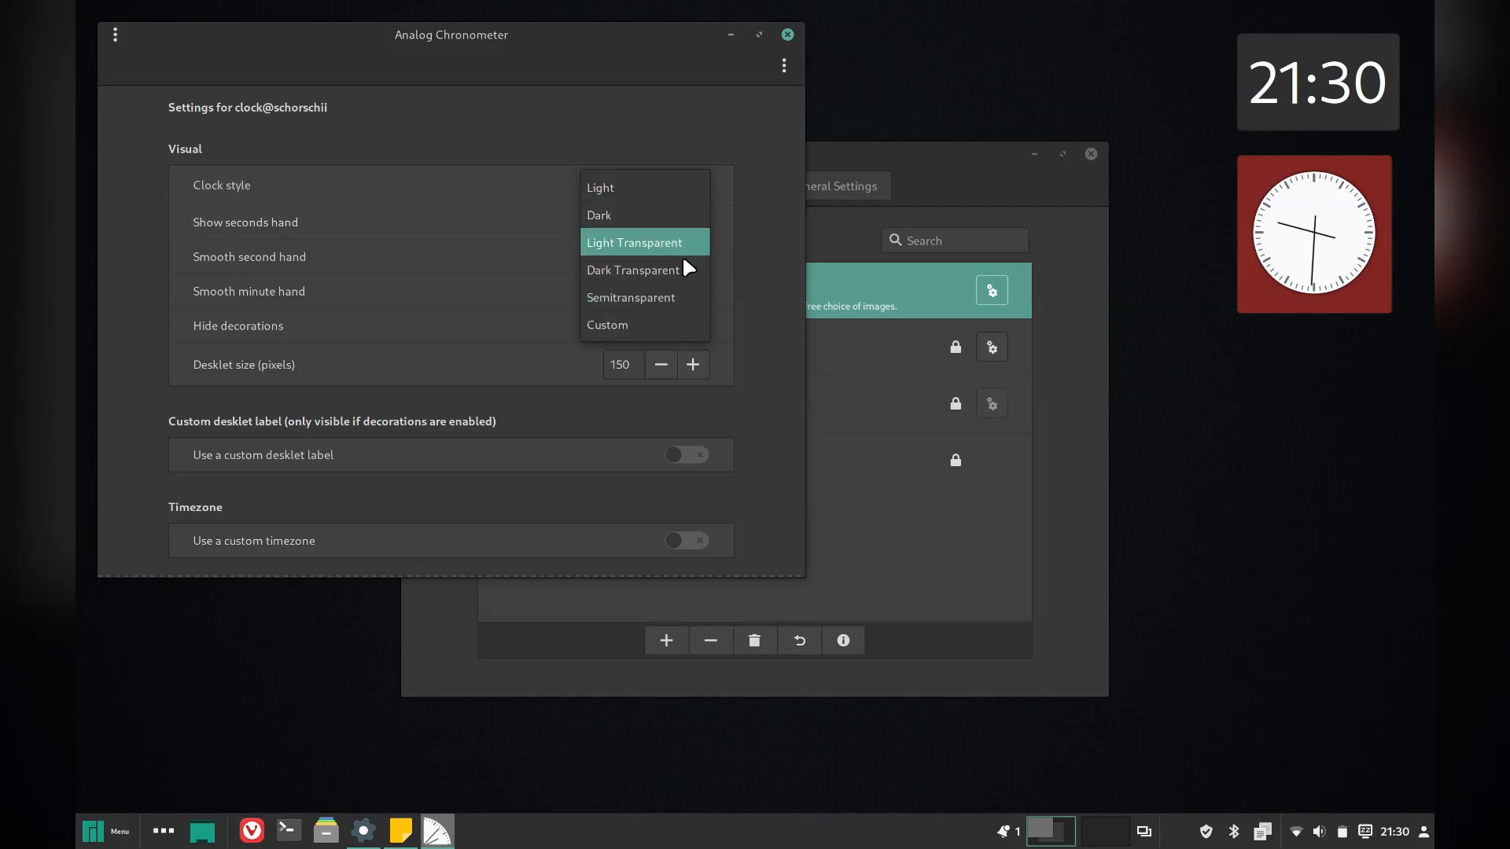
left_click(631, 297)
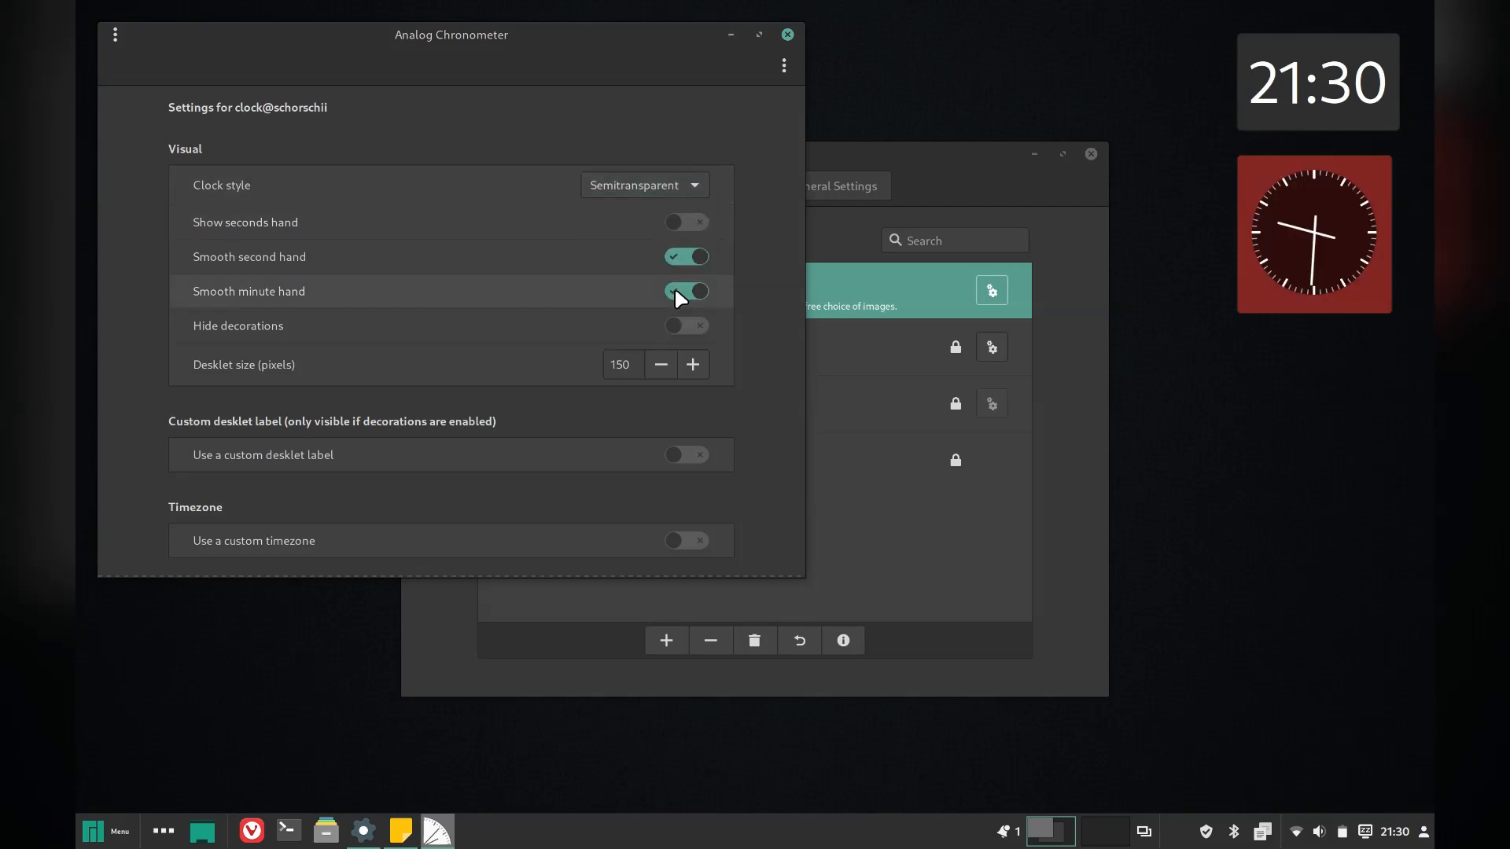
left_click(786, 34)
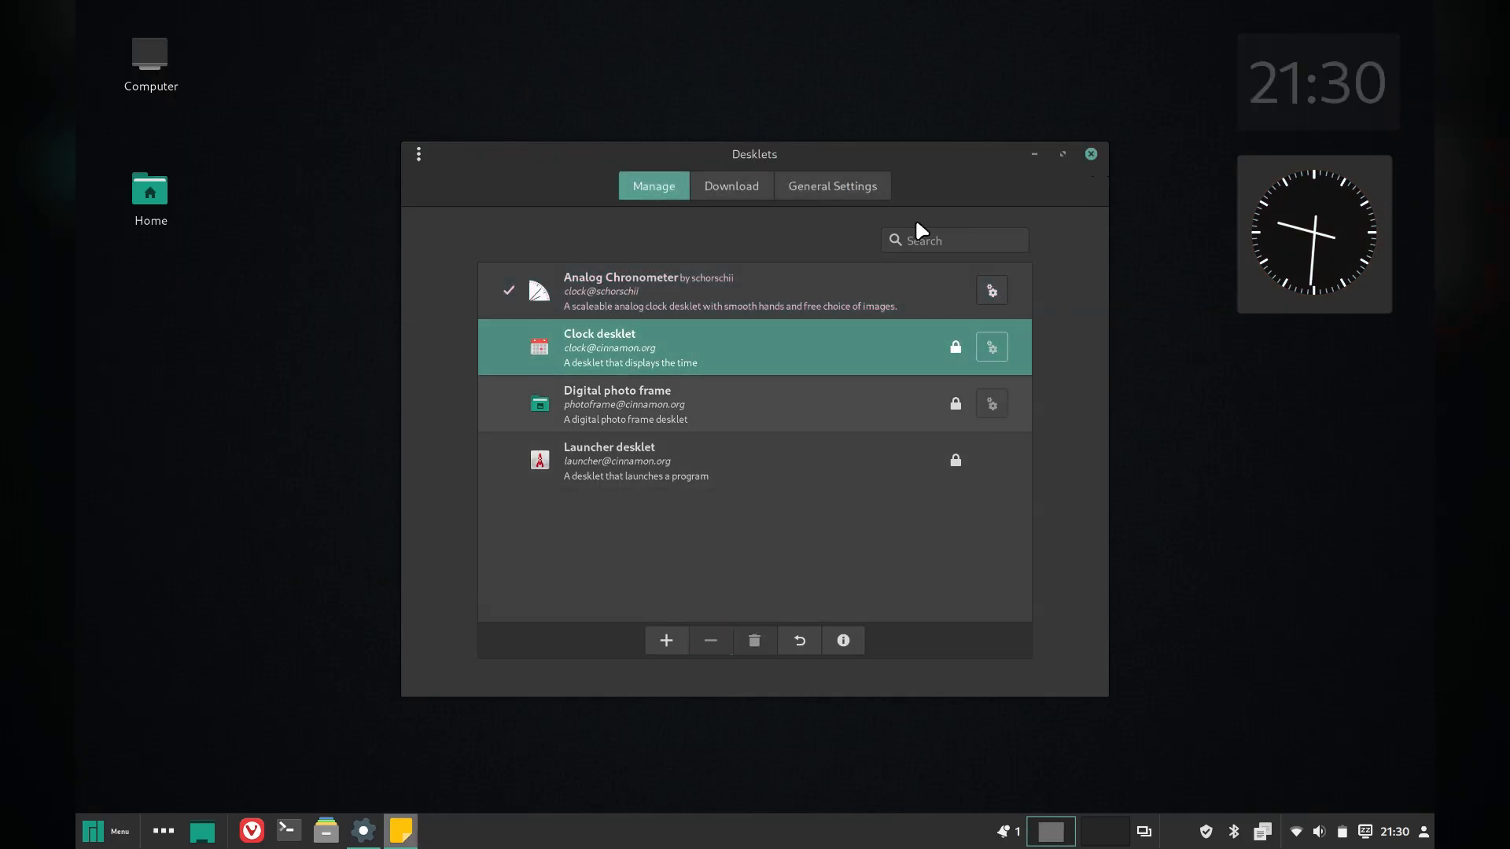
left_click(1088, 154)
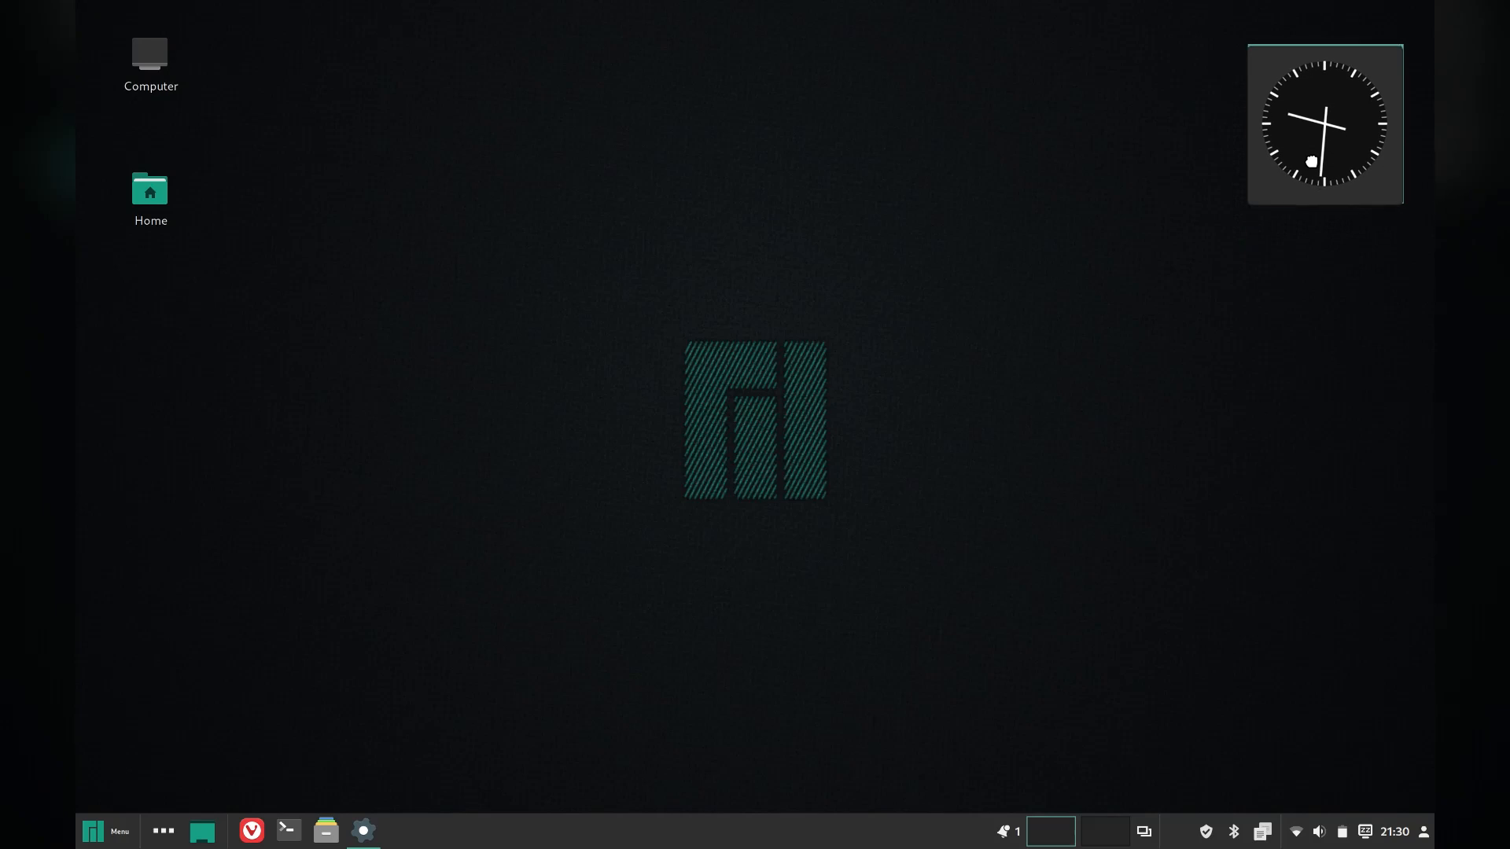
mouse_move(662, 756)
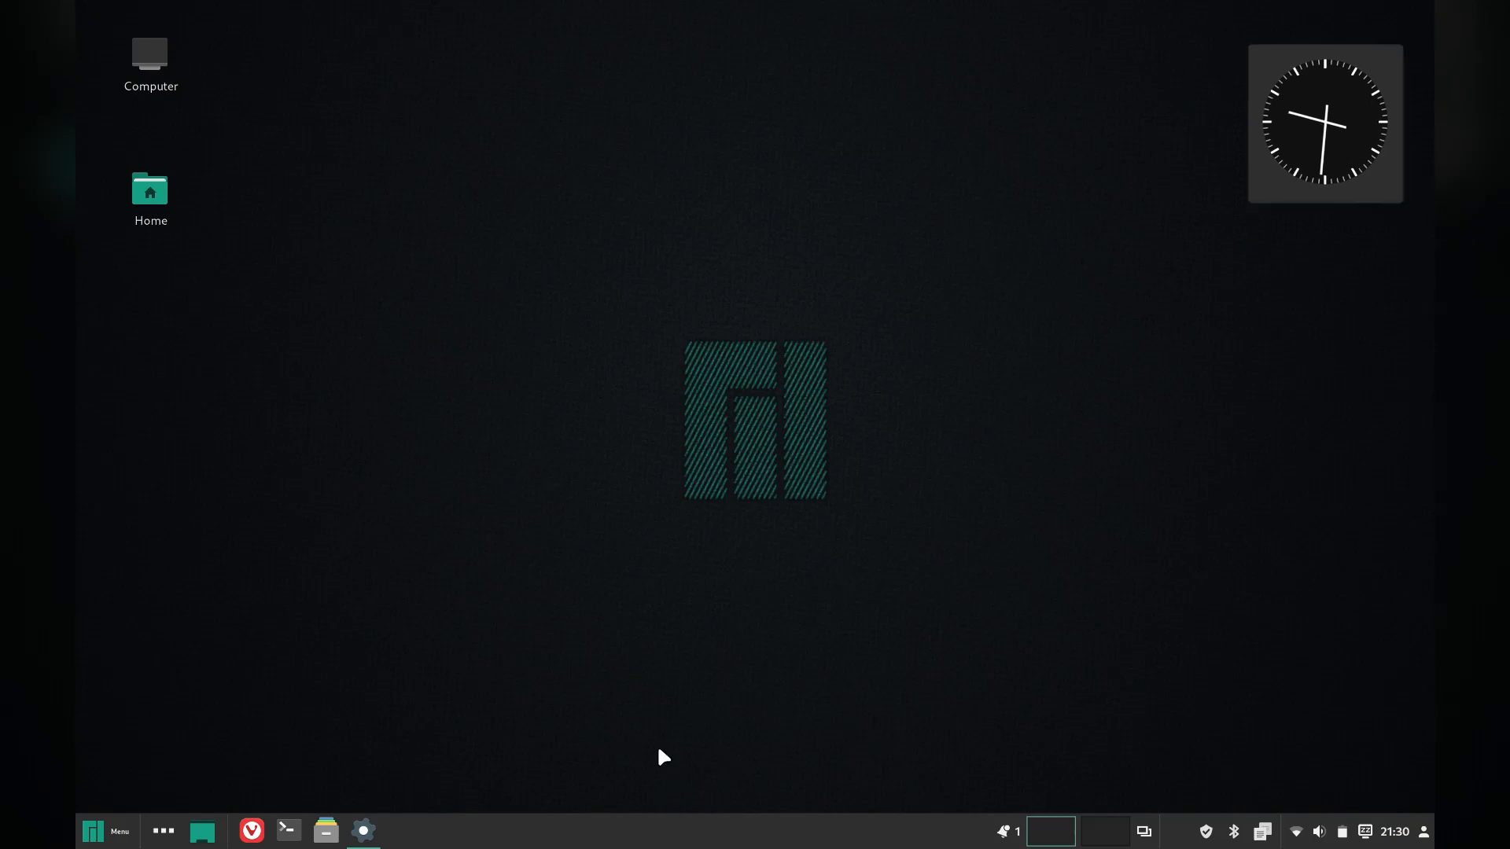
Step: Launch Timeshift from the Administration category of the applications menu
left_click(105, 830)
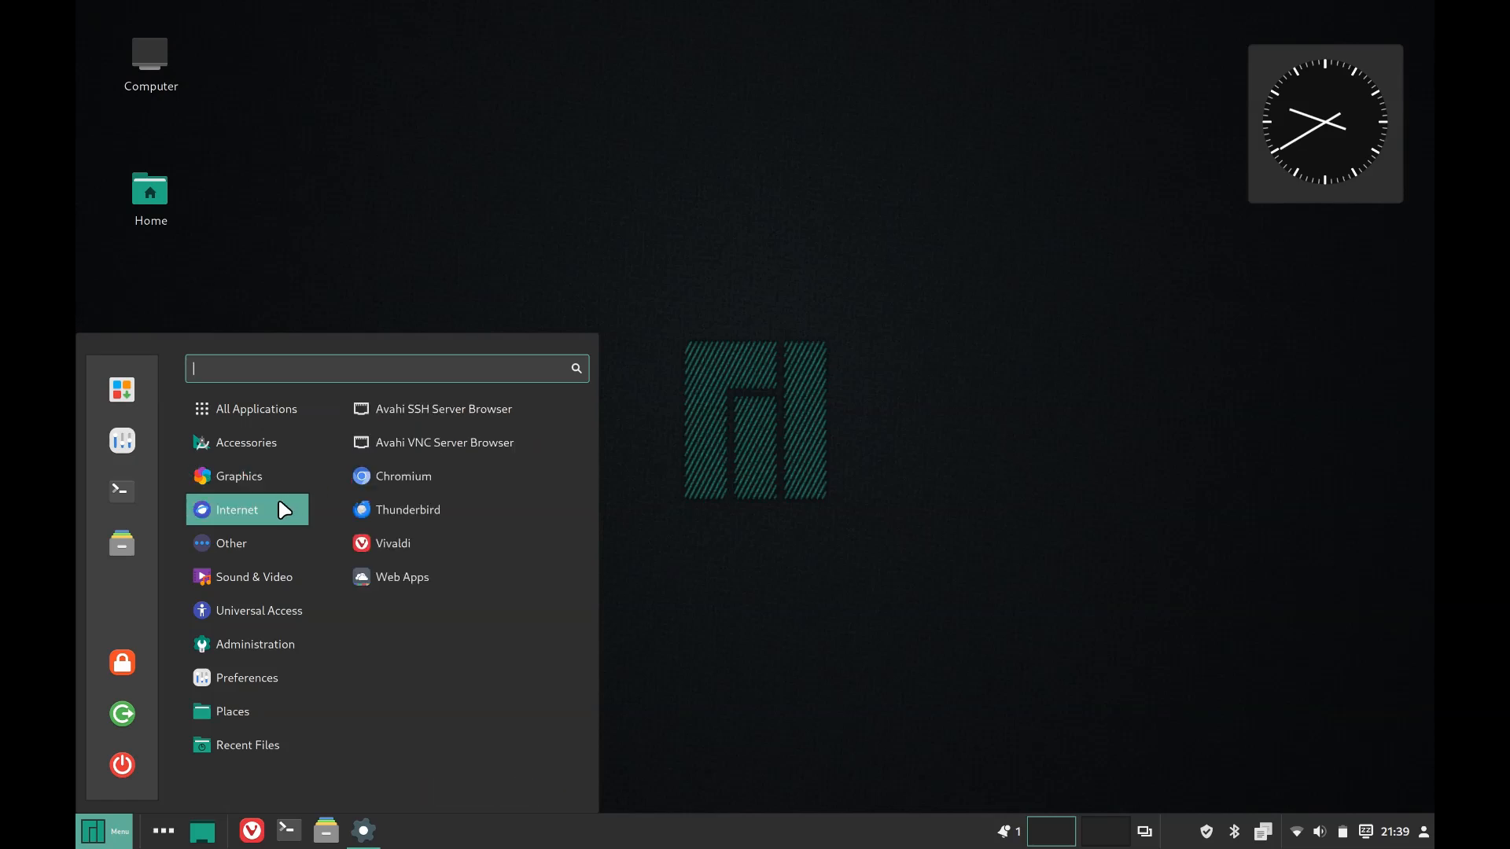
mouse_move(443, 542)
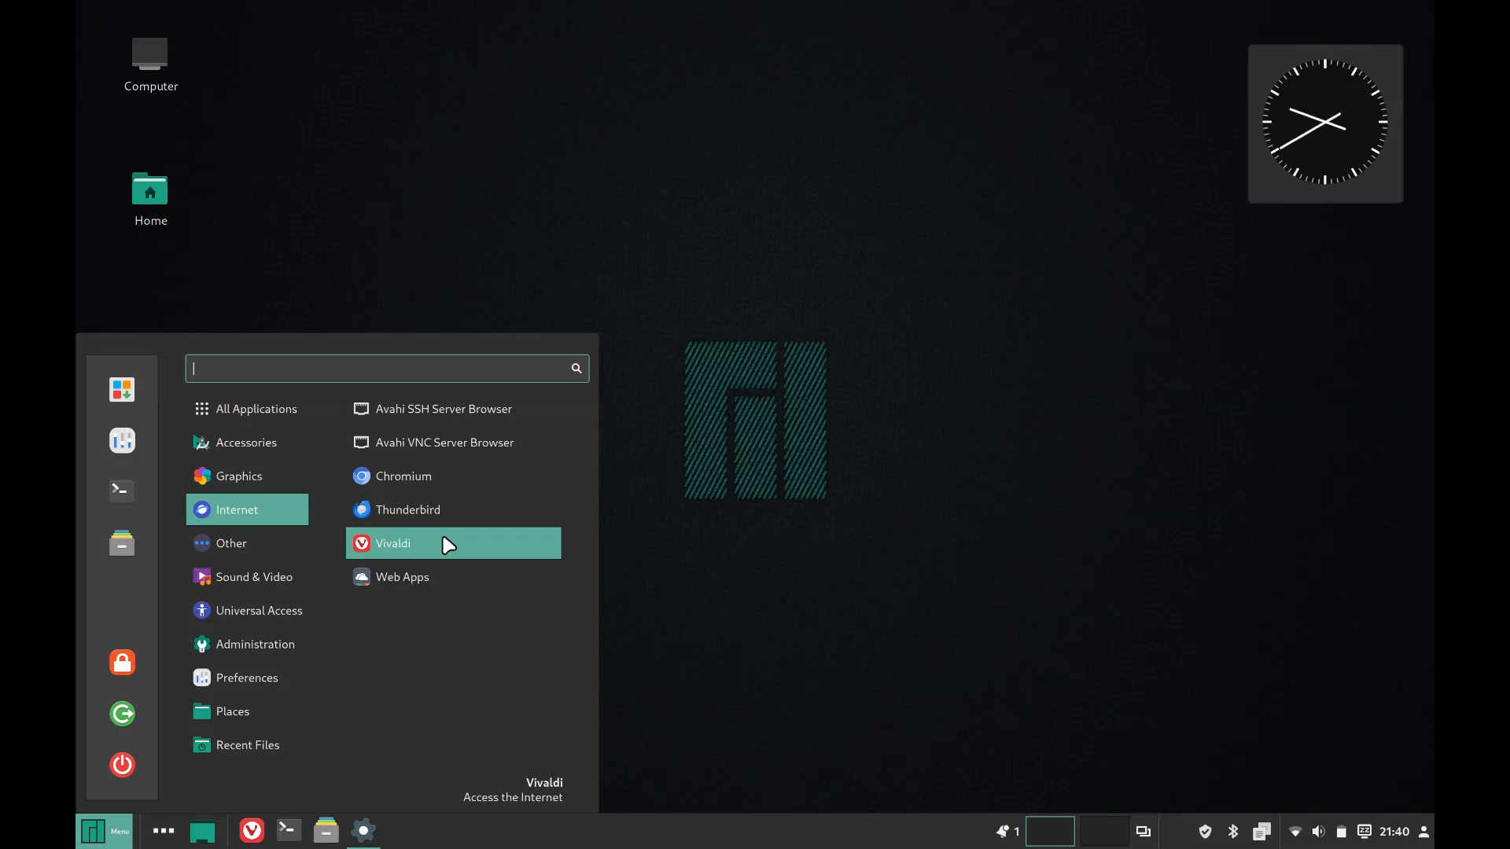
left_click(246, 744)
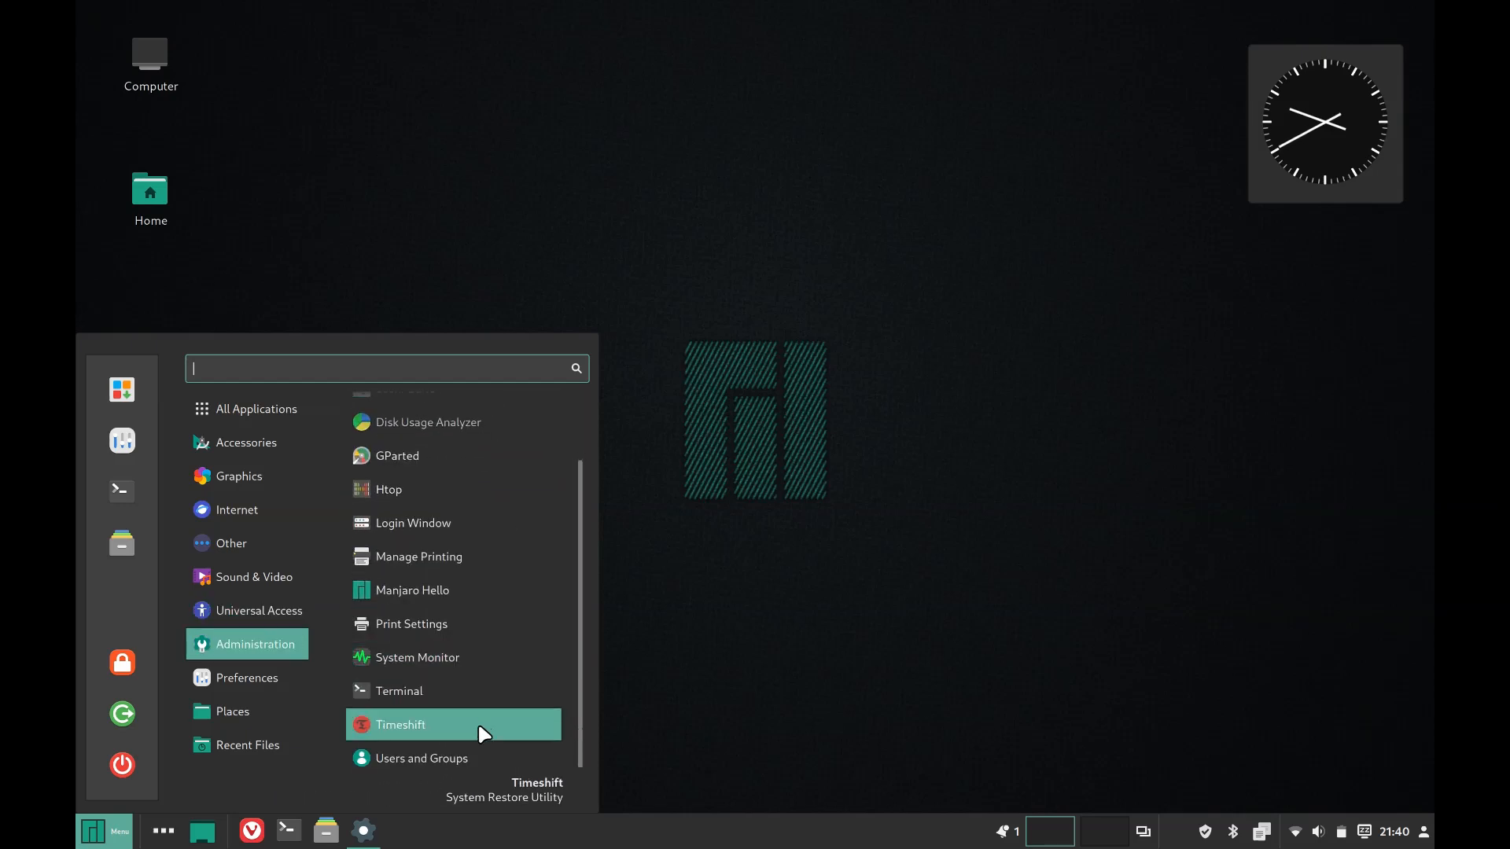
left_click(398, 723)
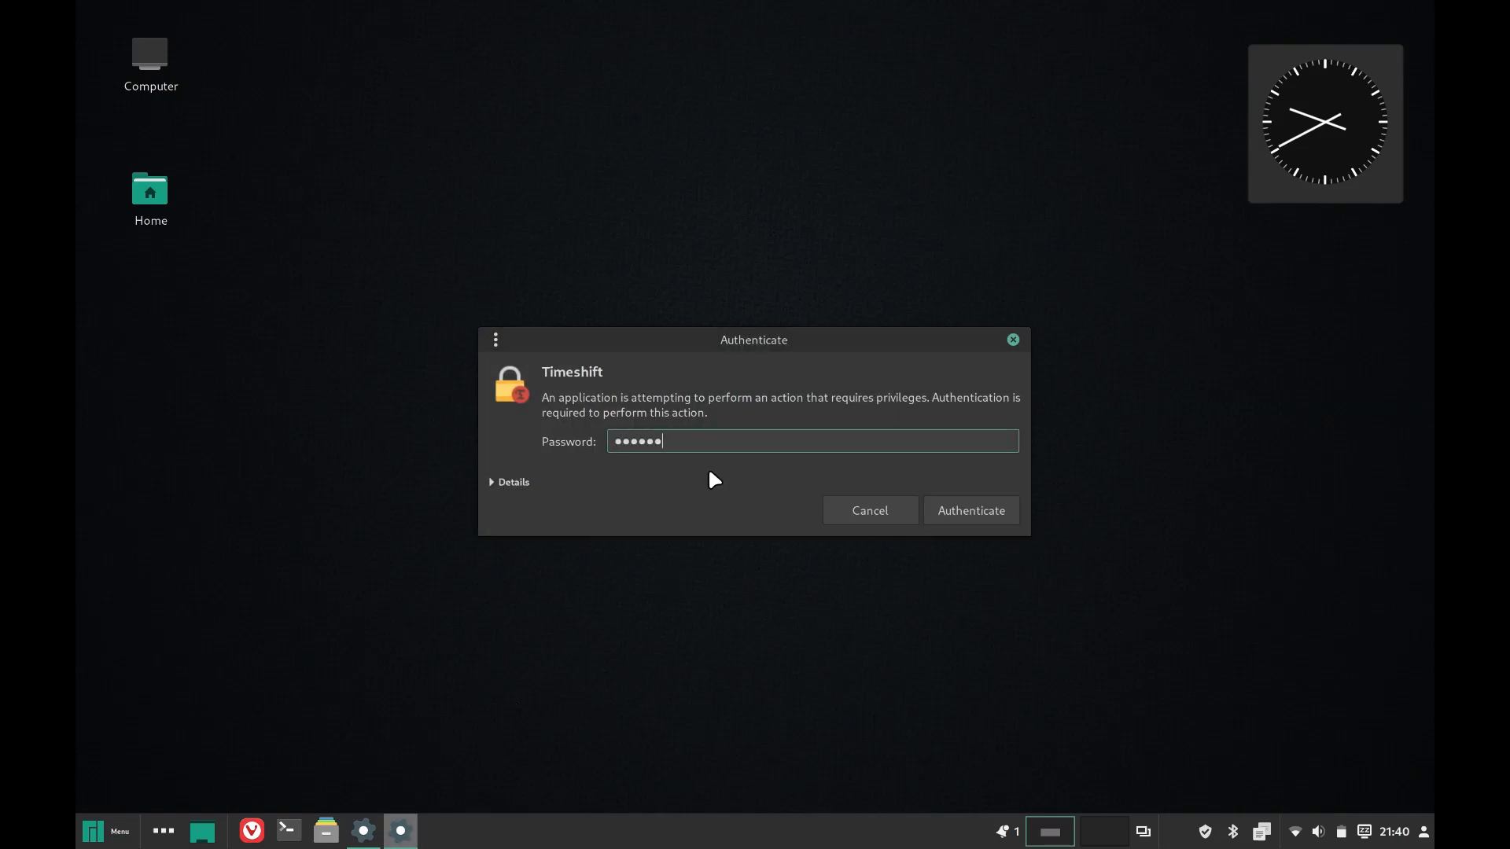
Step: Authenticate to unlock Timeshift, then return to the applications menu
left_click(970, 509)
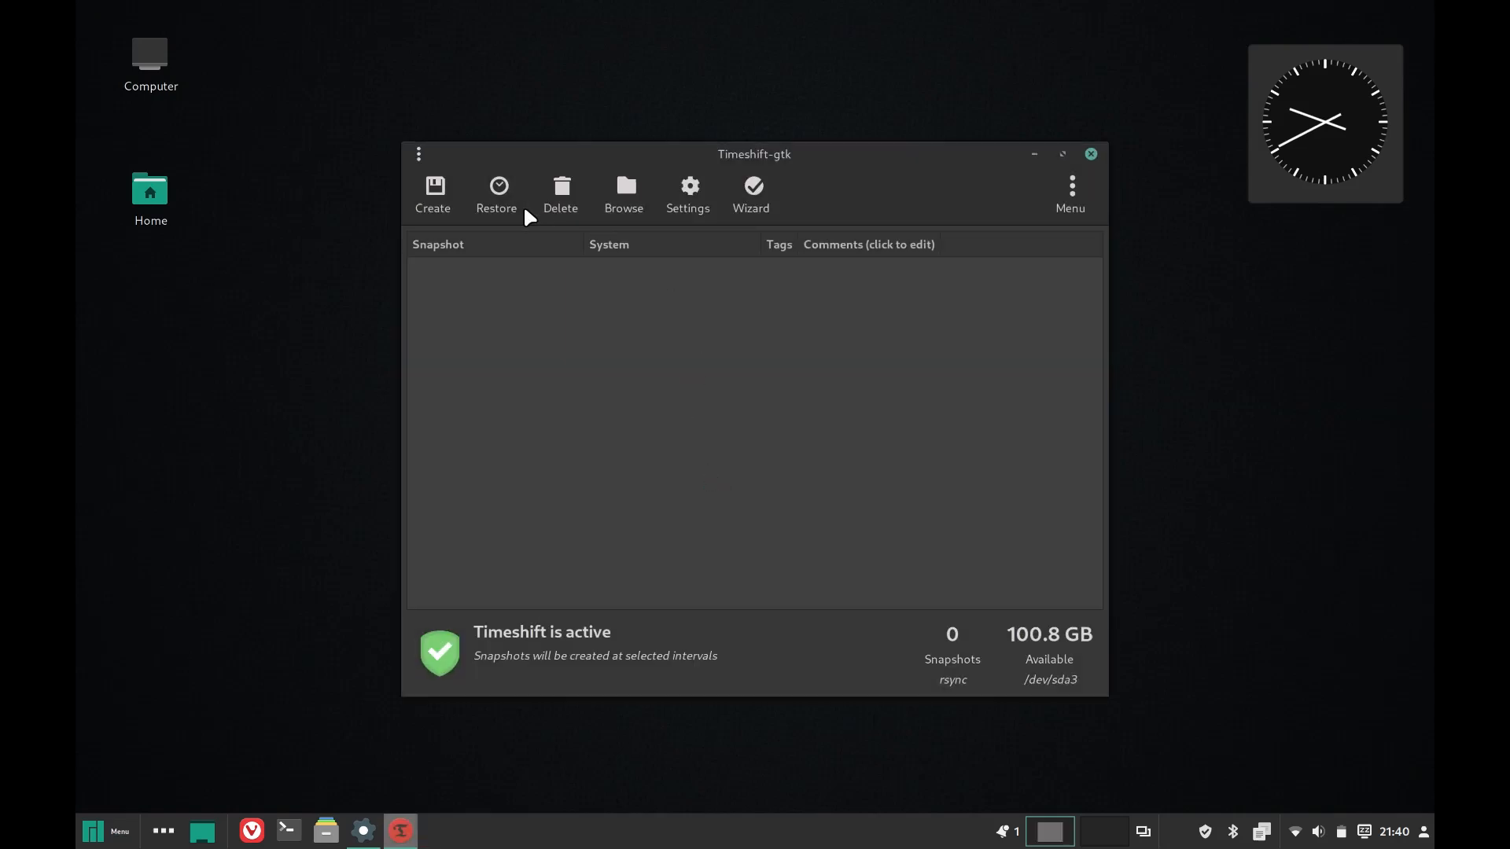
mouse_move(833, 616)
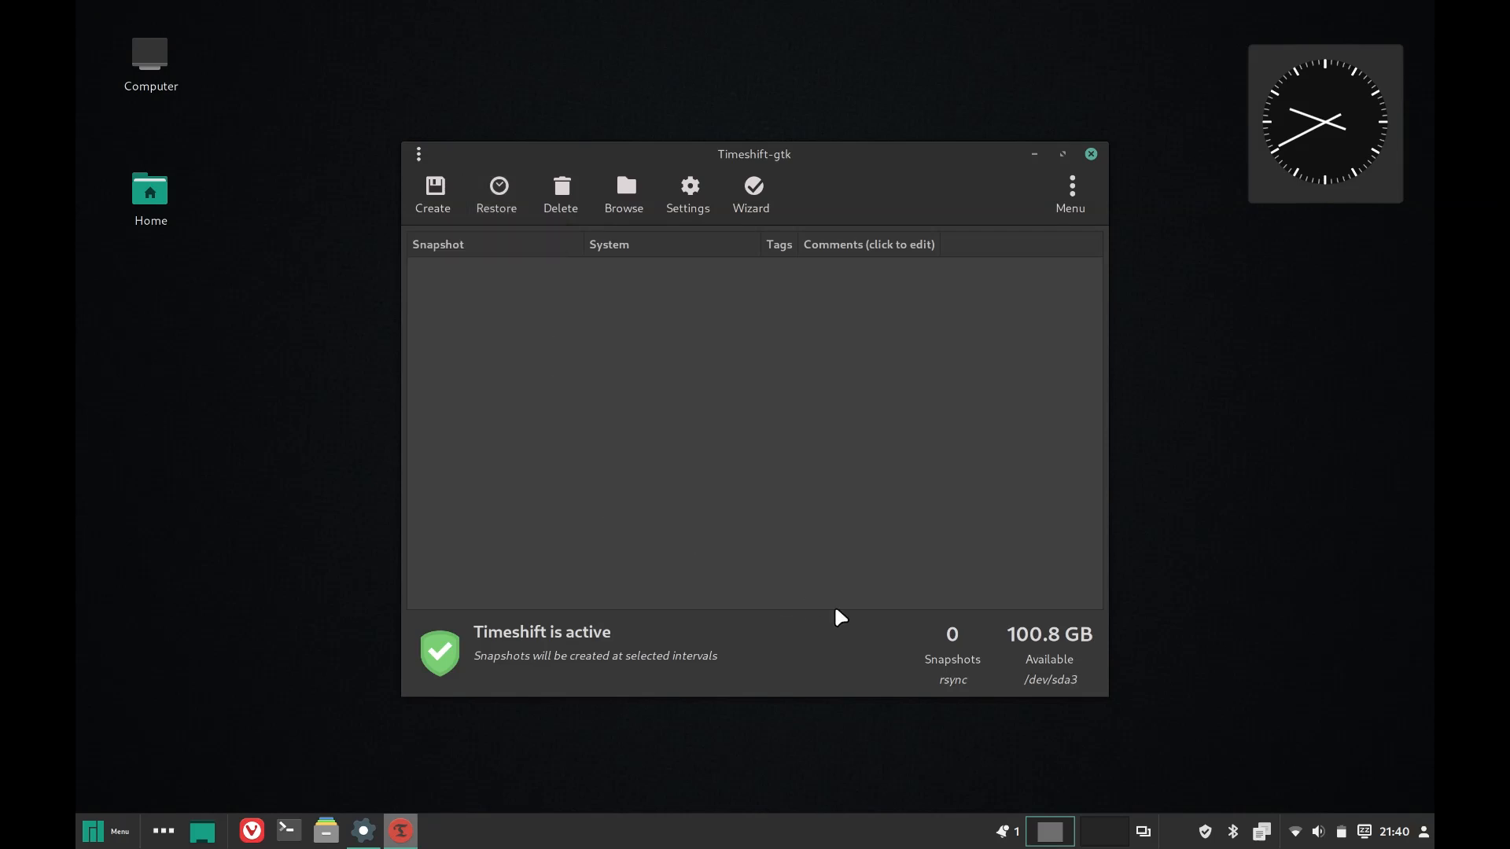
mouse_move(404, 485)
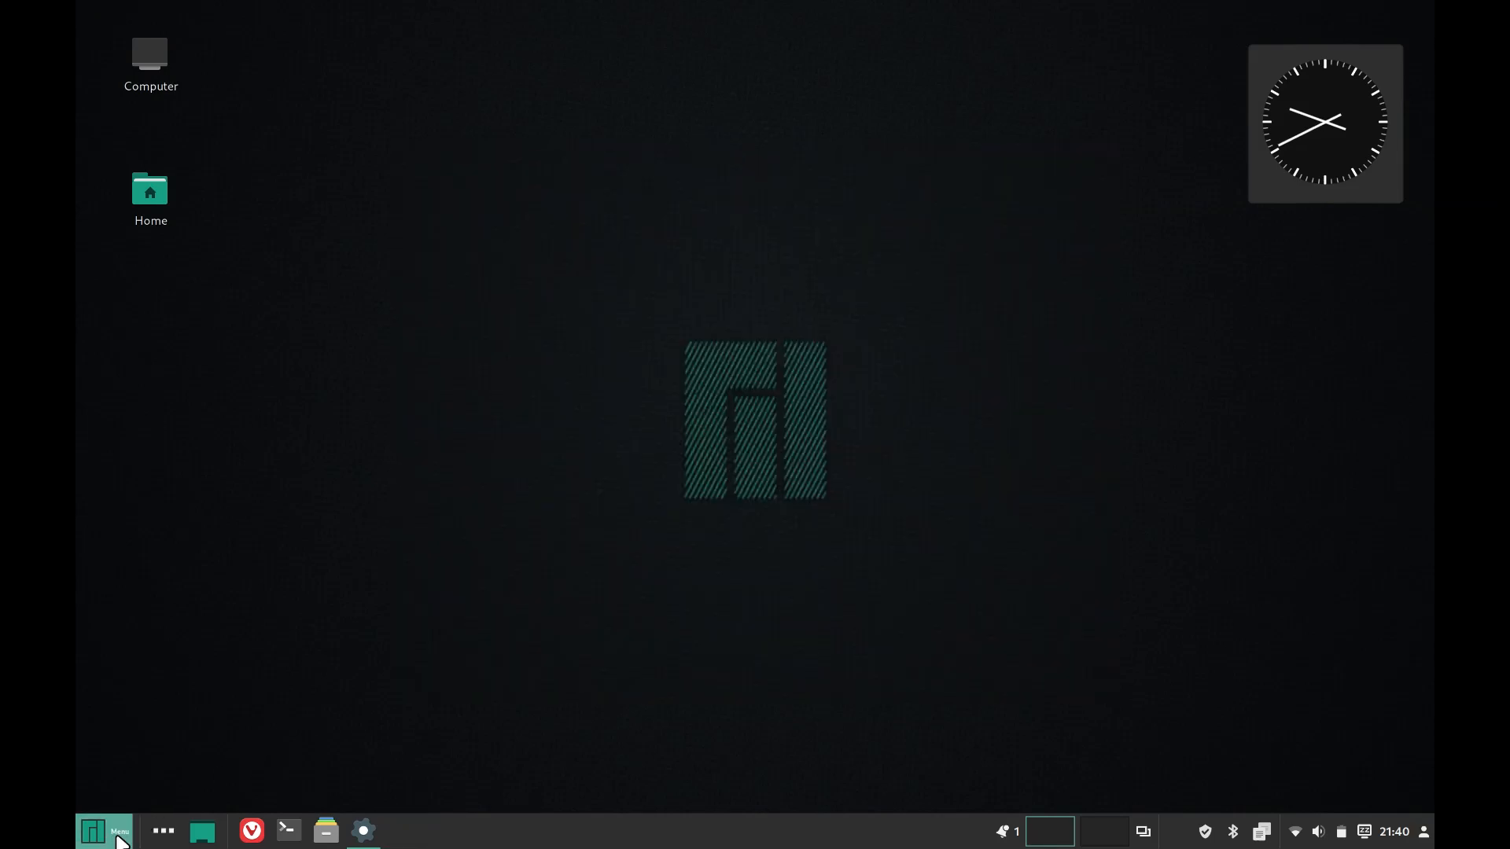
left_click(93, 830)
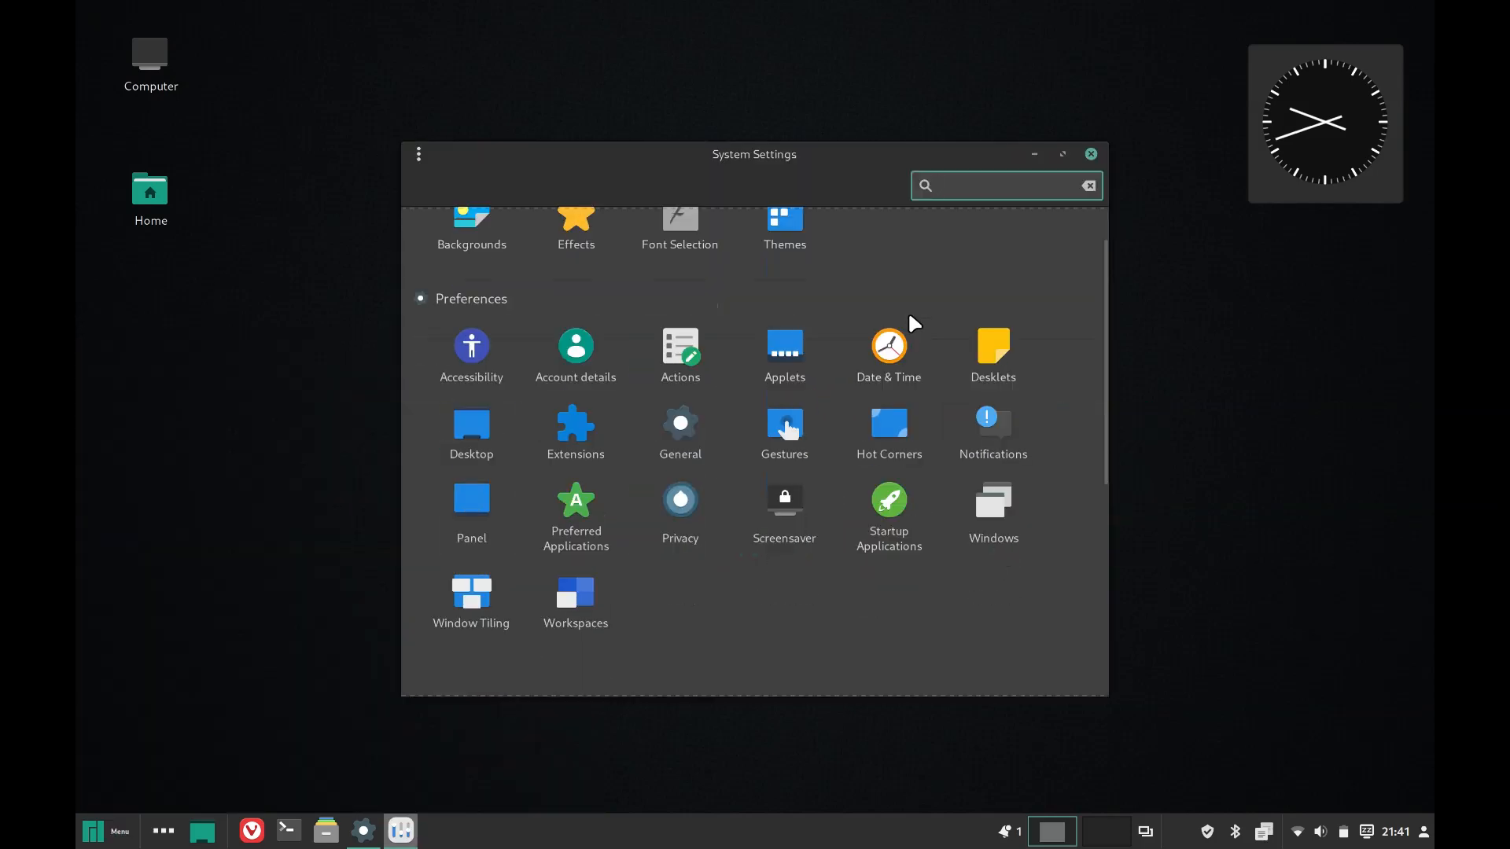
Step: View Manjaro's Hardware Configuration, close it, and go to the Effects settings page
scroll("down", 3)
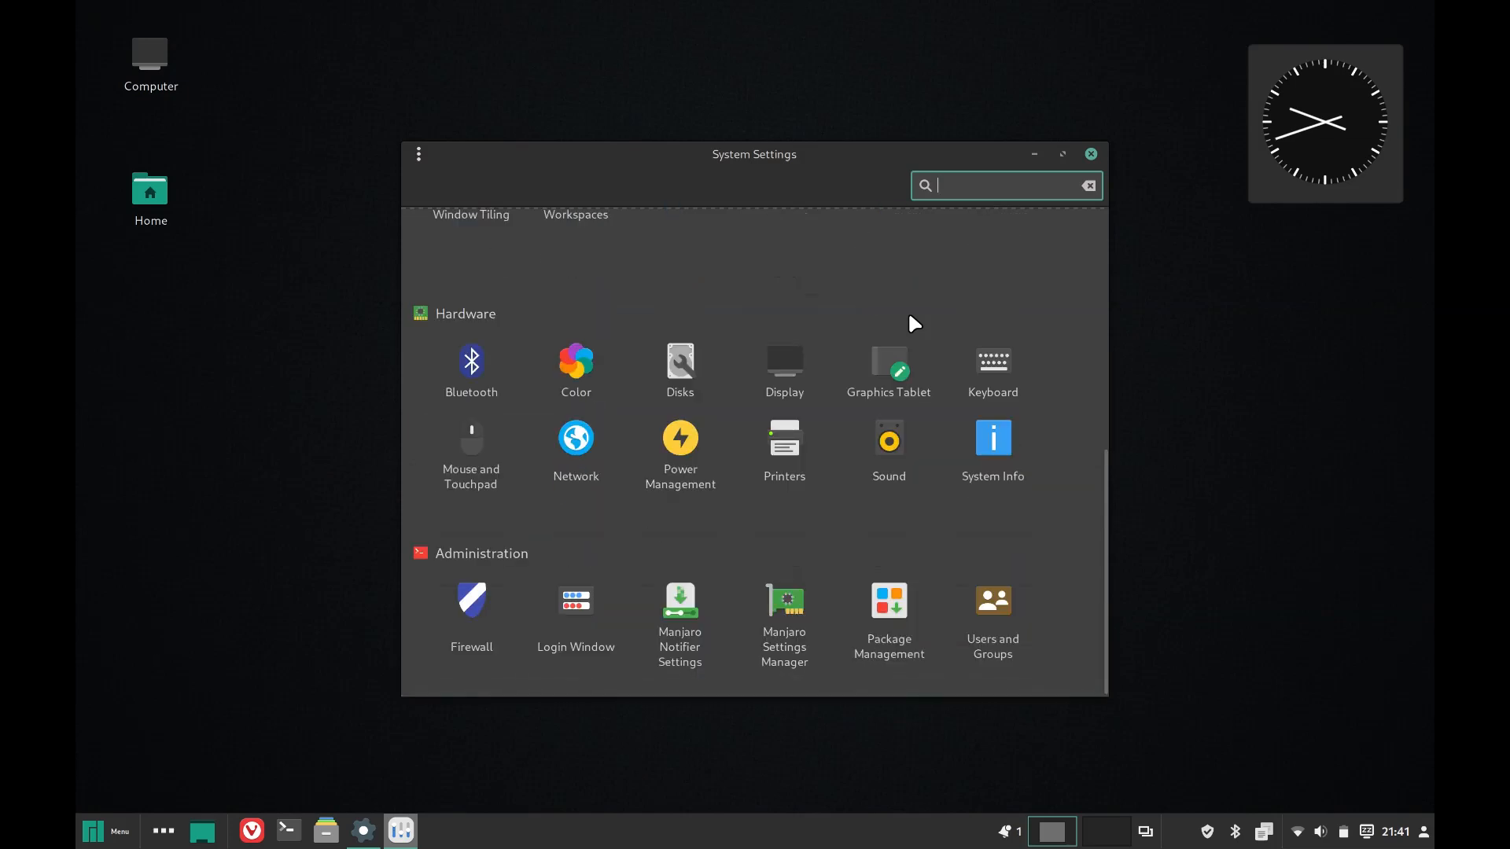
mouse_move(778, 620)
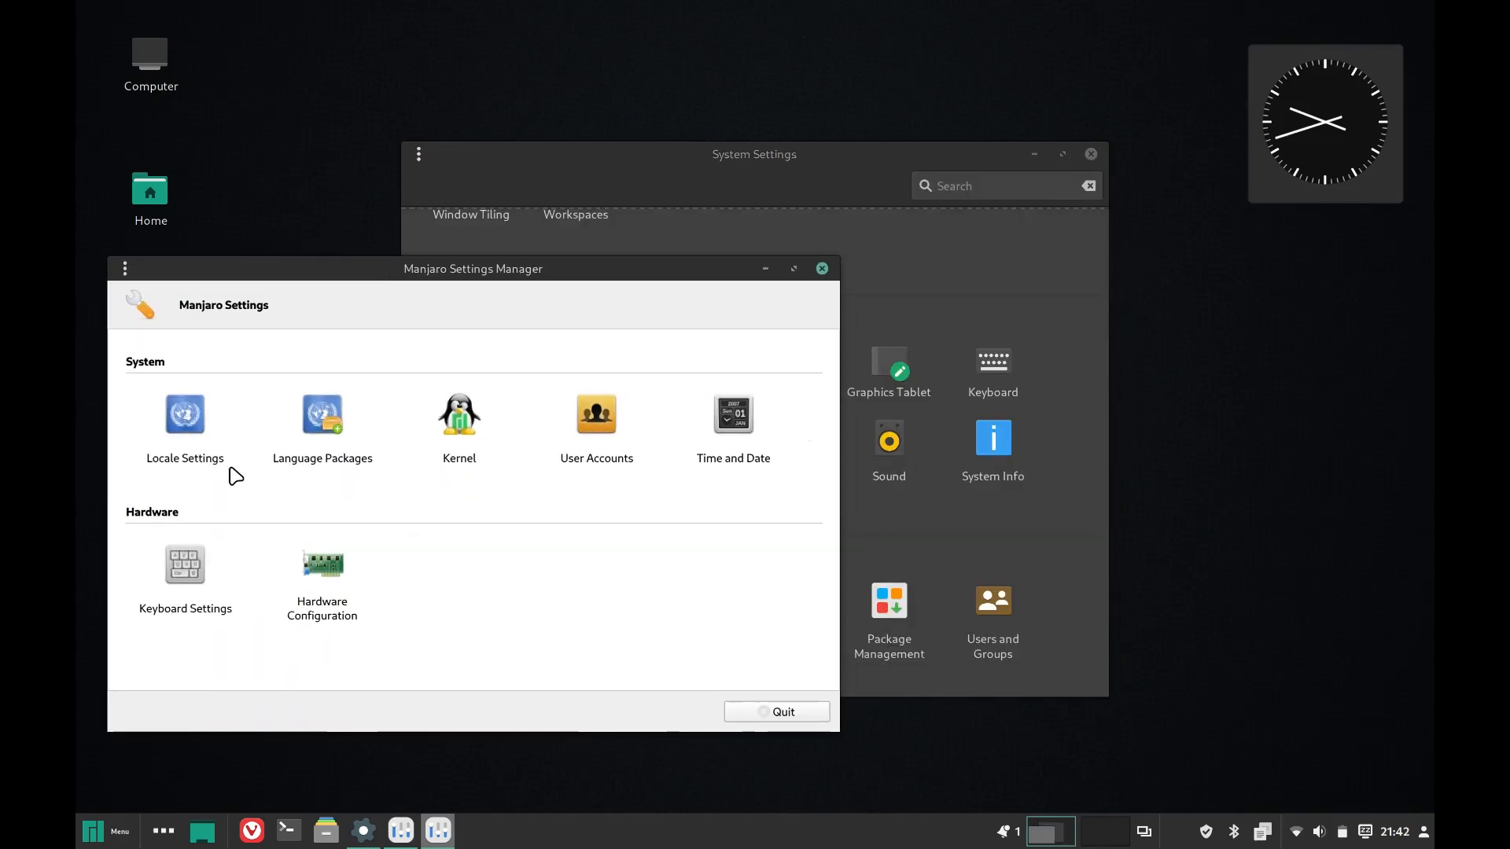
left_click(321, 564)
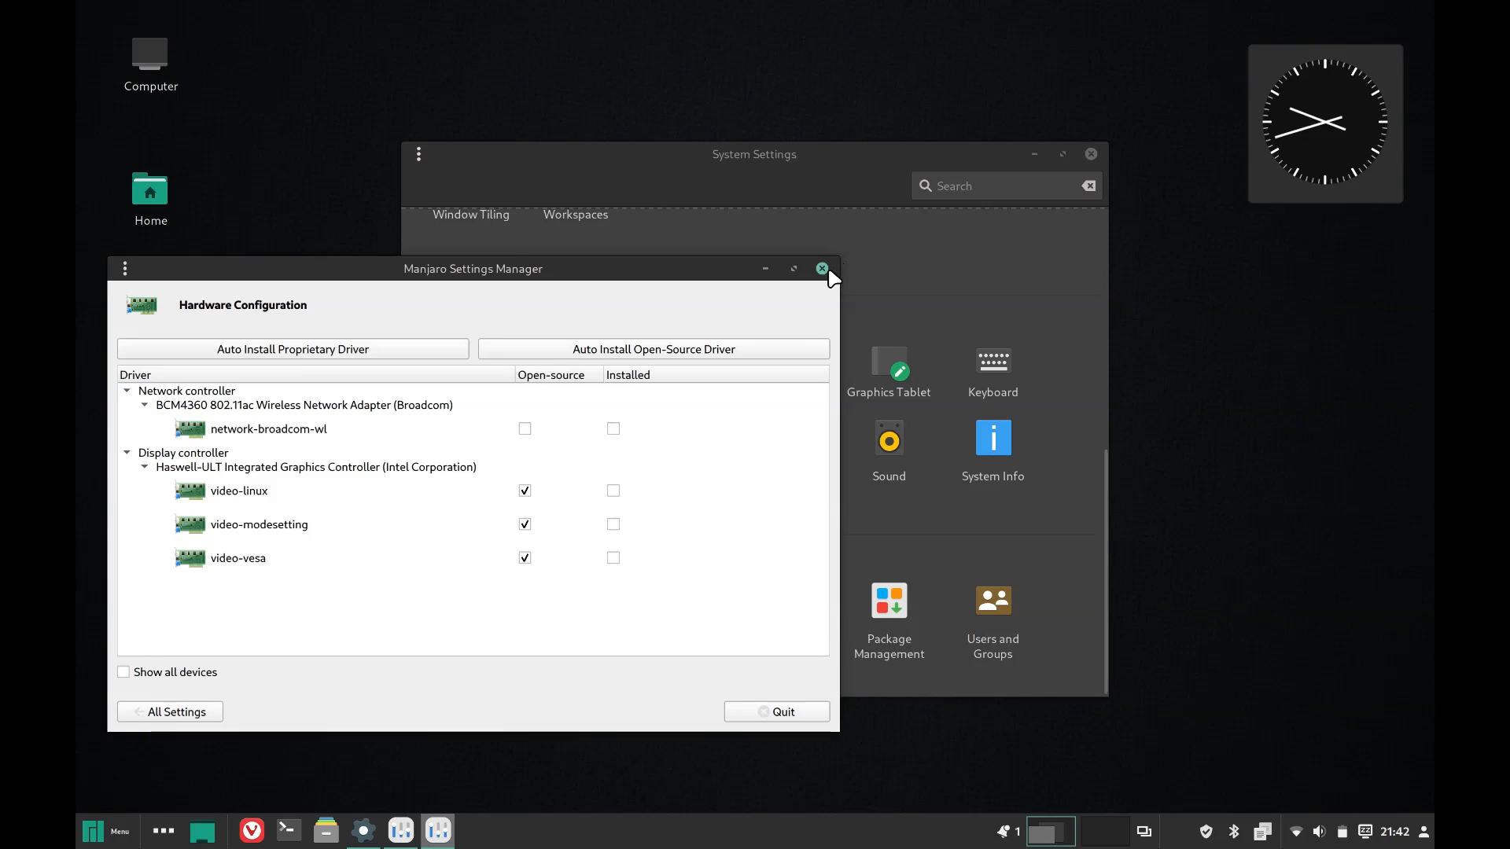
left_click(821, 269)
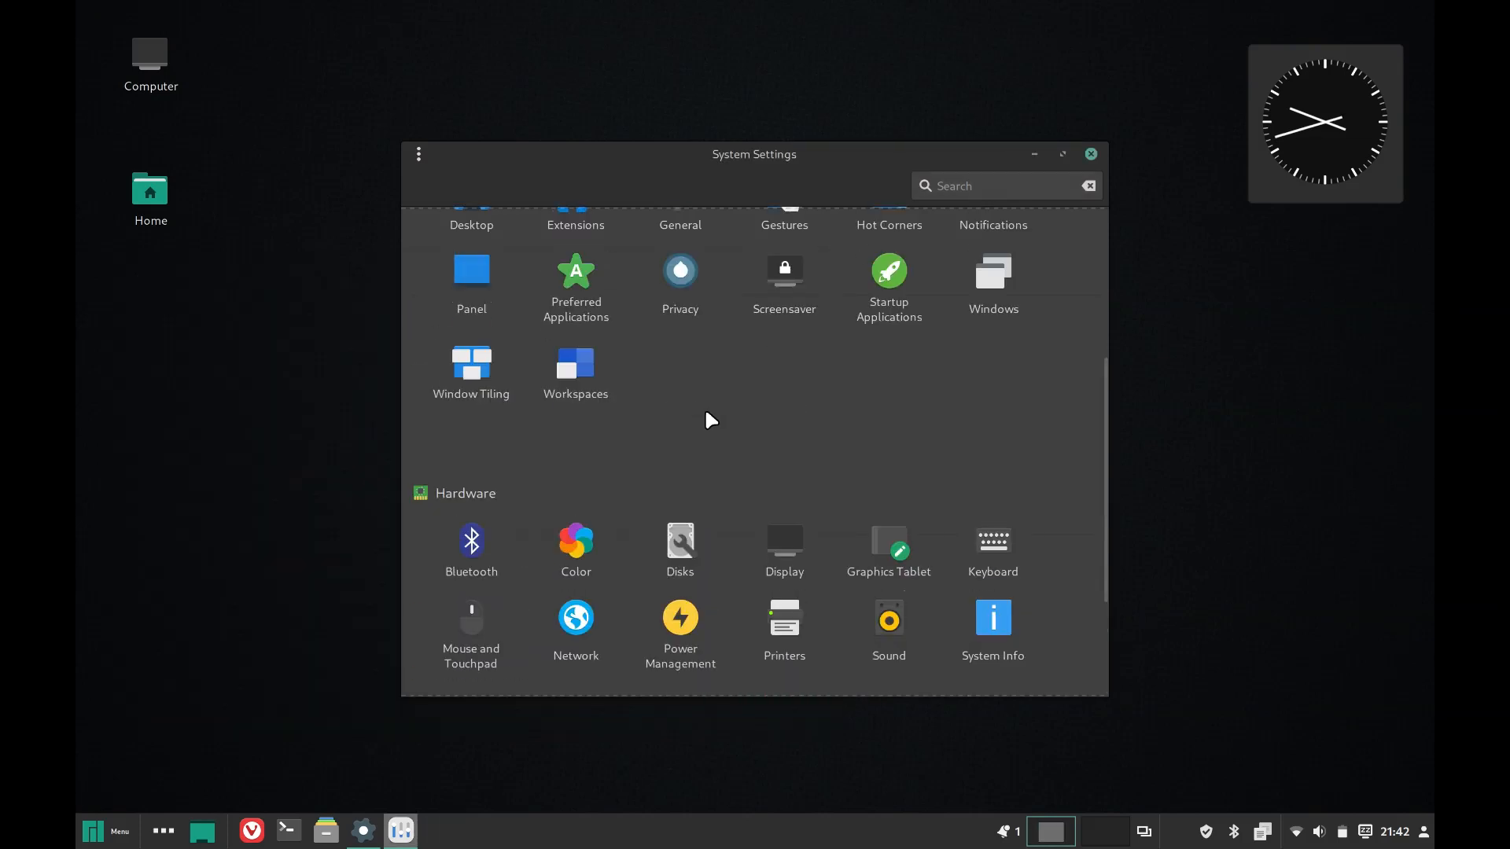
scroll("up", 3)
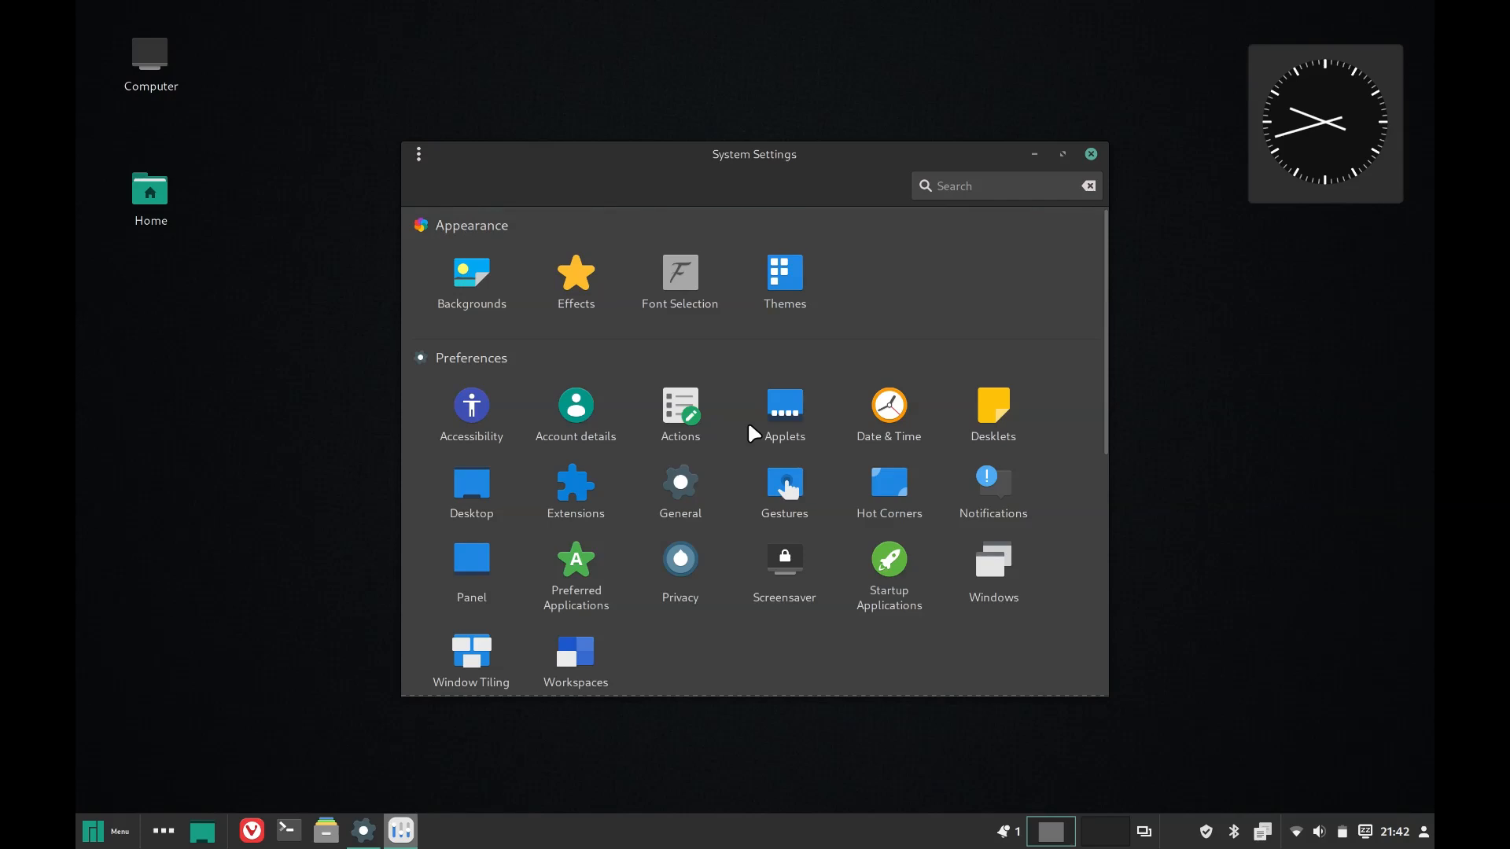
left_click(575, 279)
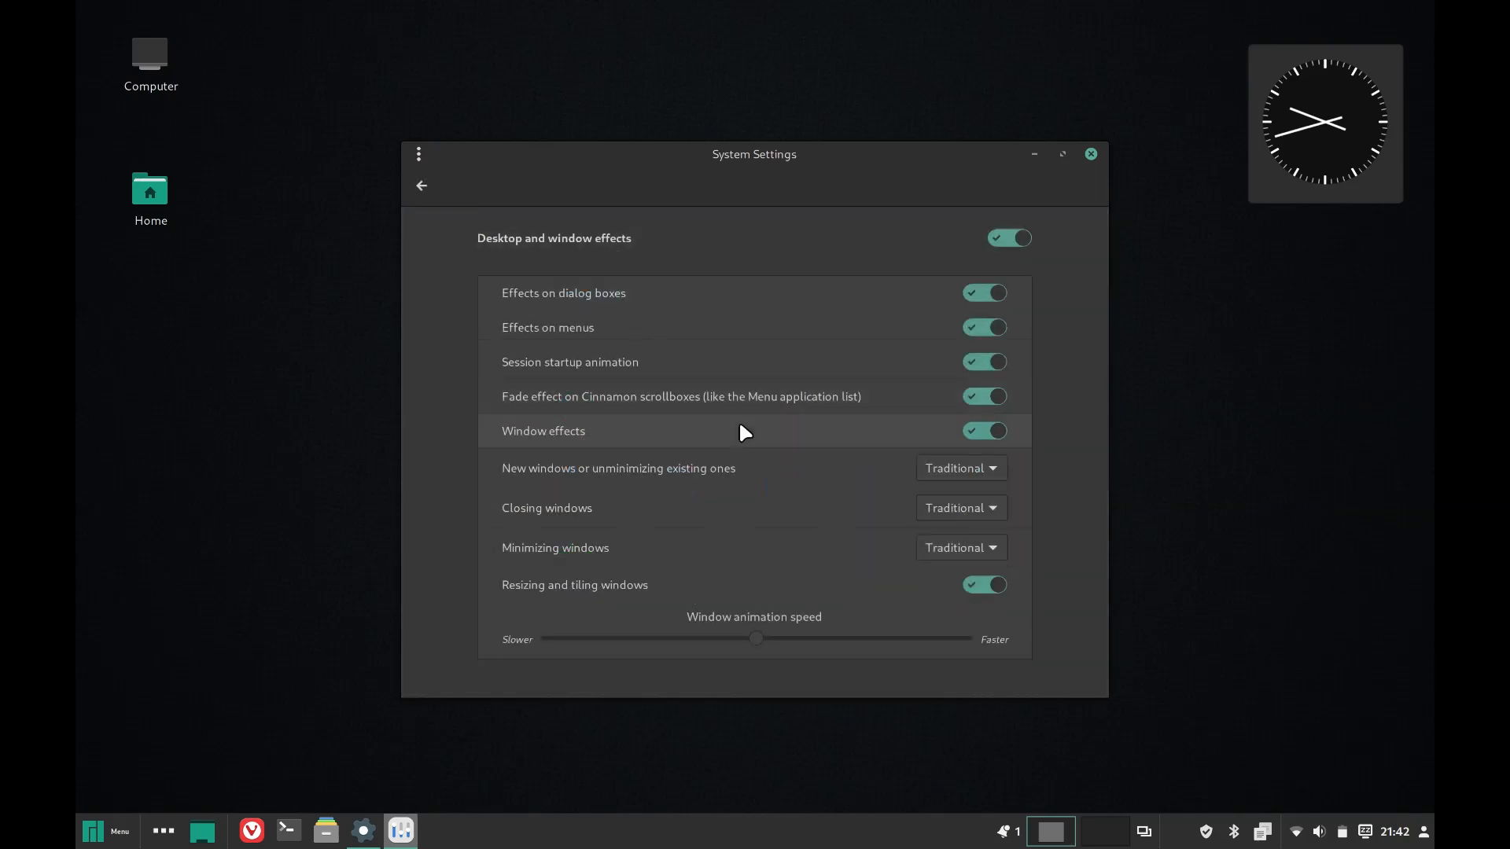
Step: Disable effects on menus and all desktop and window effects, then close System Settings
left_click(983, 327)
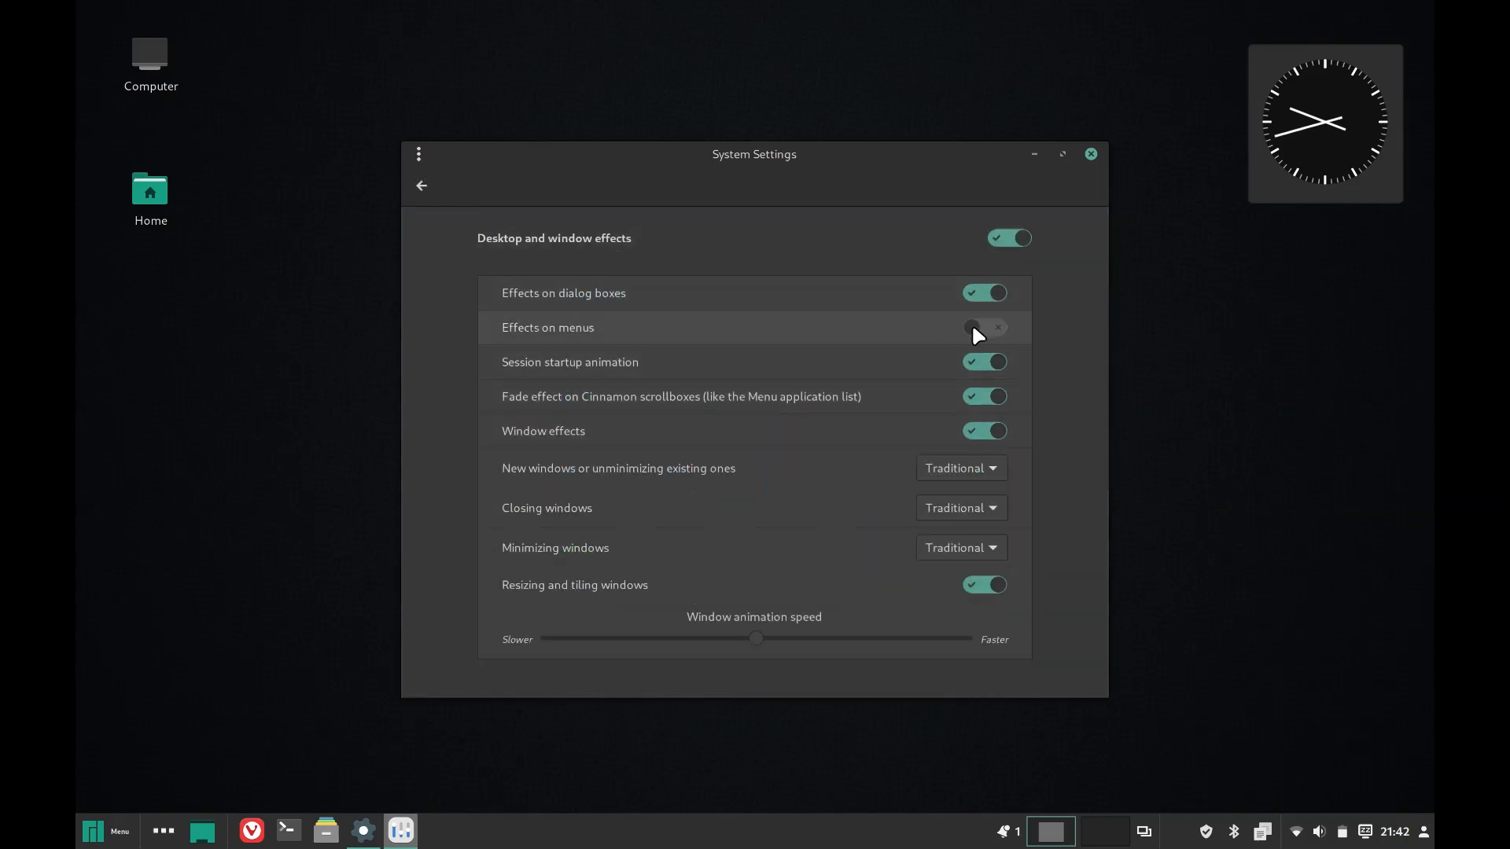
left_click(1008, 237)
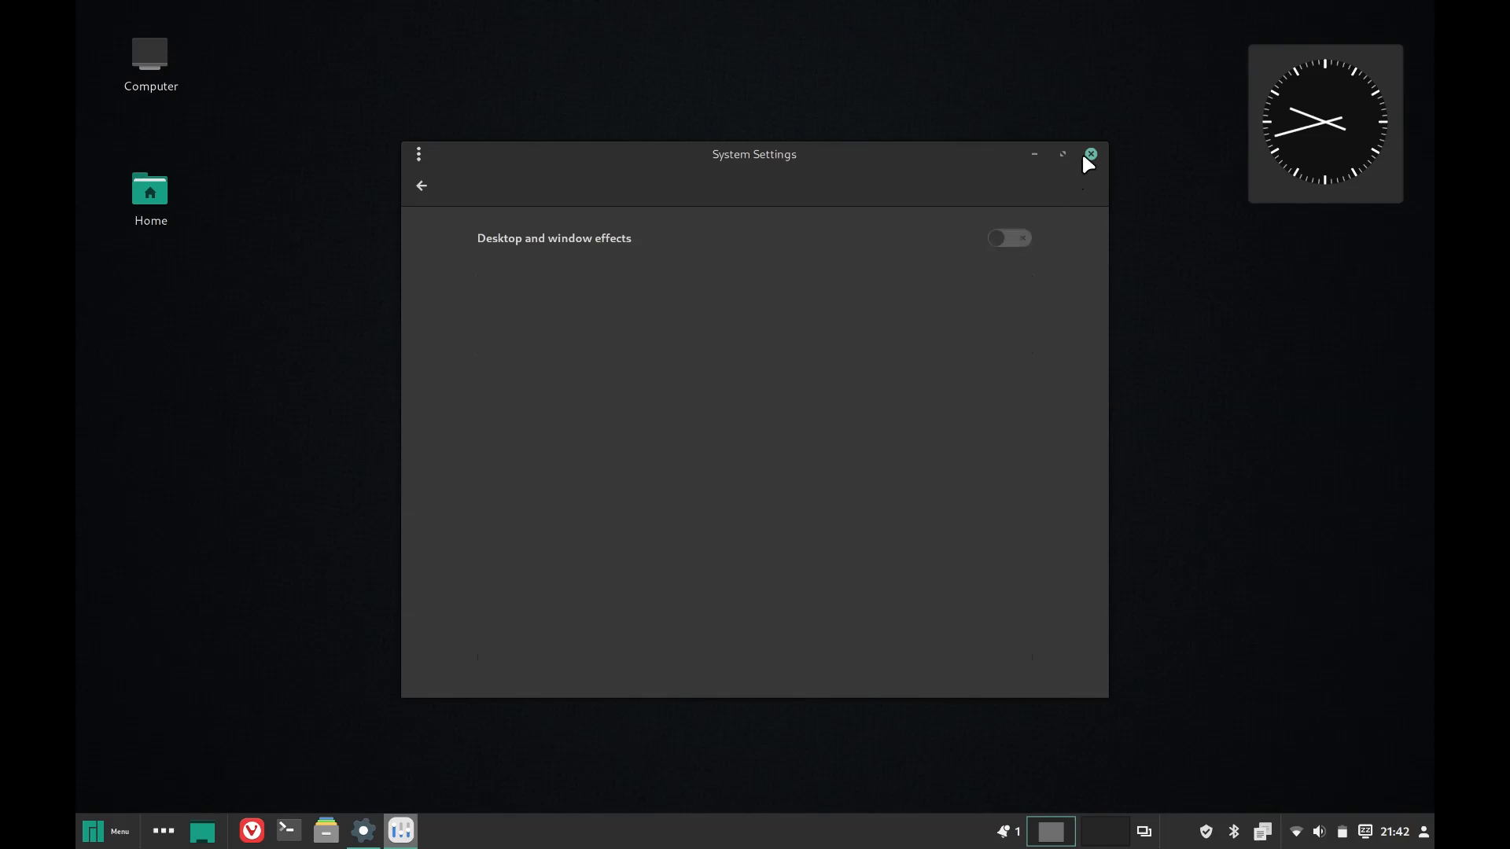
left_click(1090, 154)
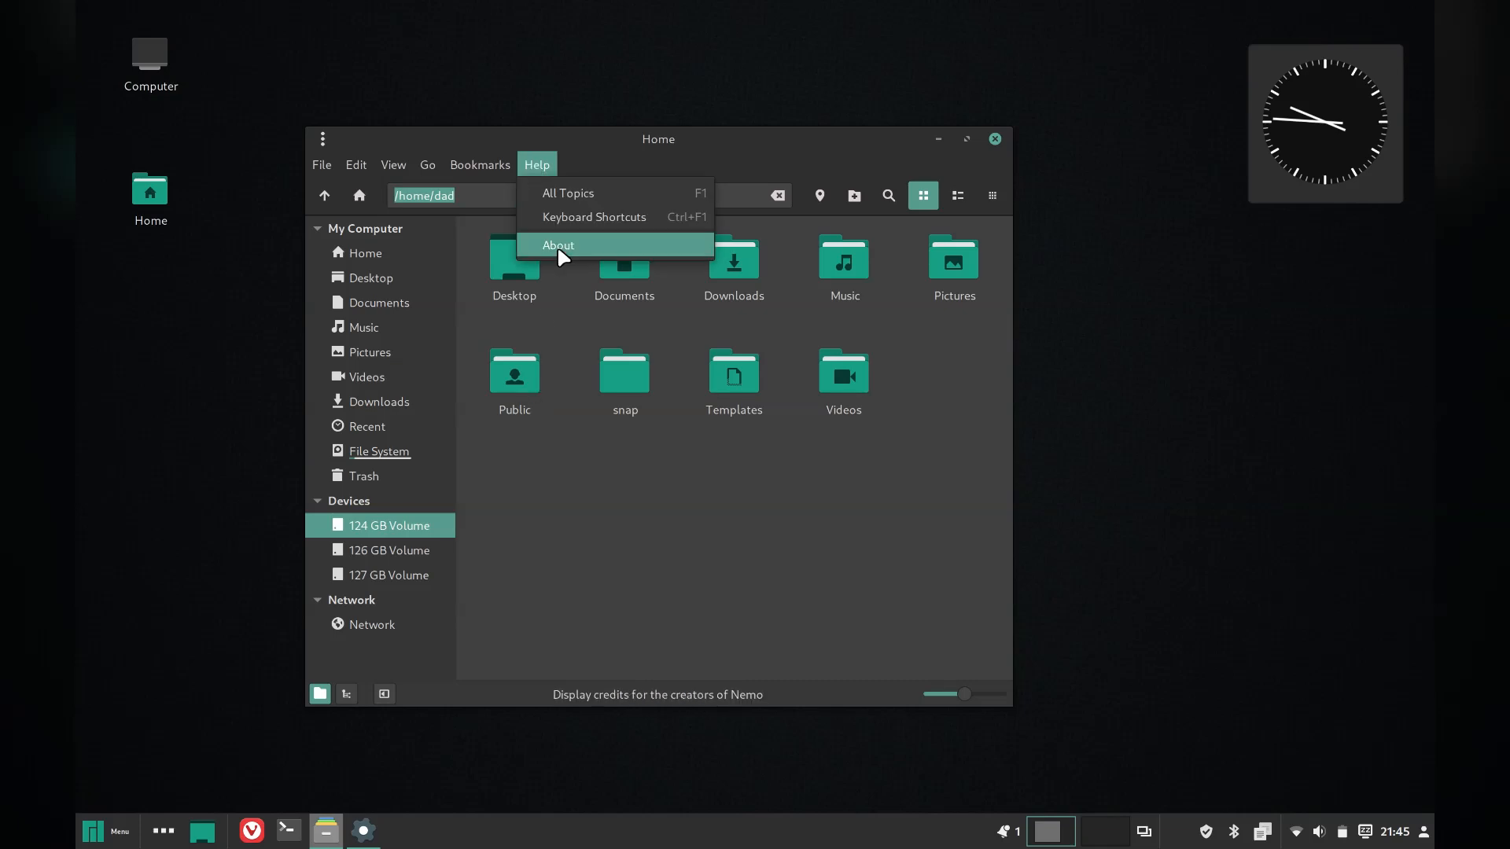
left_click(558, 245)
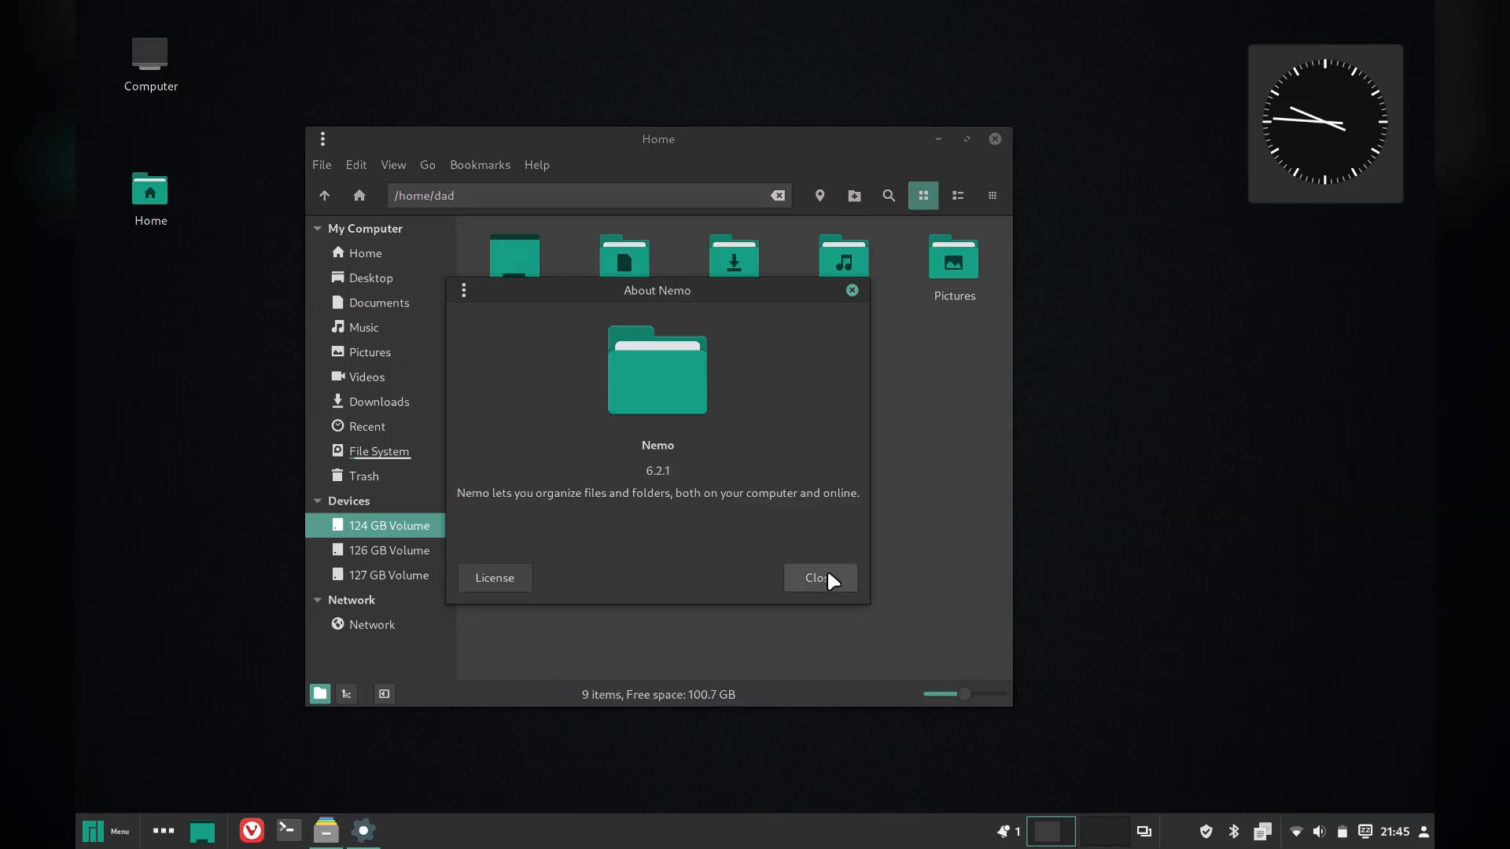
left_click(818, 577)
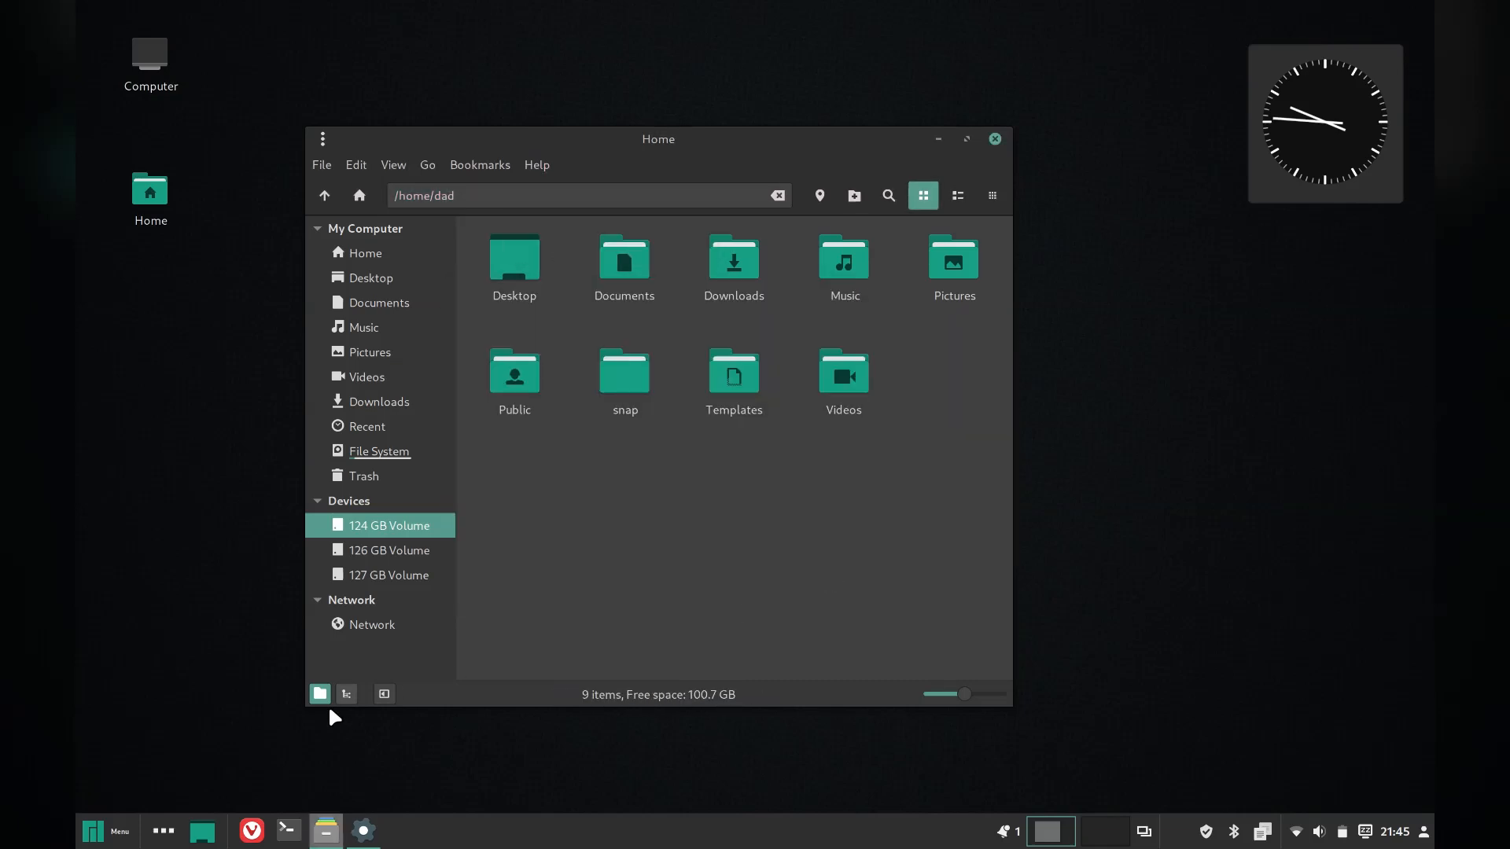
left_click(103, 830)
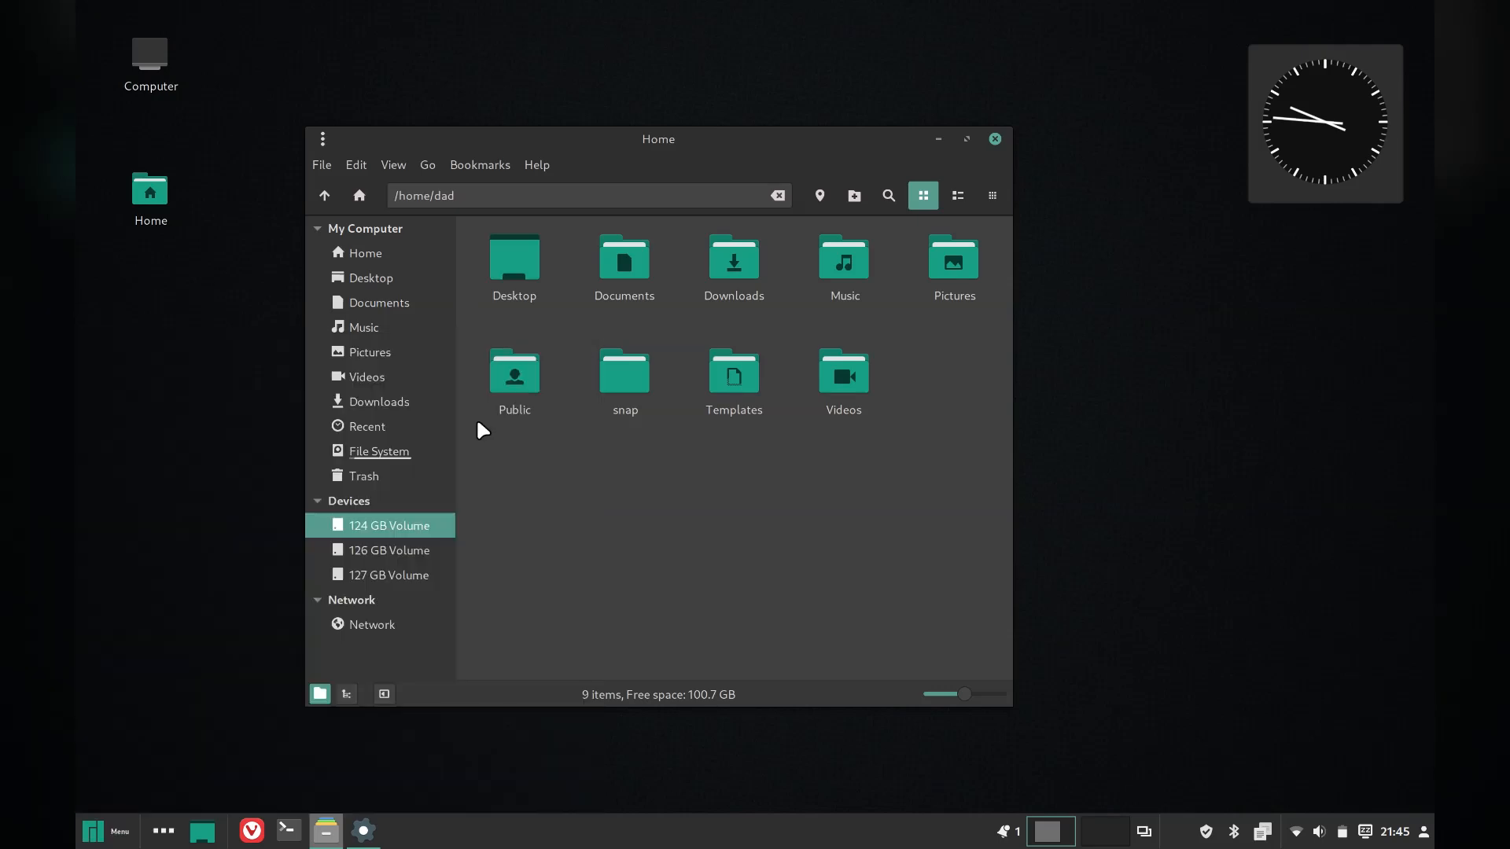
Step: In Themes, visit simplified settings and bring up the desktop theme chooser listing Mint themes
left_click(363, 830)
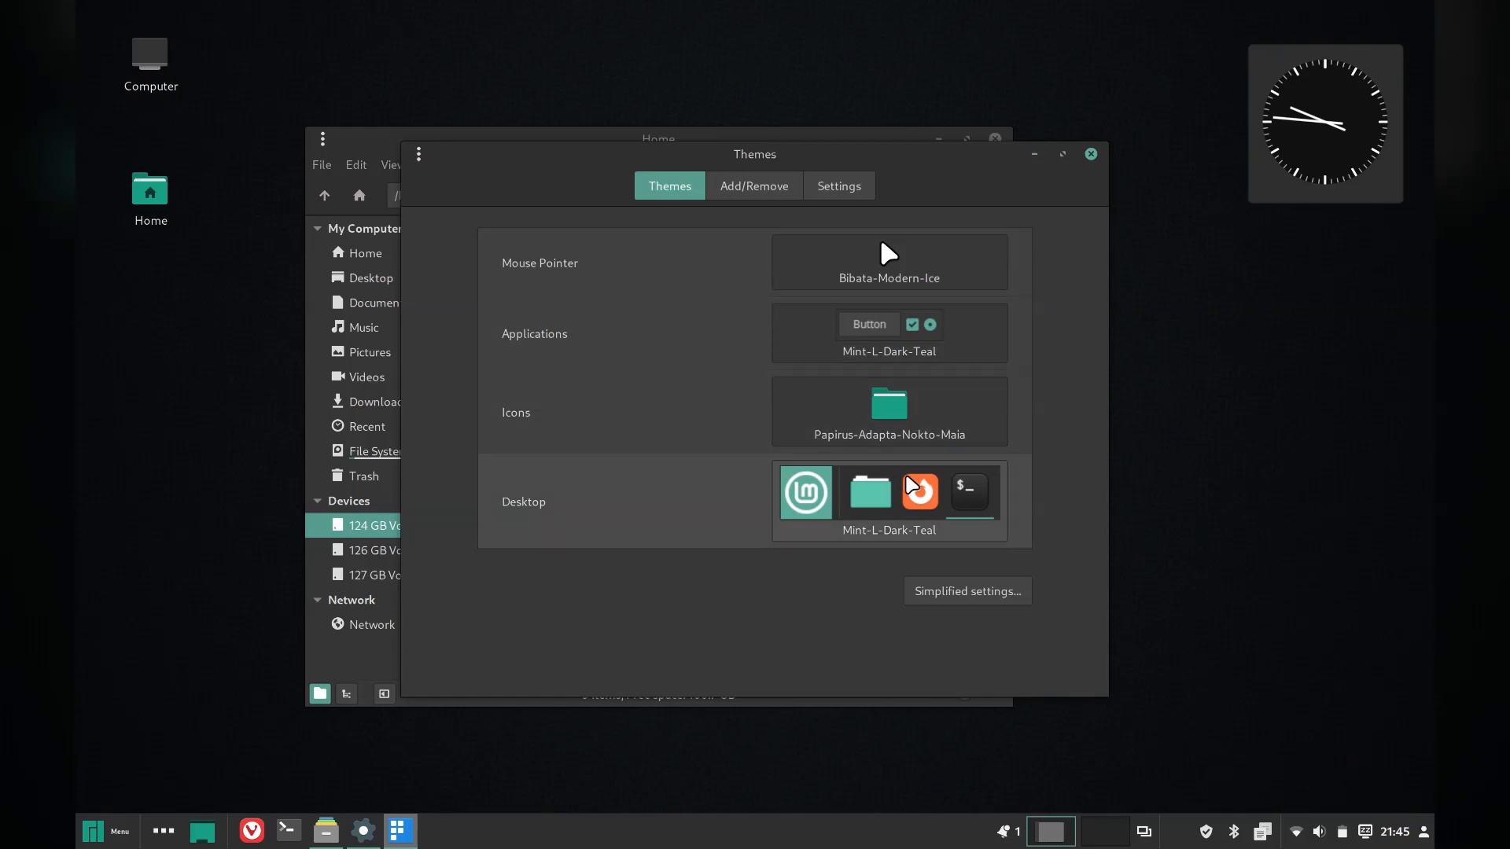
mouse_move(934, 570)
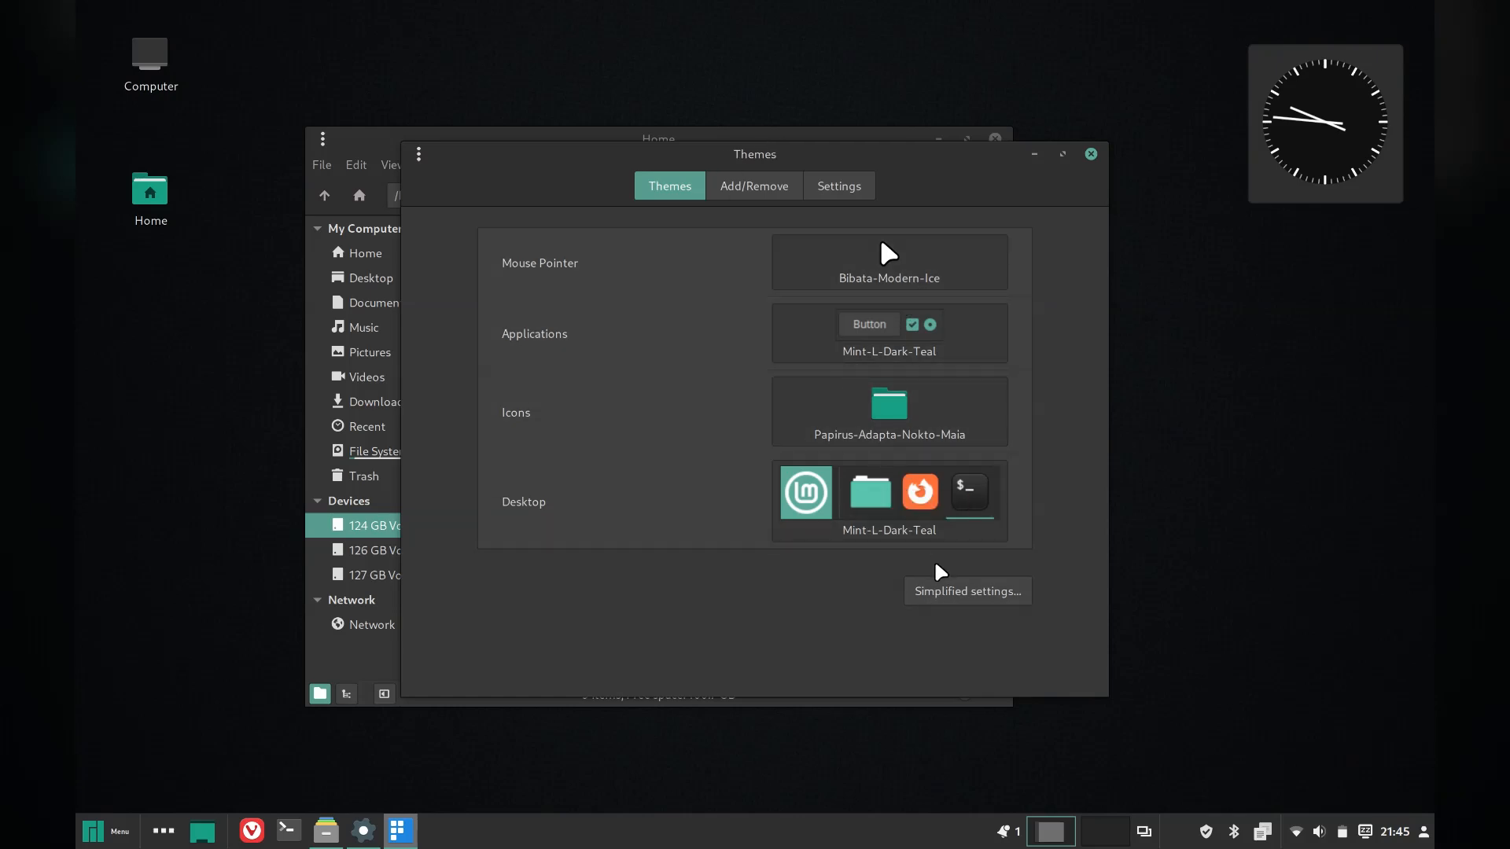
left_click(965, 590)
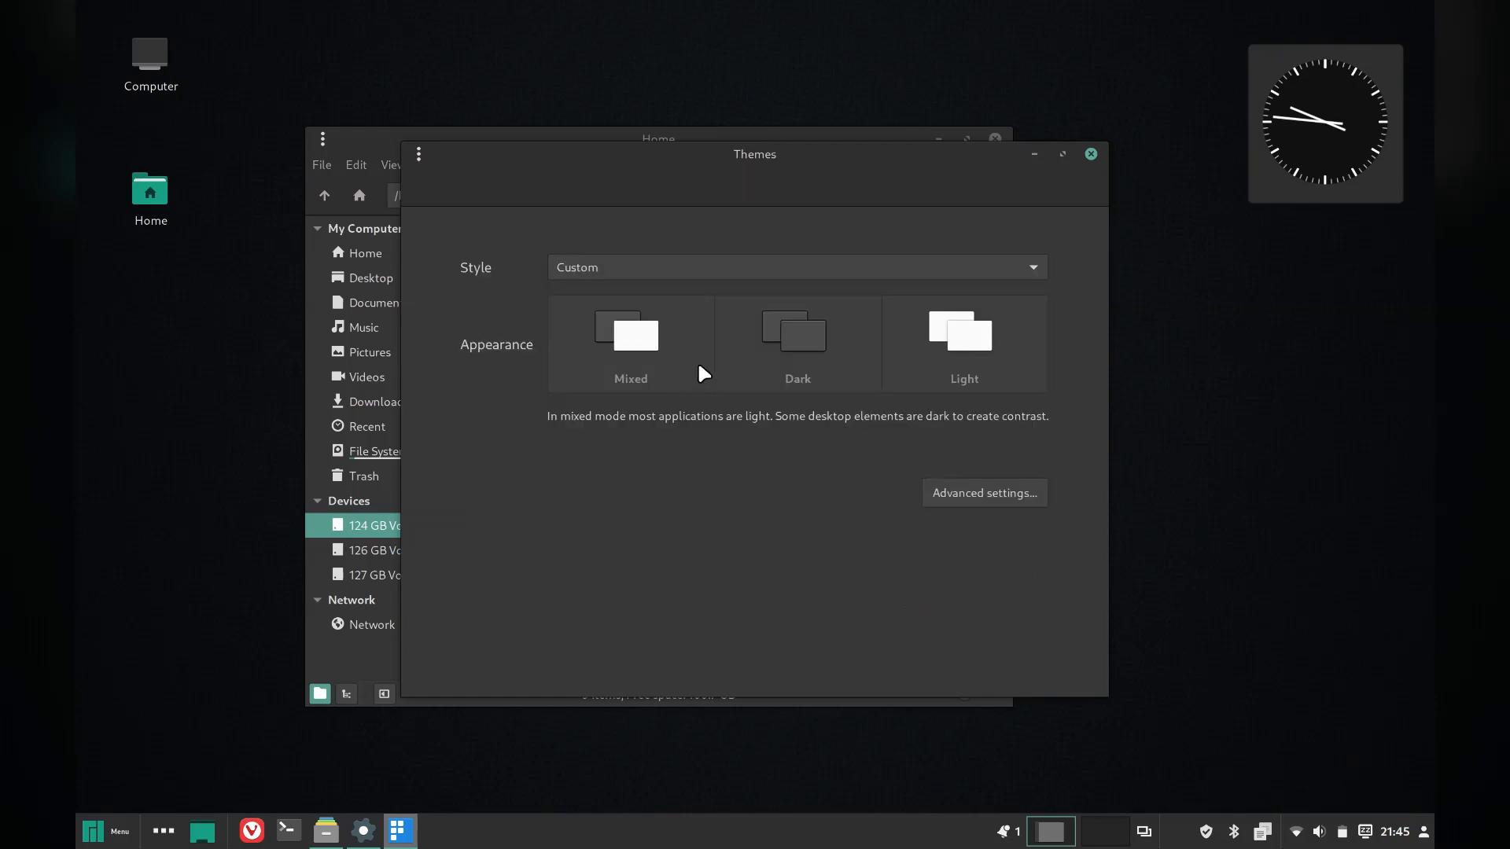
mouse_move(877, 394)
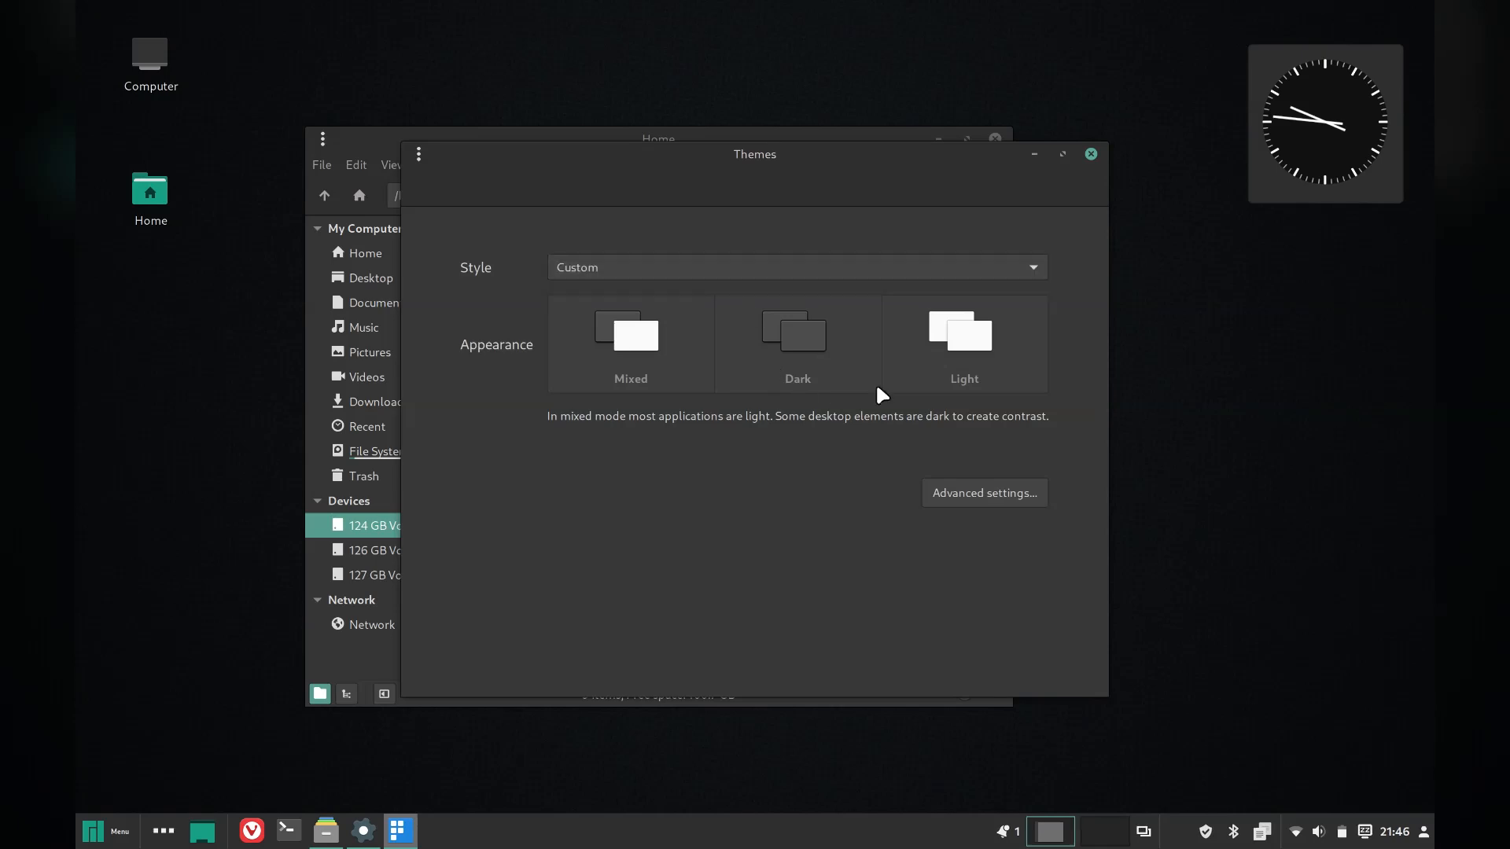
mouse_move(707, 375)
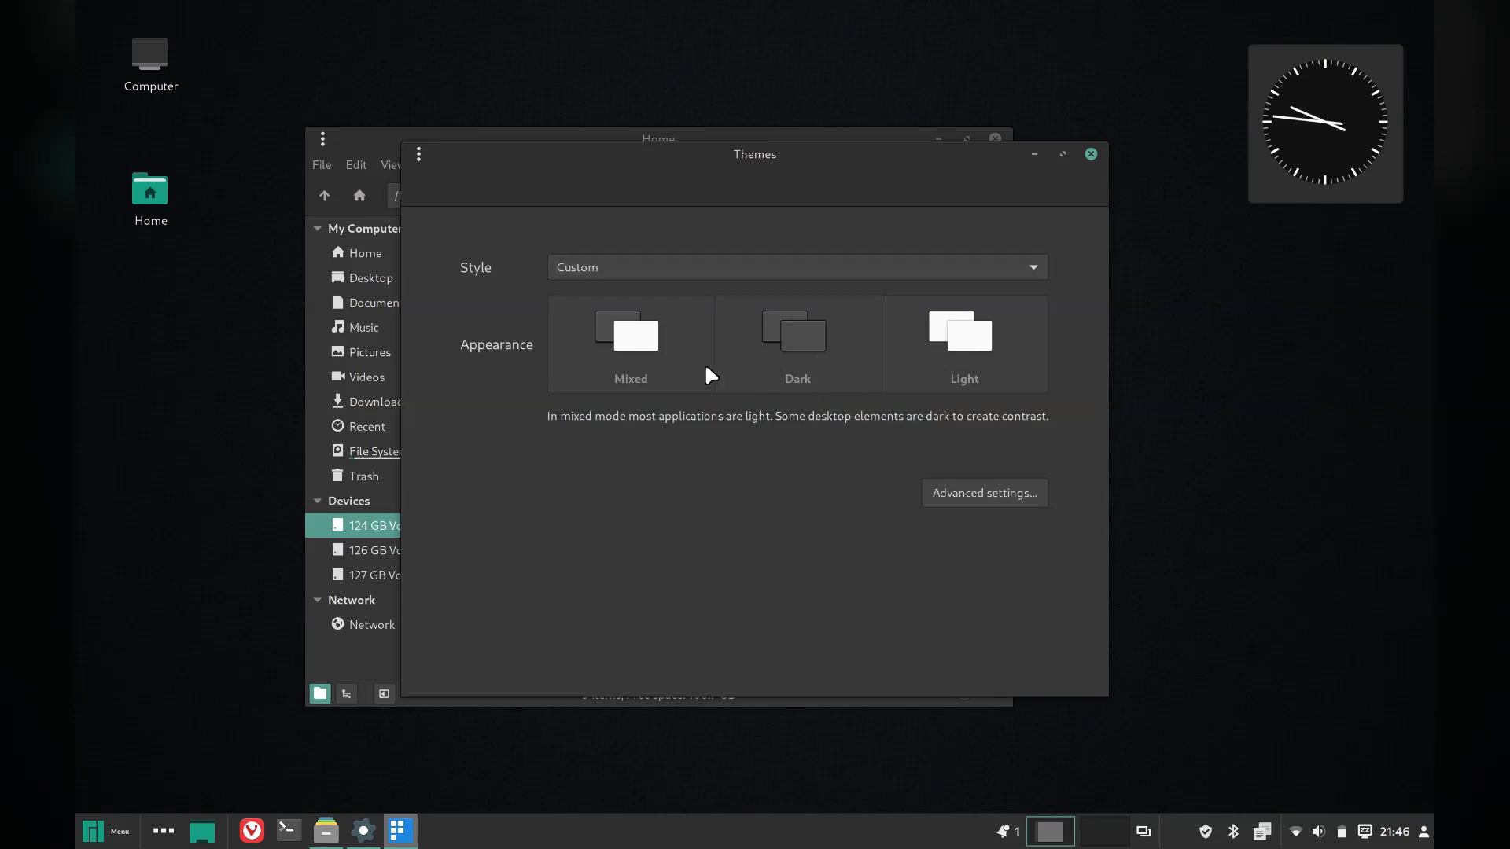
mouse_move(947, 478)
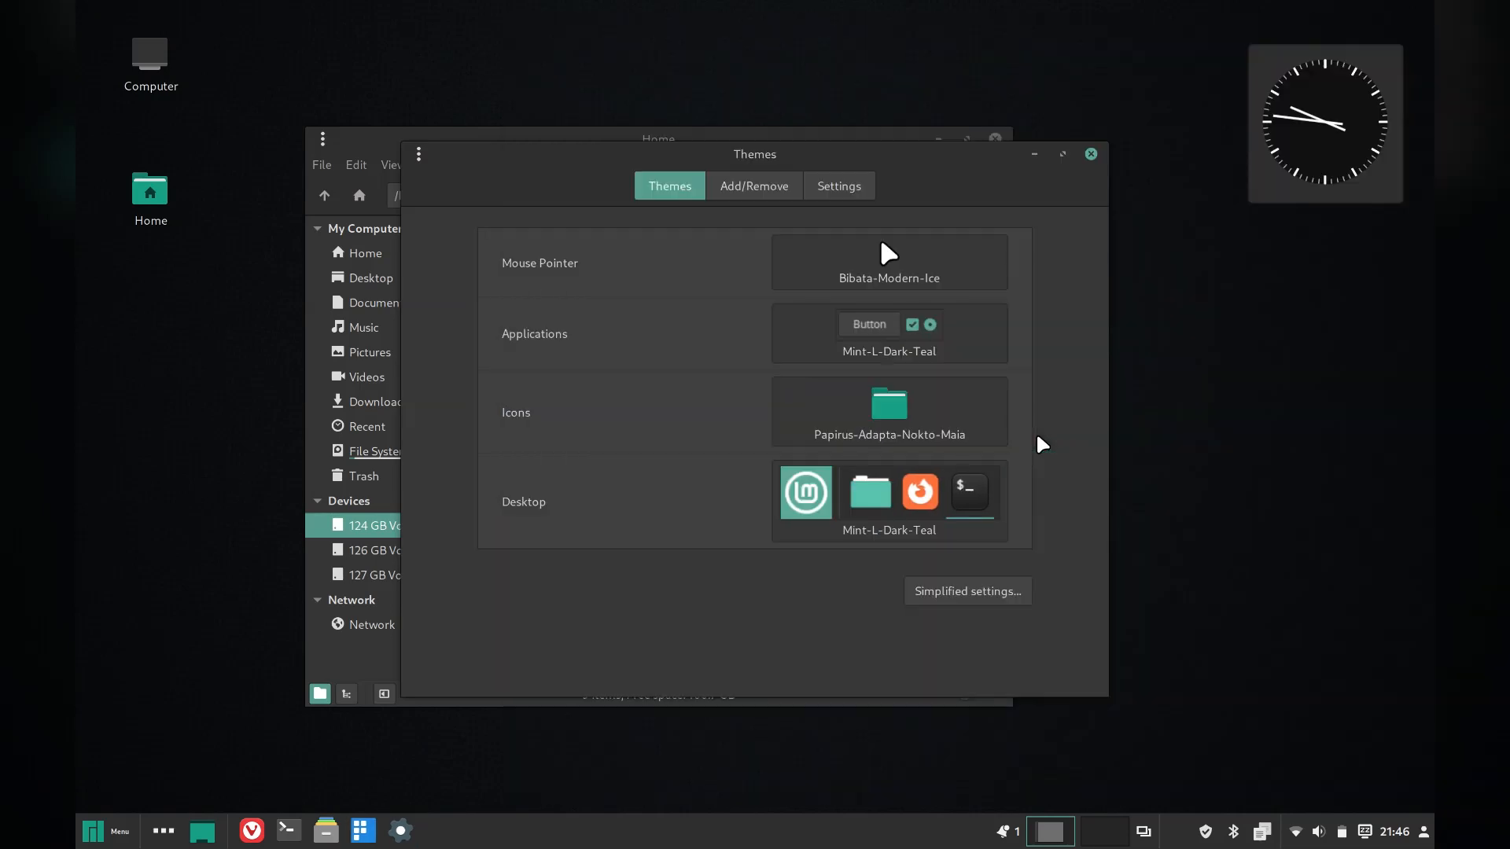
mouse_move(871, 368)
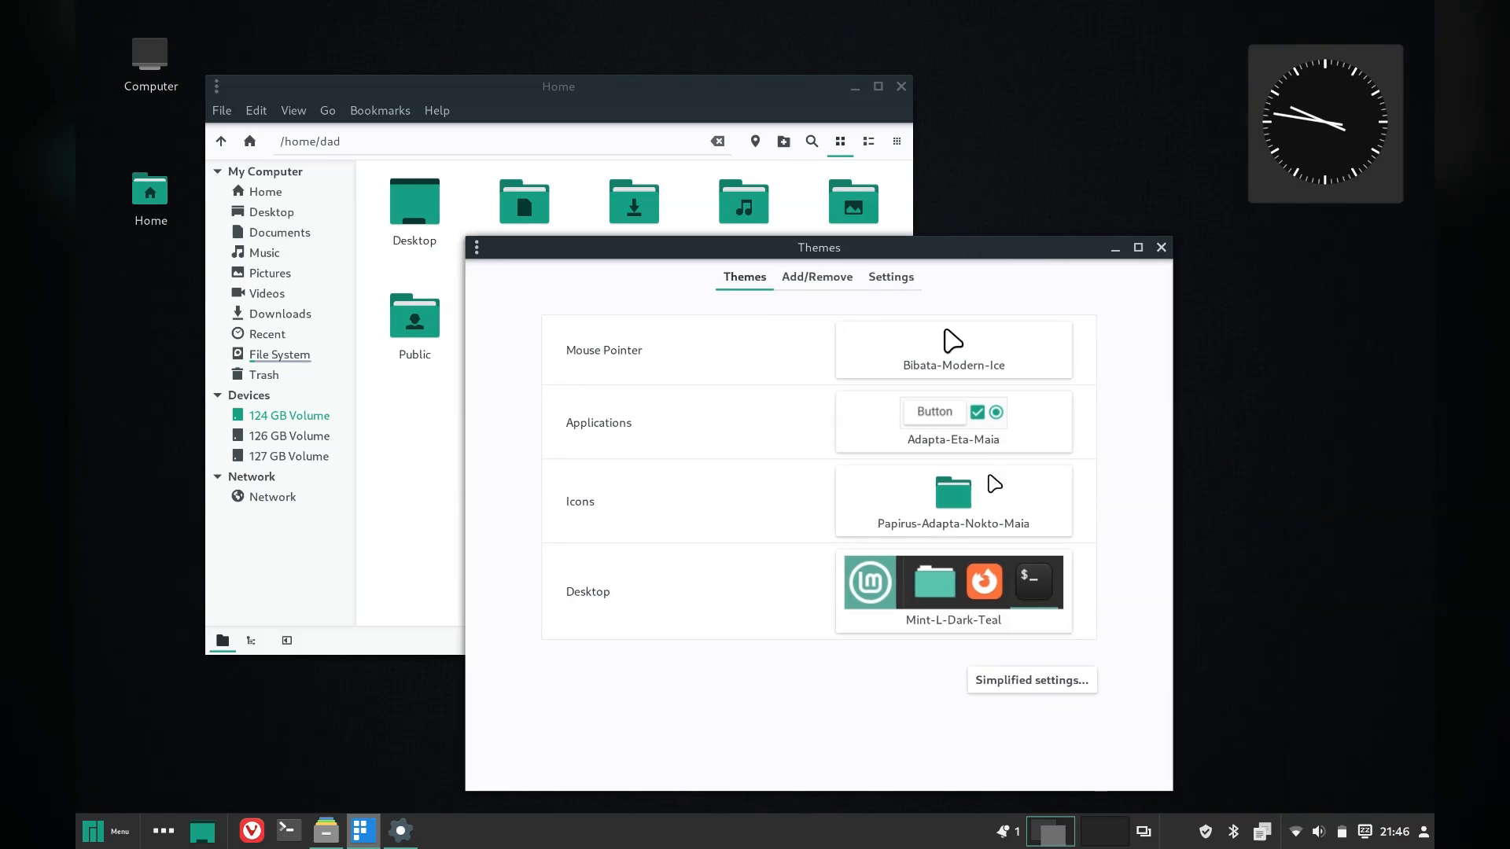
left_click(953, 500)
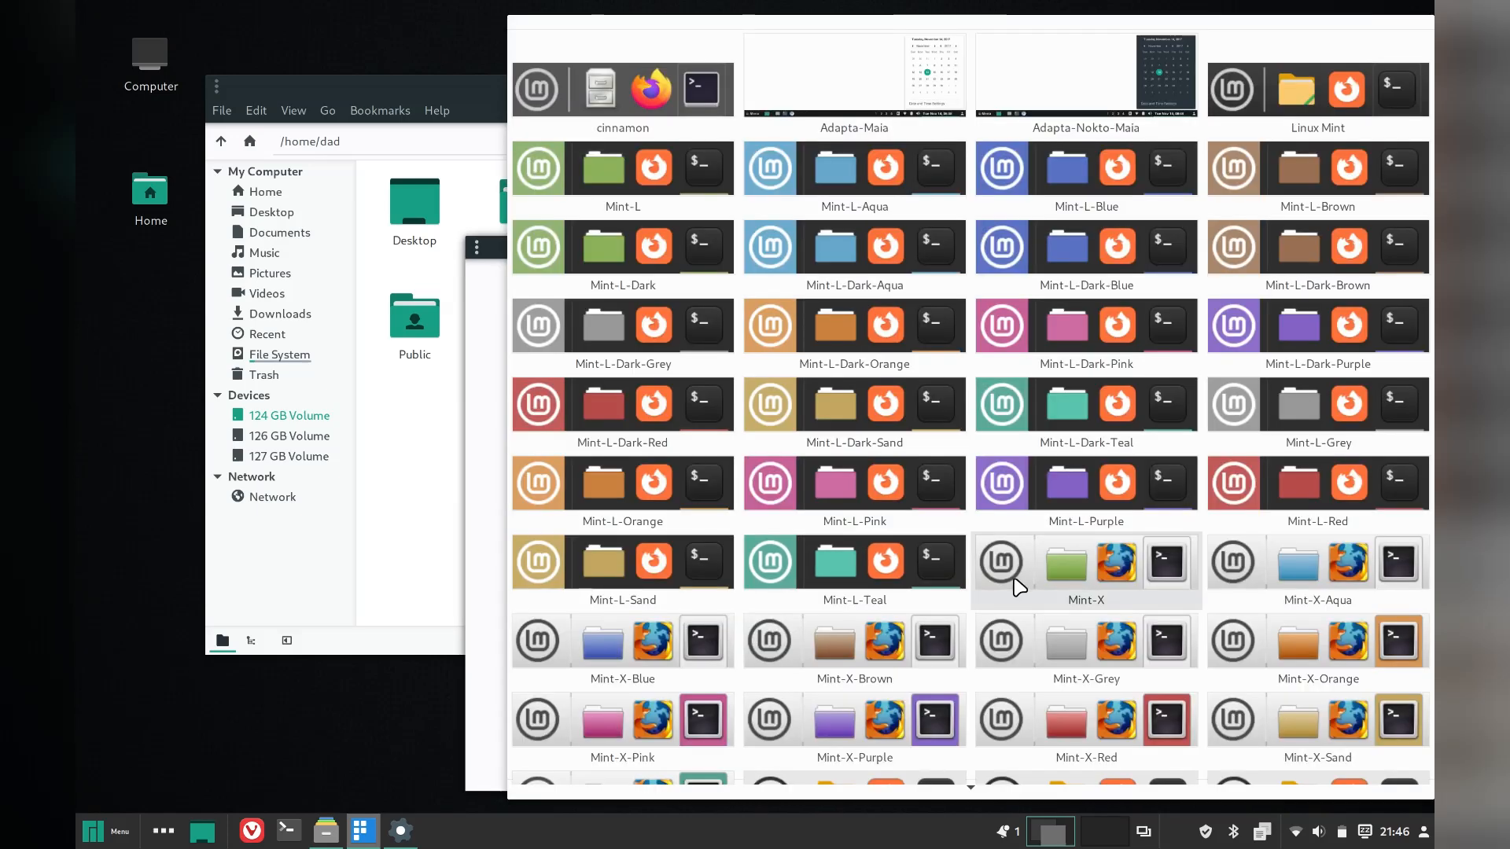
mouse_move(1070, 404)
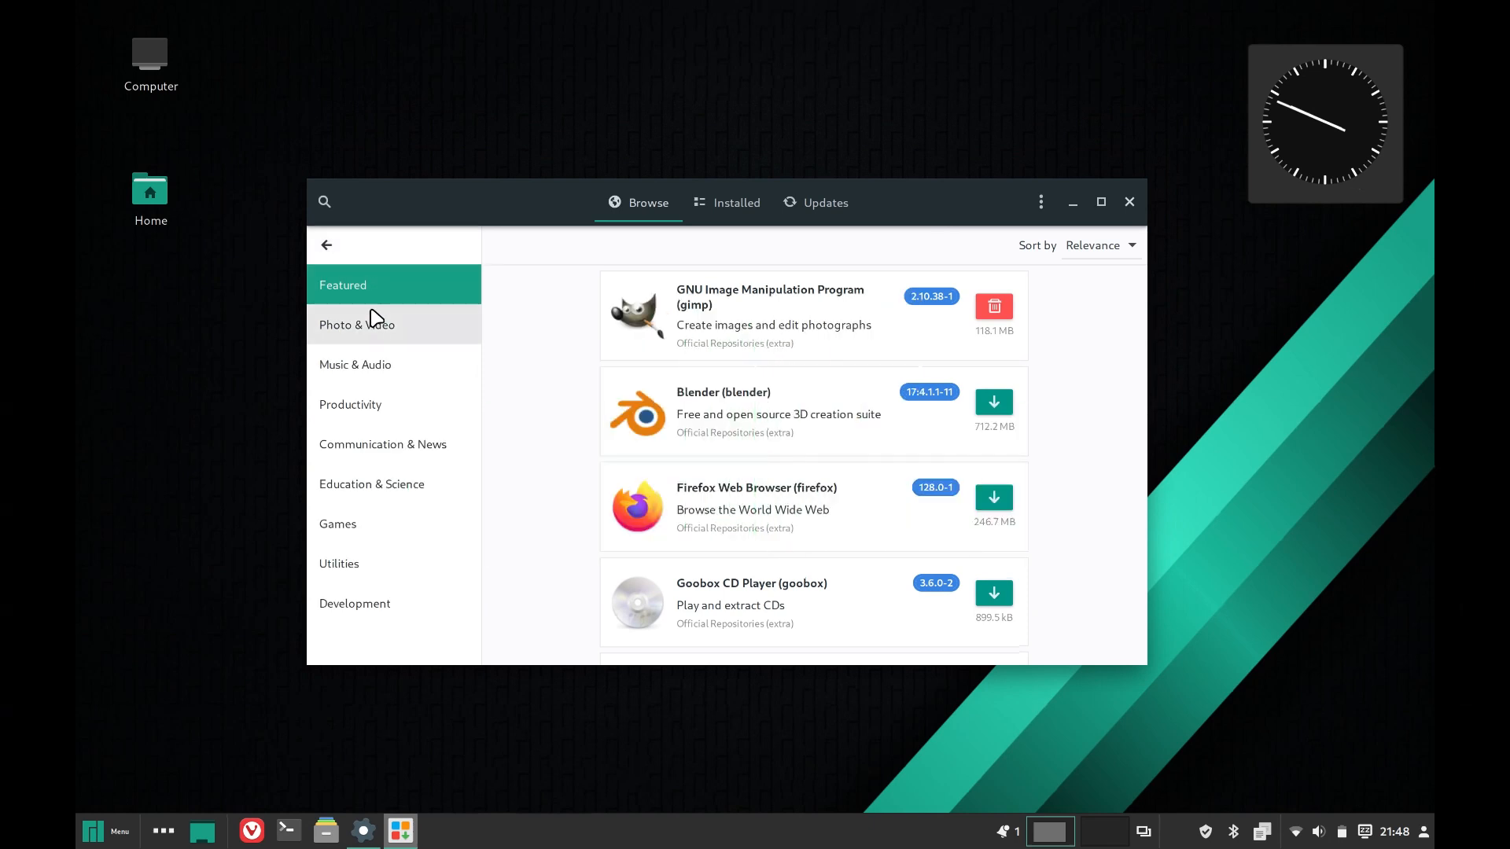
mouse_move(374, 328)
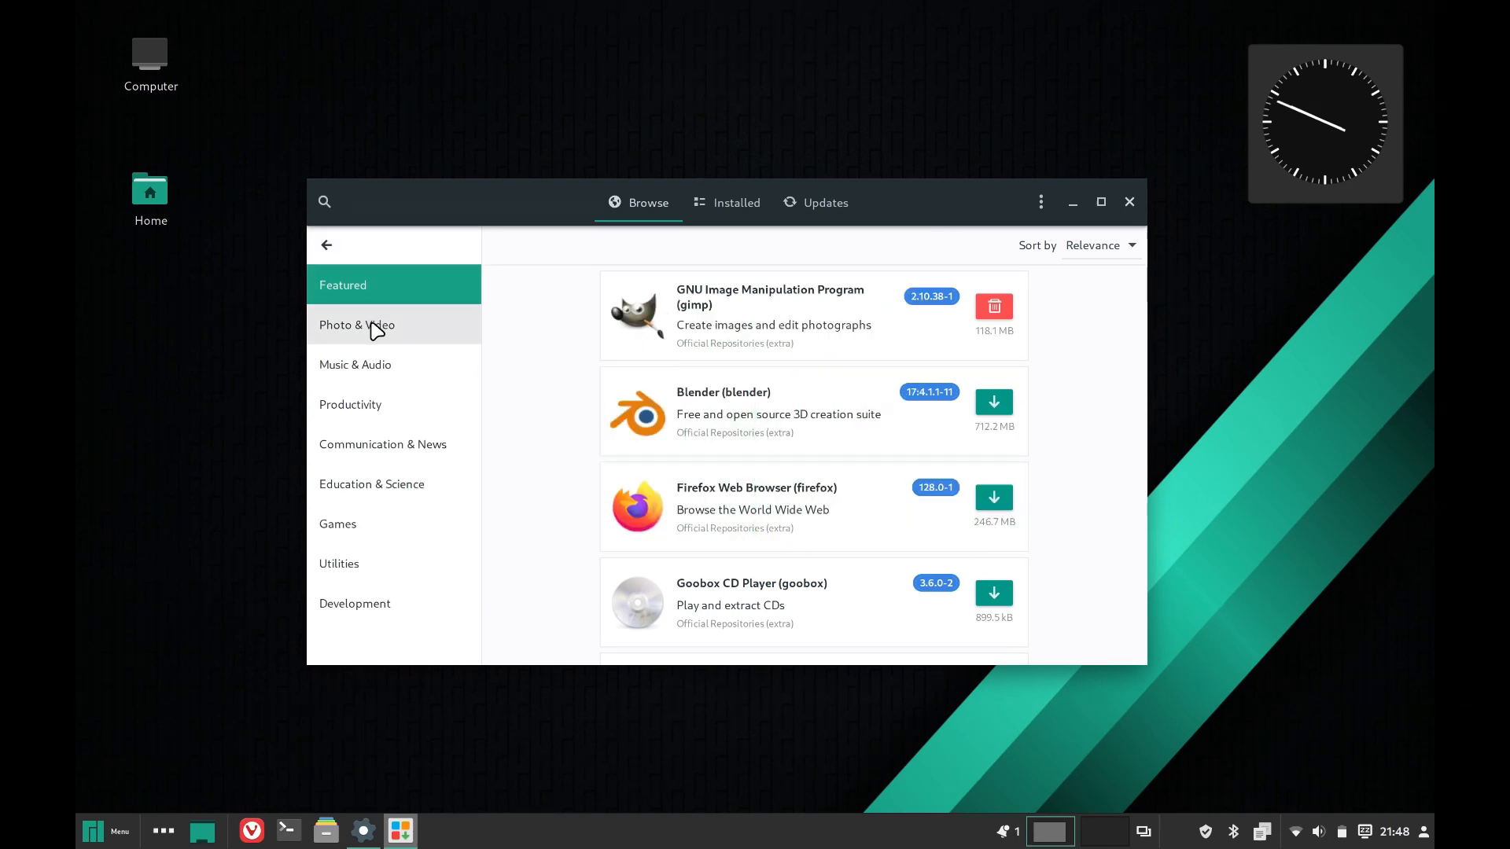
Step: Browse Pamac's Music & Audio category, options list and archlinux-tools package group
left_click(354, 363)
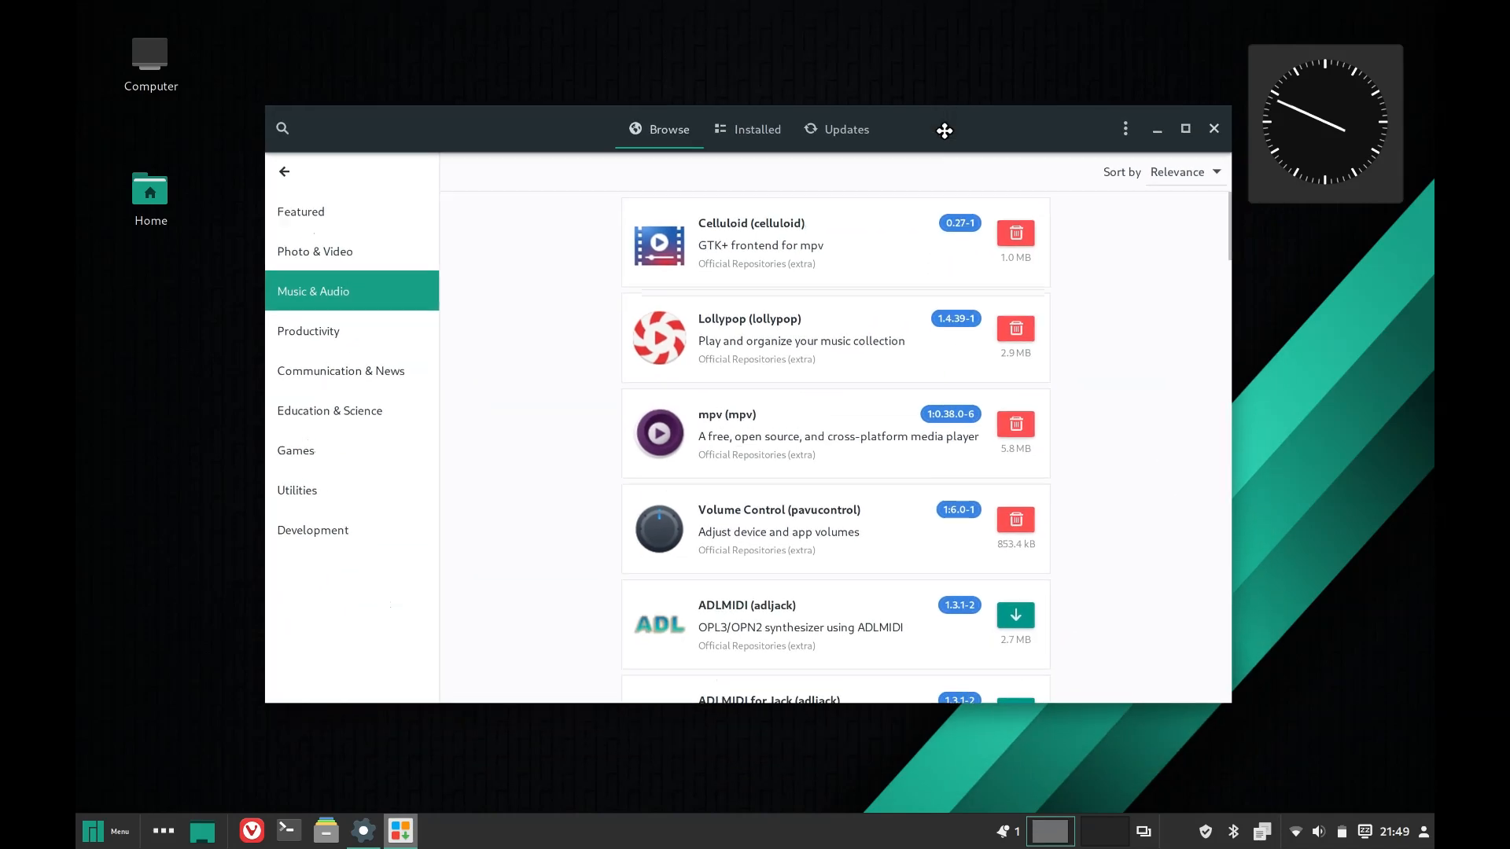
left_click(1124, 127)
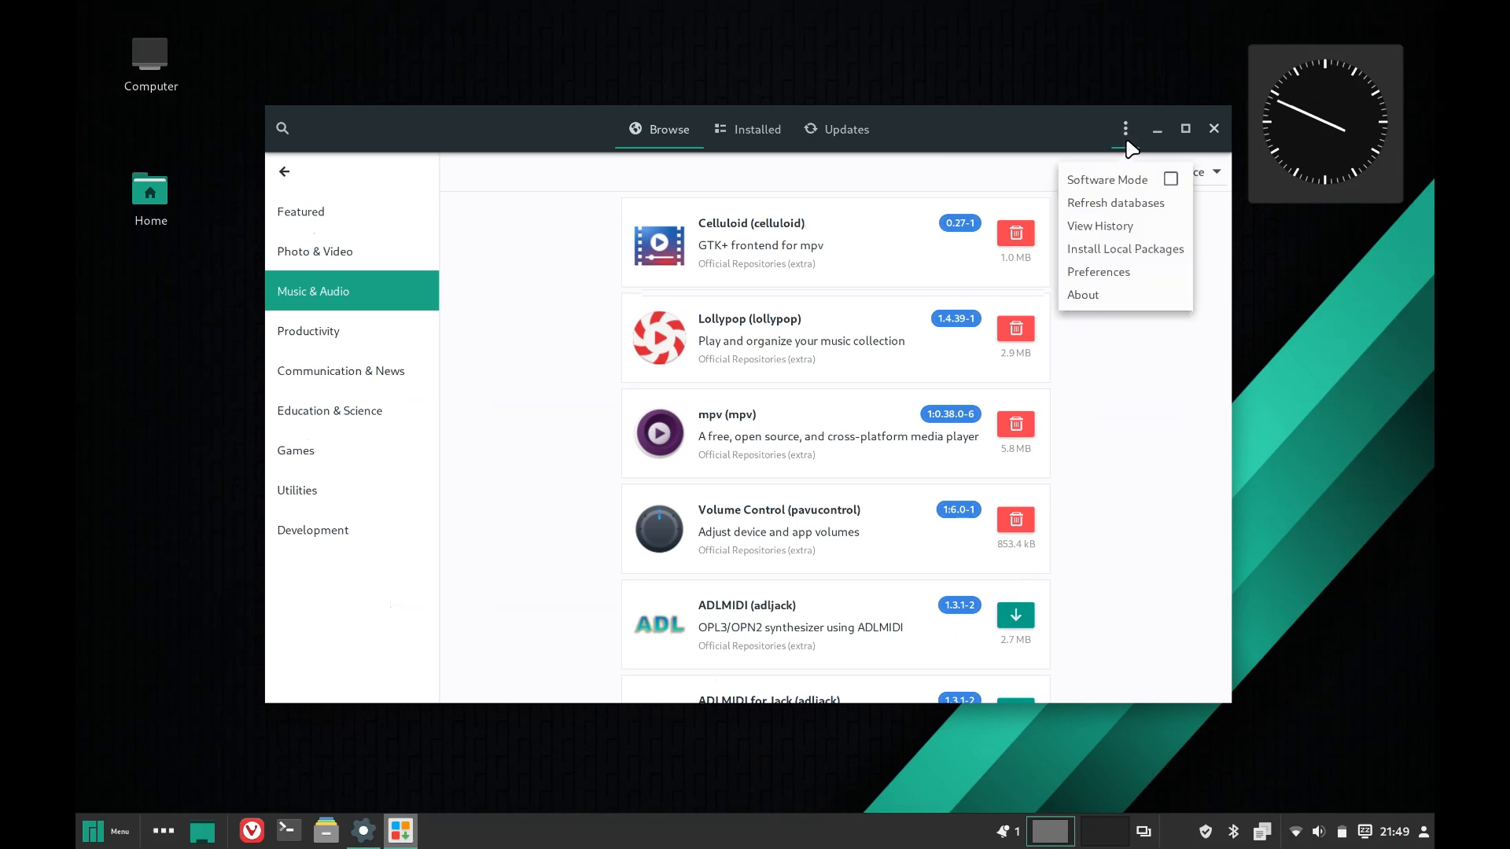
left_click(478, 149)
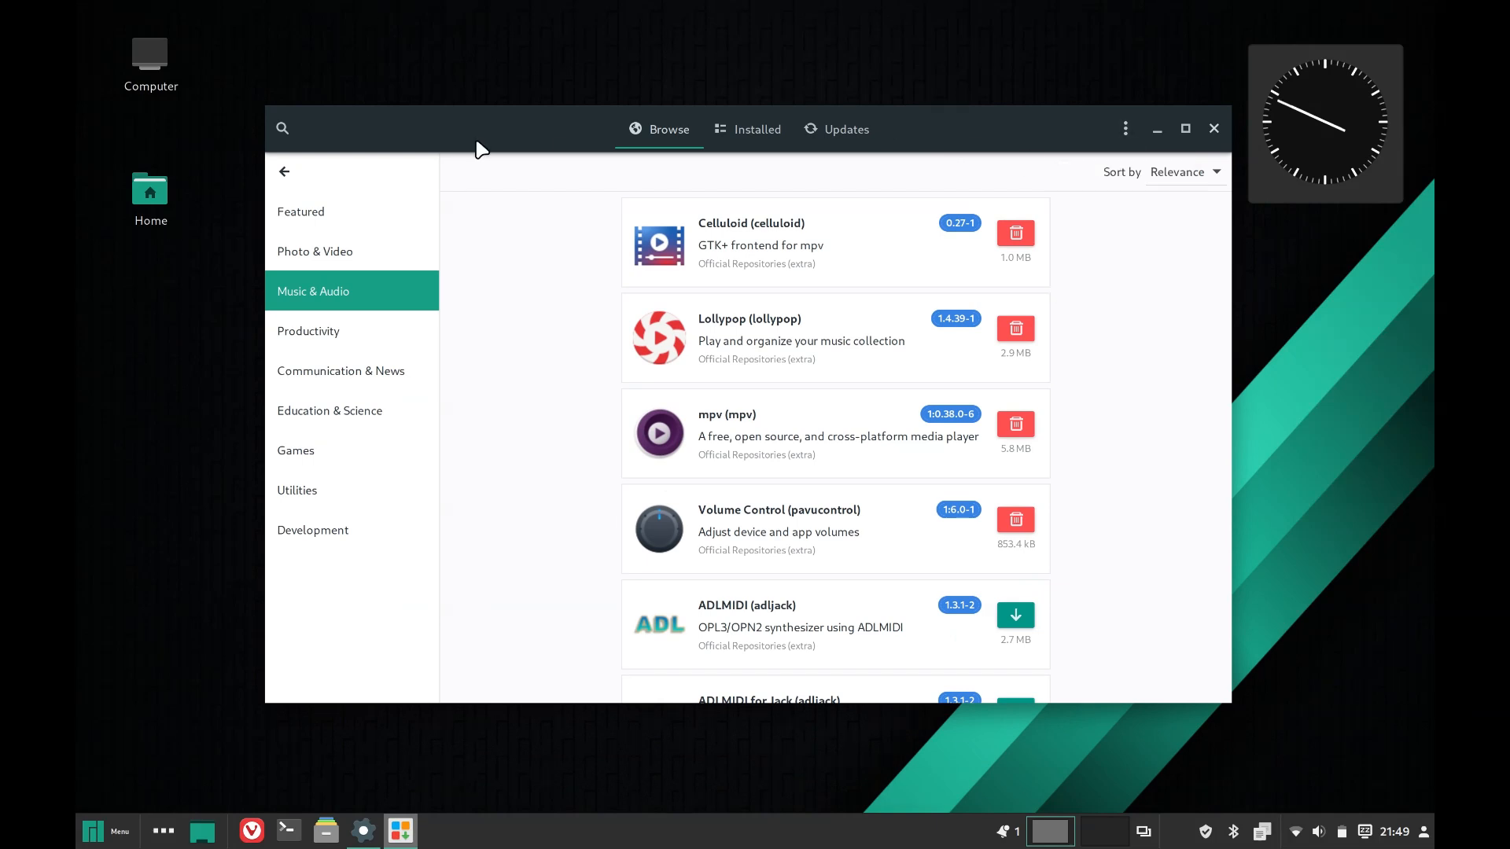
left_click(284, 172)
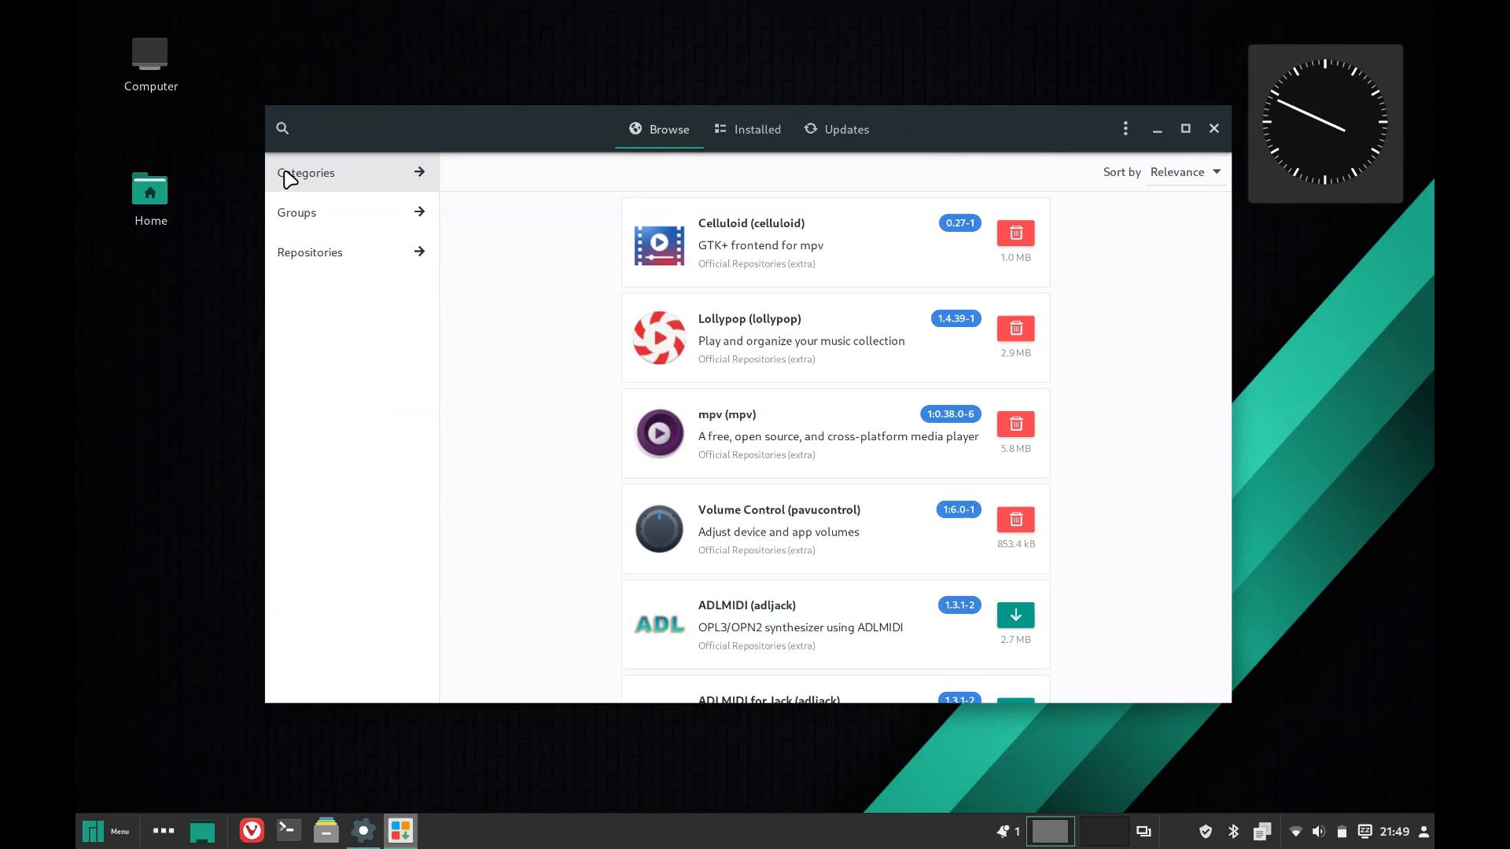
mouse_move(304, 258)
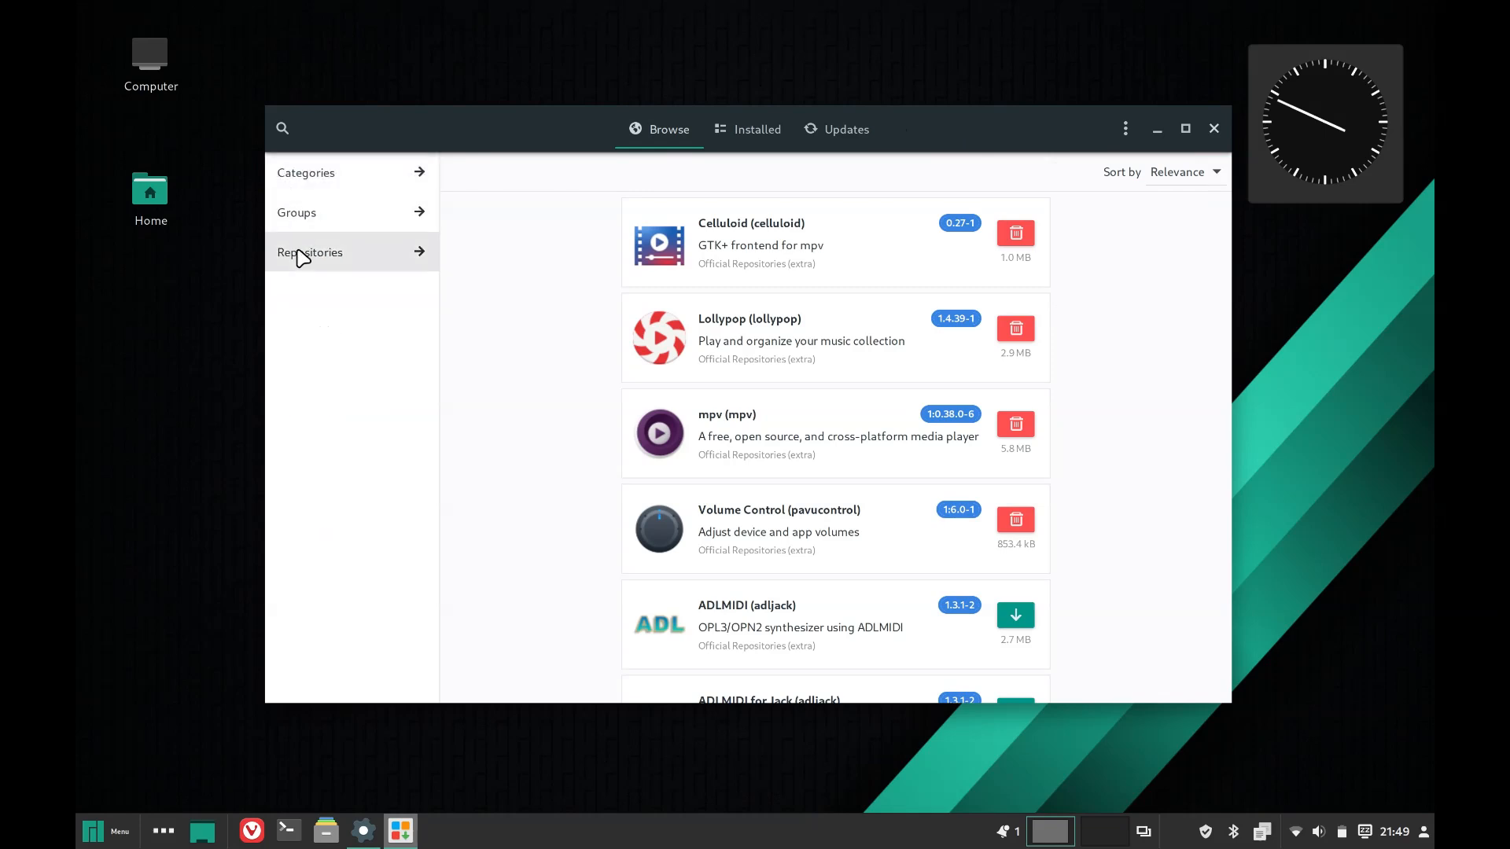
left_click(310, 252)
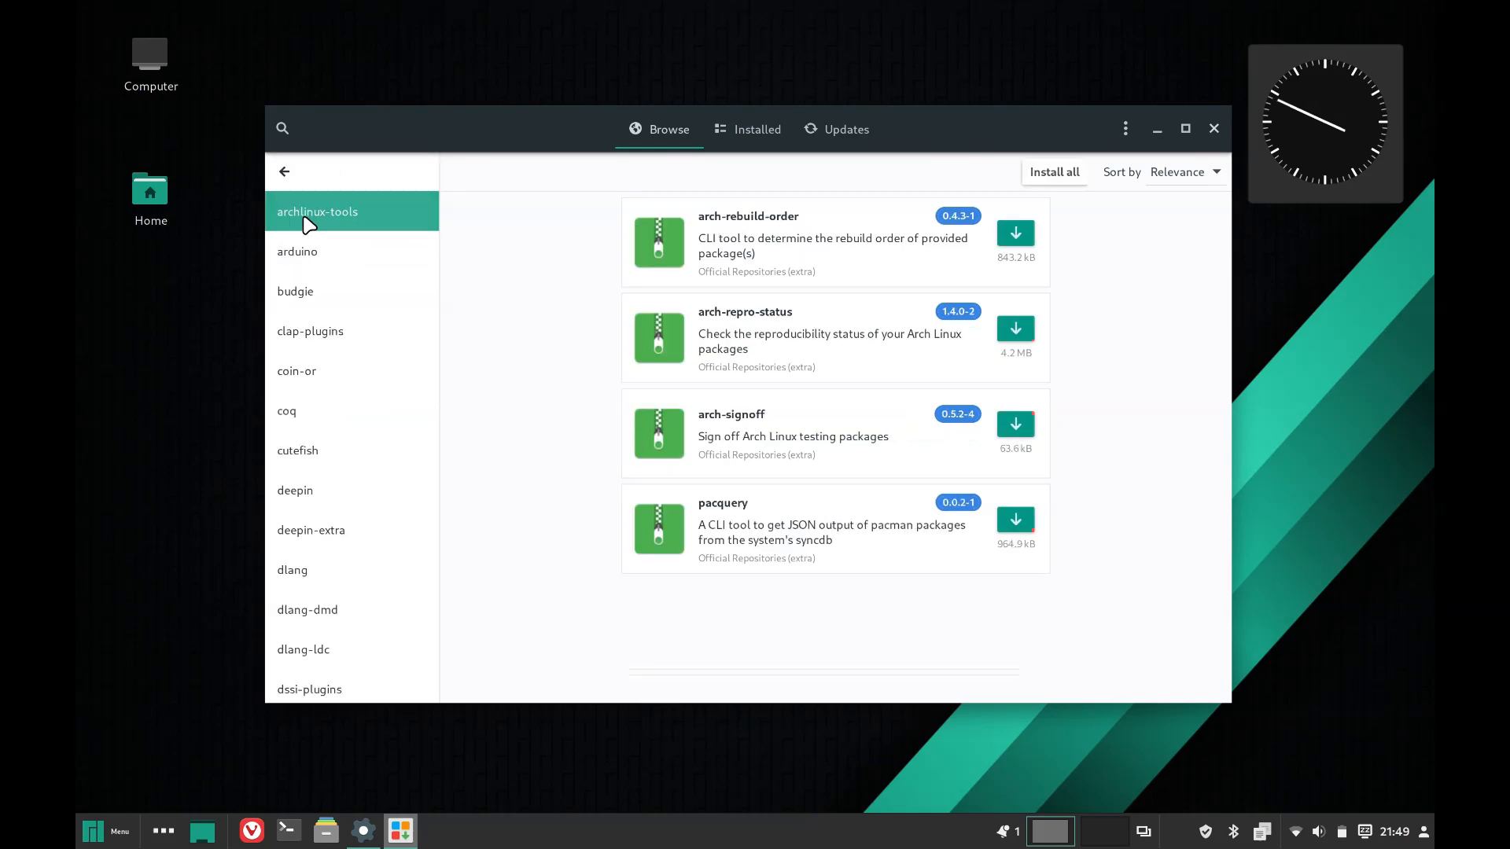
left_click(284, 172)
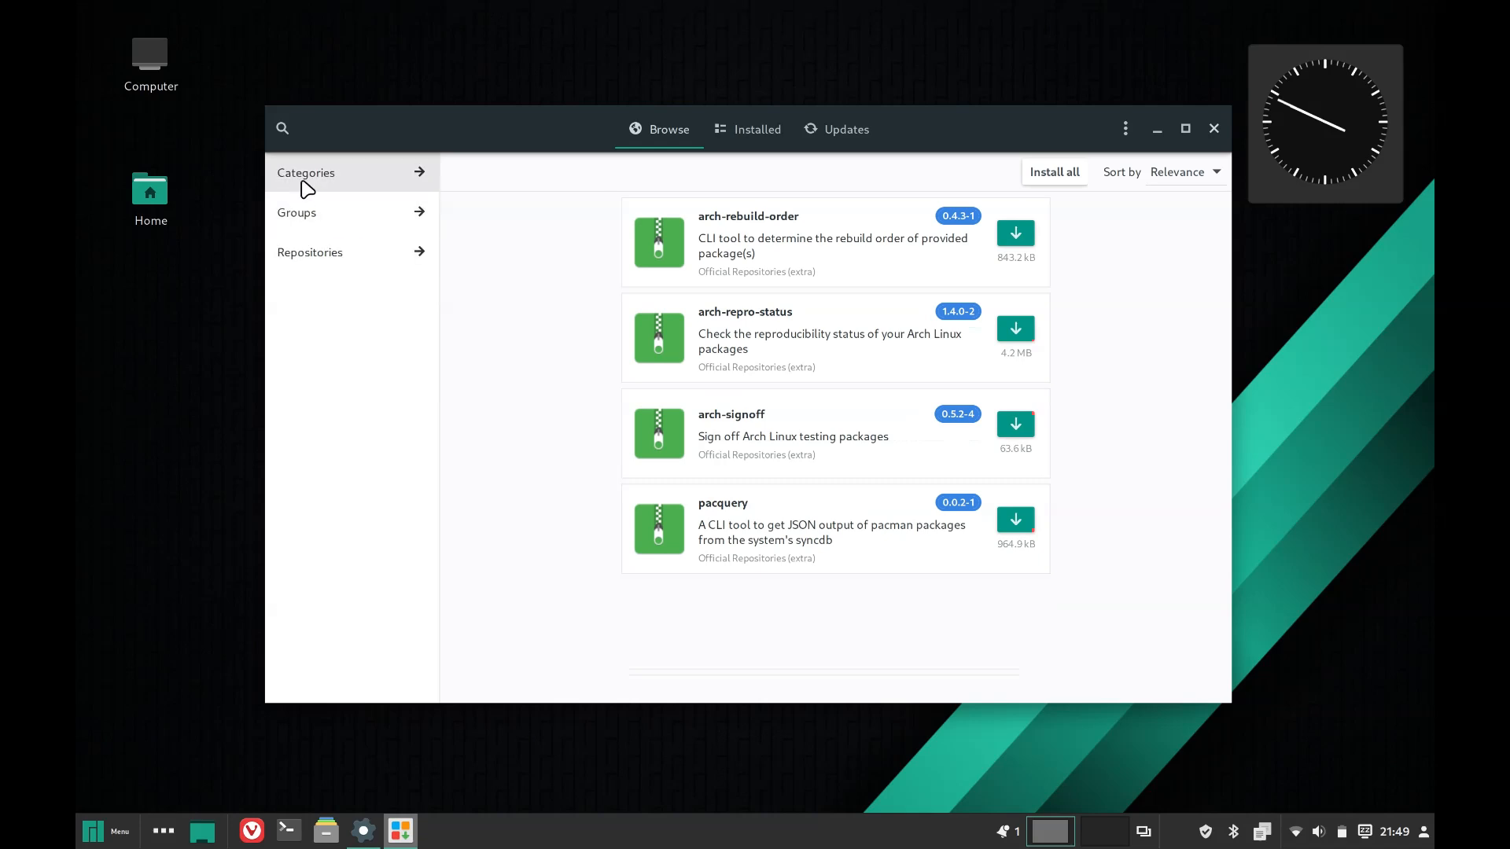
left_click(307, 173)
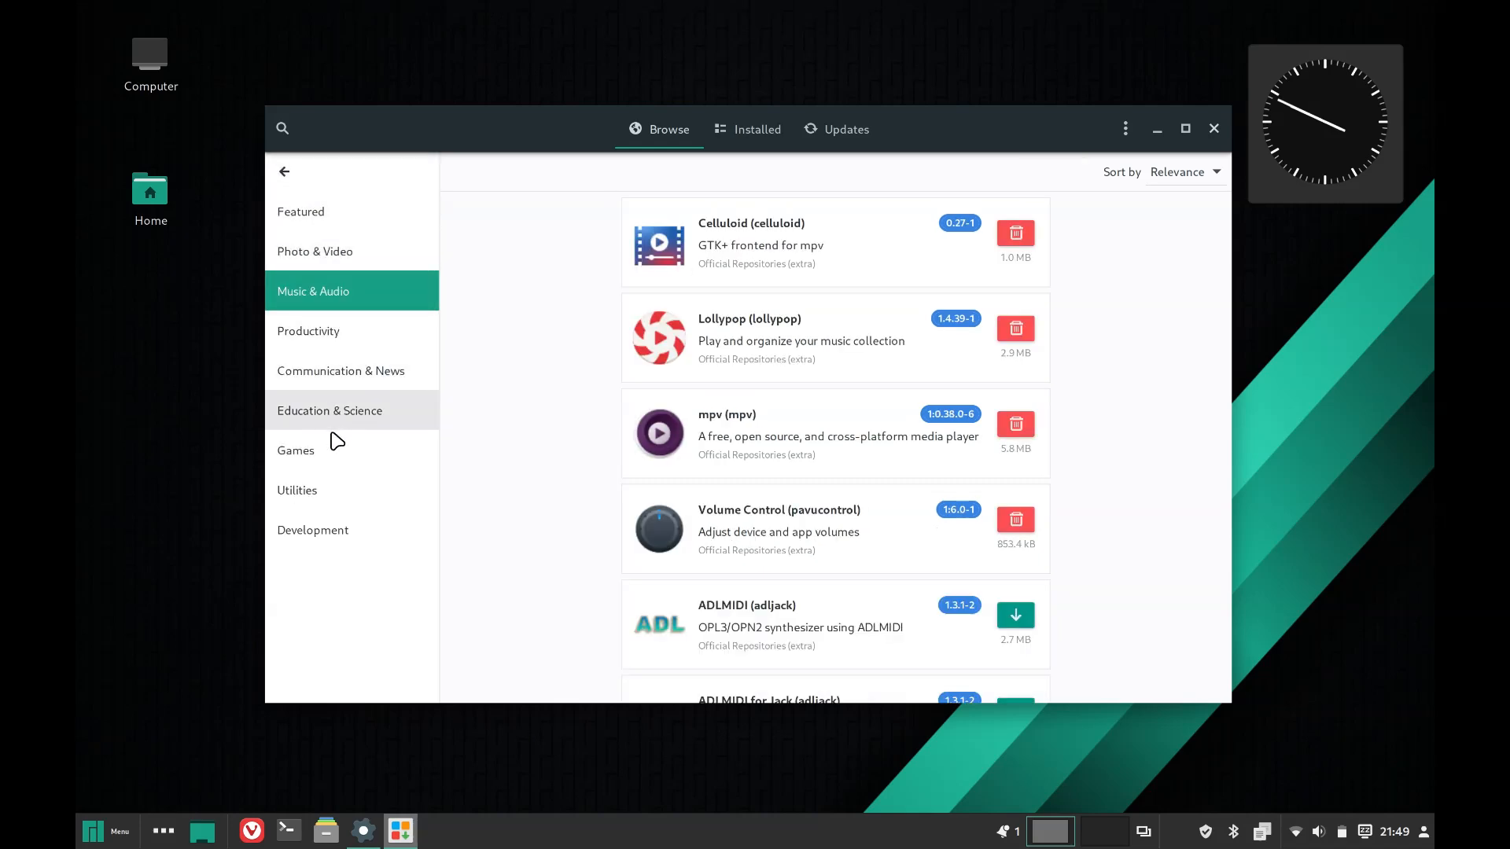
Step: Step through Games, Music & Audio, Communication & News (Vivaldi details) and Education & Science
left_click(295, 450)
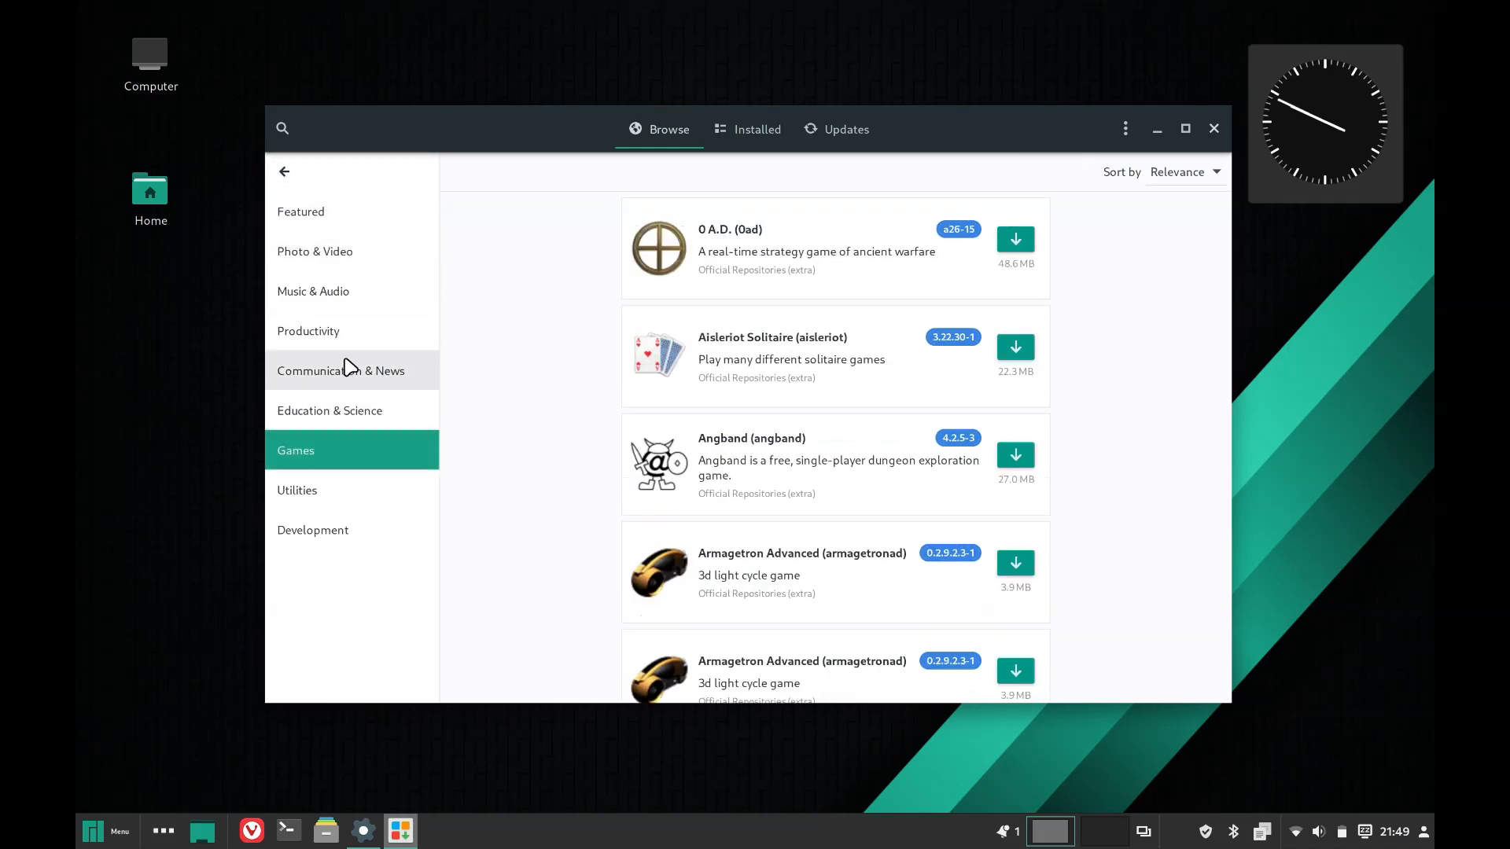
left_click(311, 291)
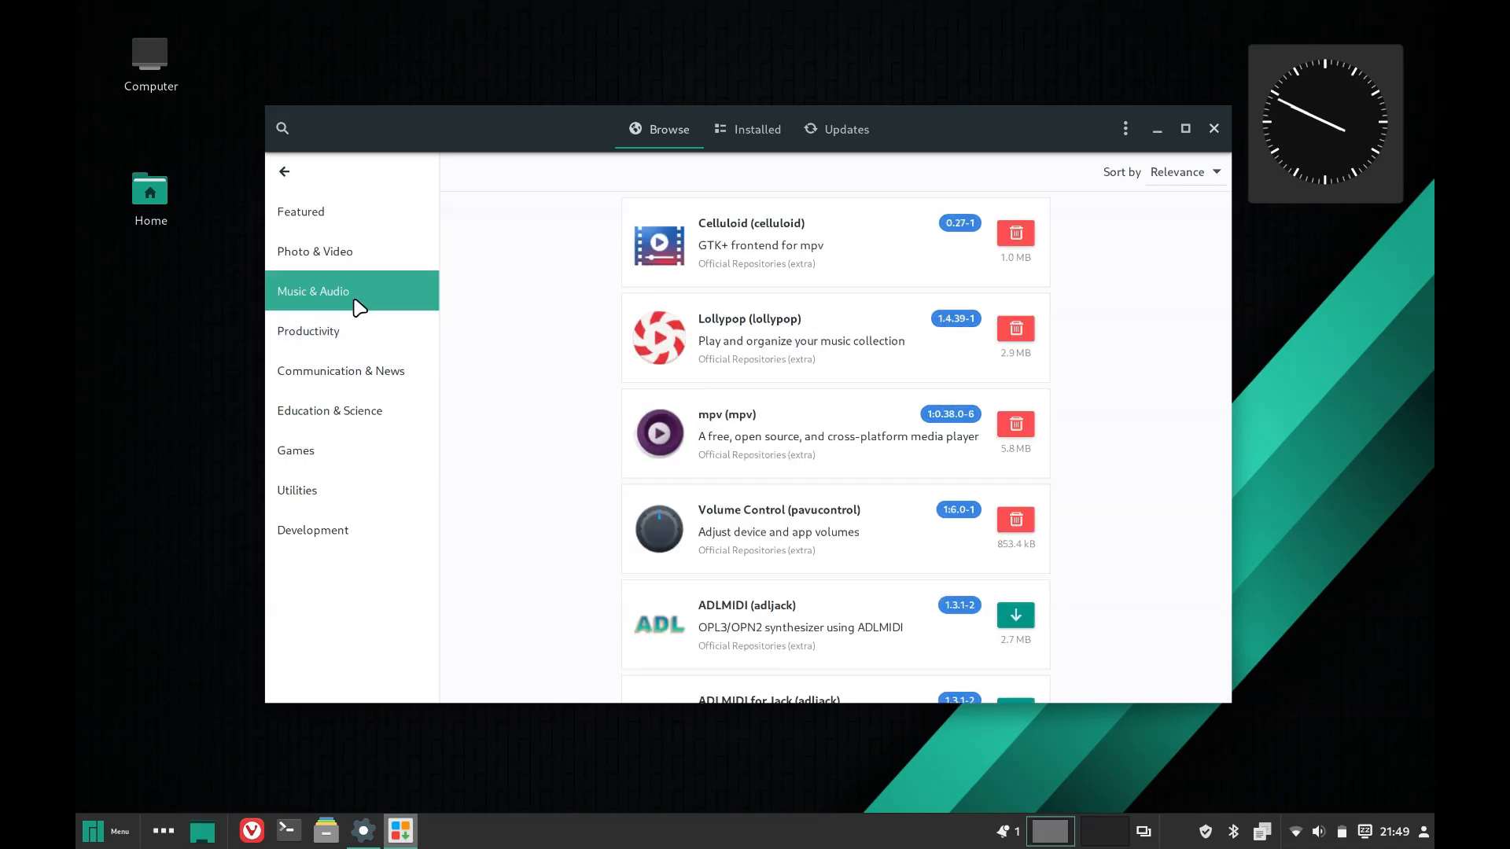
left_click(308, 330)
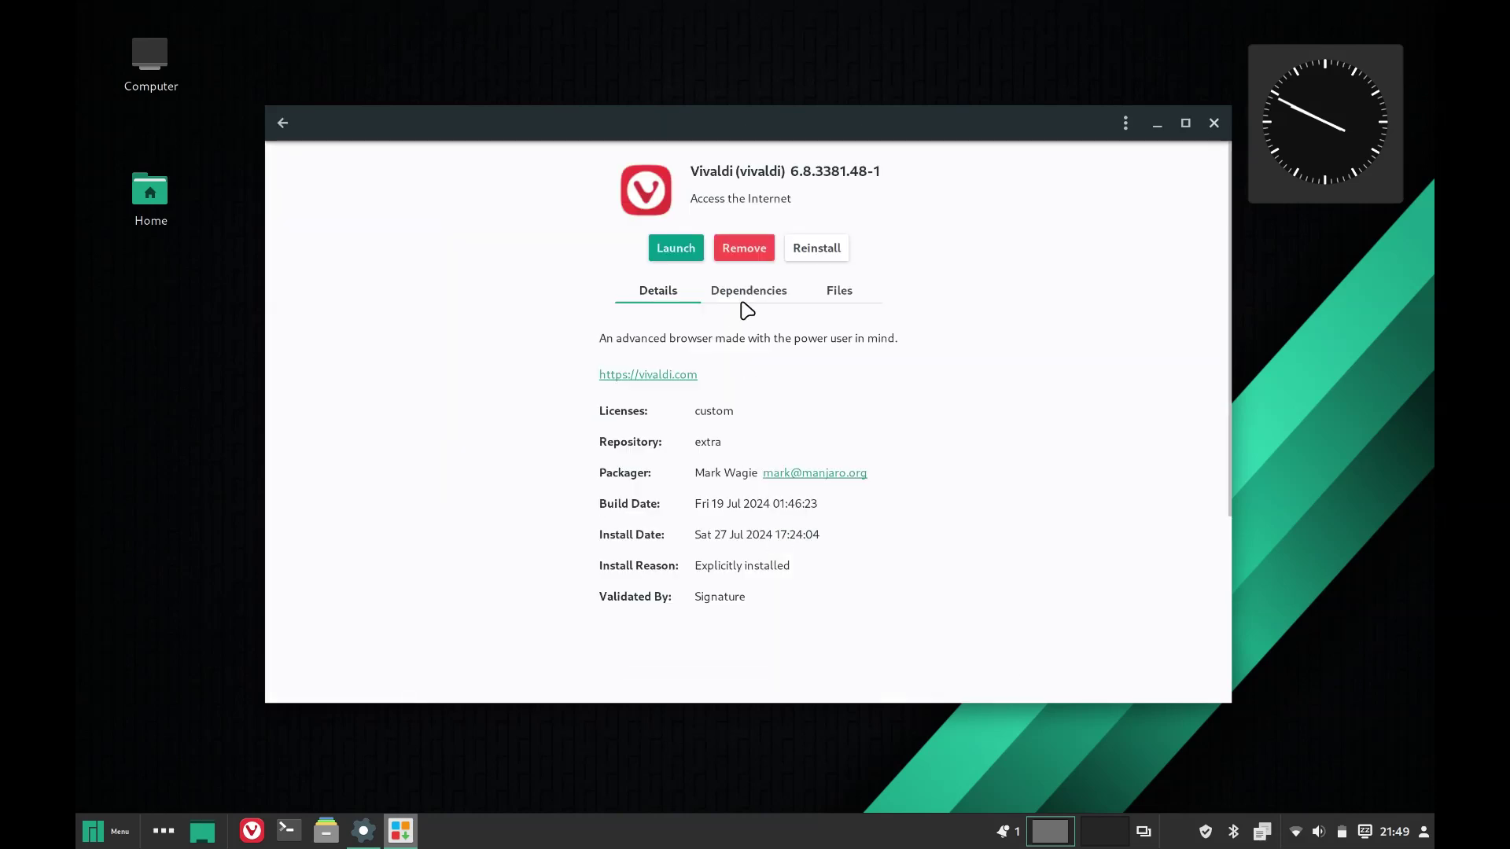
mouse_move(283, 123)
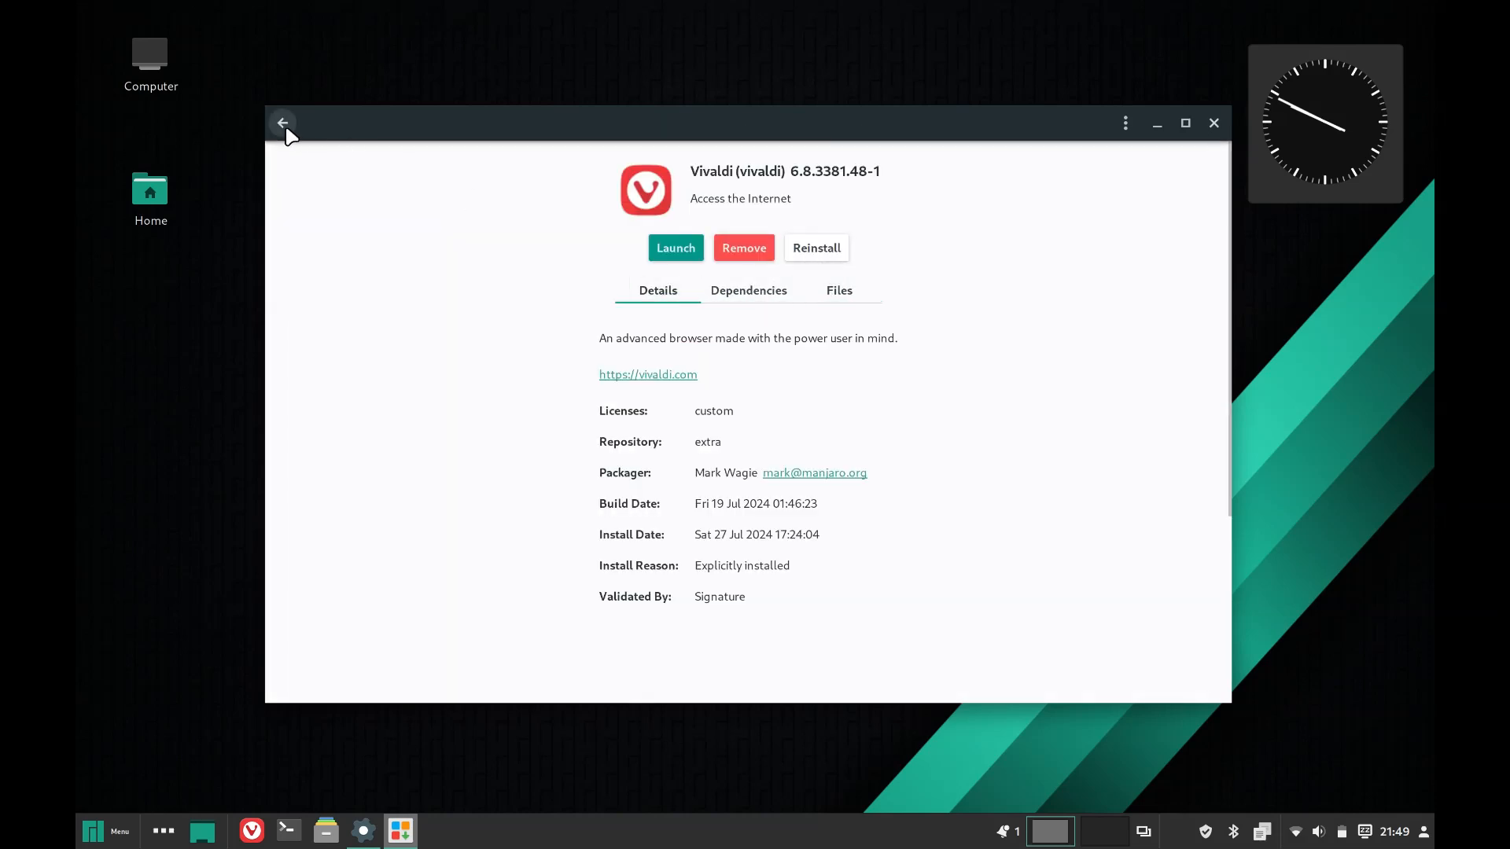
left_click(283, 123)
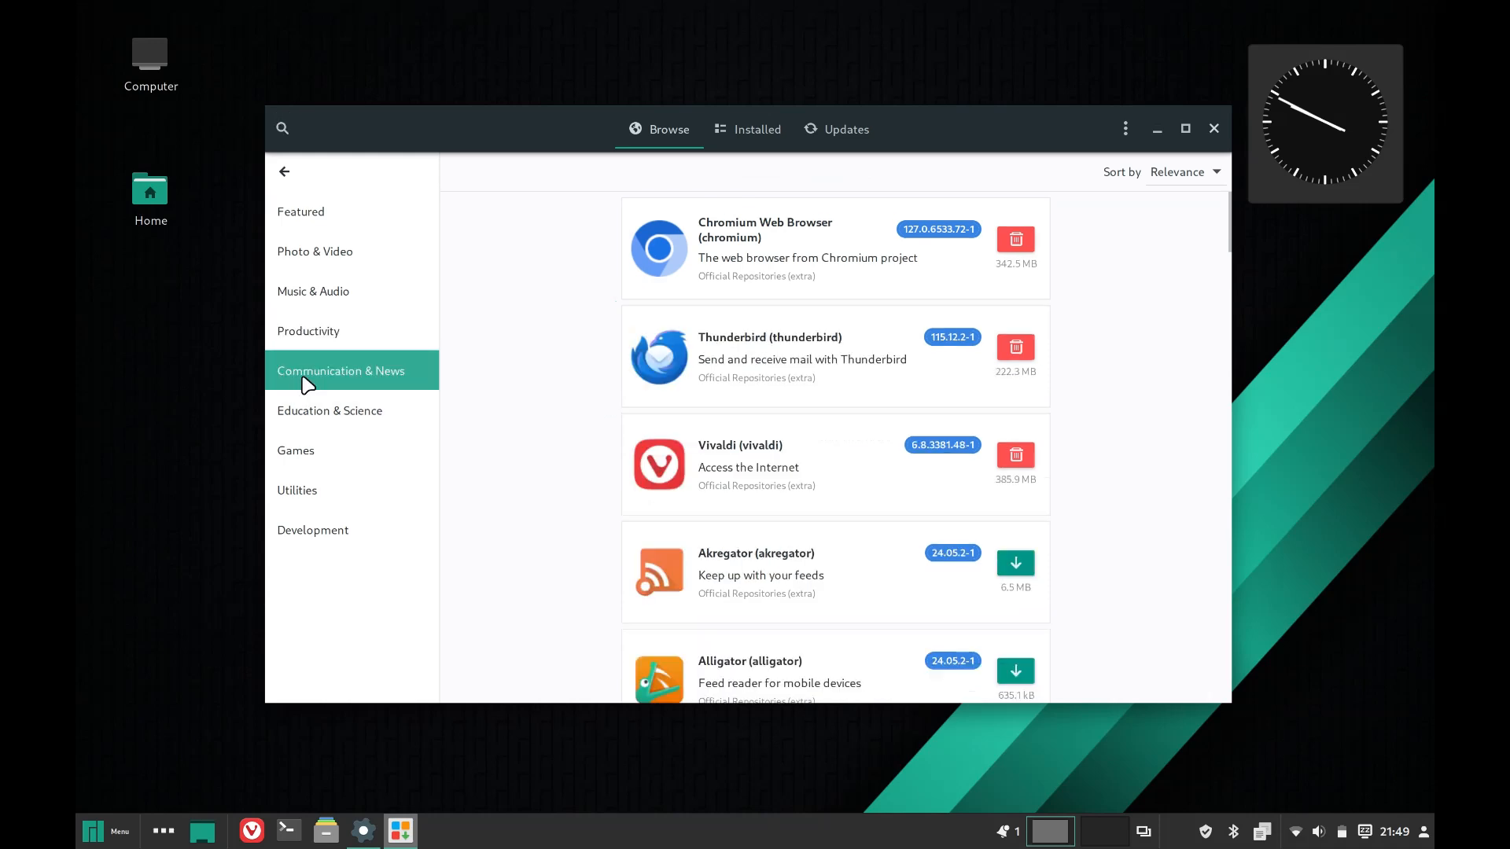
left_click(329, 410)
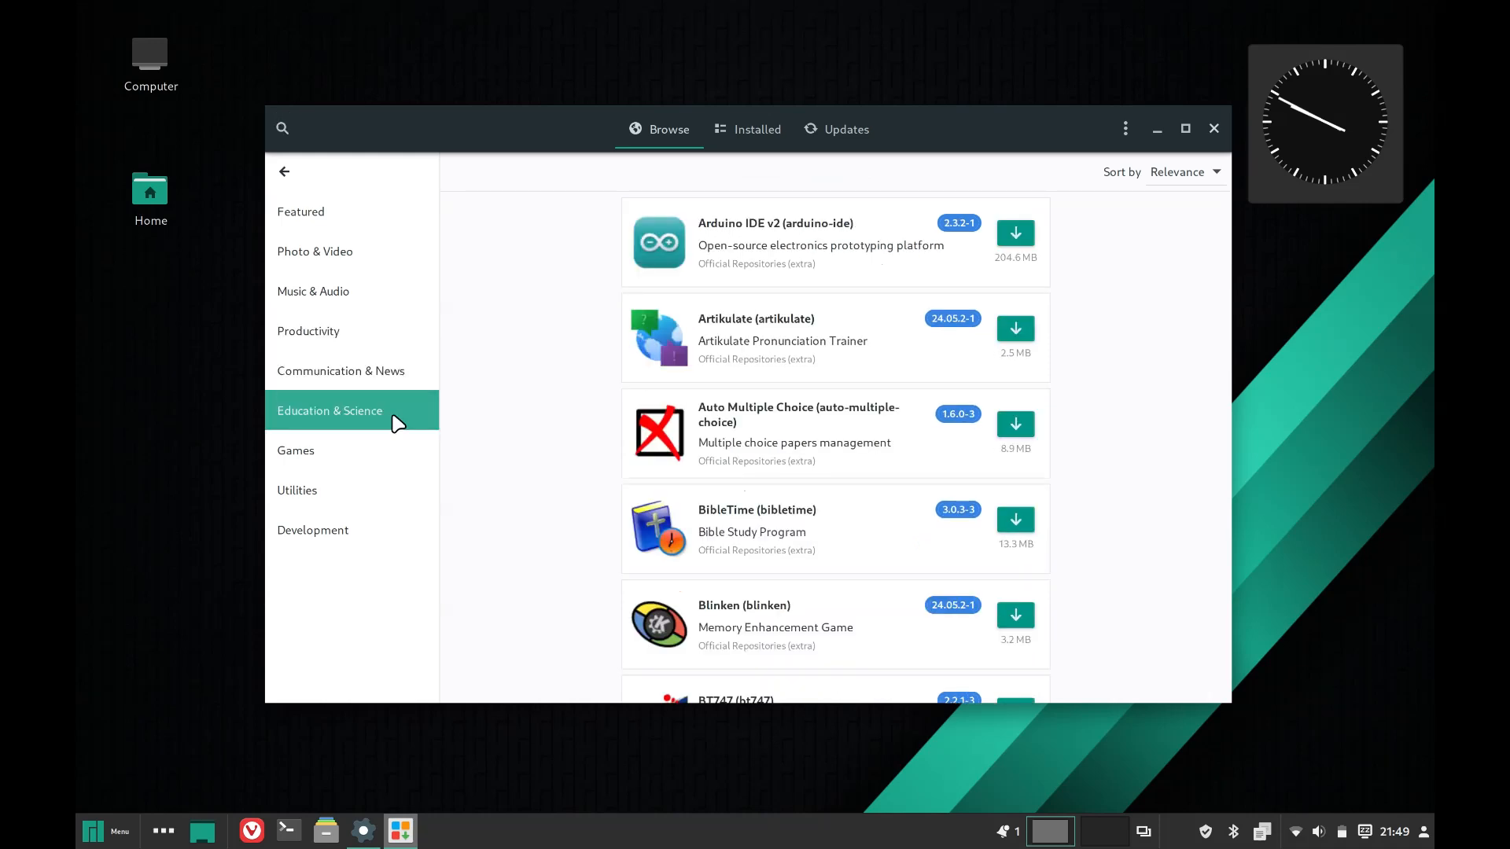
mouse_move(764, 156)
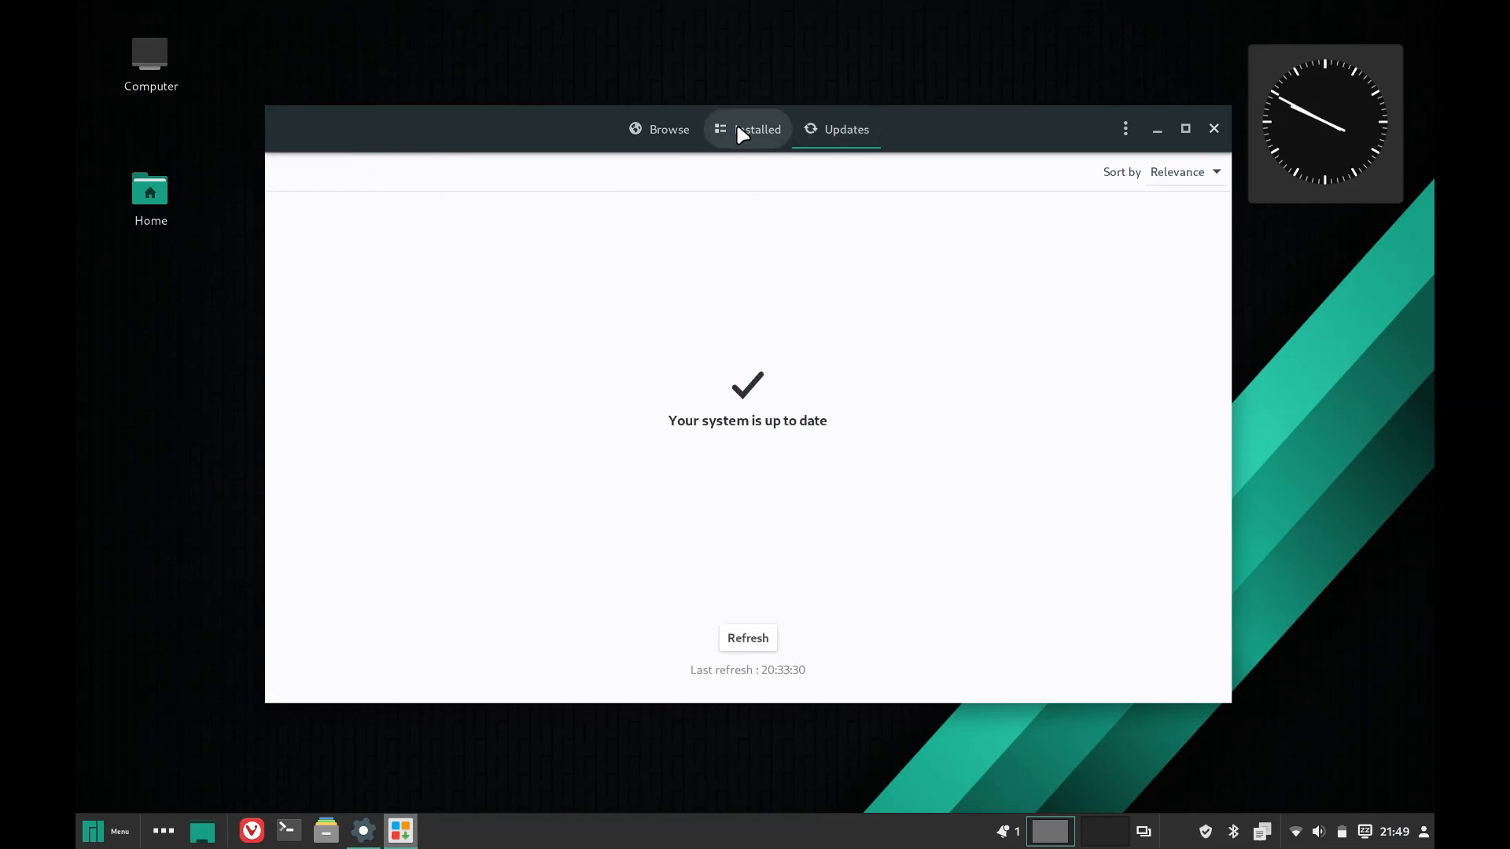
Step: View installed packages, the Color Picker details, and finish on the Photo & Video list
left_click(757, 129)
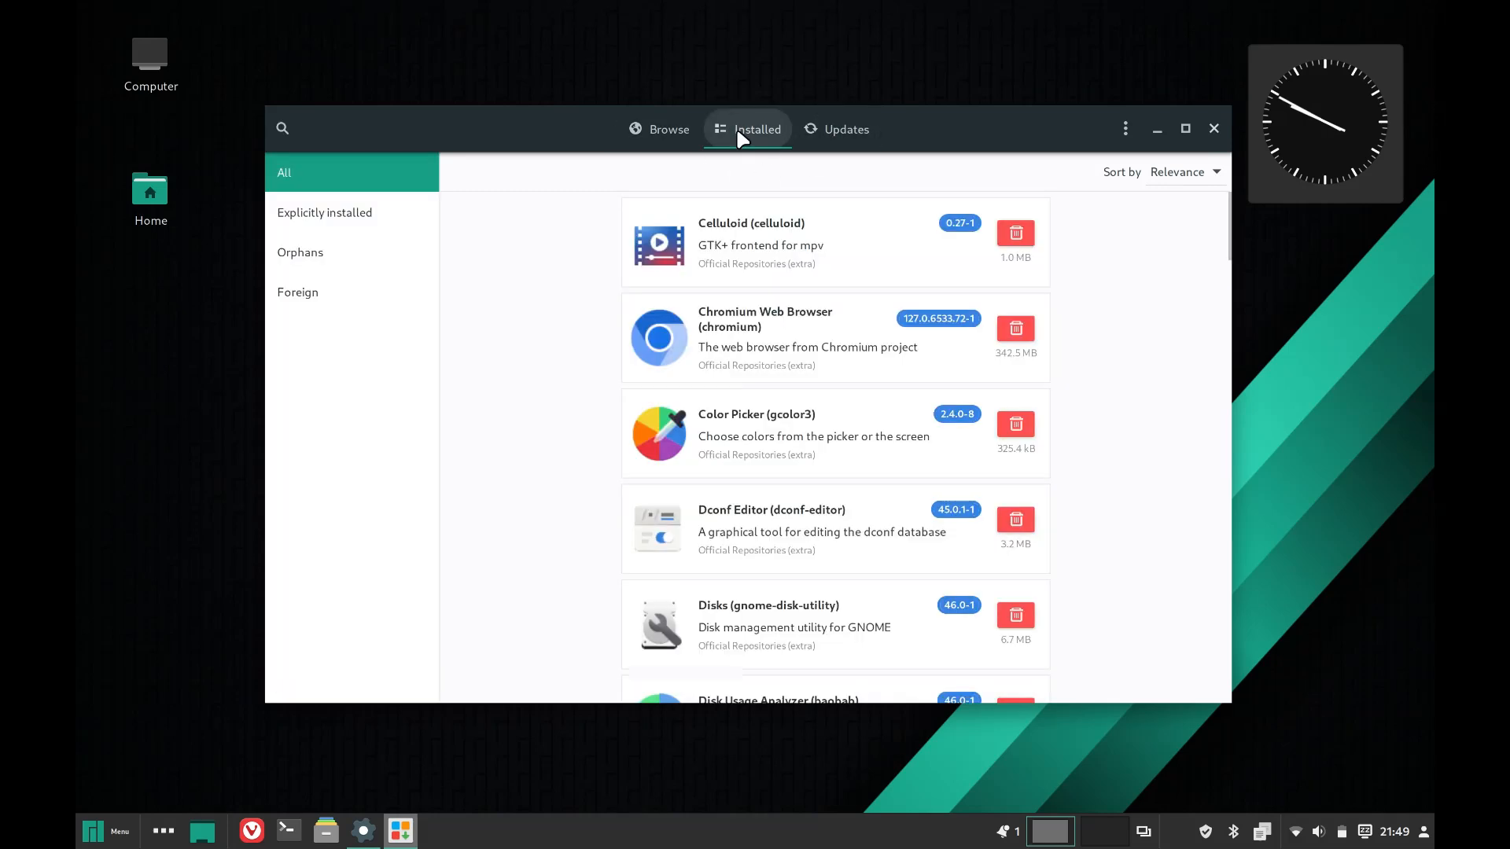
left_click(659, 129)
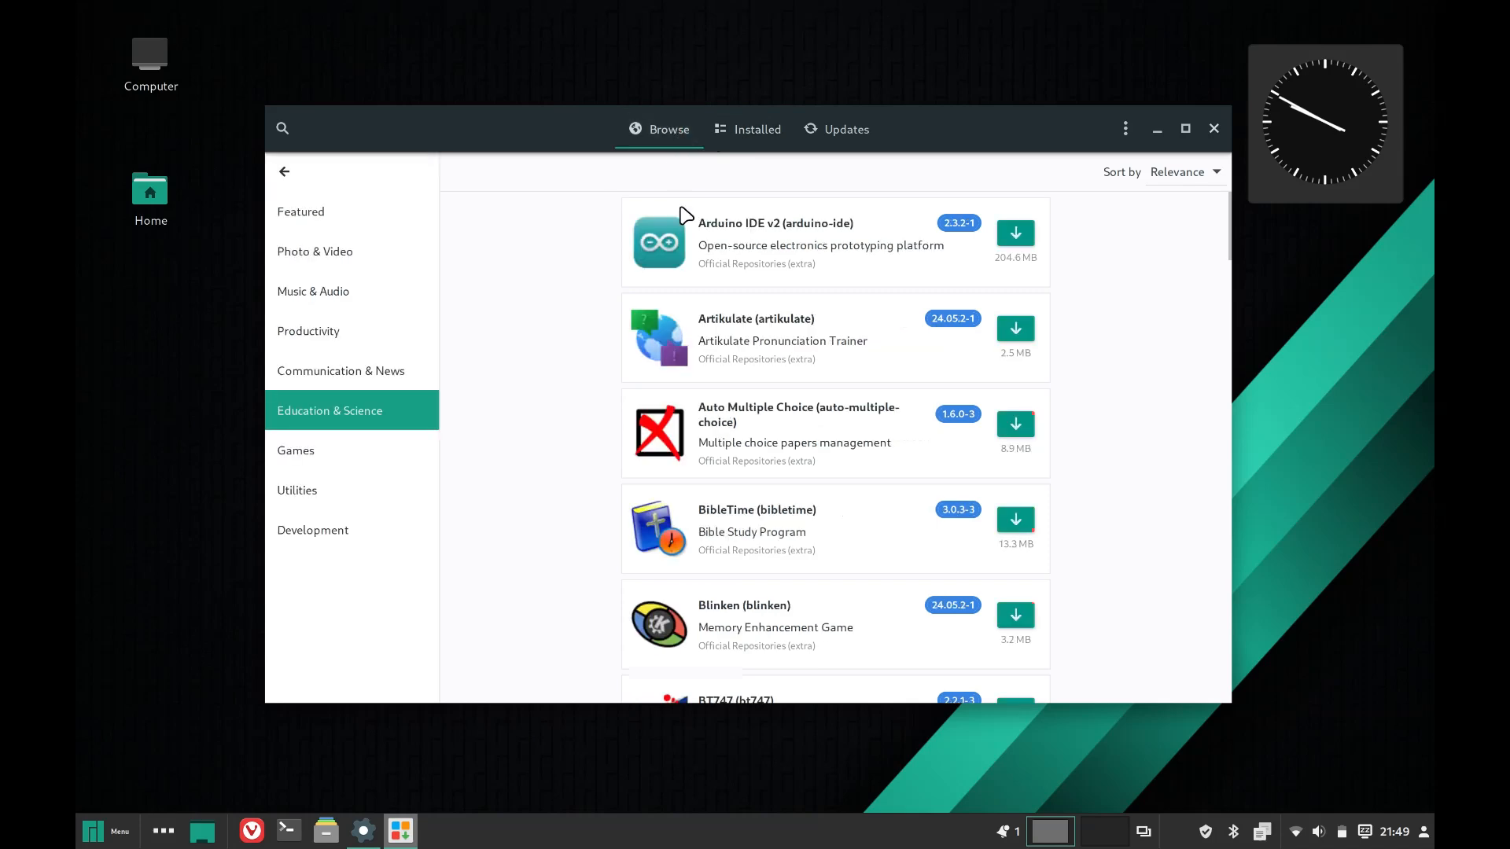
left_click(315, 251)
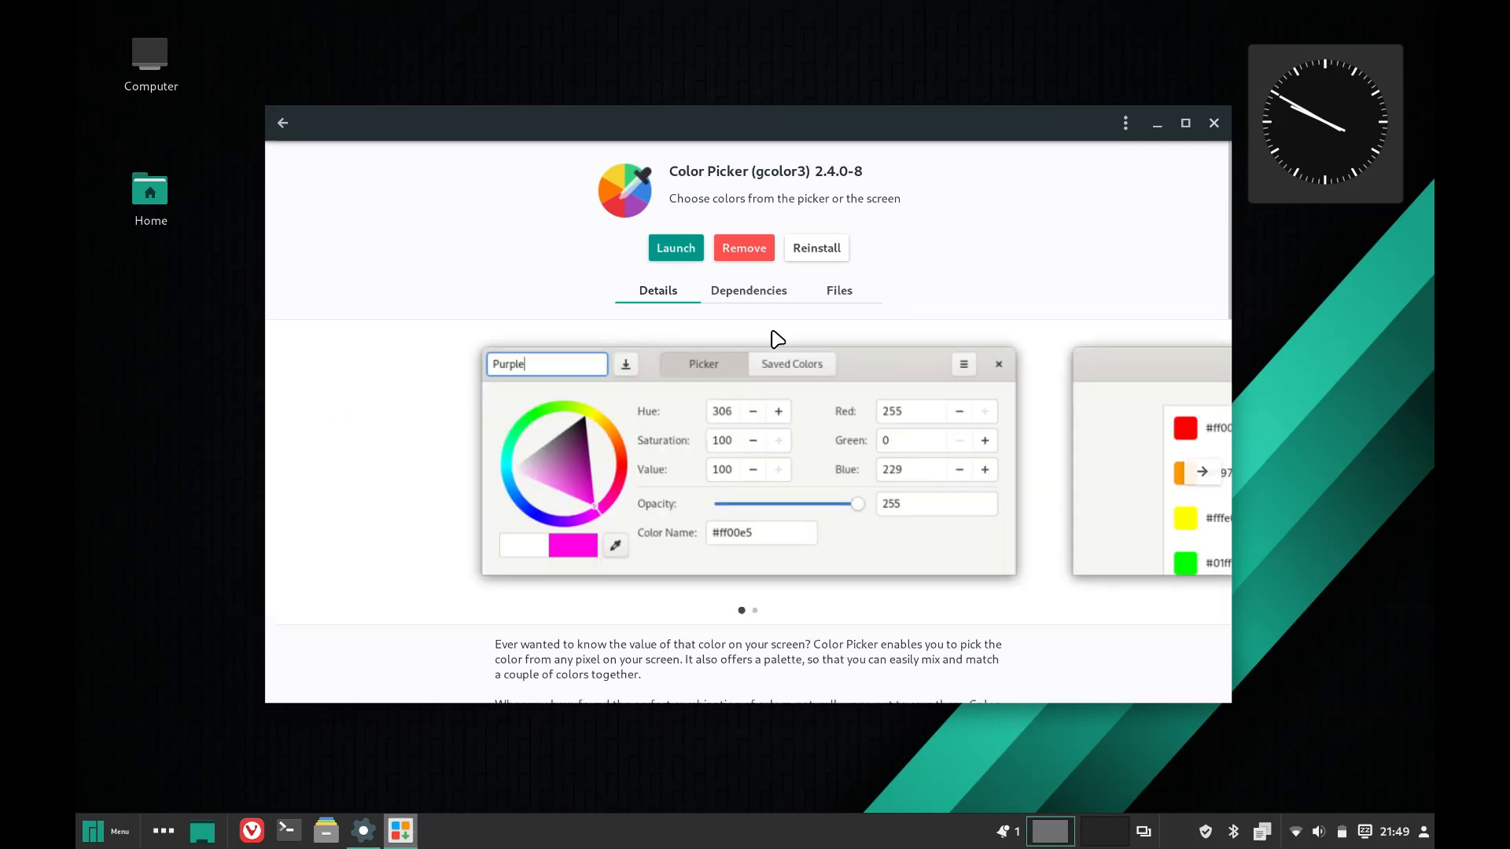
left_click(282, 123)
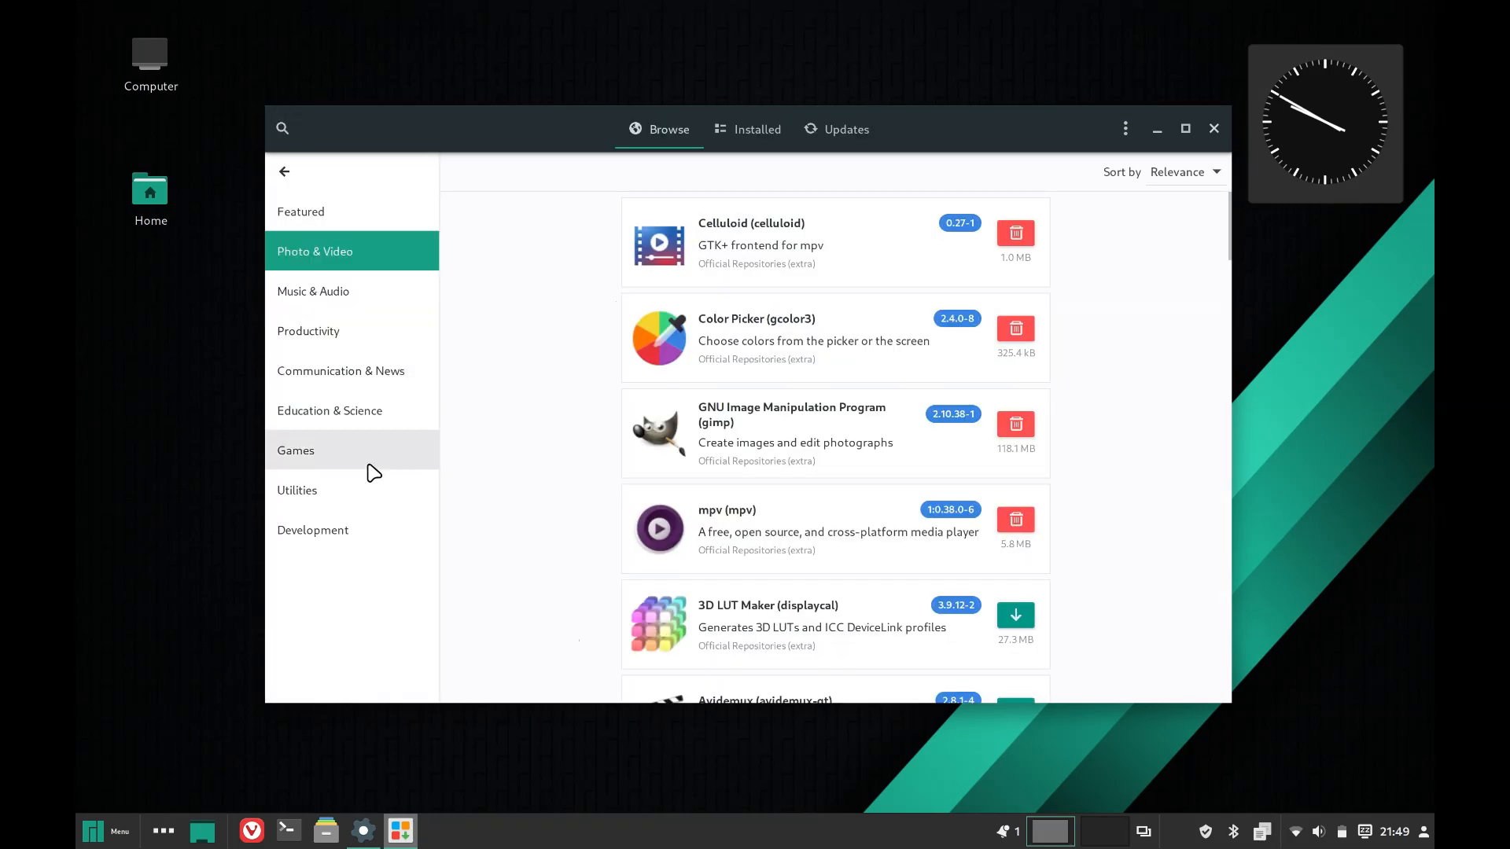
left_click(313, 530)
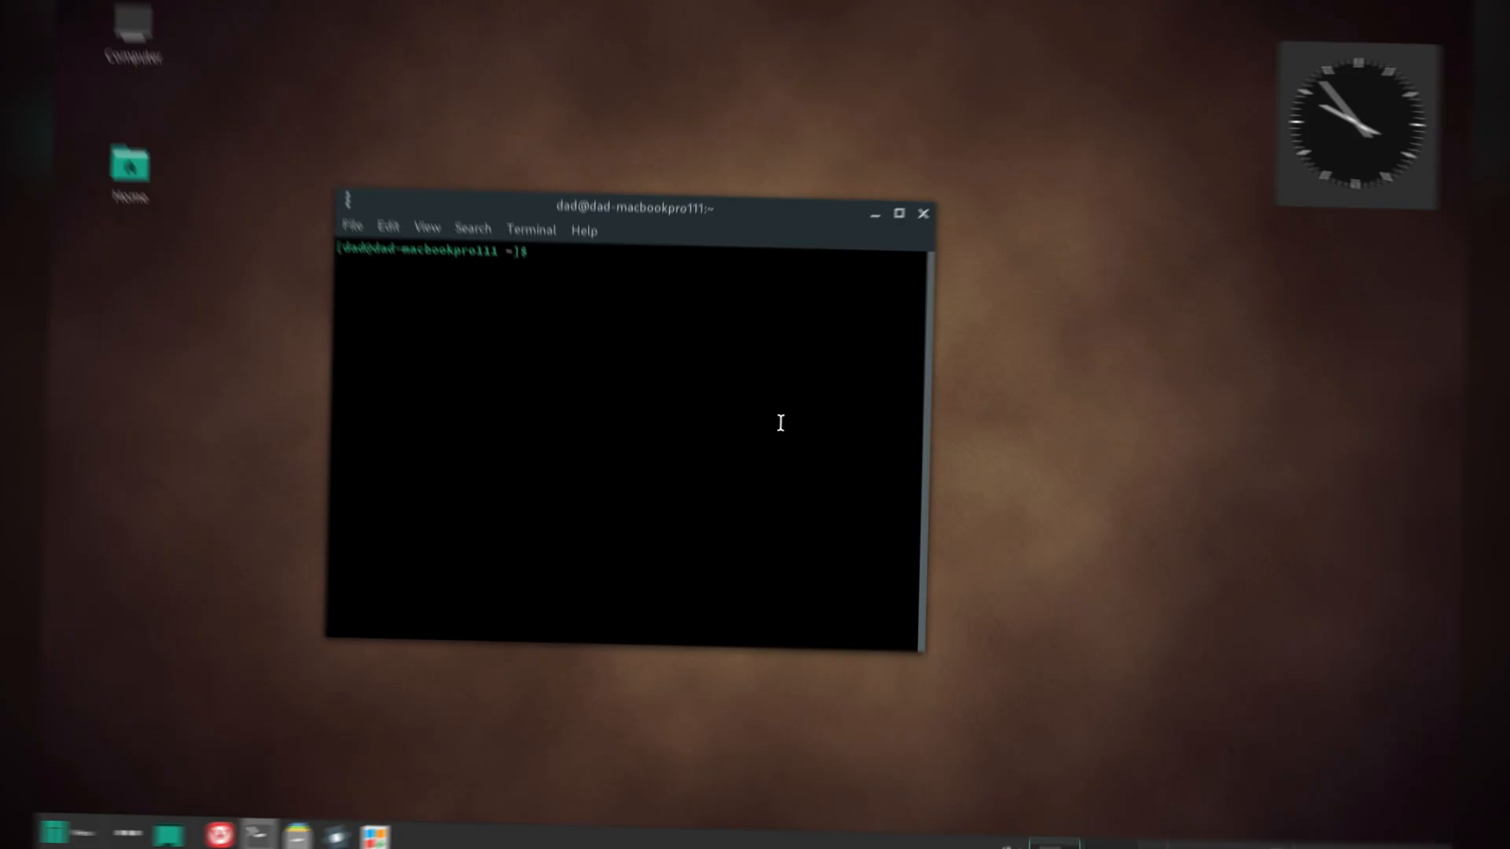
Step: Run neofetch in the terminal for a Manjaro system summary, then bring up the file manager
left_click(436, 243)
type("neofetch")
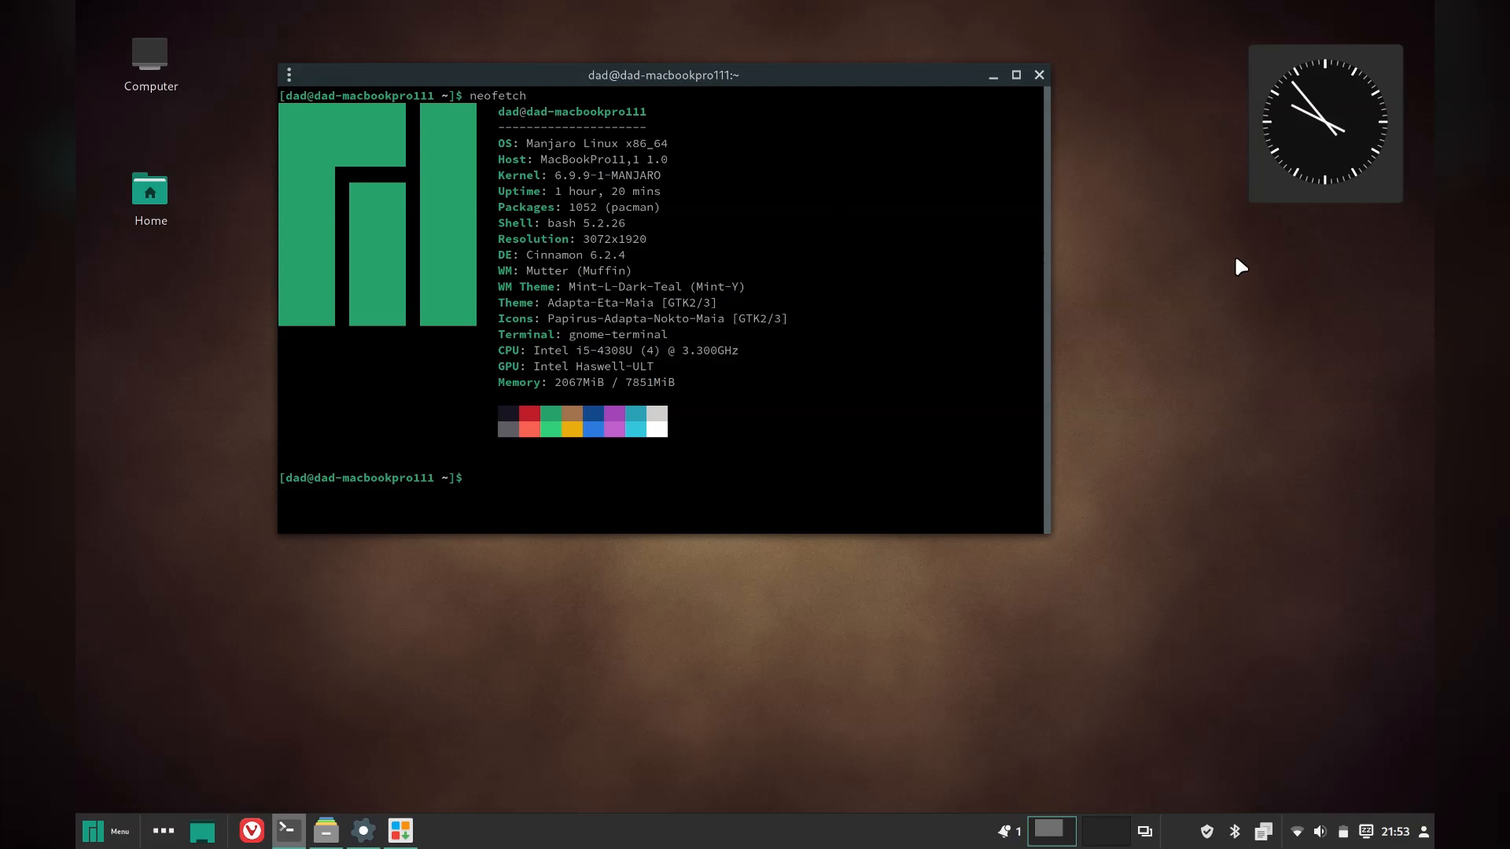
mouse_move(202, 830)
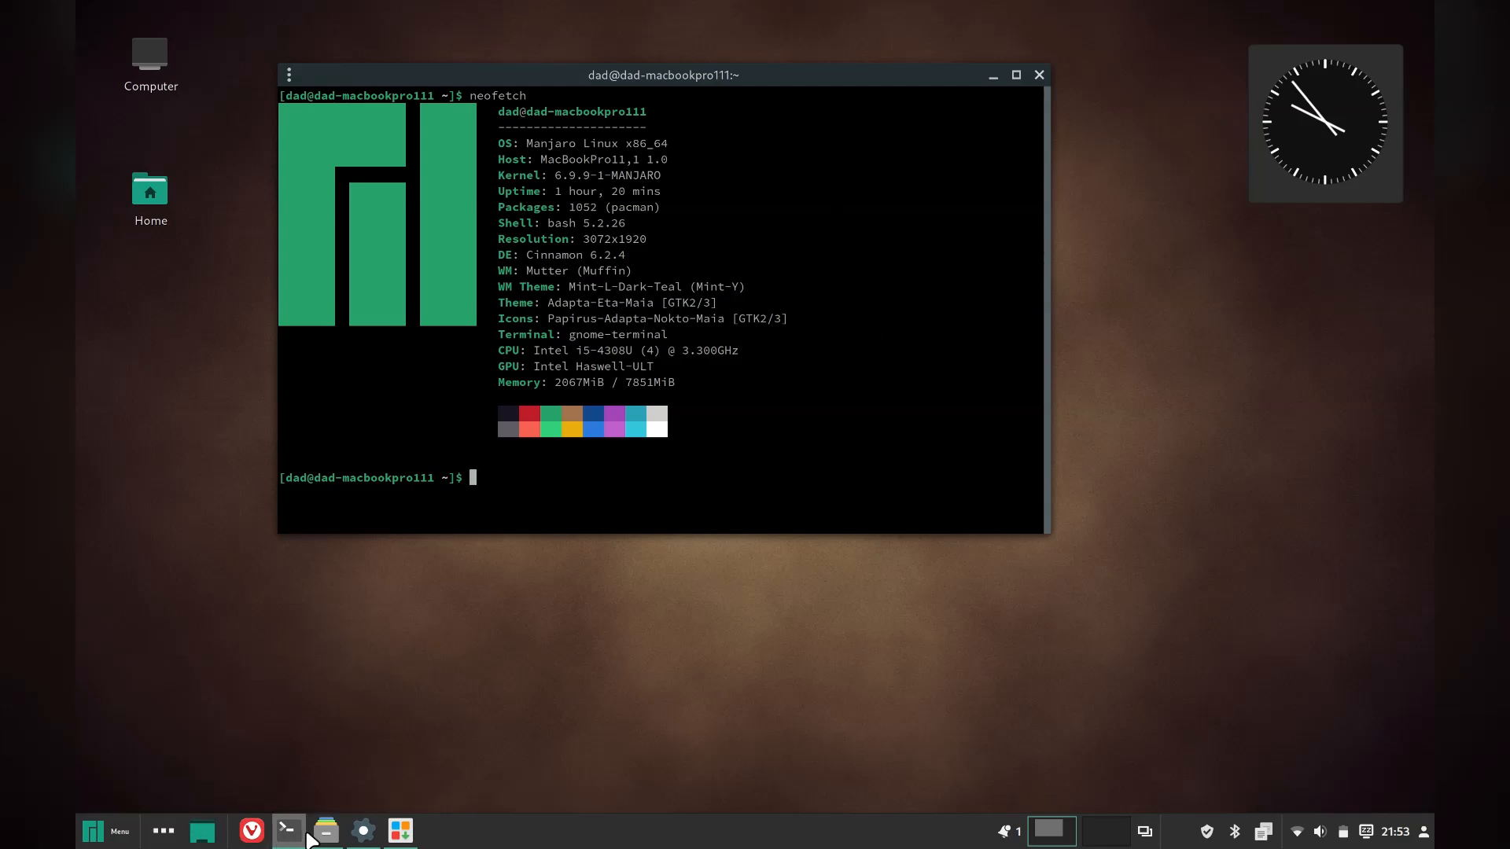
left_click(323, 830)
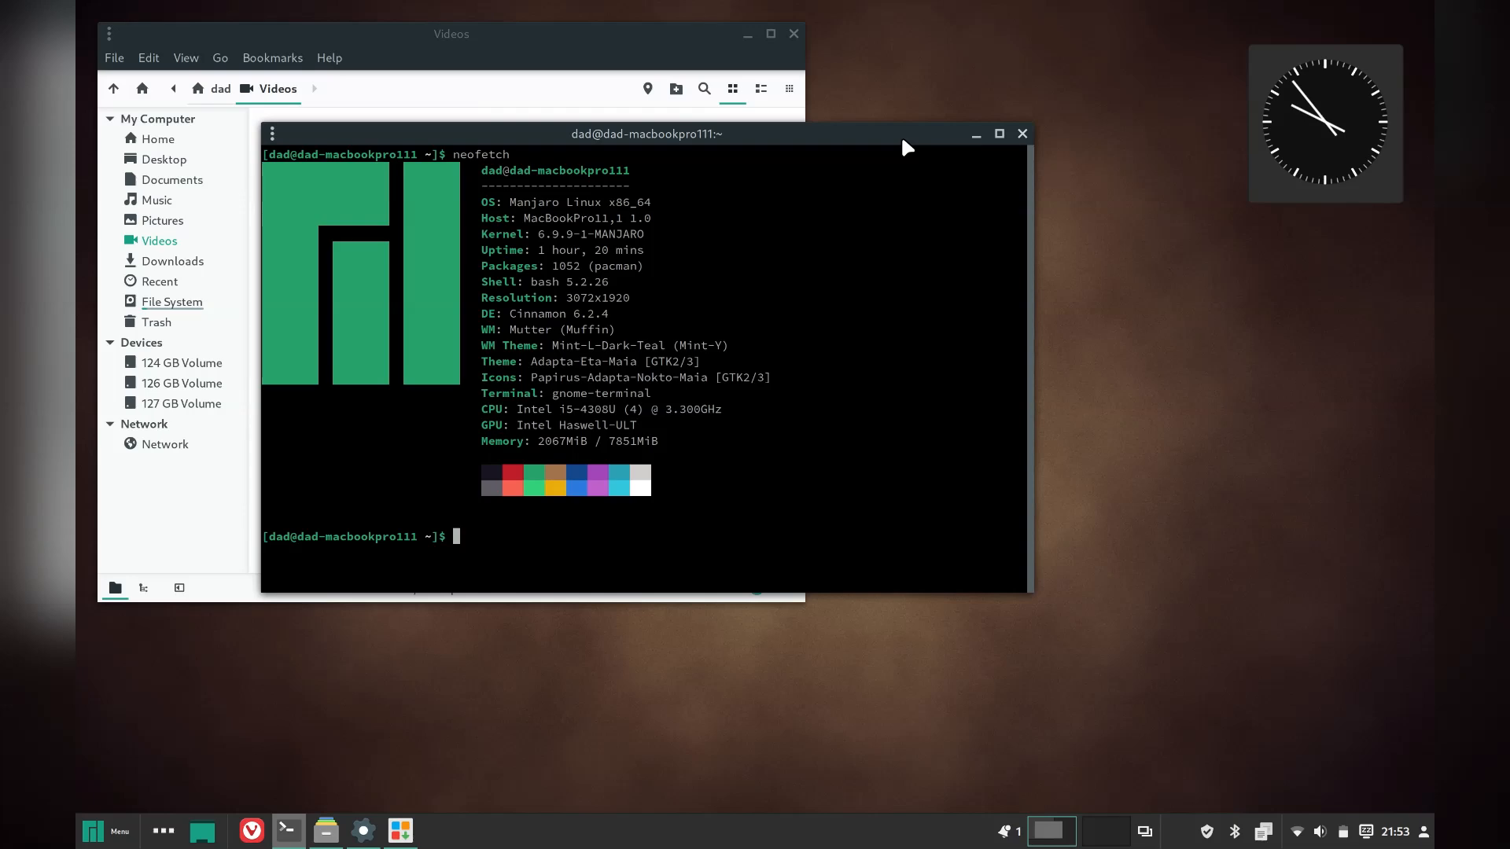
mouse_move(898, 148)
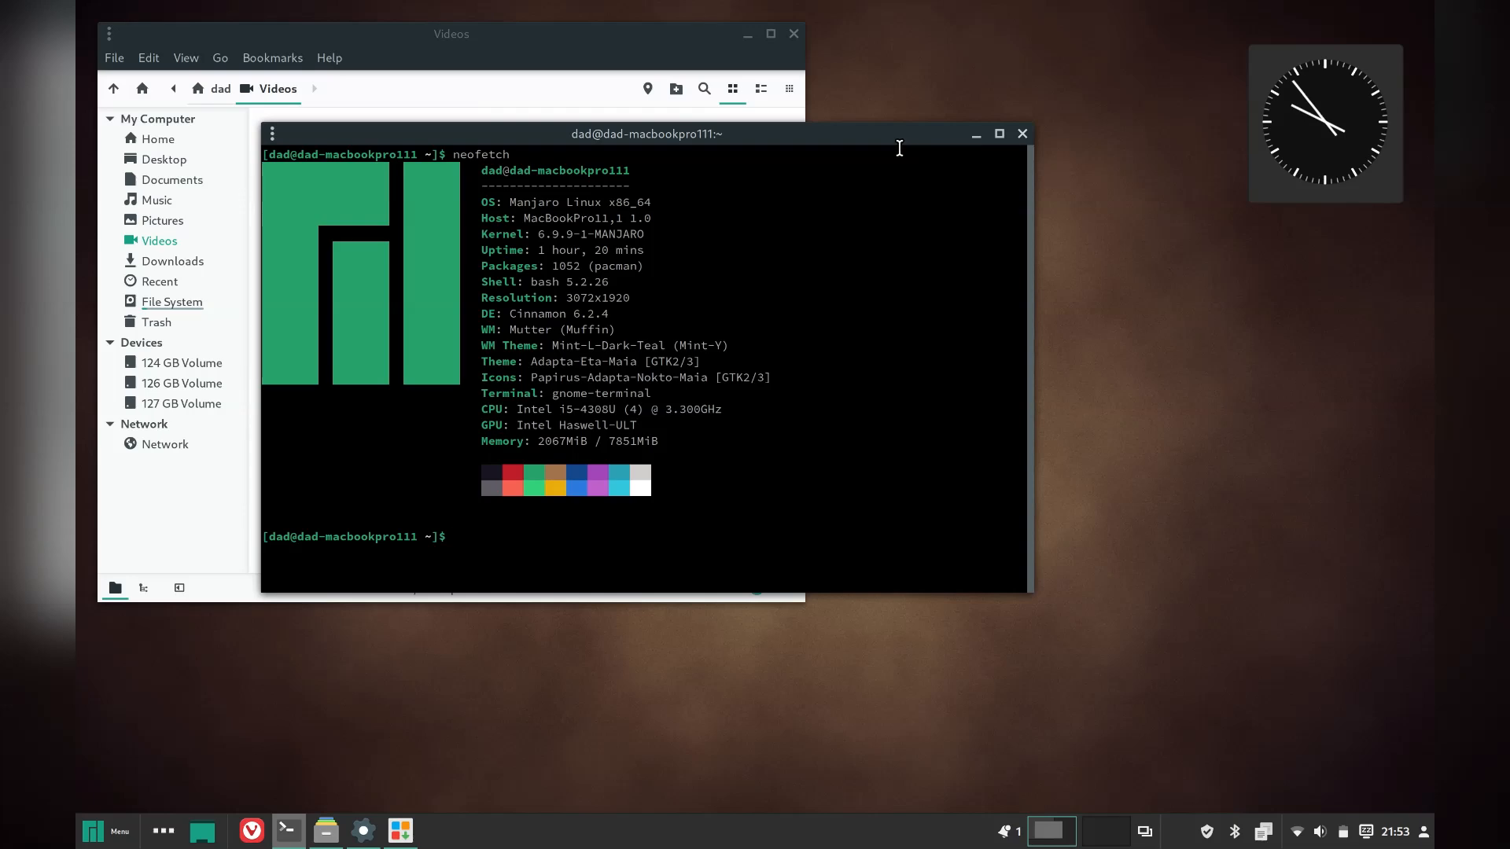